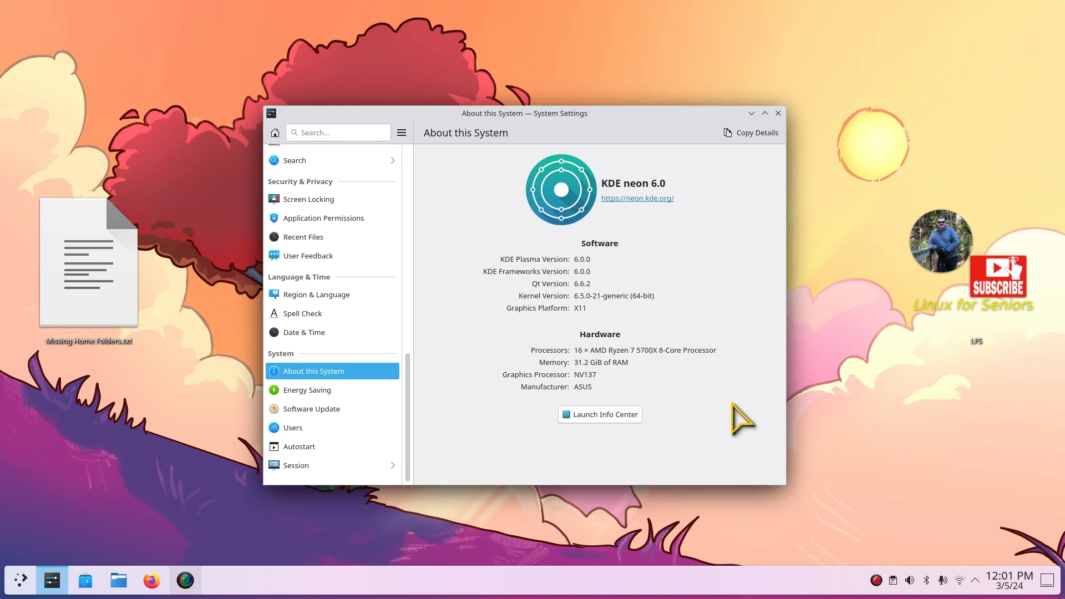
mouse_move(717, 270)
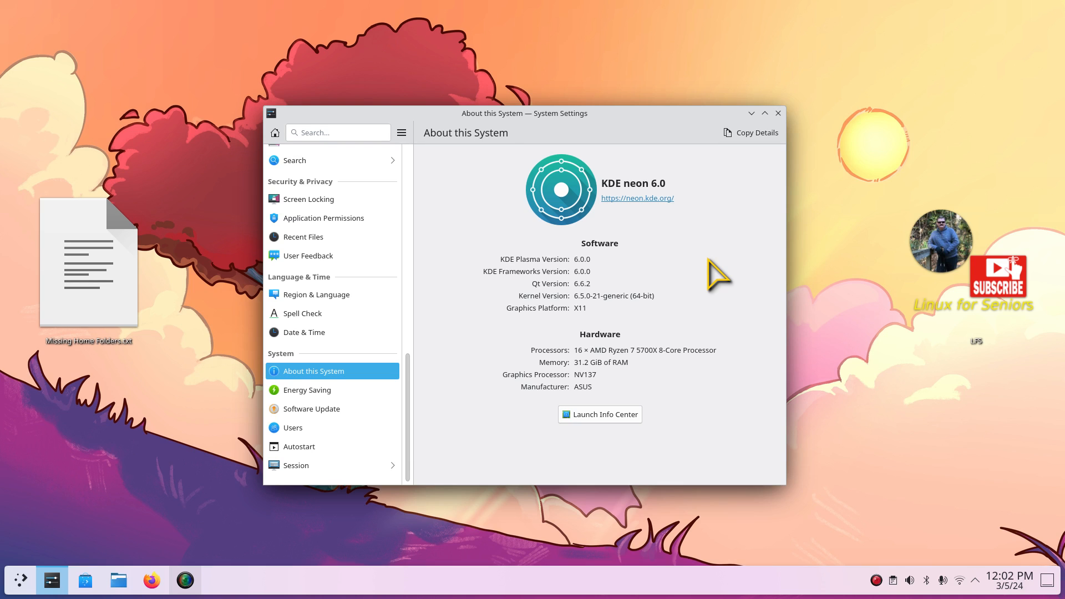
mouse_move(727, 279)
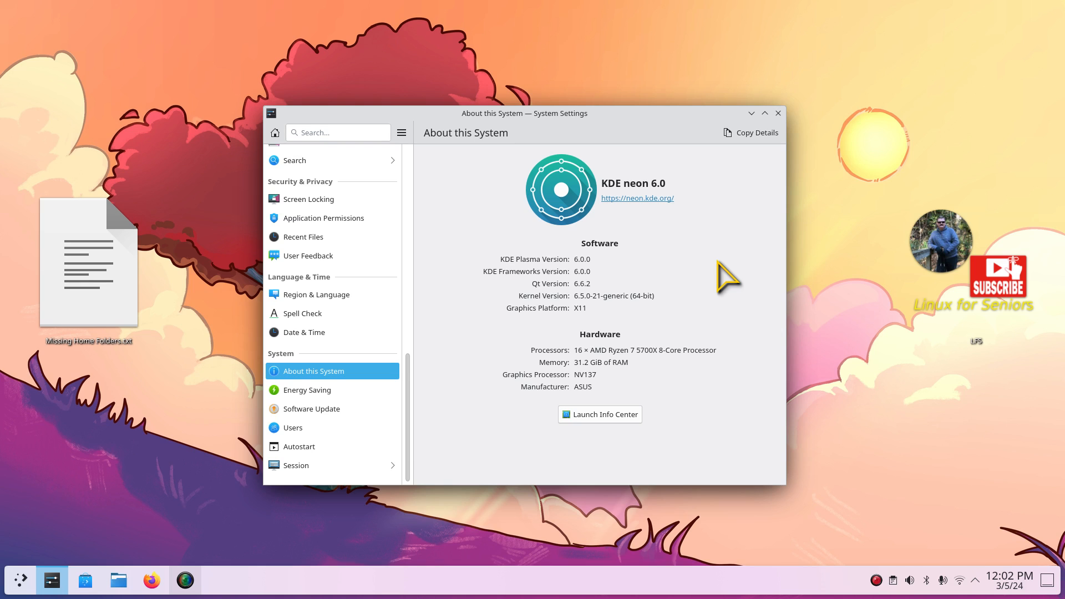
mouse_move(739, 242)
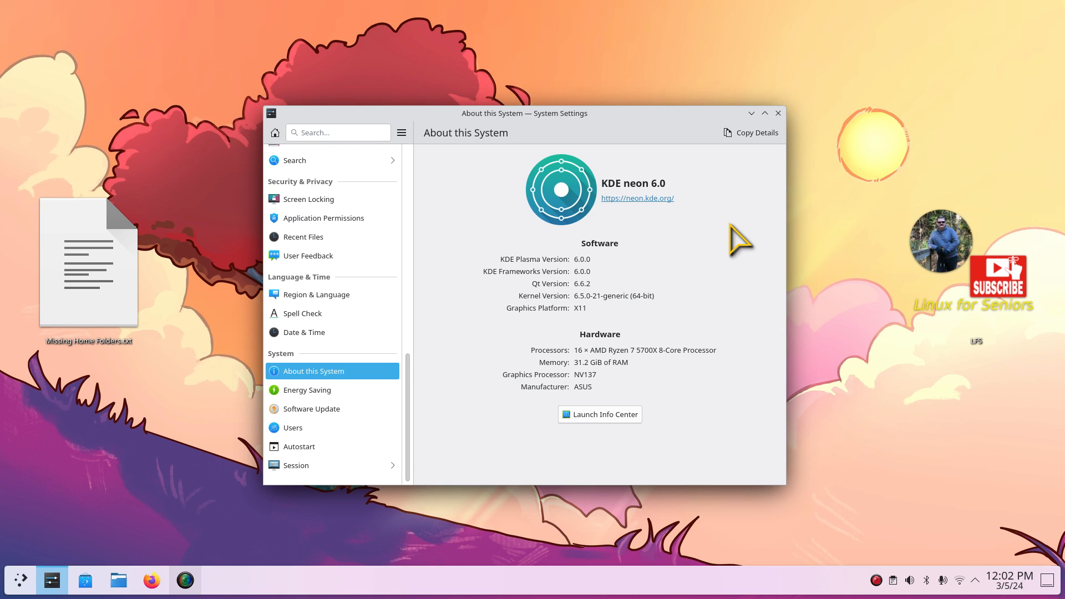
mouse_move(732, 265)
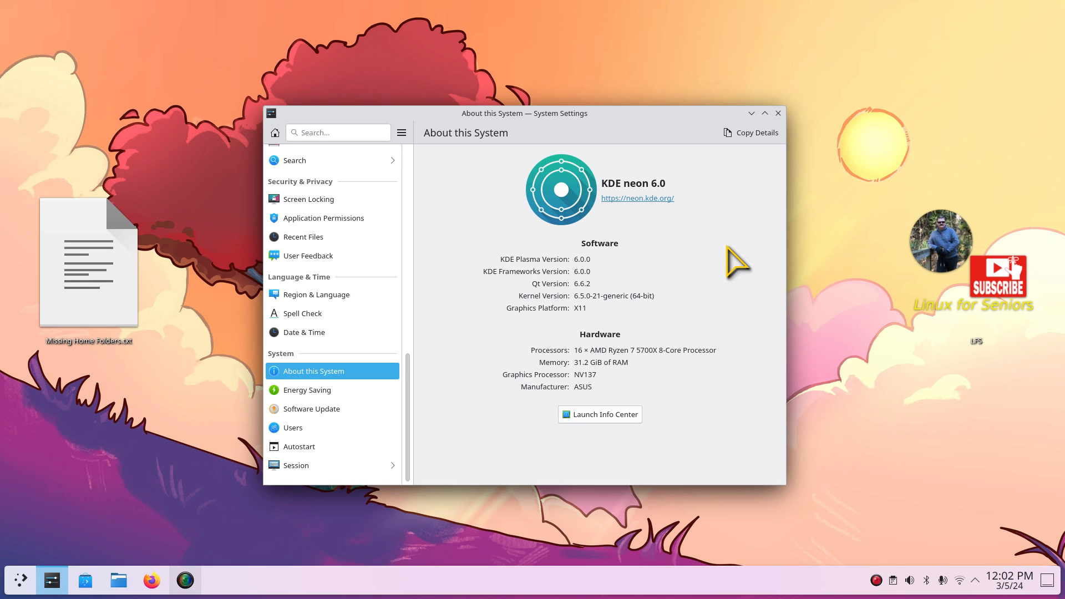
mouse_move(610, 324)
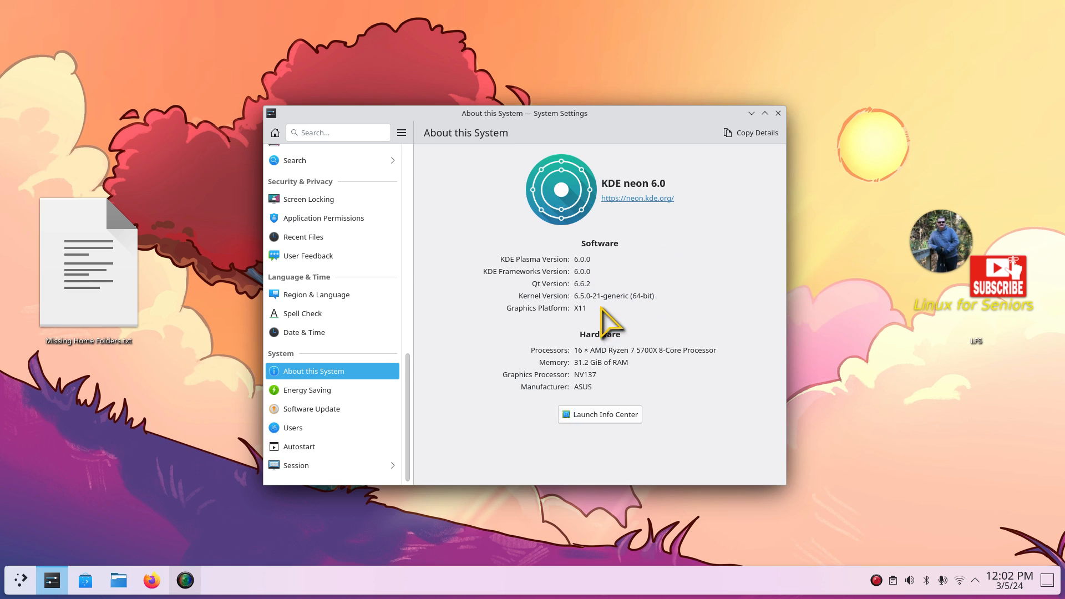
mouse_move(726, 302)
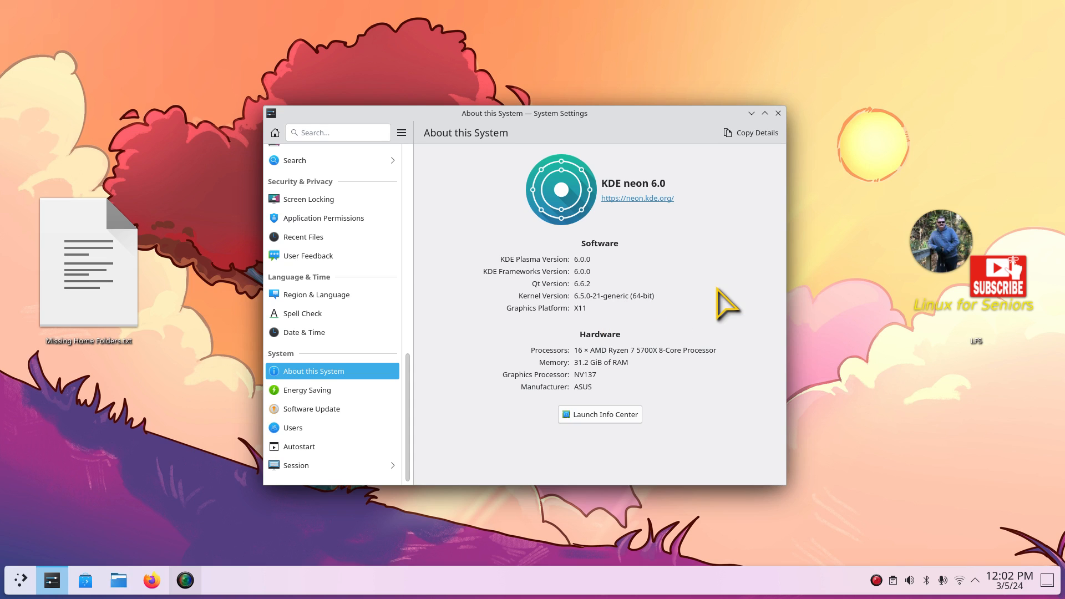
mouse_move(750, 224)
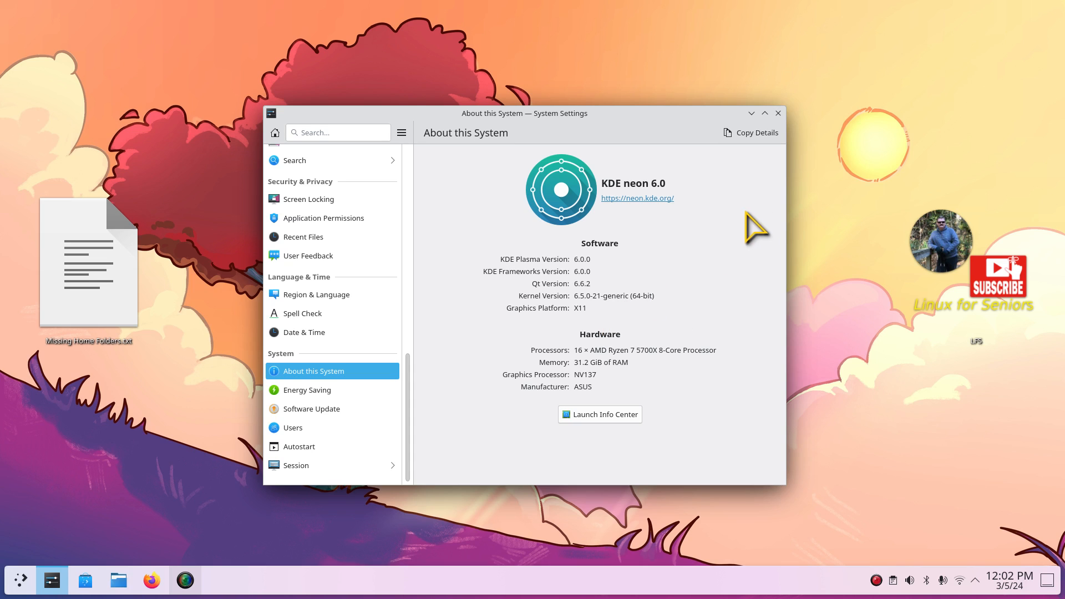
mouse_move(748, 245)
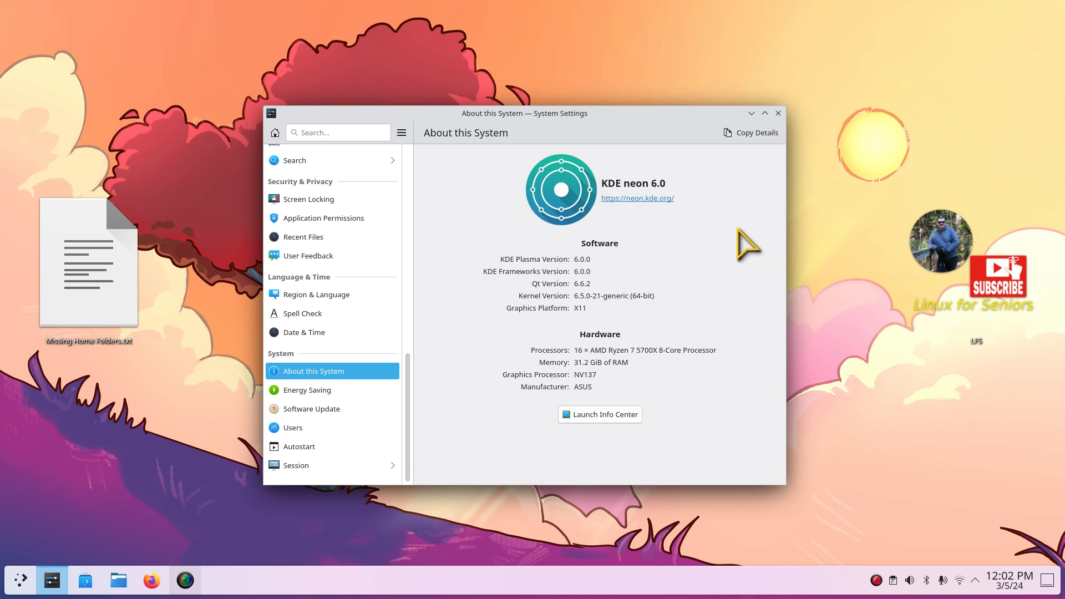
mouse_move(738, 265)
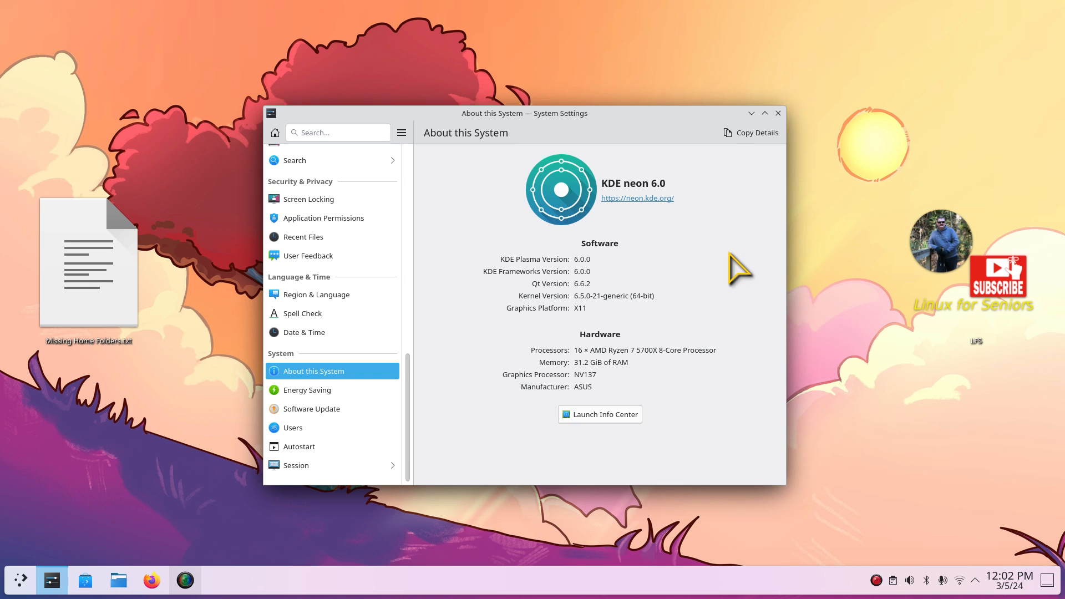
mouse_move(139, 585)
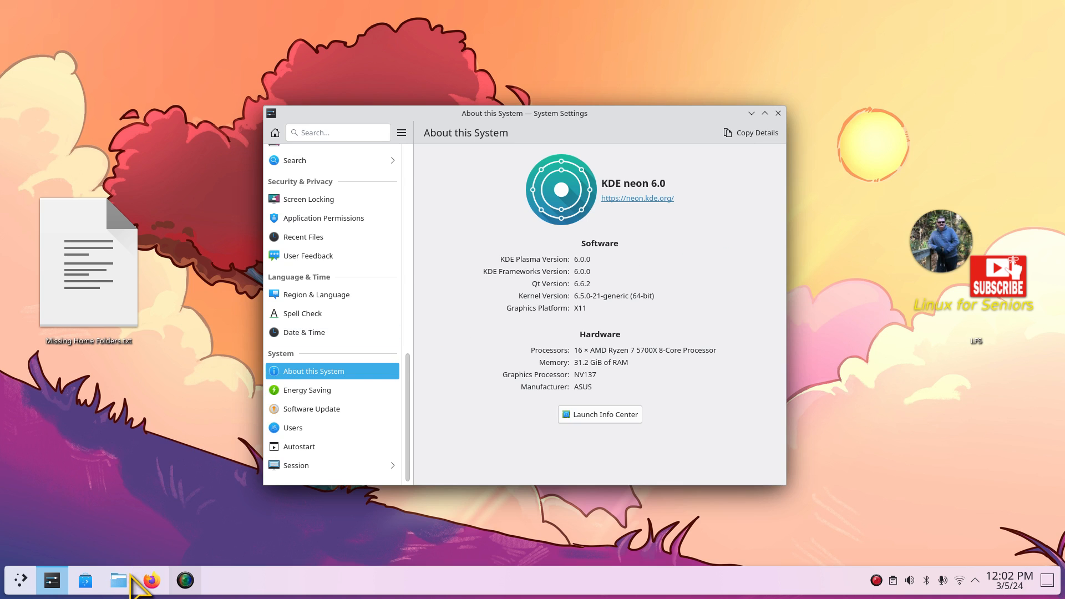
Step: Open Dolphin at the Home folder, showing Desktop through Videos
click(118, 581)
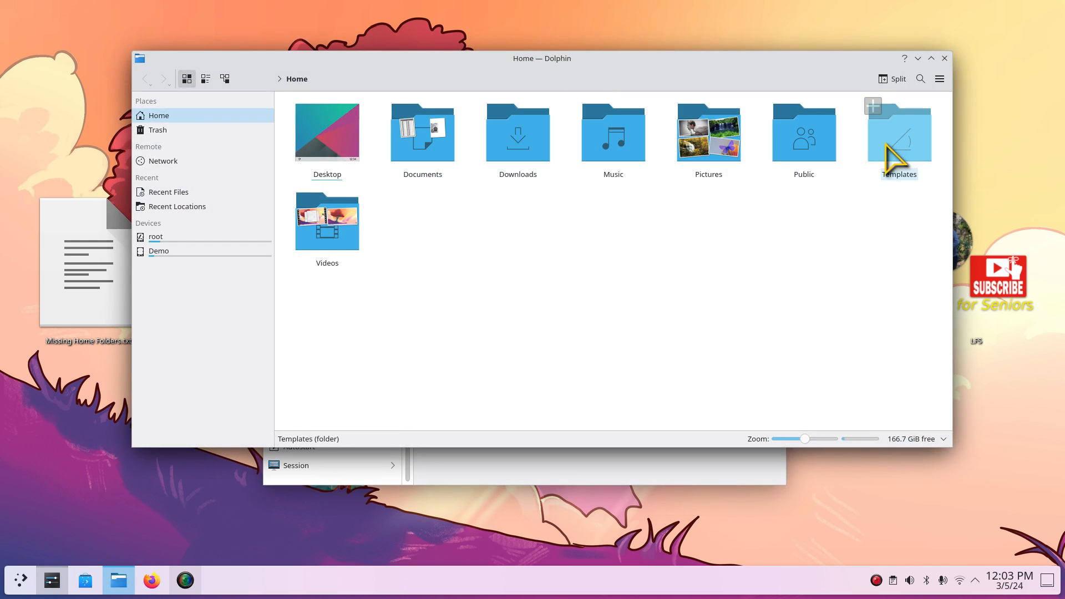
mouse_move(802, 23)
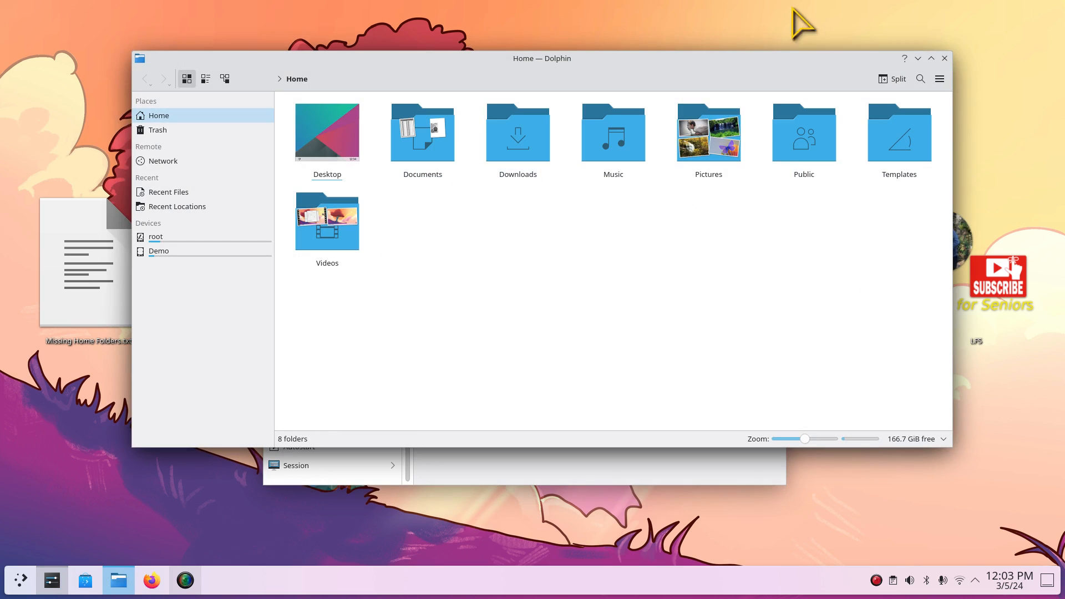
mouse_move(784, 175)
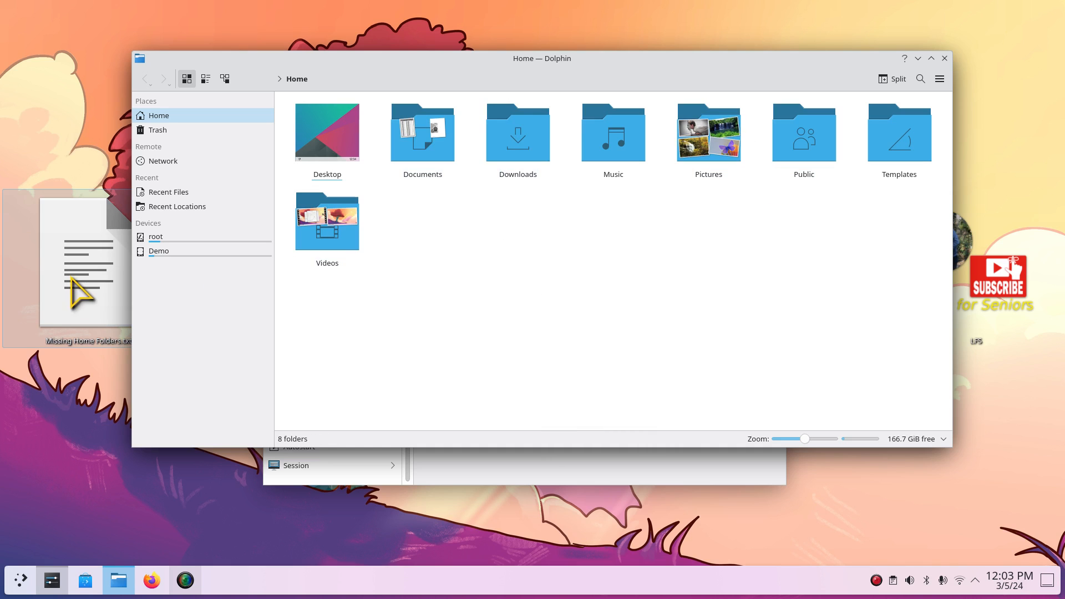
mouse_move(88, 269)
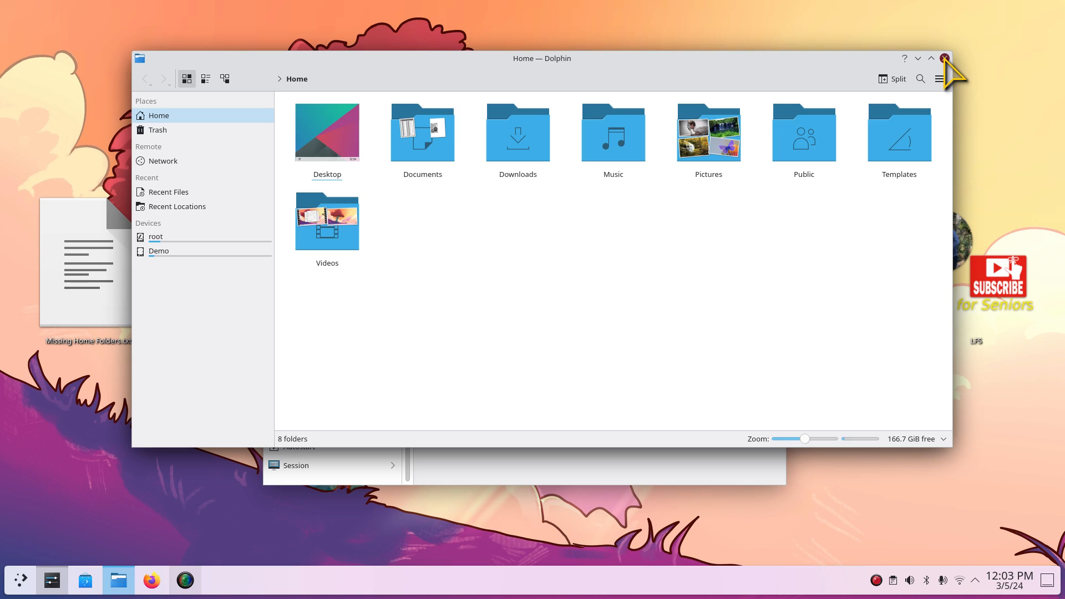
Step: Close the Dolphin window, then close the System Settings window
click(944, 57)
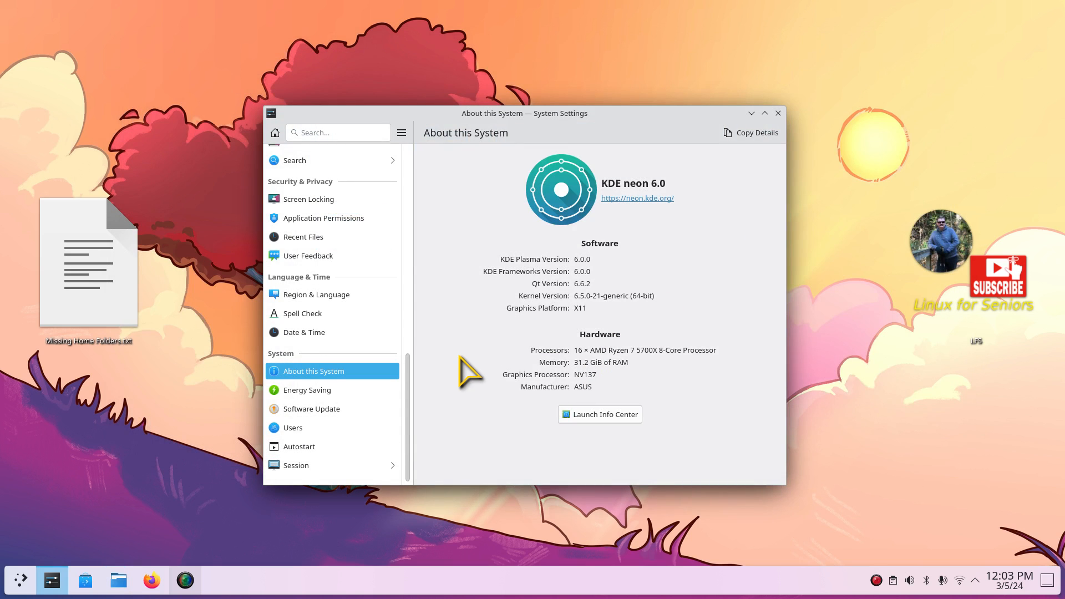
mouse_move(431, 417)
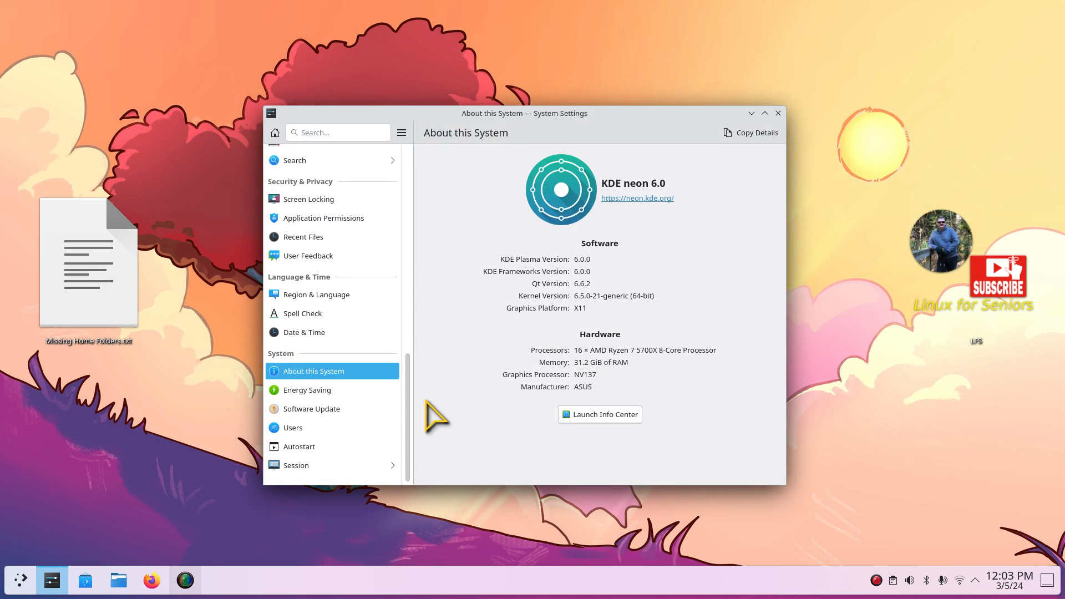
scroll(up, 3)
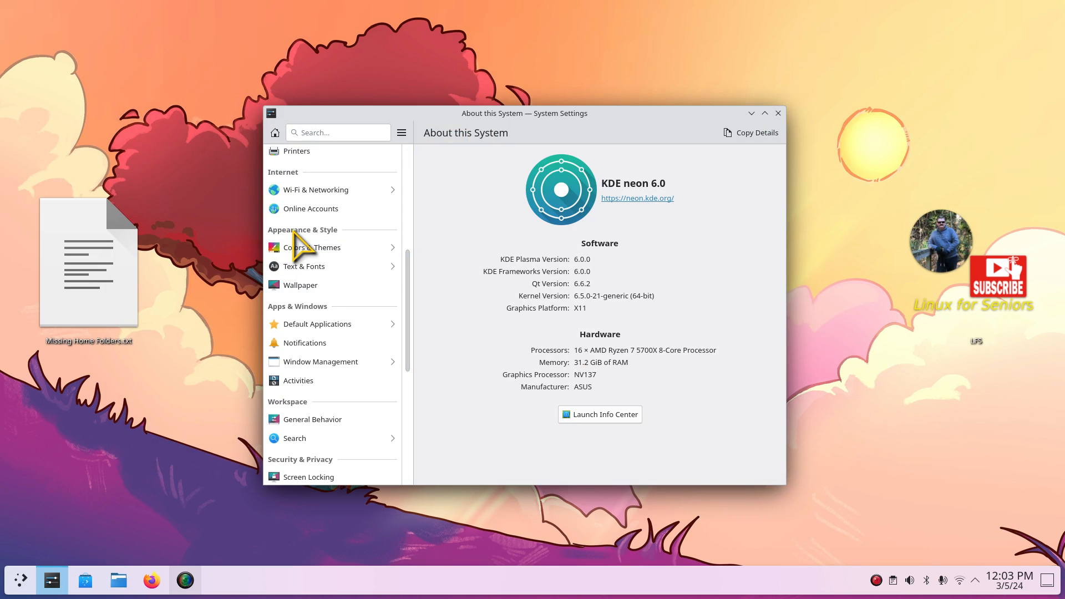
mouse_move(747, 284)
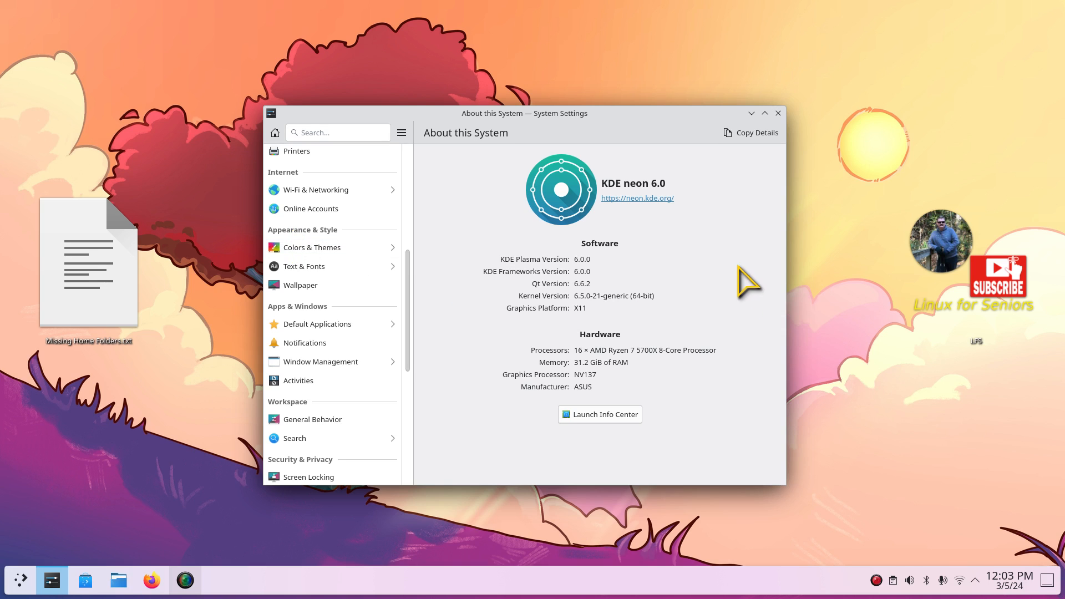
mouse_move(784, 133)
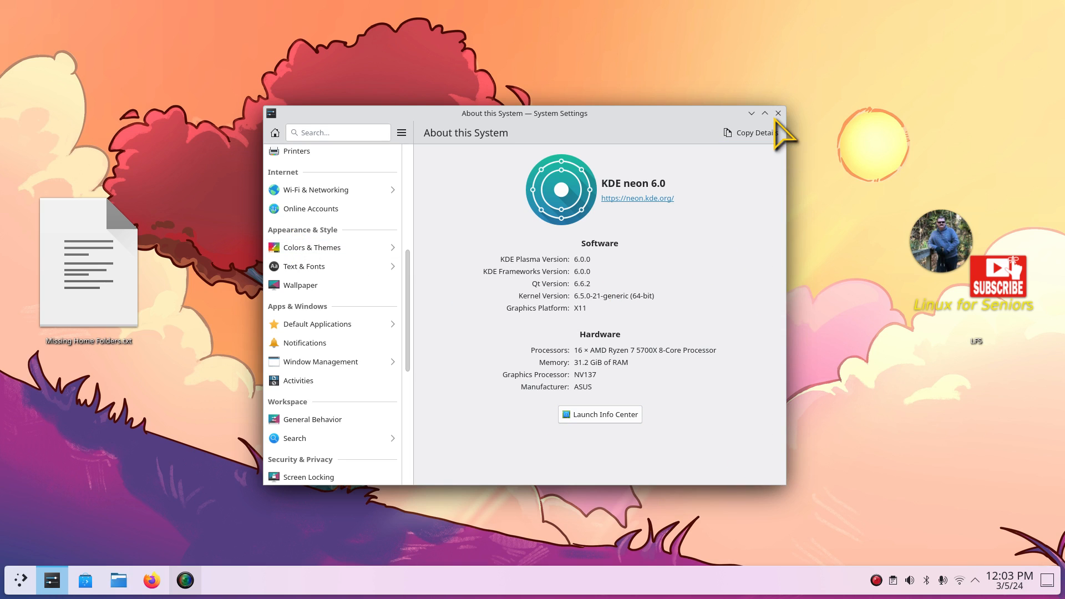
mouse_move(778, 113)
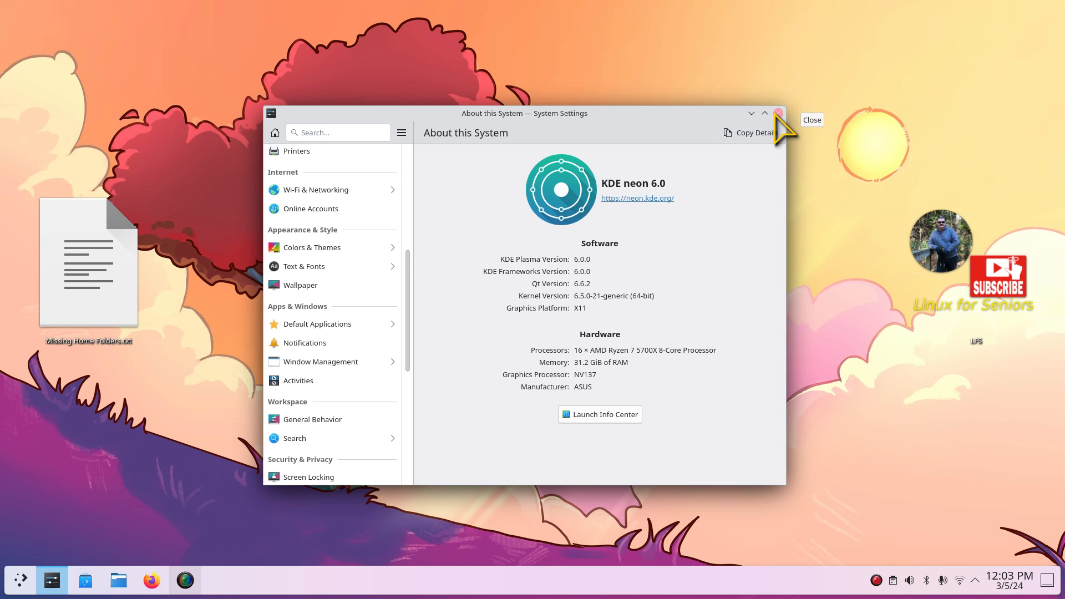
click(777, 113)
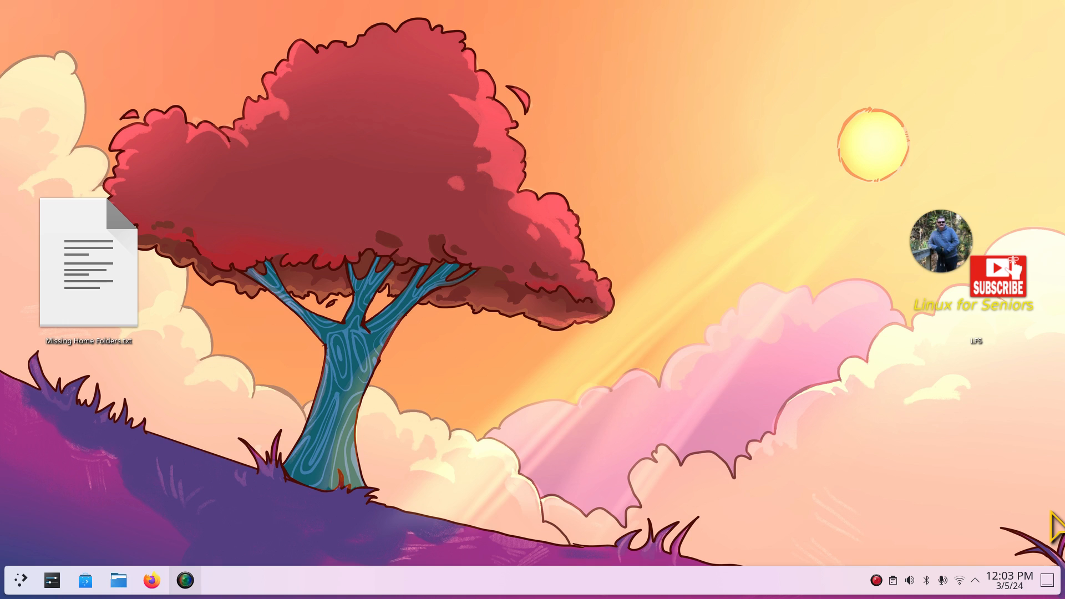
mouse_move(929, 426)
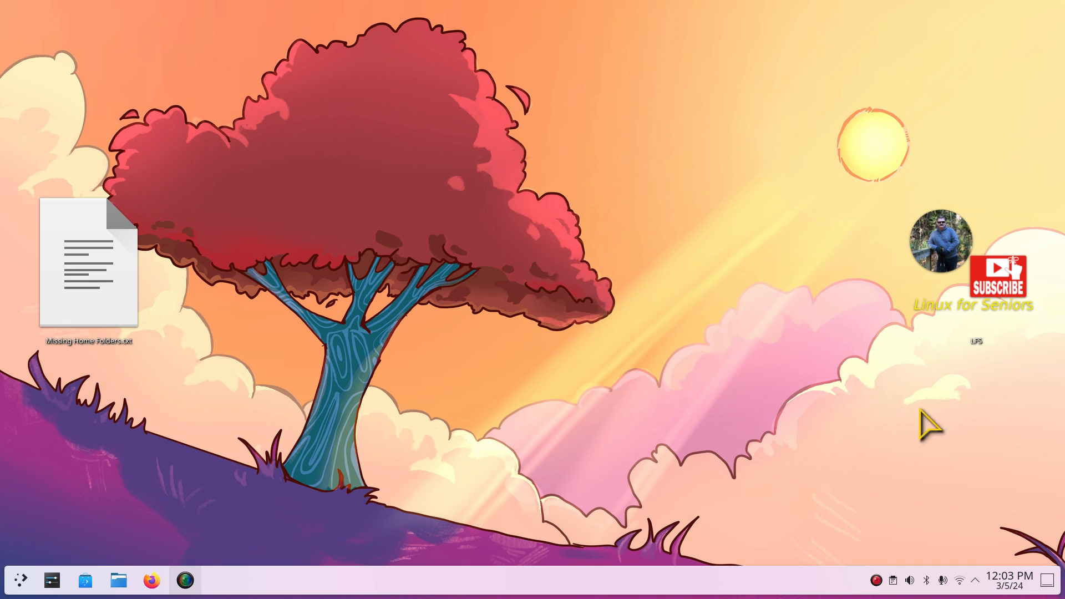
mouse_move(425, 500)
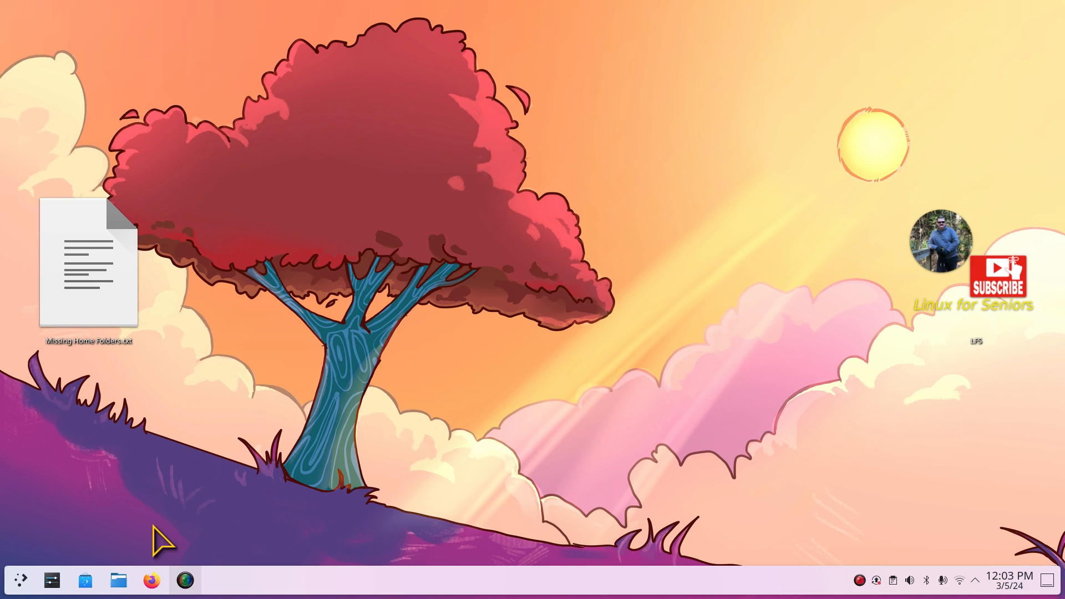
mouse_move(583, 386)
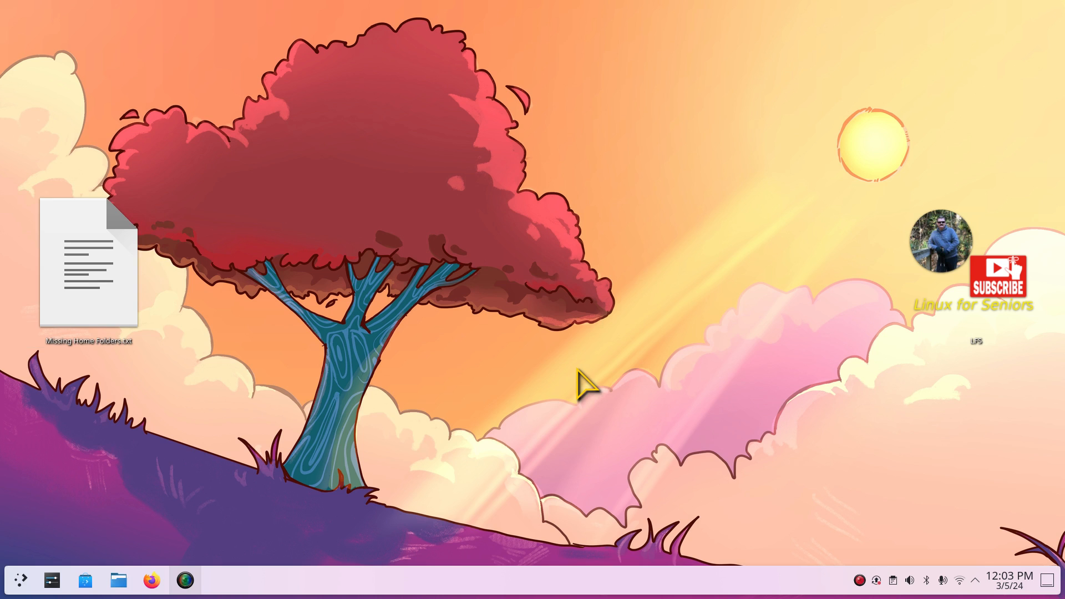
Step: Launch Konsole, enter xdg-user-dirs-update, and open the Missing Home Folders.txt note
text(ko)
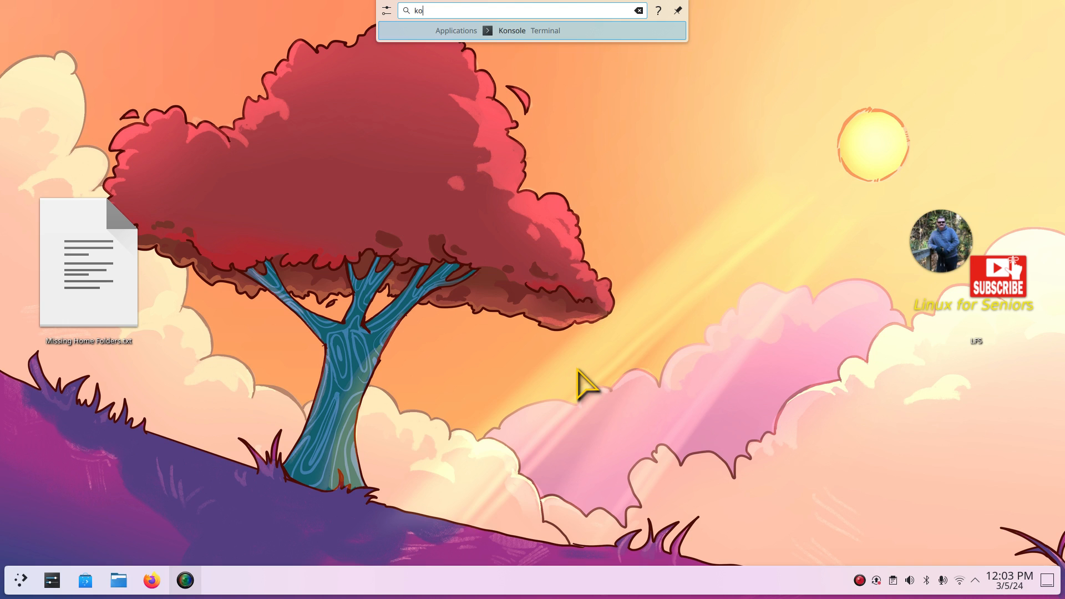
click(511, 30)
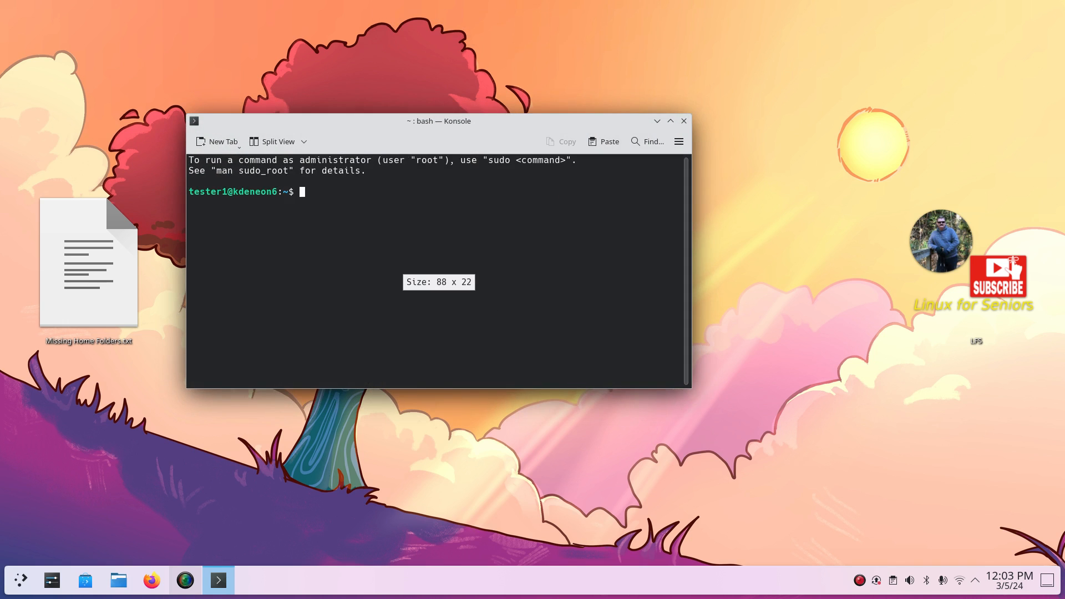
text(xdg-user-dirs-update)
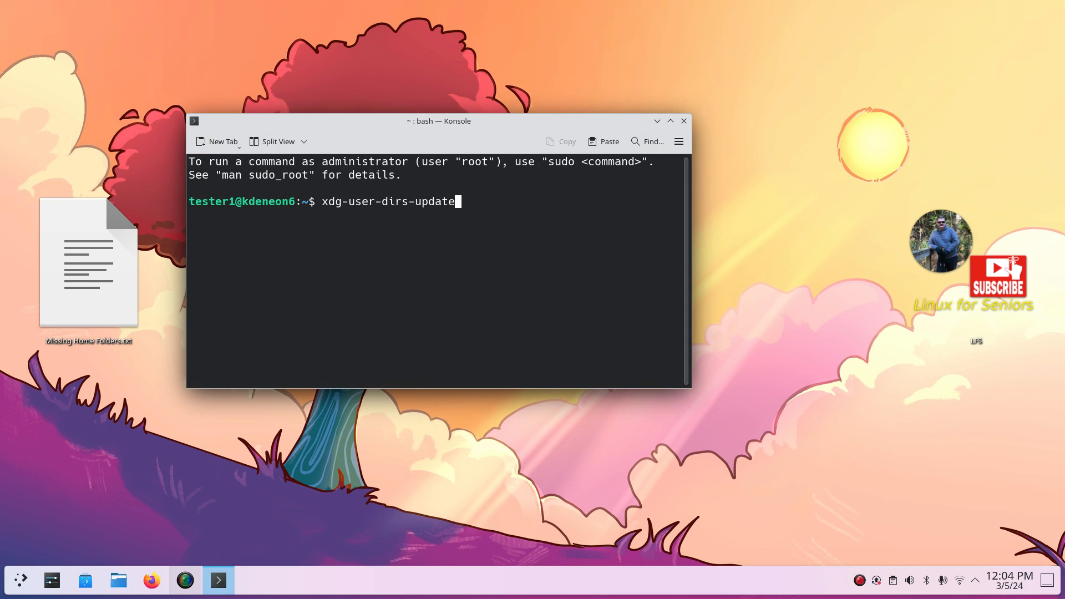
mouse_move(635, 100)
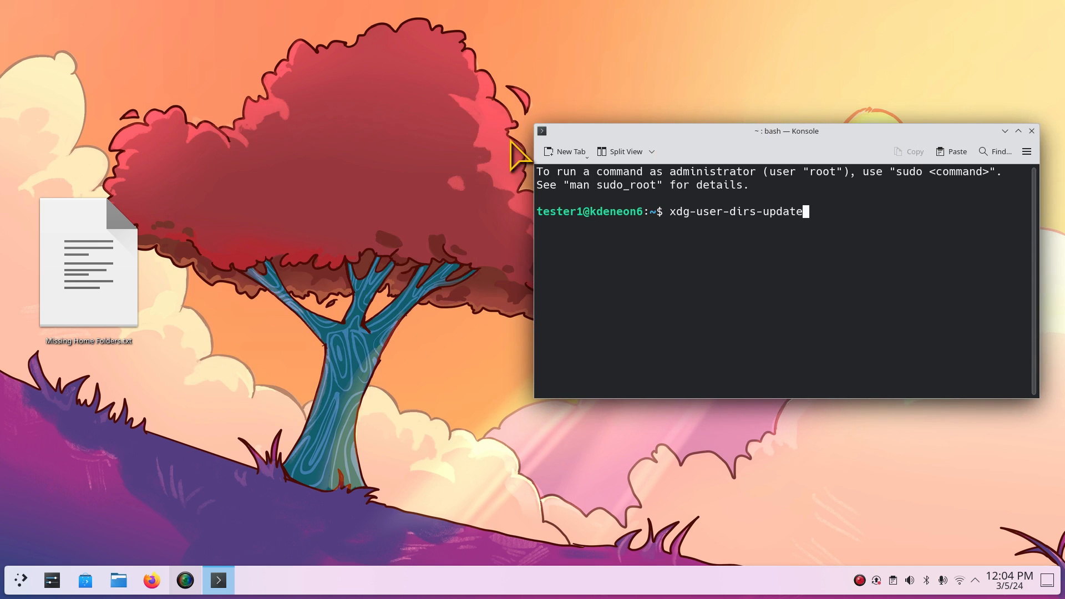
double_click(88, 262)
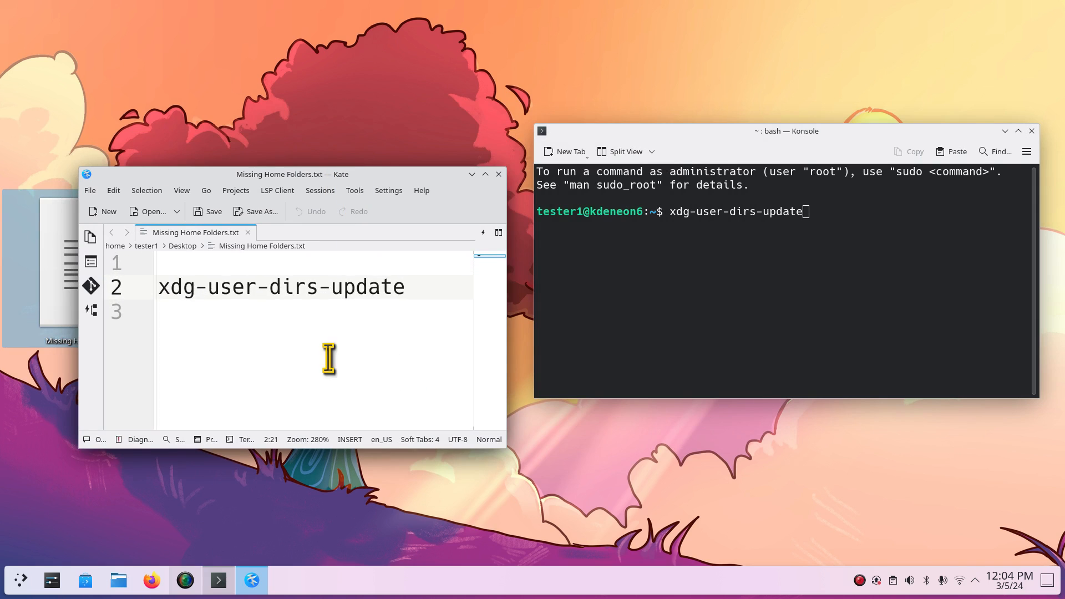
mouse_move(243, 329)
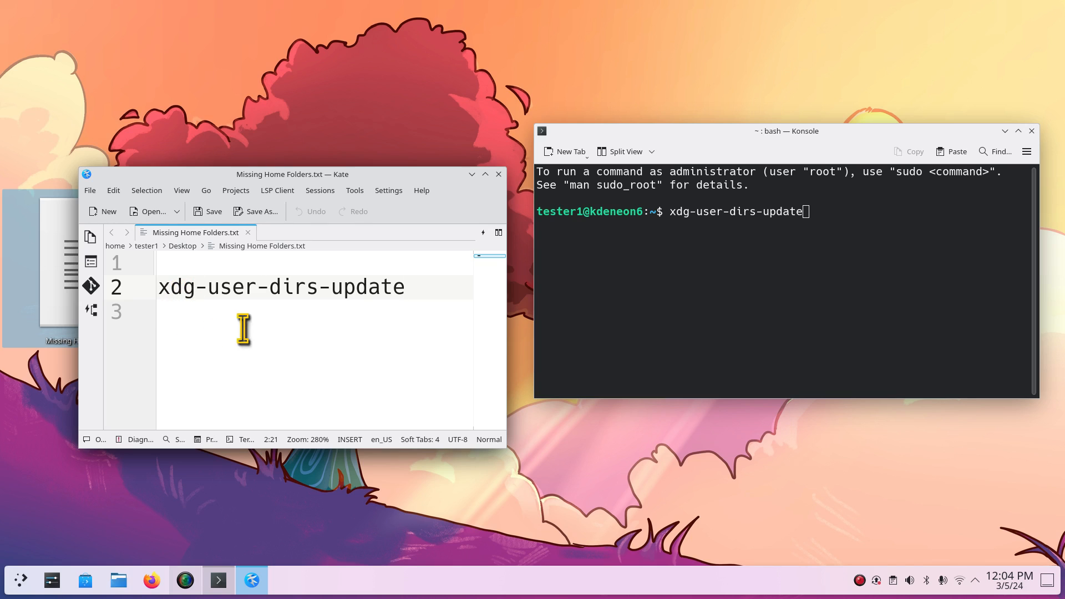
mouse_move(719, 252)
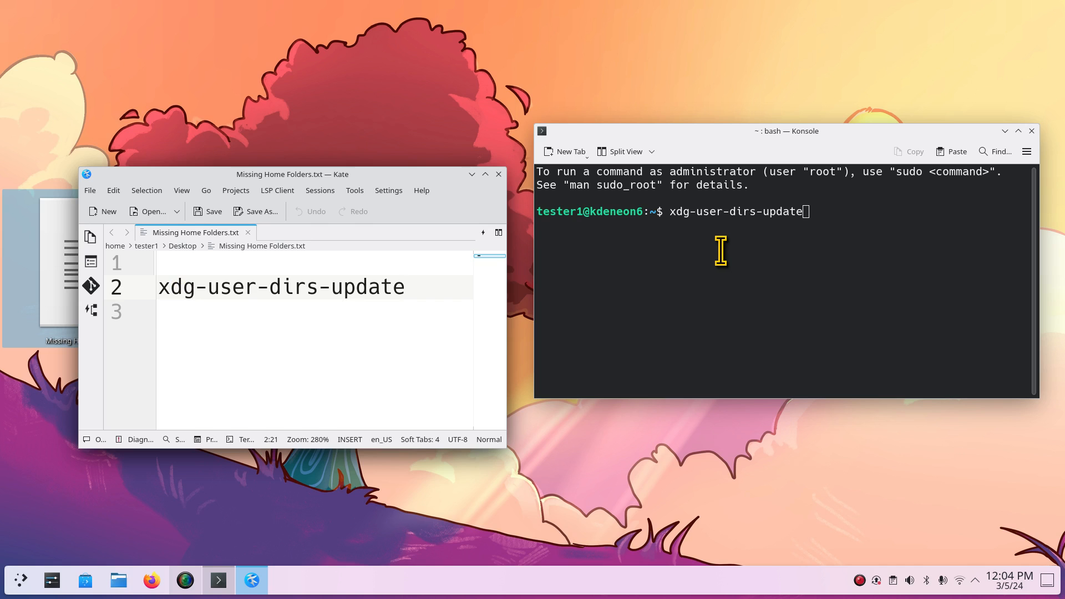
Step: Close Kate and Konsole, leaving Dolphin reopened at the Home folder
click(117, 580)
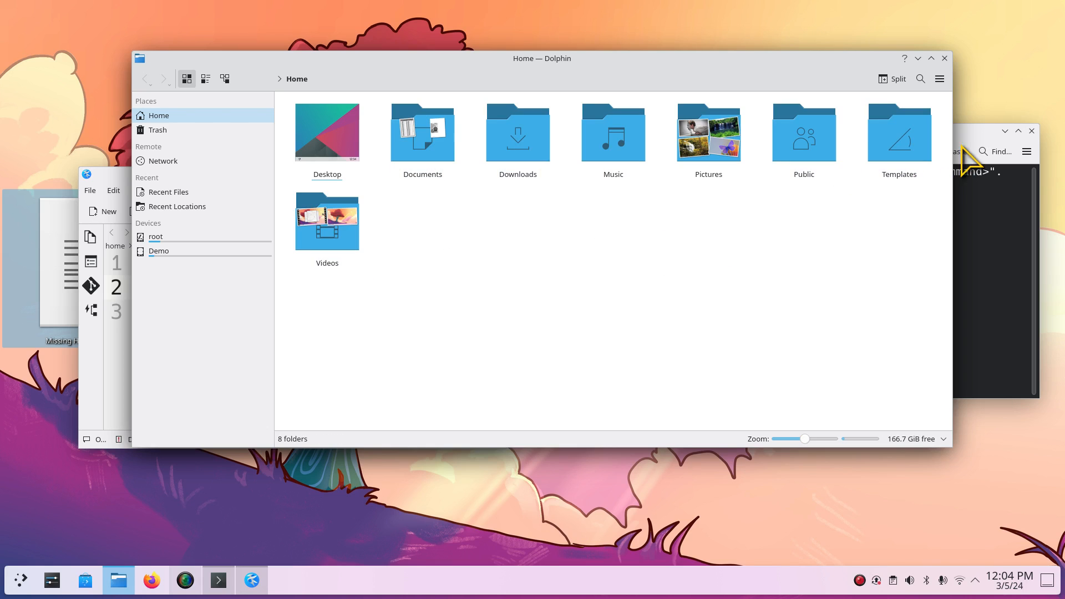
mouse_move(465, 267)
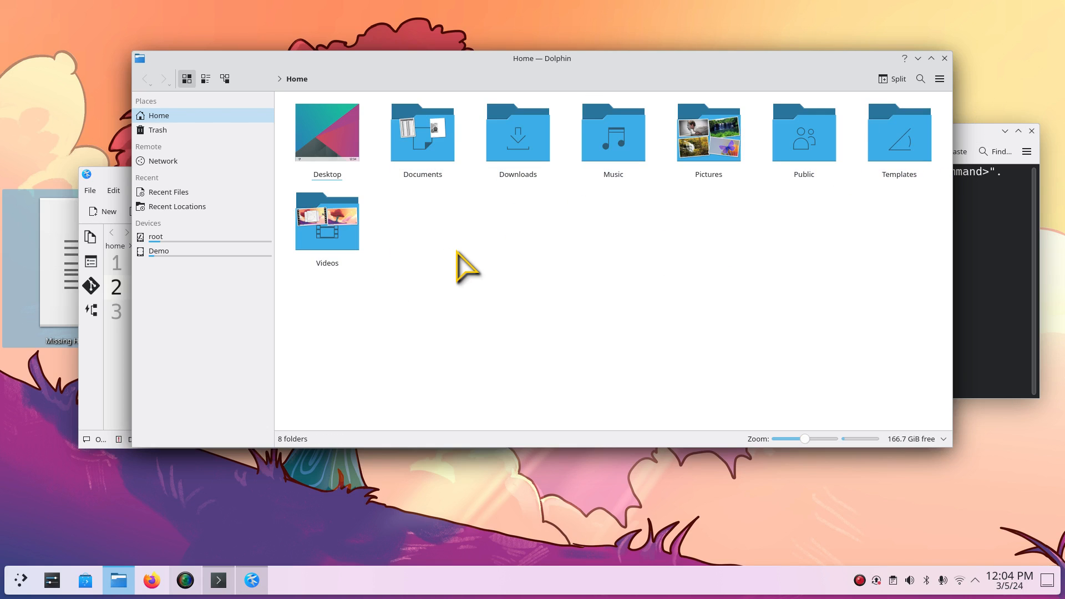
mouse_move(944, 58)
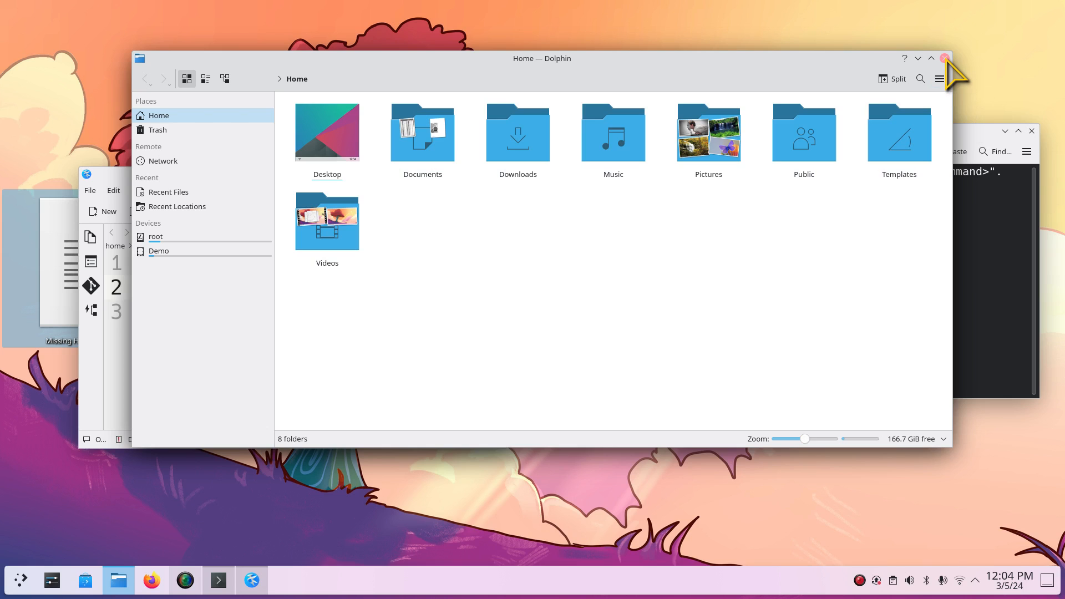
mouse_move(950, 75)
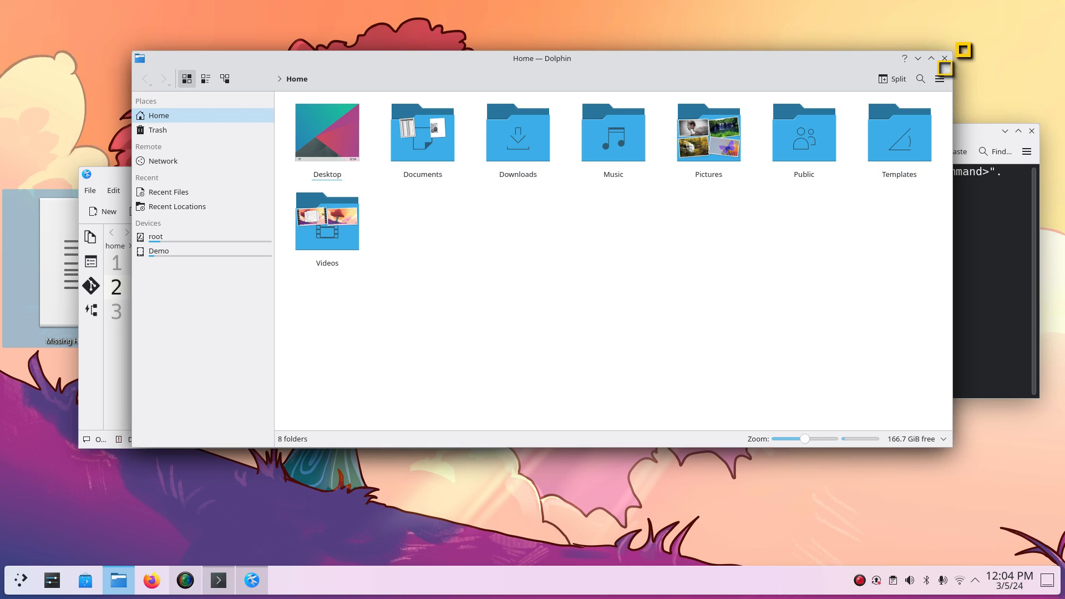
click(943, 58)
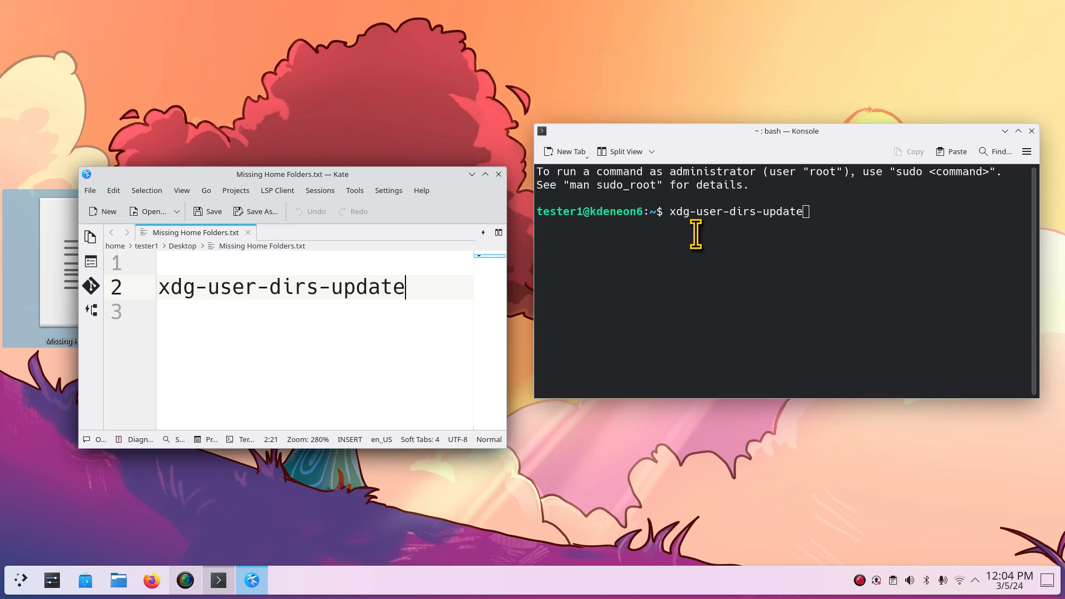
mouse_move(367, 352)
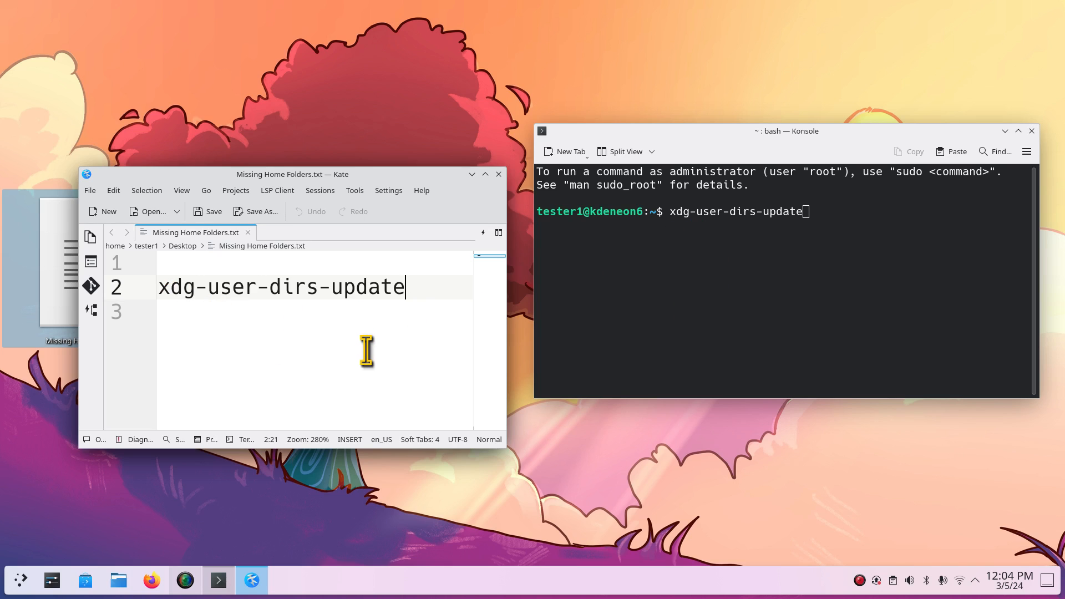
mouse_move(501, 189)
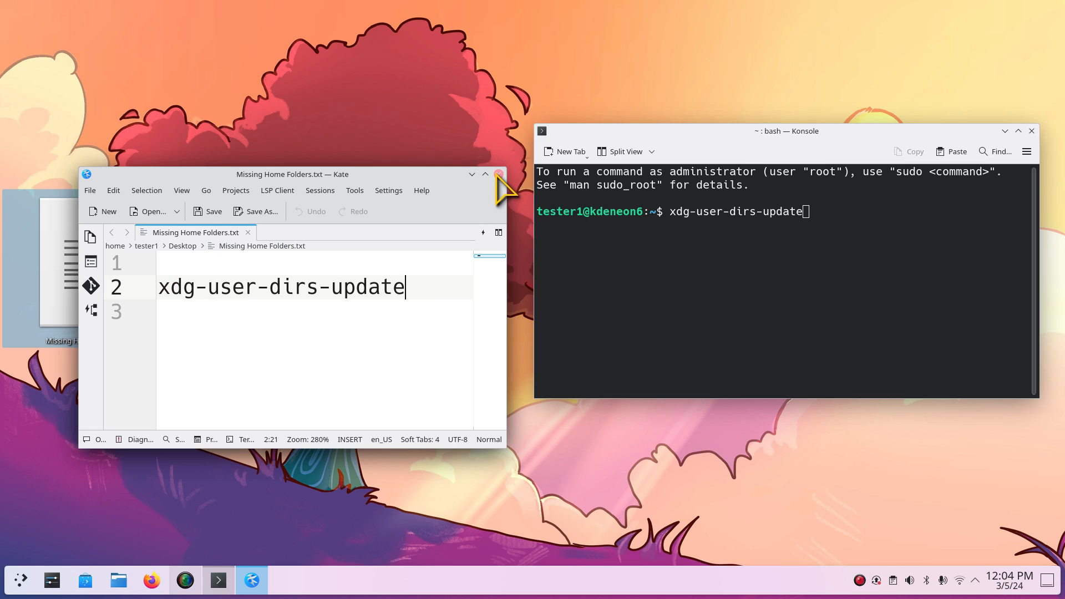
mouse_move(498, 175)
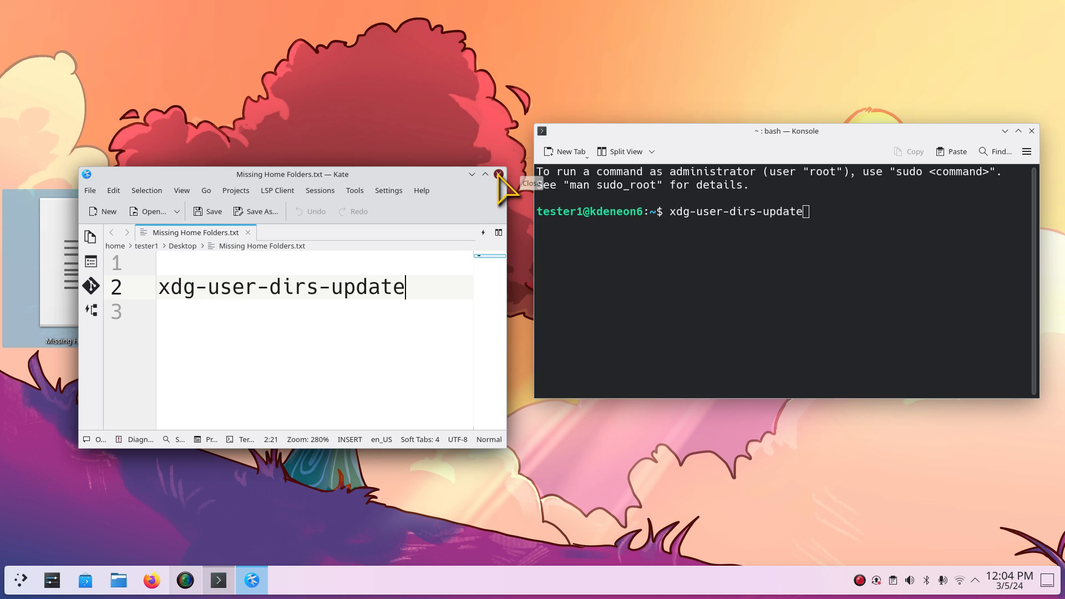
click(497, 174)
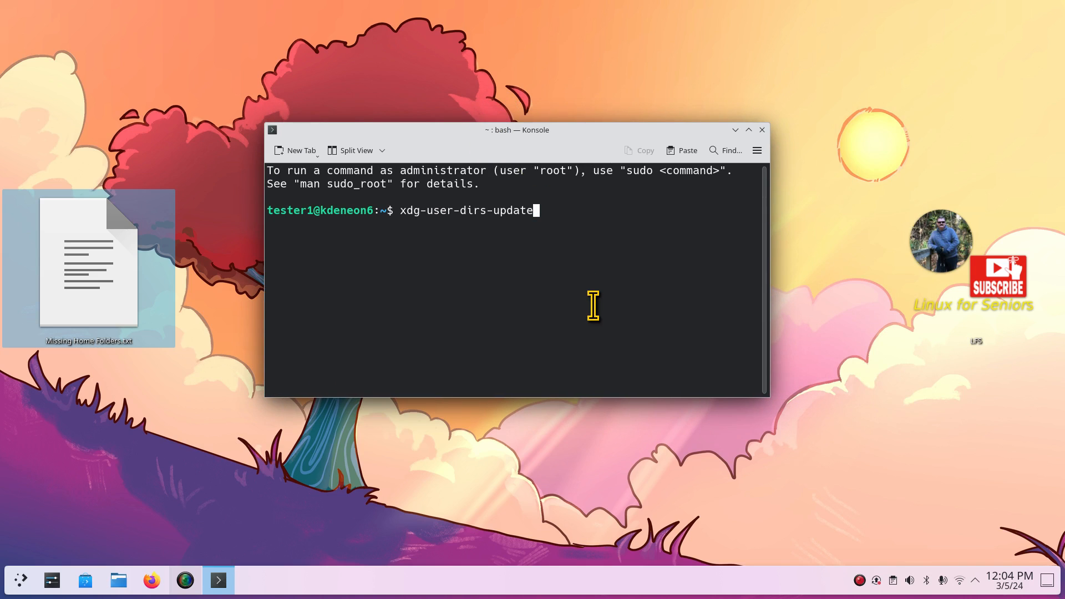
mouse_move(764, 149)
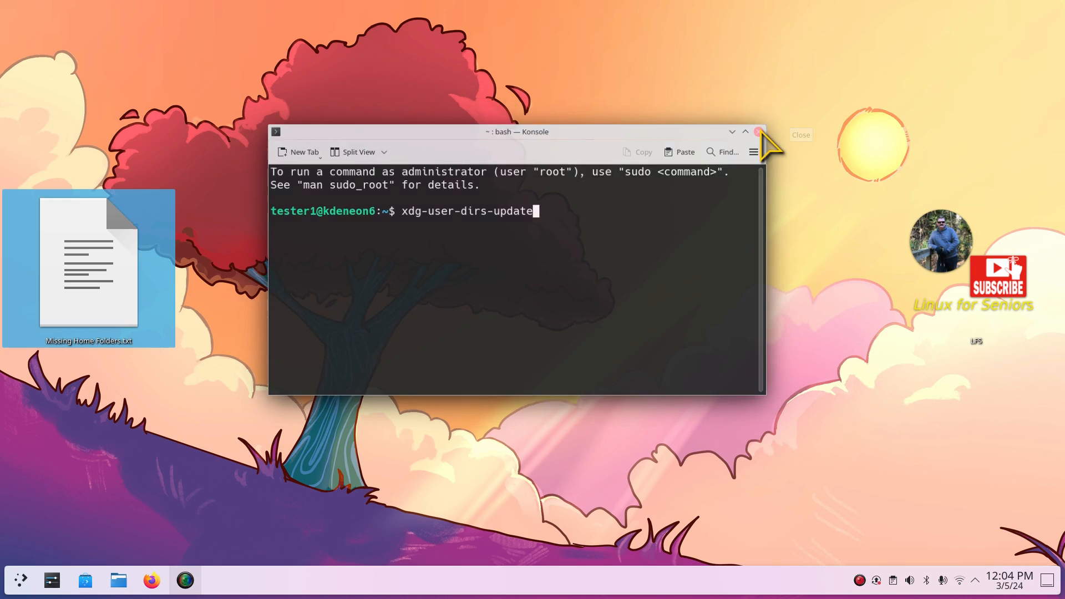
click(759, 132)
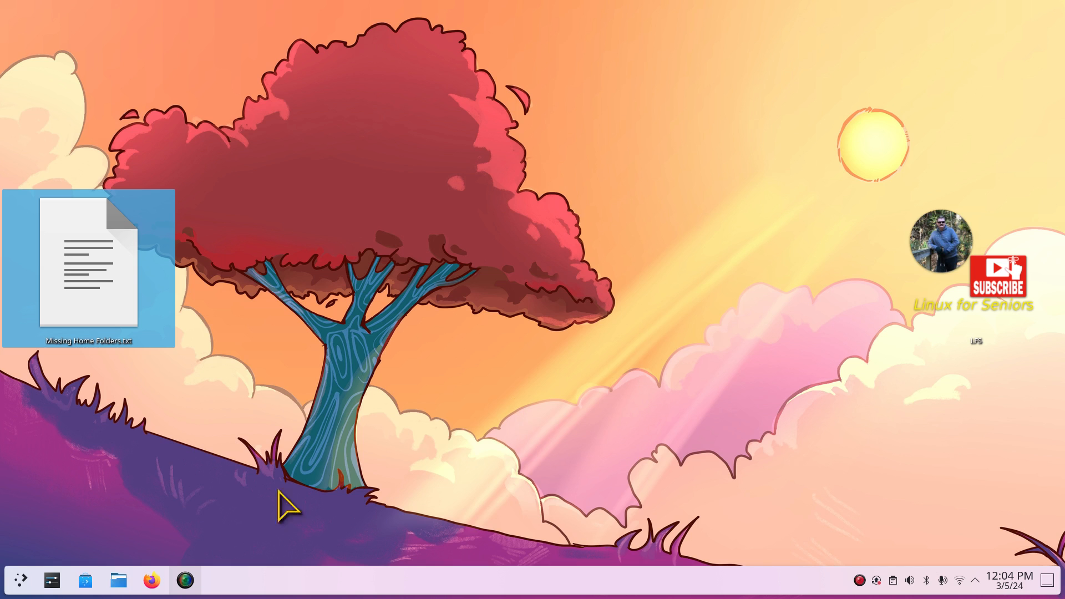
click(118, 580)
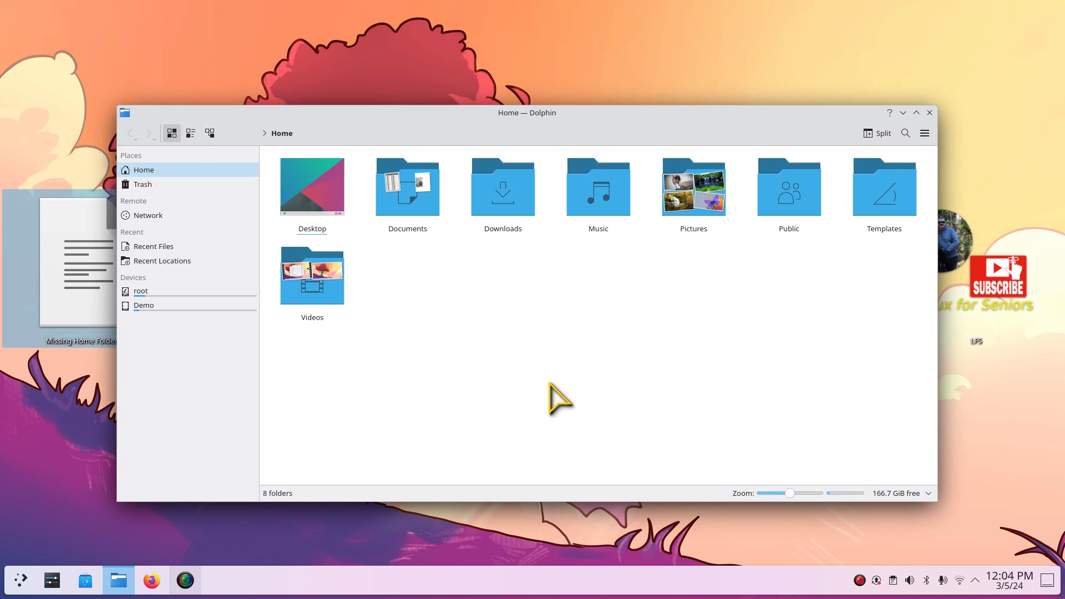
mouse_move(560, 51)
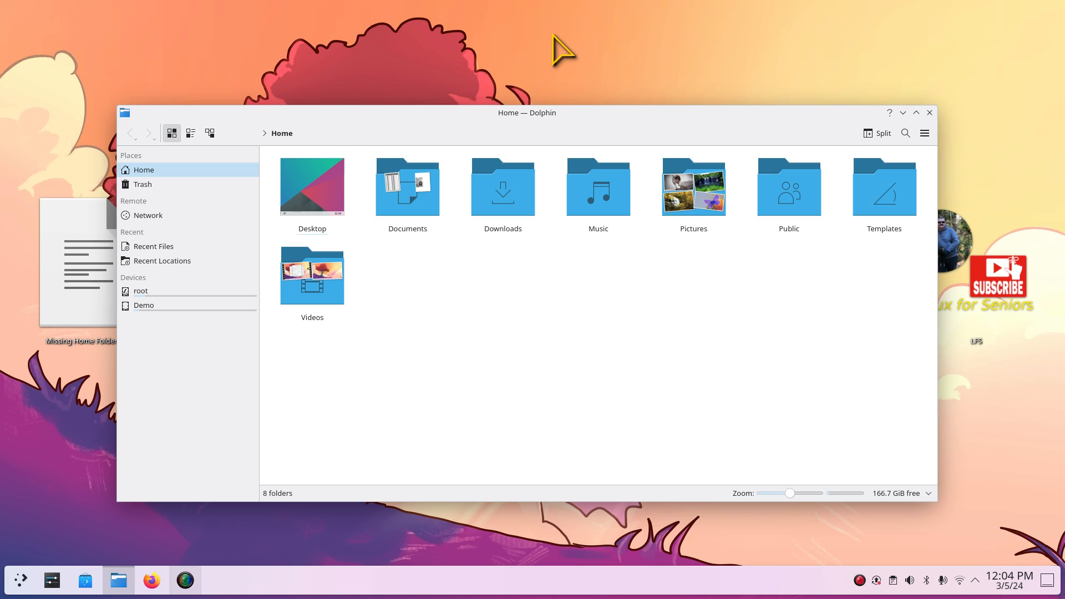
Step: Launch Spectacle from KRunner ('sp') to capture the Dolphin Home folder screen
text(sp)
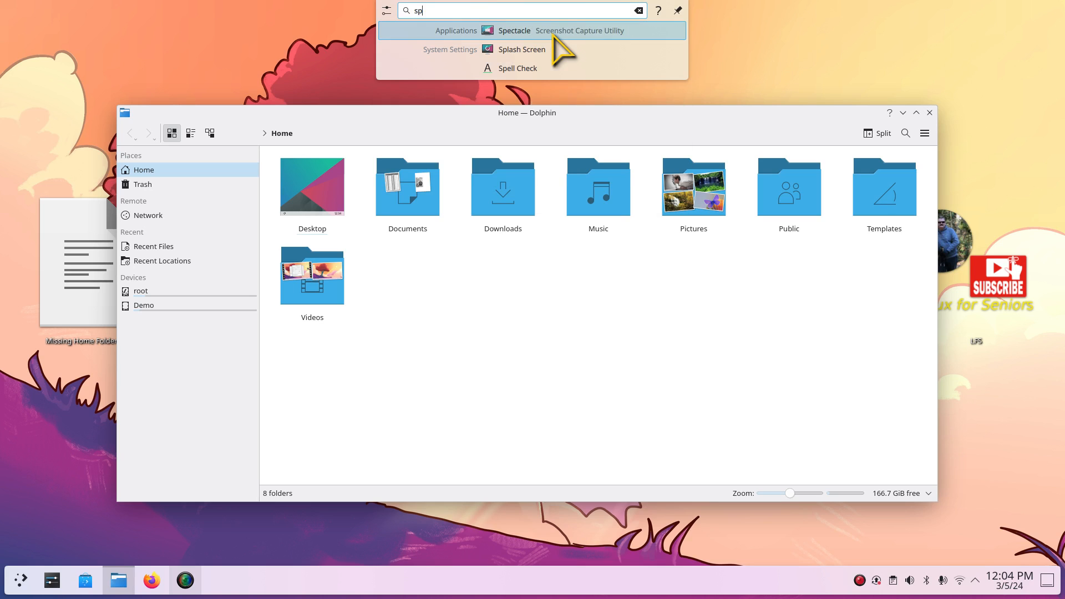
click(514, 31)
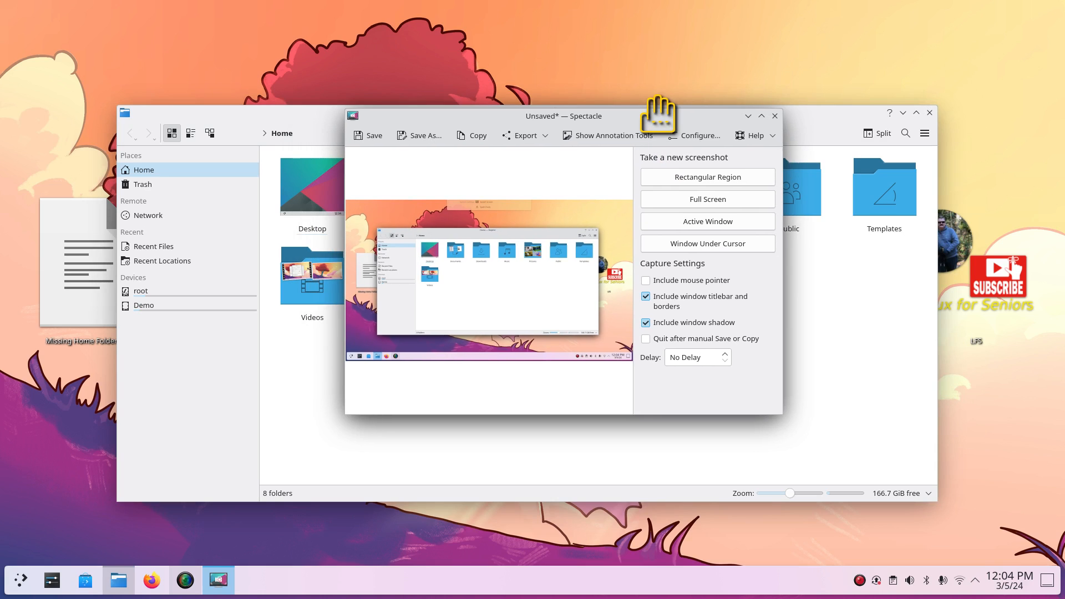
mouse_move(674, 130)
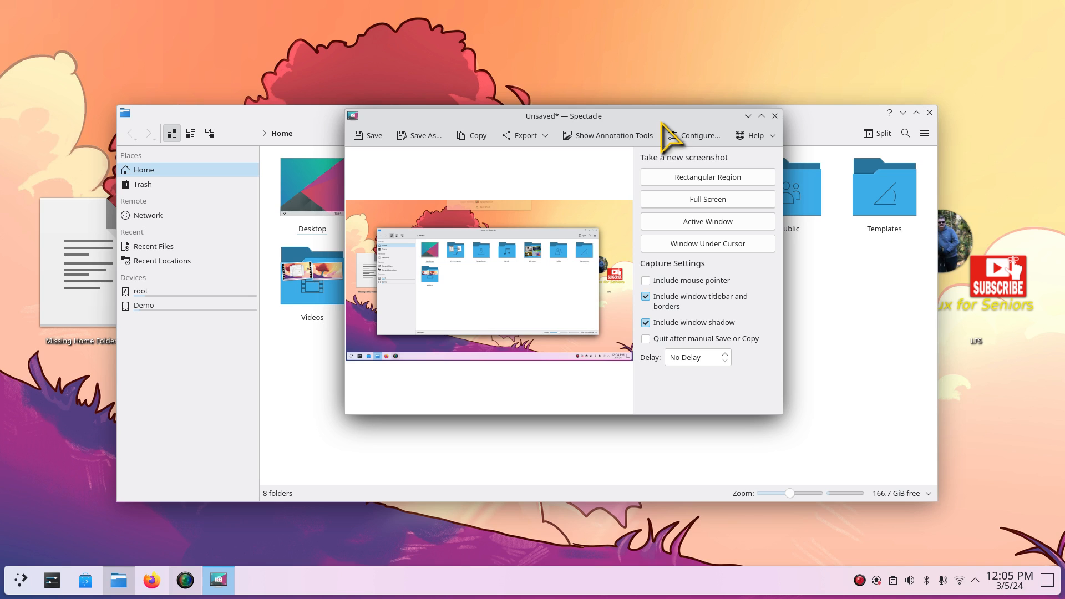
mouse_move(735, 175)
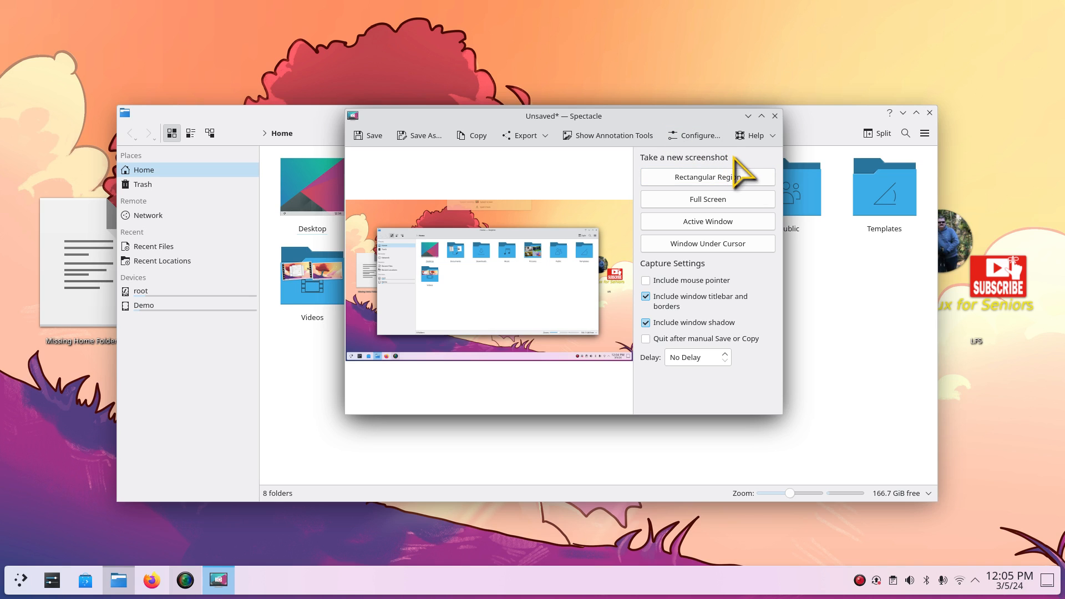
mouse_move(746, 176)
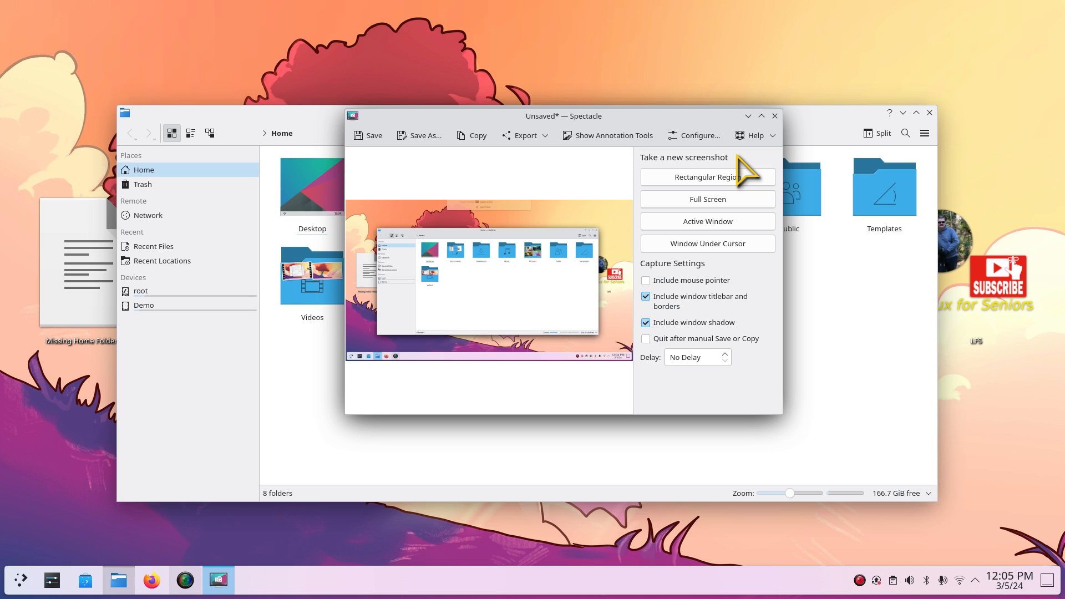
mouse_move(707, 176)
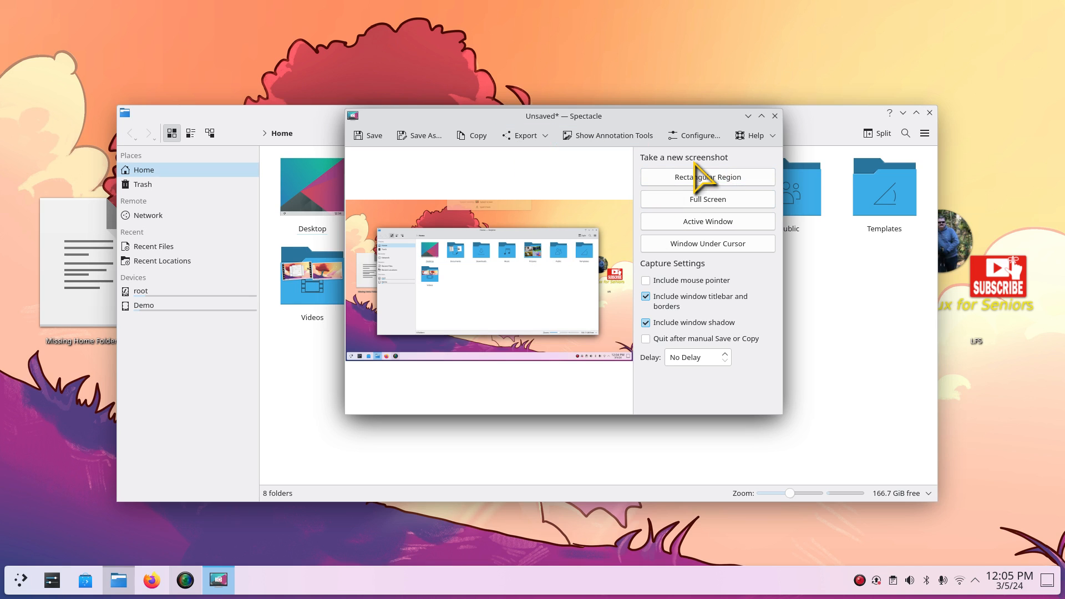
mouse_move(713, 183)
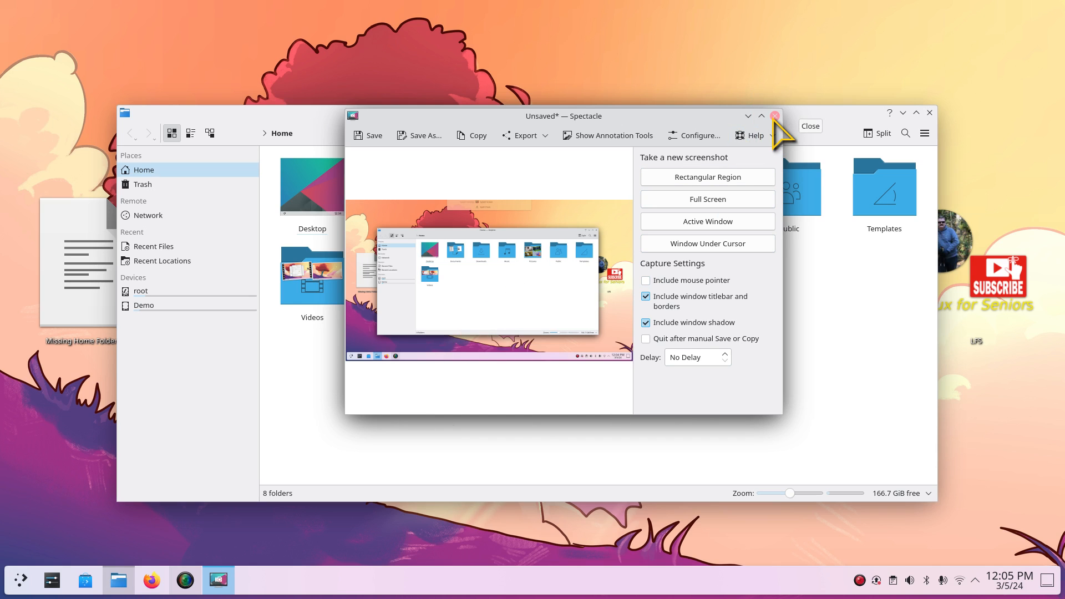
Step: Close Spectacle without saving the capture
click(773, 115)
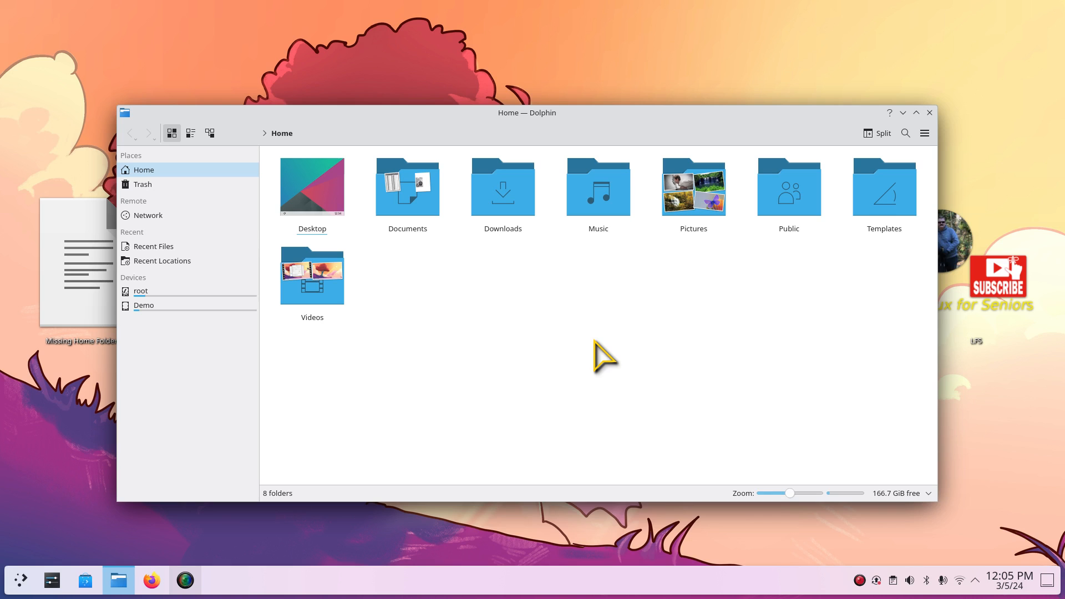
mouse_move(536, 131)
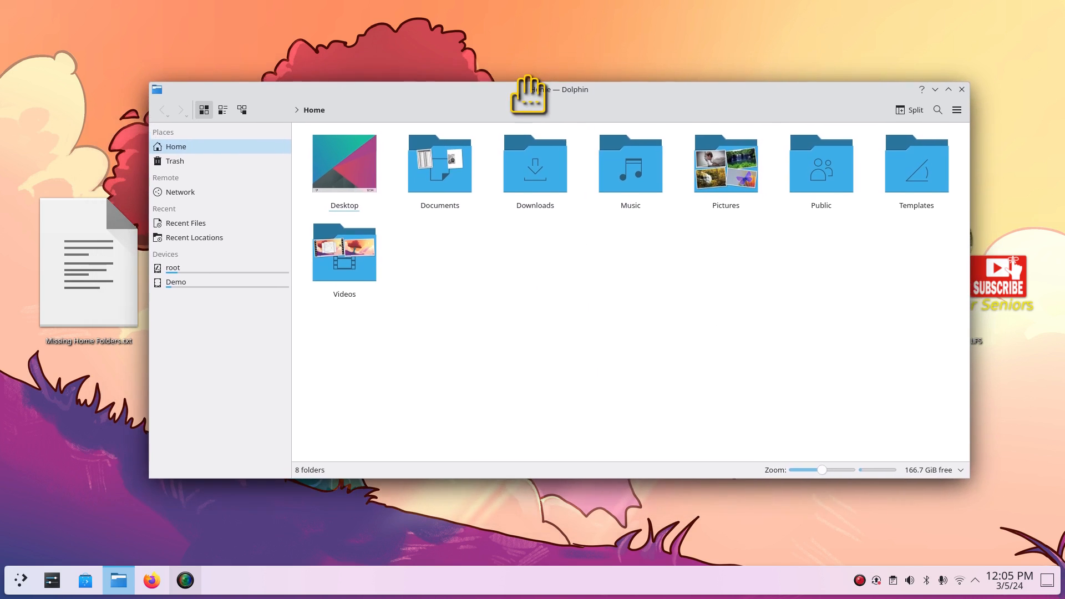
mouse_move(615, 333)
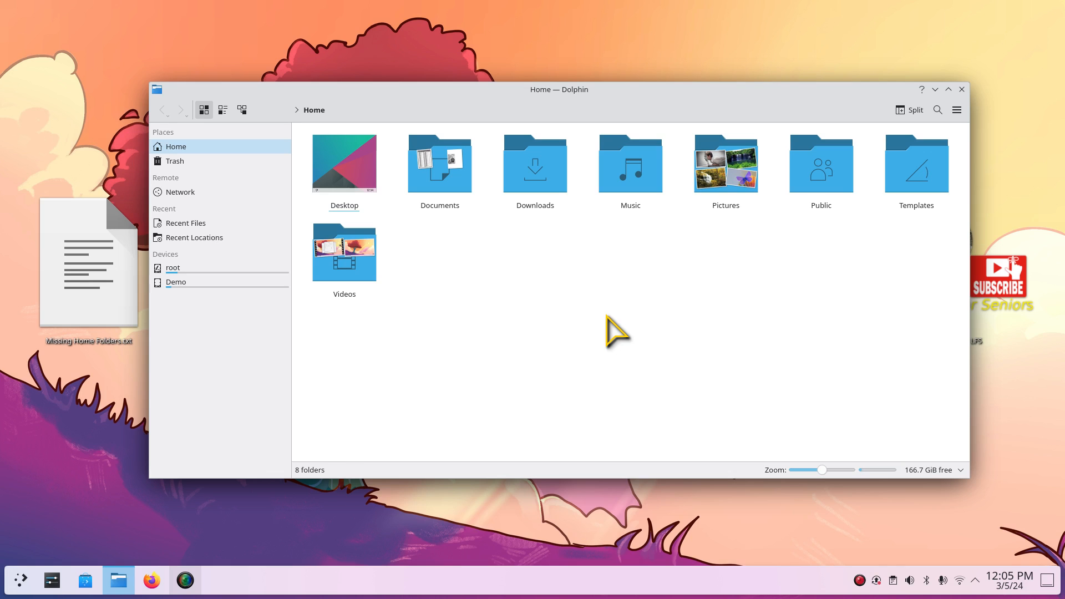
mouse_move(914, 118)
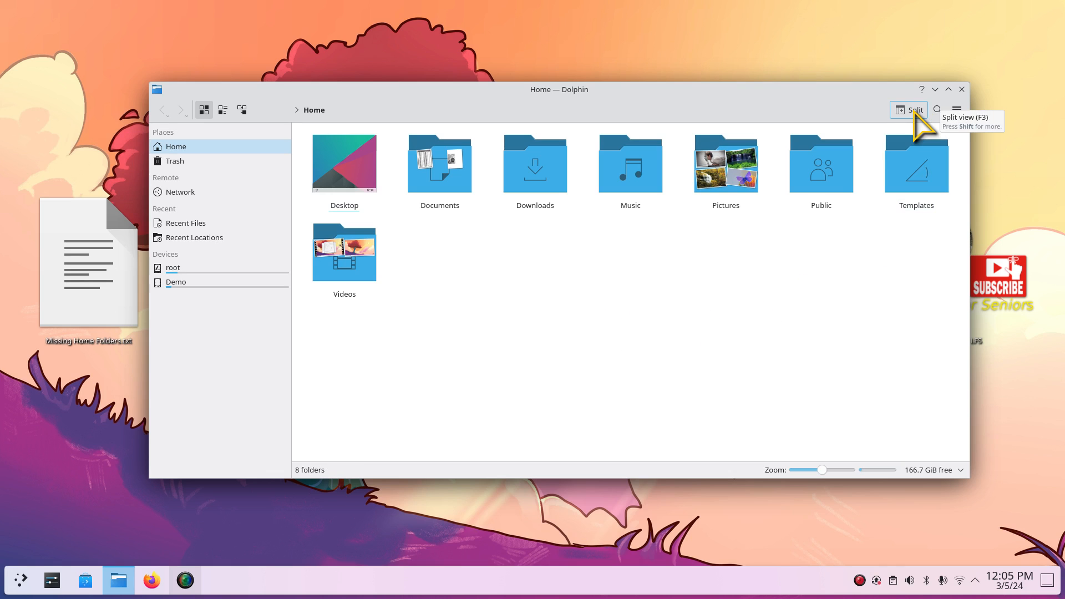
Step: Open a split view on the Demo drive, then close it back to Home
click(913, 109)
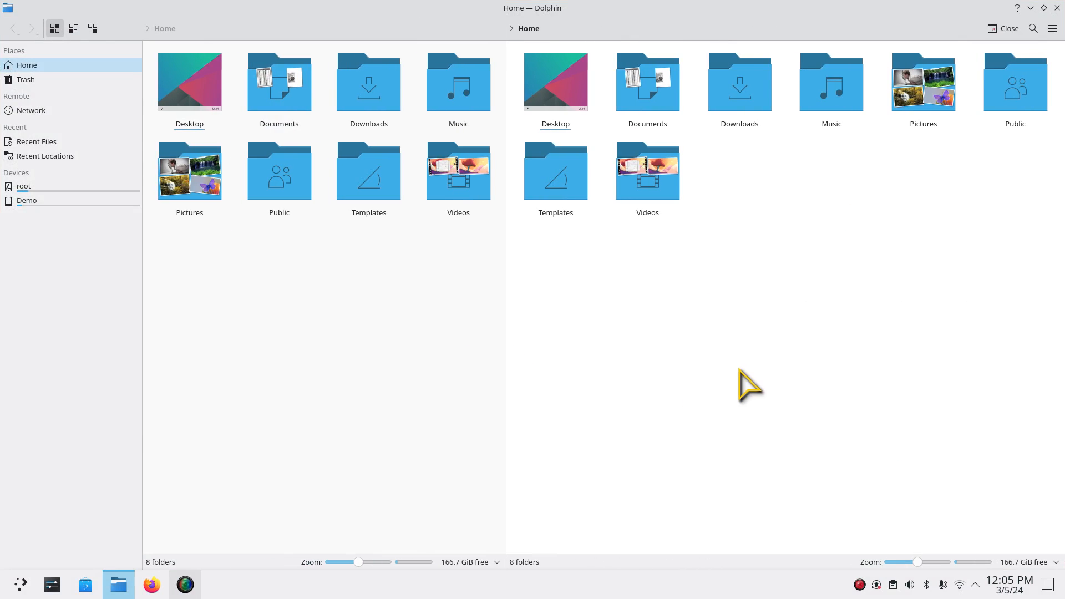
mouse_move(669, 265)
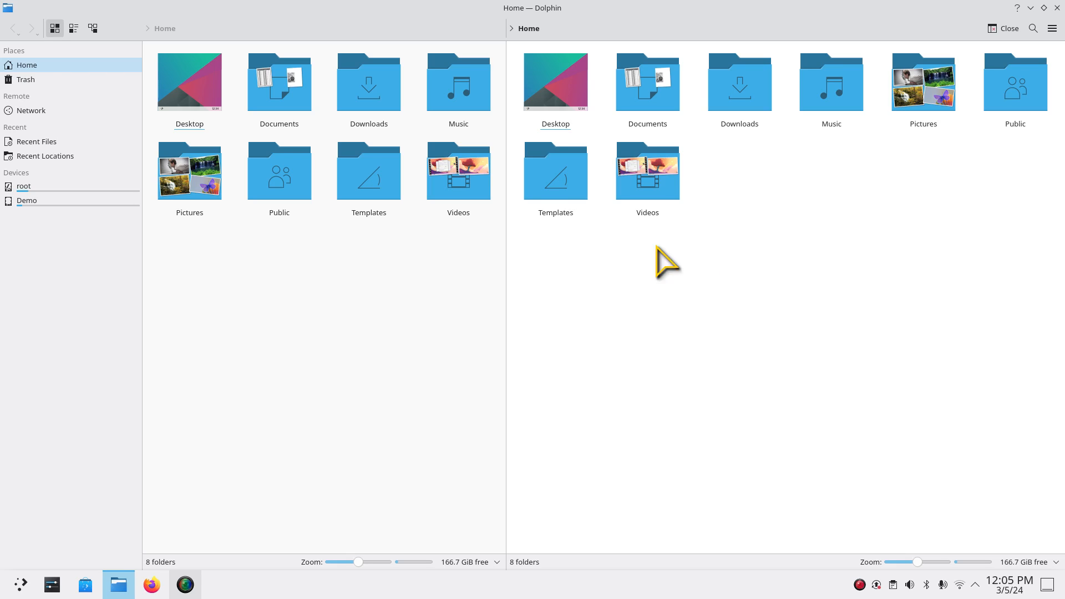
mouse_move(27, 200)
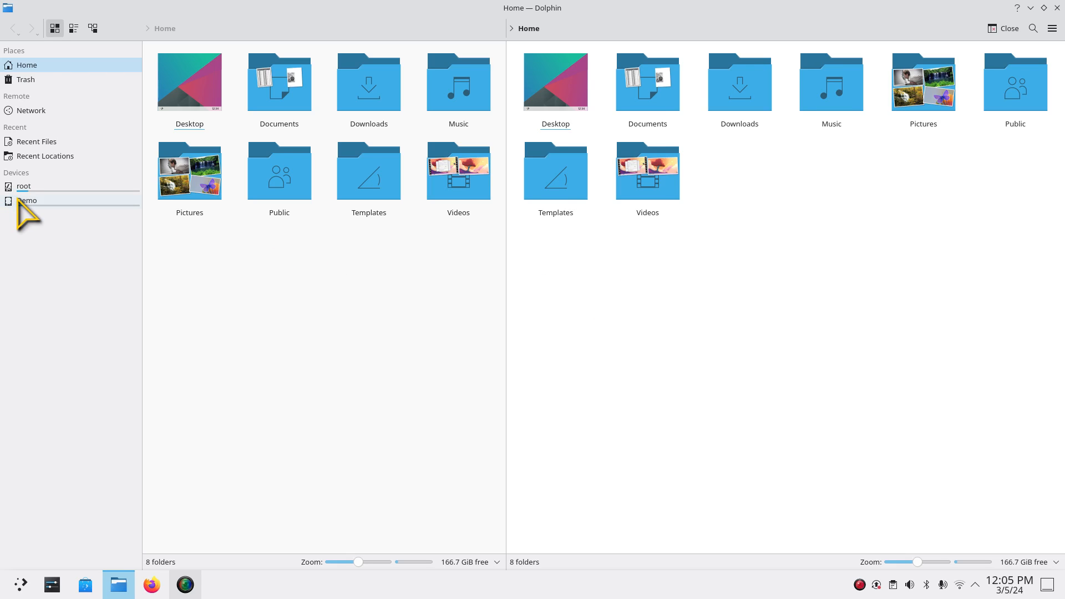
click(28, 200)
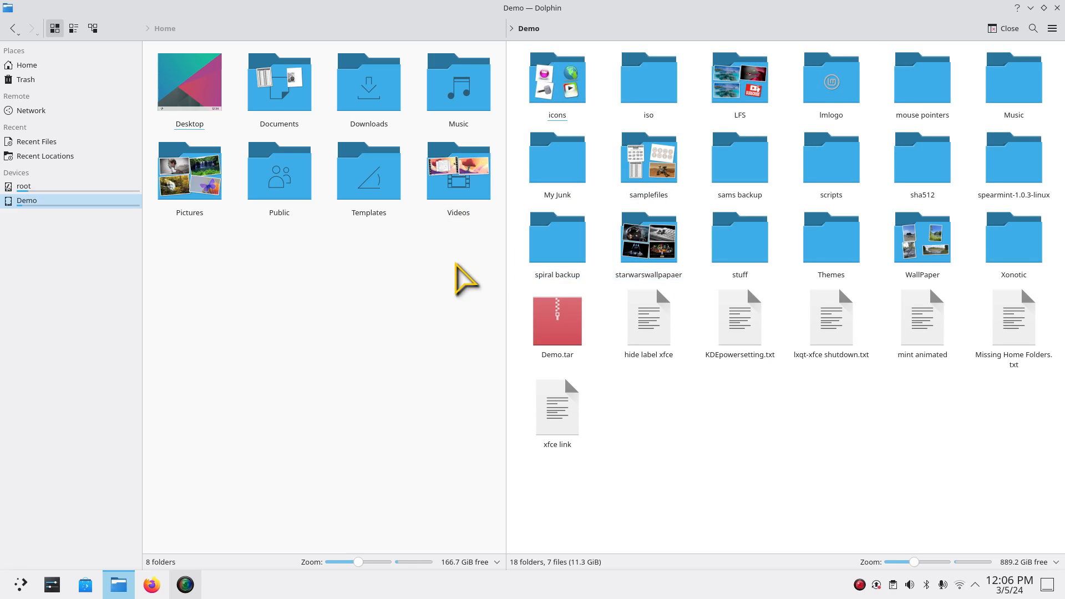
mouse_move(333, 293)
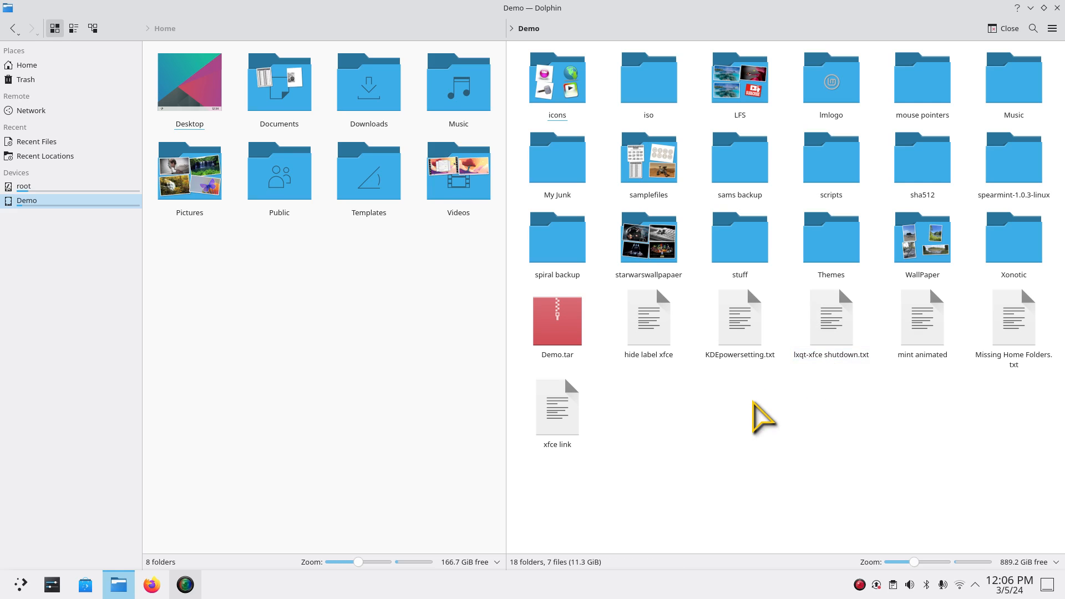
click(1007, 28)
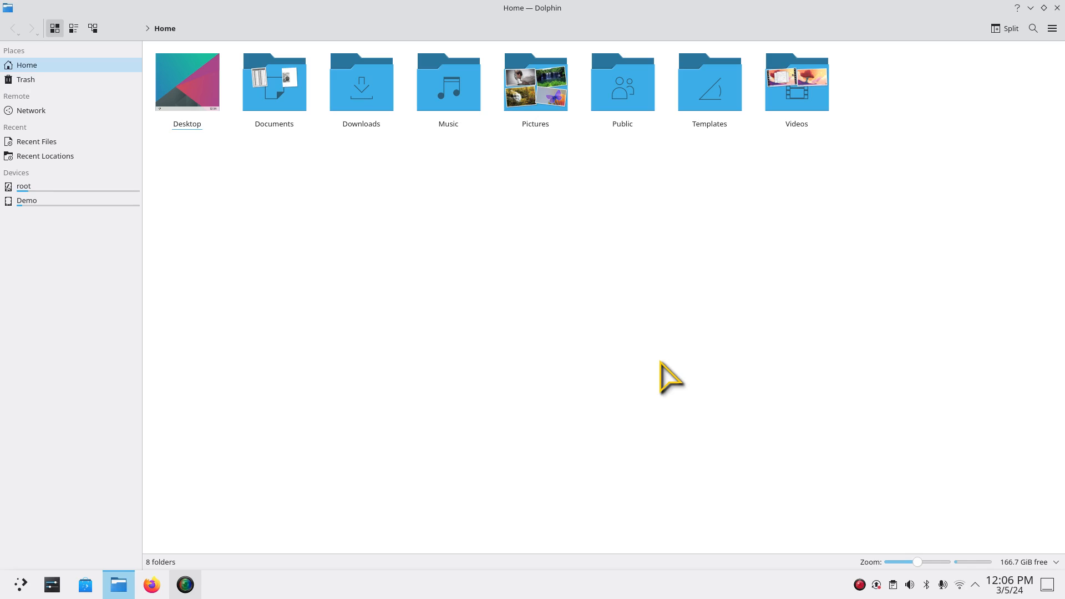
Step: Show Dolphin's hamburger main menu over the Home folder view
click(1052, 27)
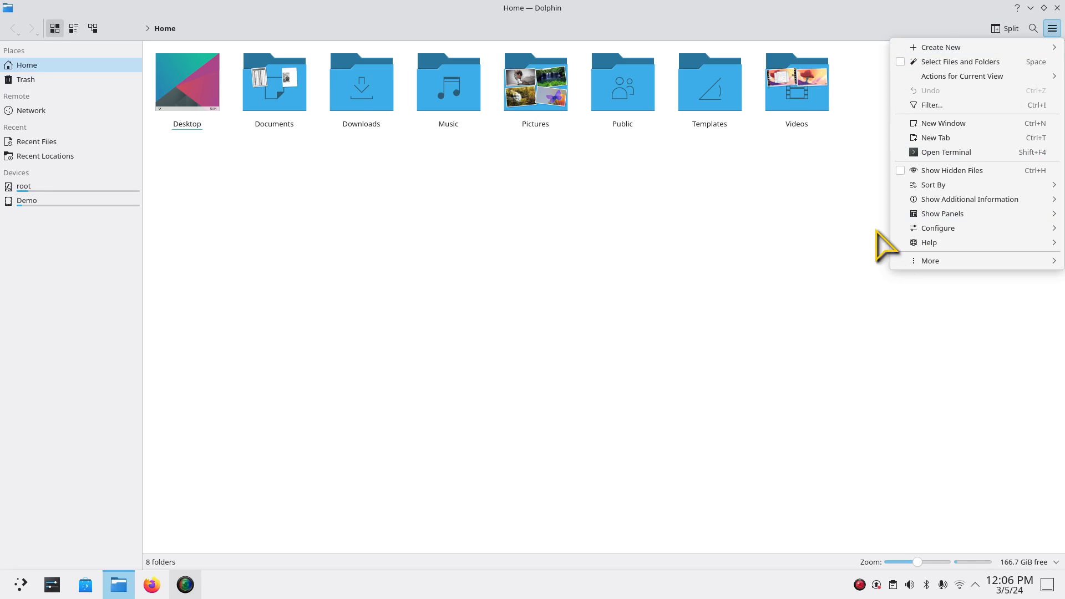
mouse_move(625, 294)
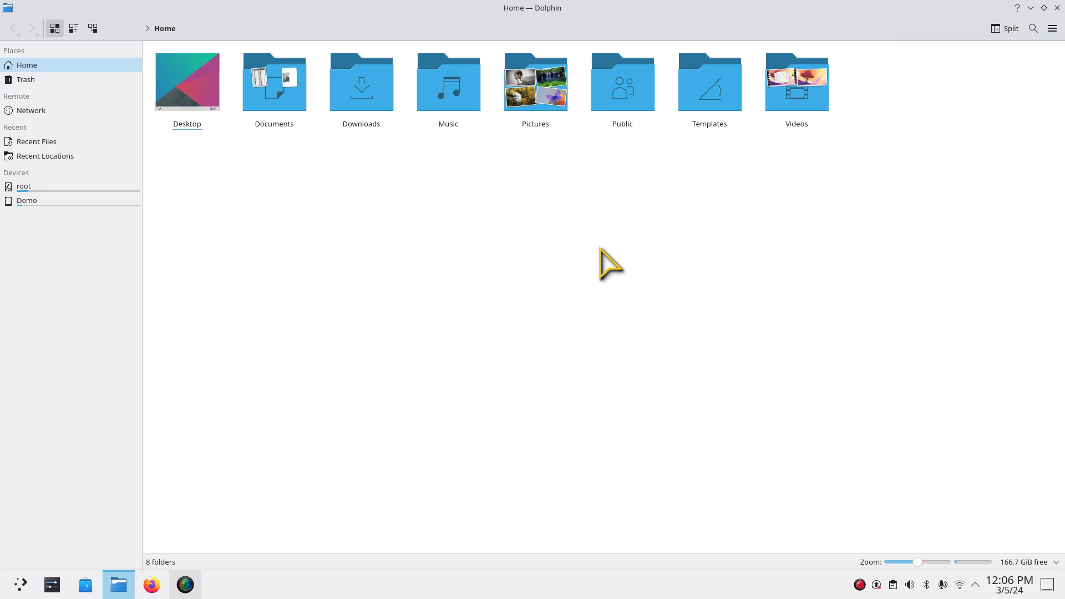
right_click(611, 263)
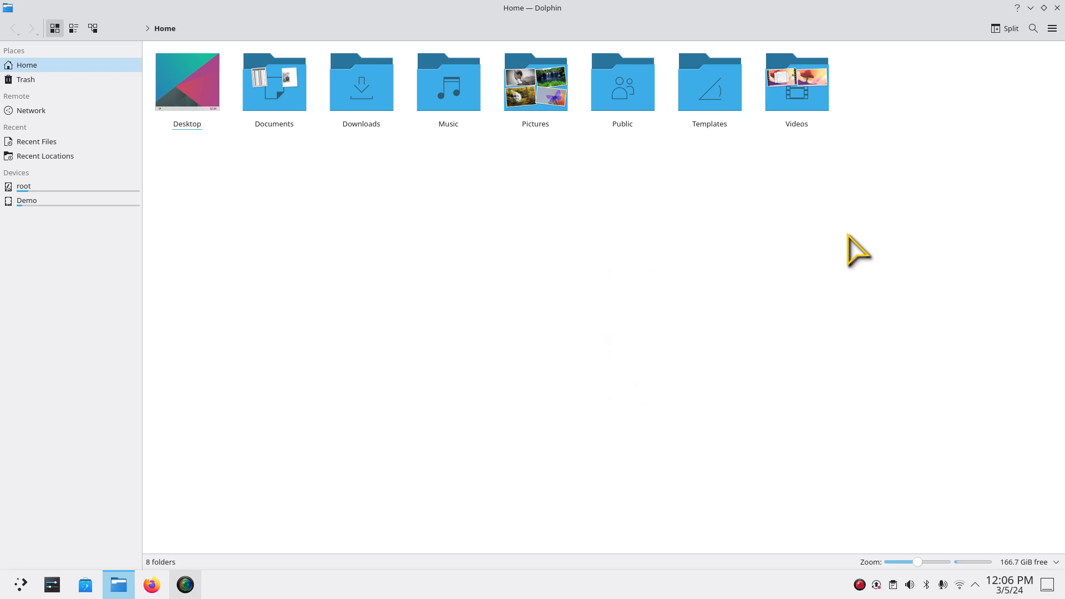
click(1051, 28)
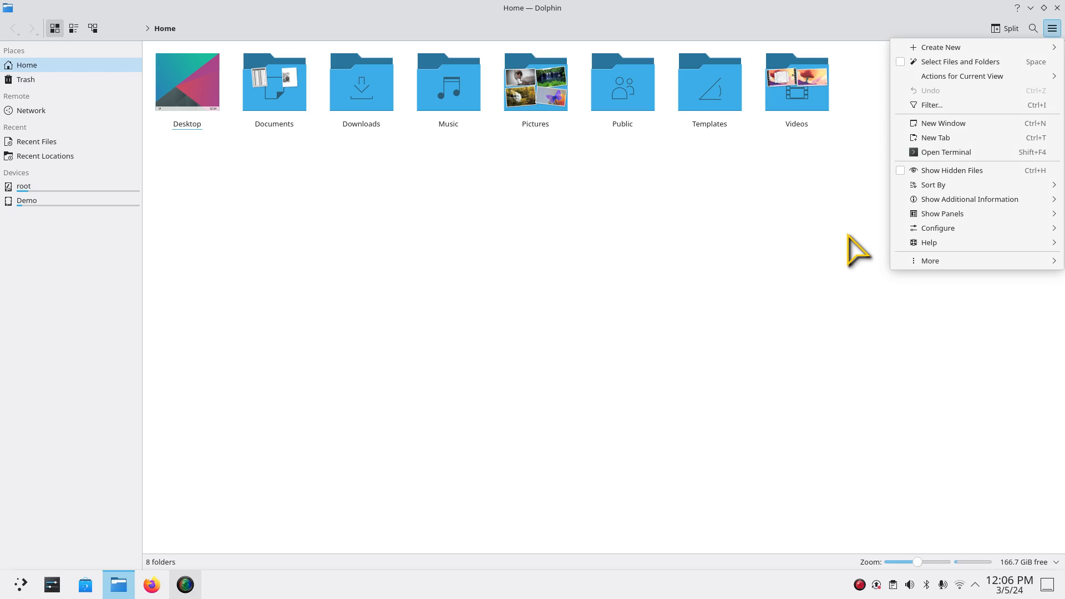
mouse_move(943, 213)
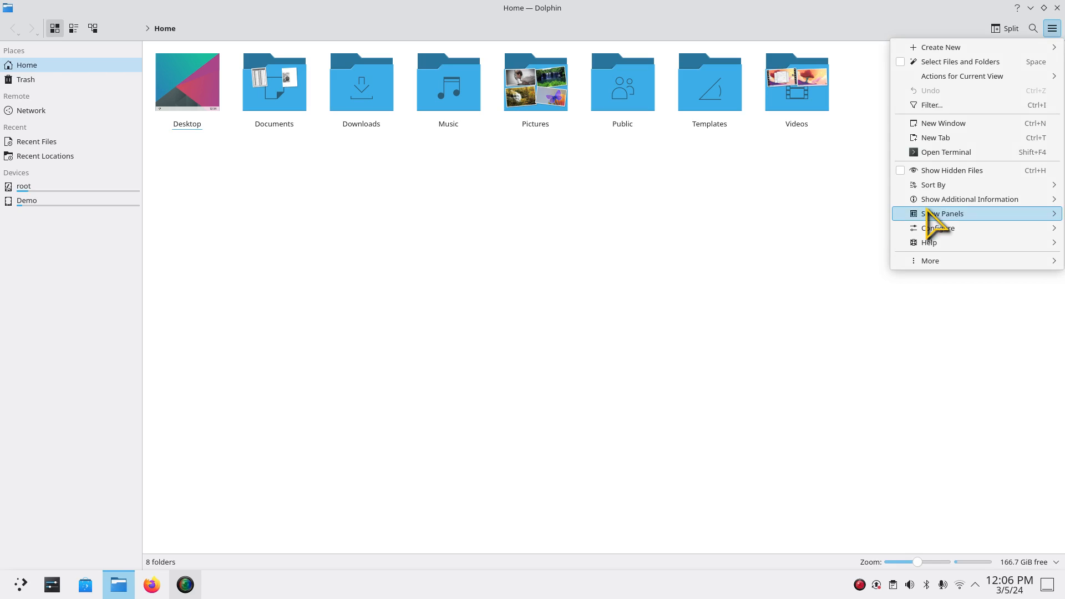
mouse_move(951, 170)
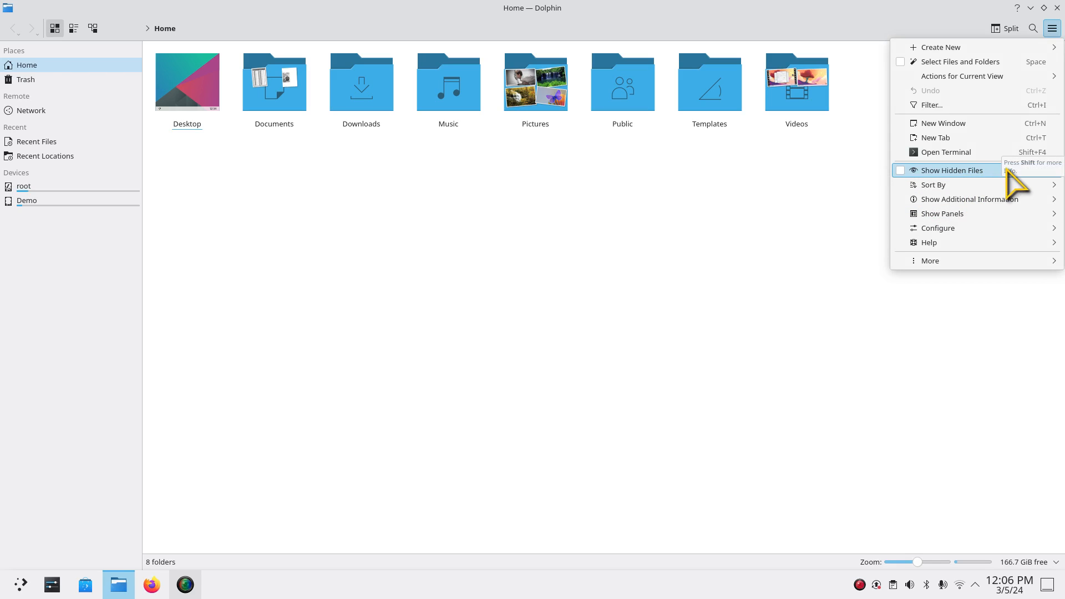
mouse_move(726, 285)
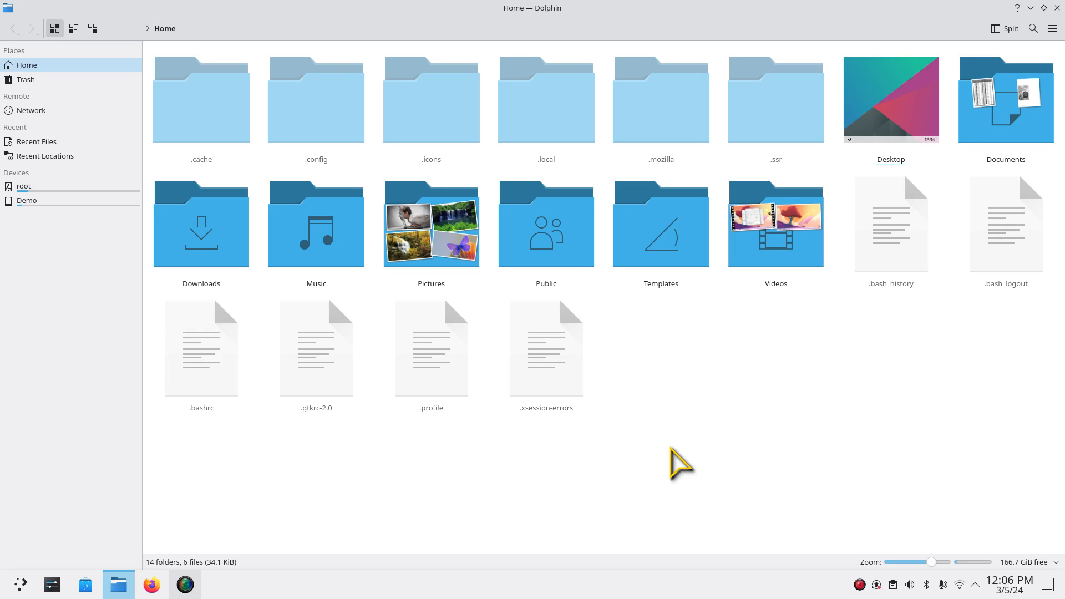
mouse_move(729, 470)
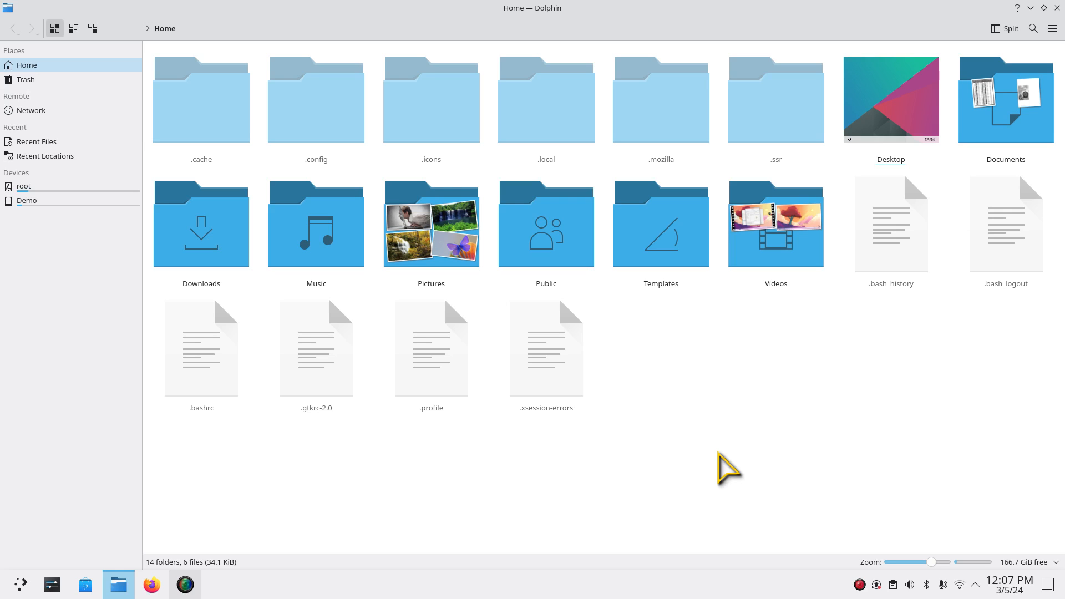
mouse_move(729, 465)
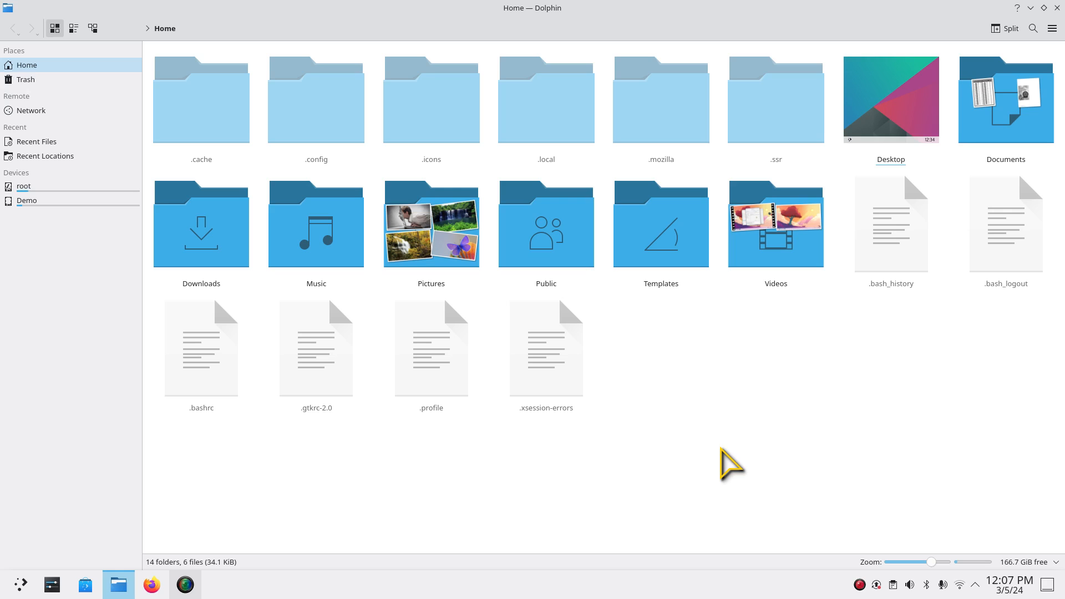
mouse_move(466, 154)
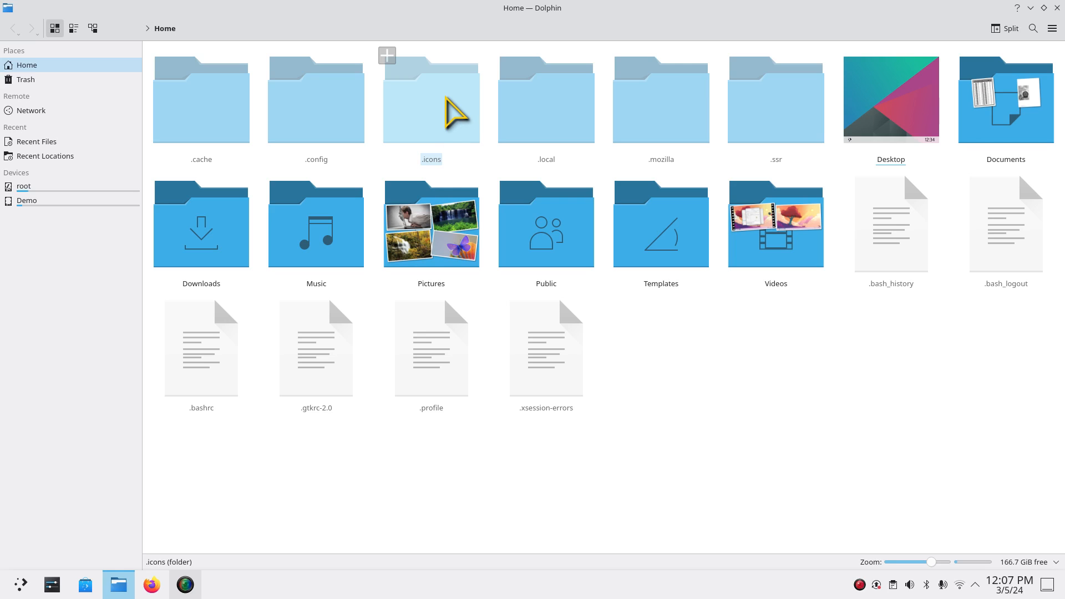
mouse_move(442, 178)
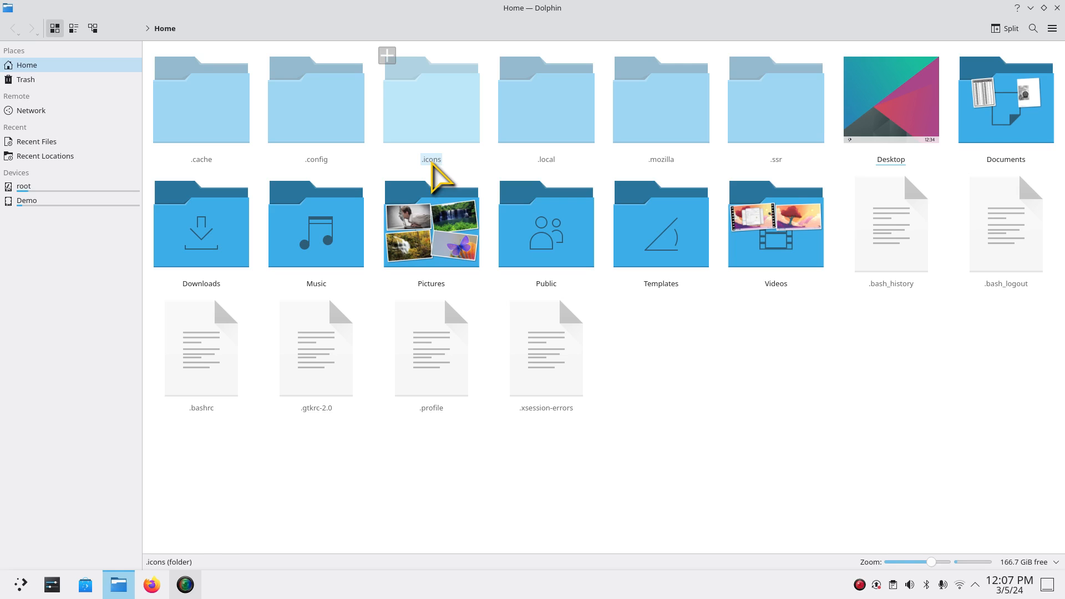
mouse_move(545, 159)
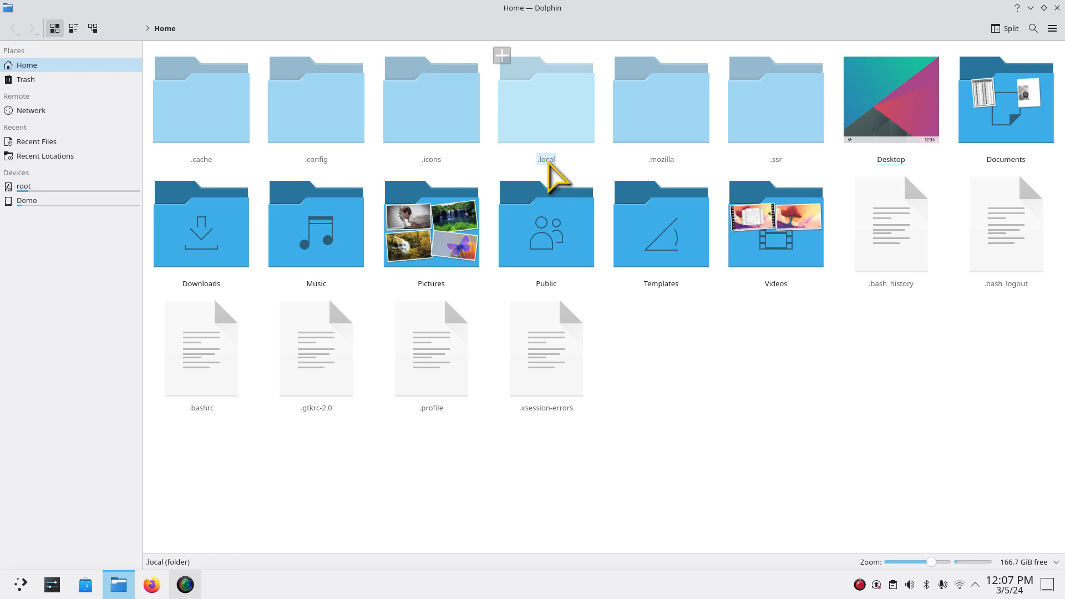
mouse_move(430, 119)
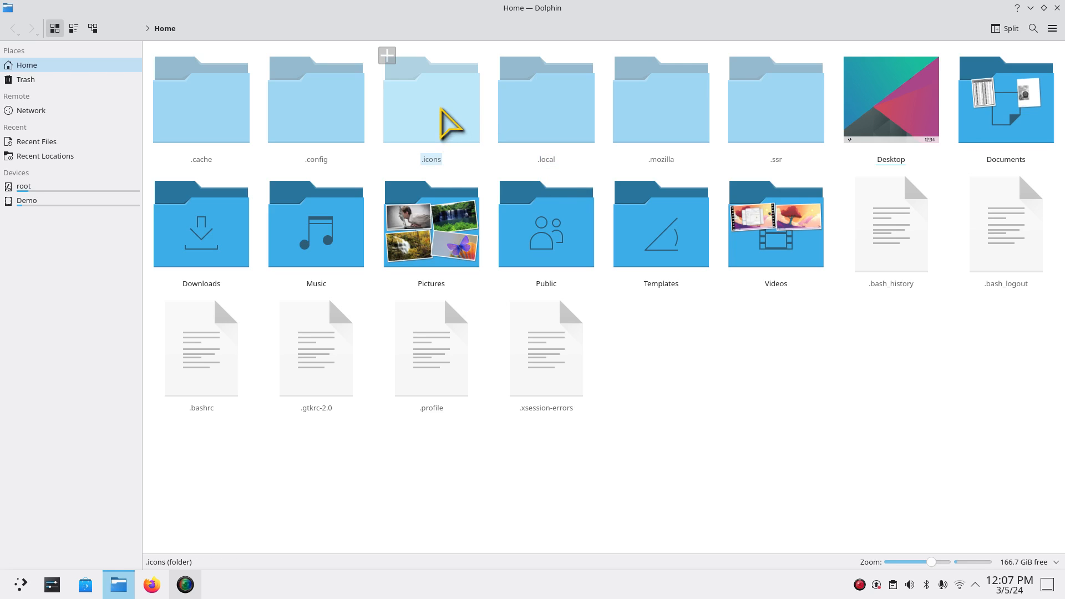
double_click(430, 100)
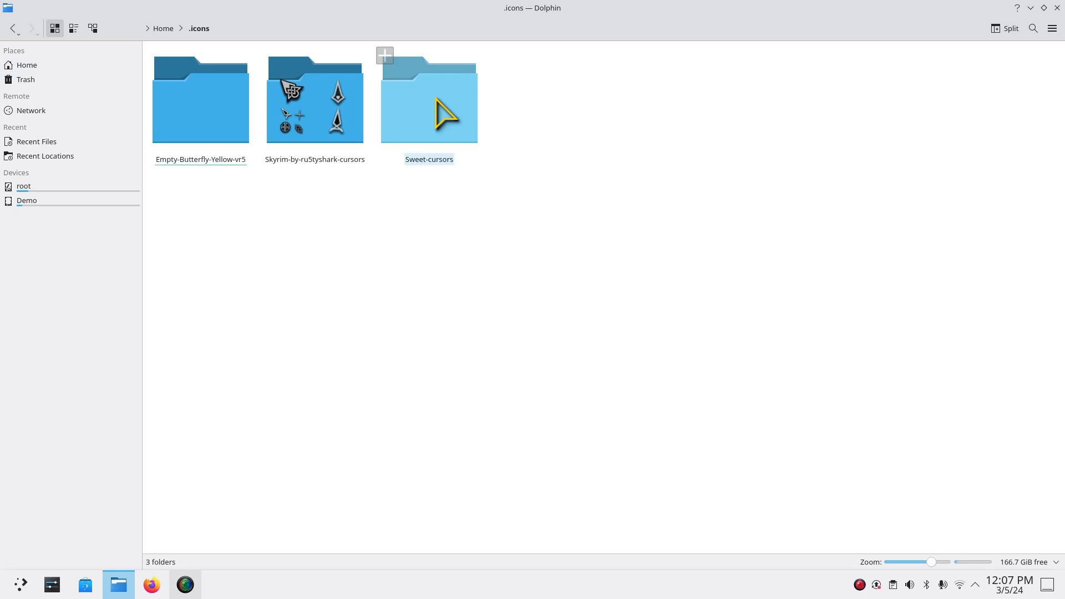
mouse_move(243, 311)
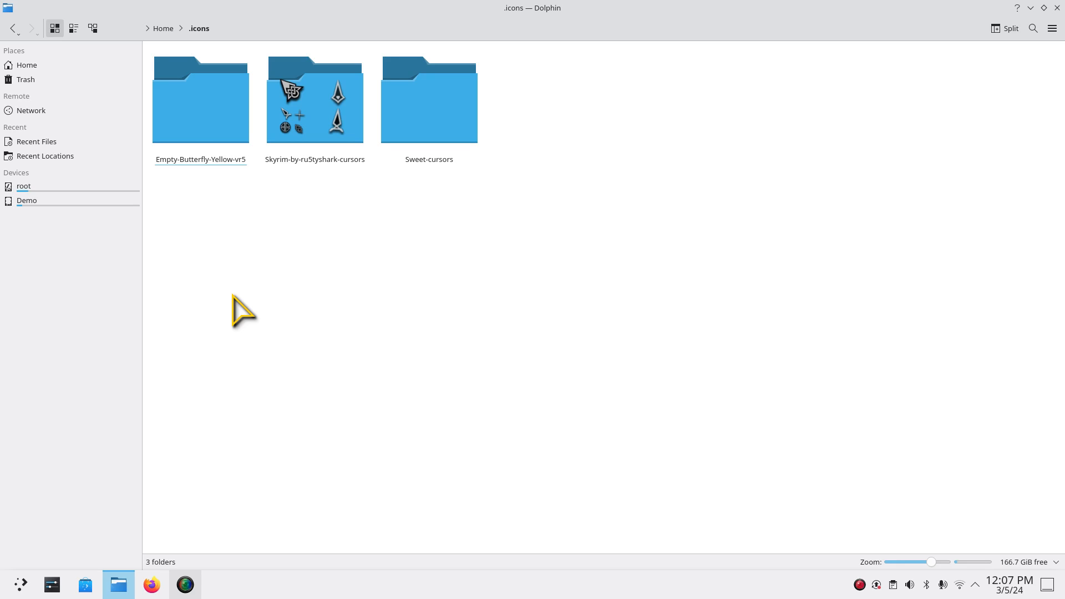
mouse_move(52, 584)
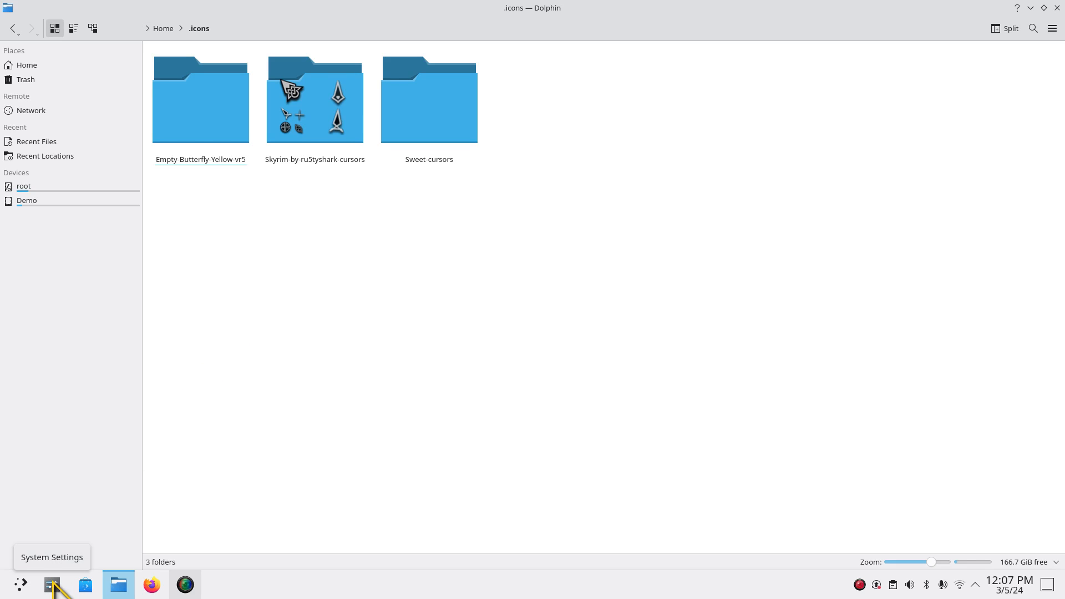
mouse_move(299, 255)
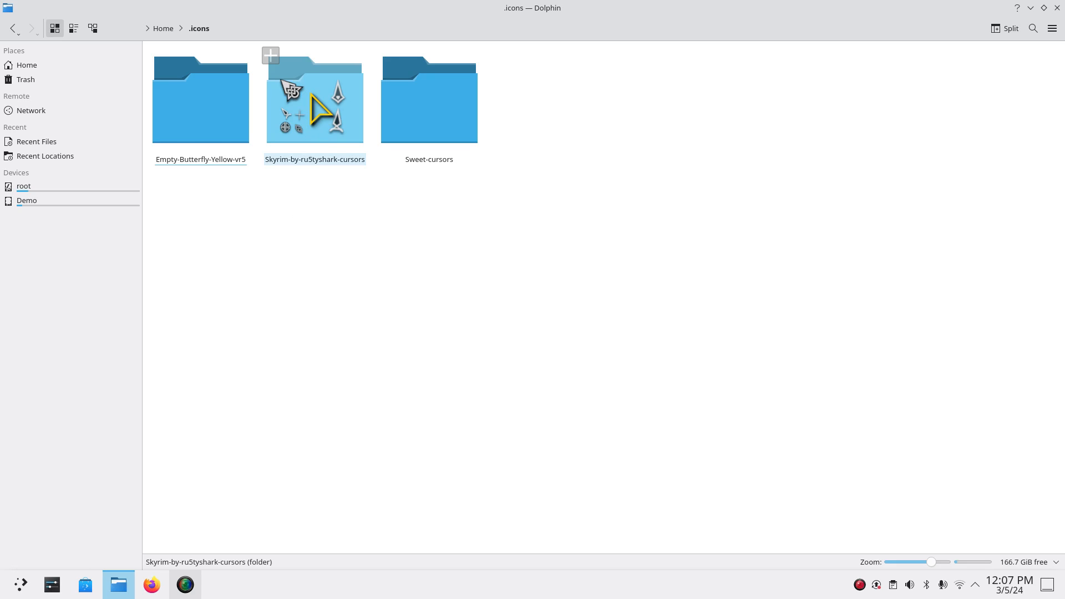
mouse_move(329, 136)
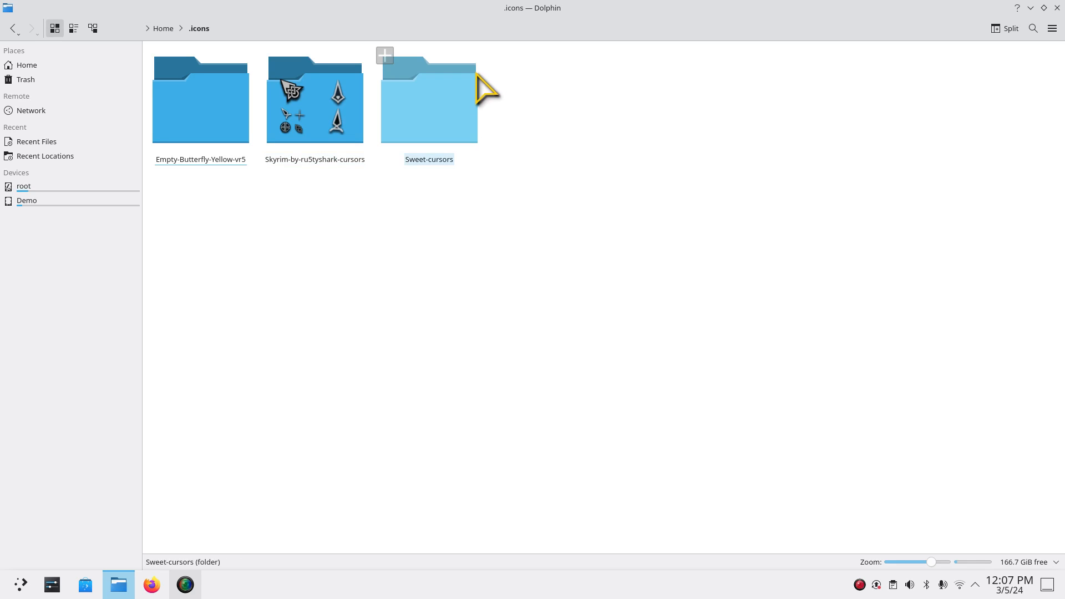
mouse_move(459, 105)
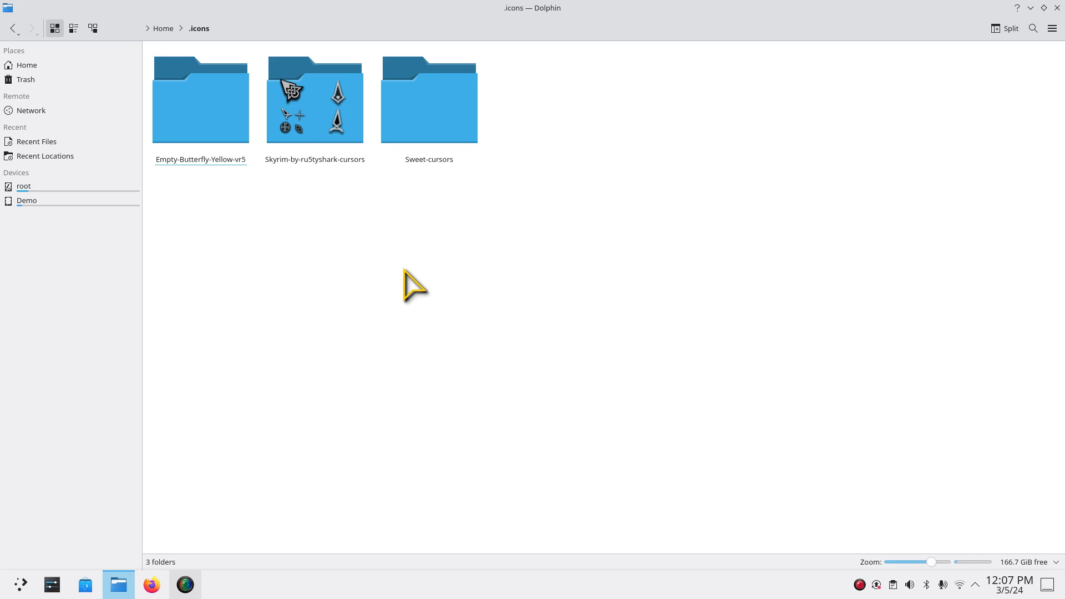
mouse_move(332, 293)
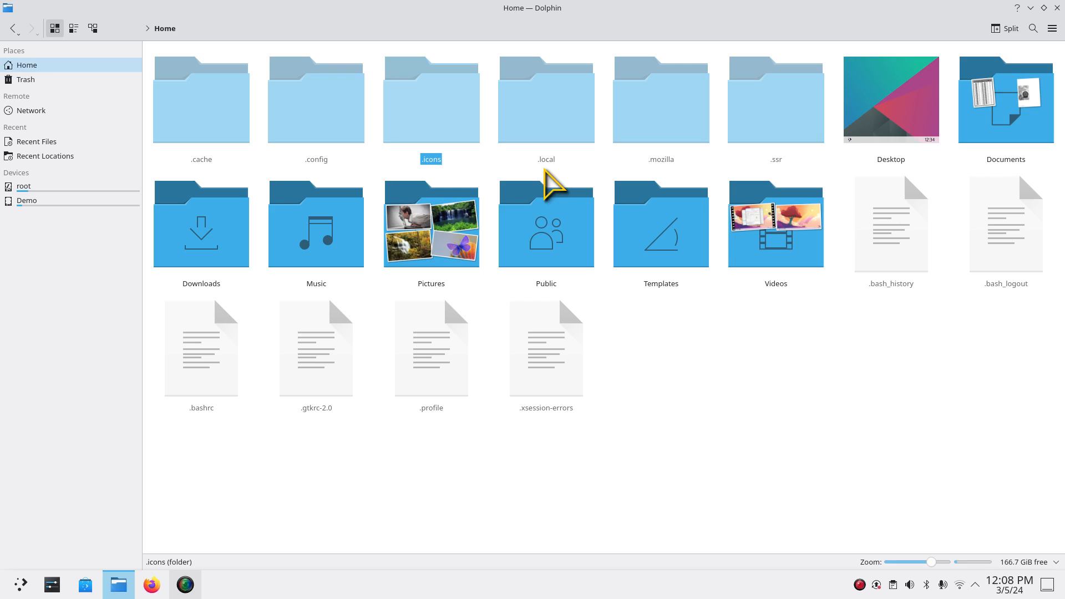
Step: Navigate into .local/share/plasma/desktoptheme, showing Colorful-Dark-Plasma, Magna-Dark-Plasma and Utterly-Round
double_click(545, 100)
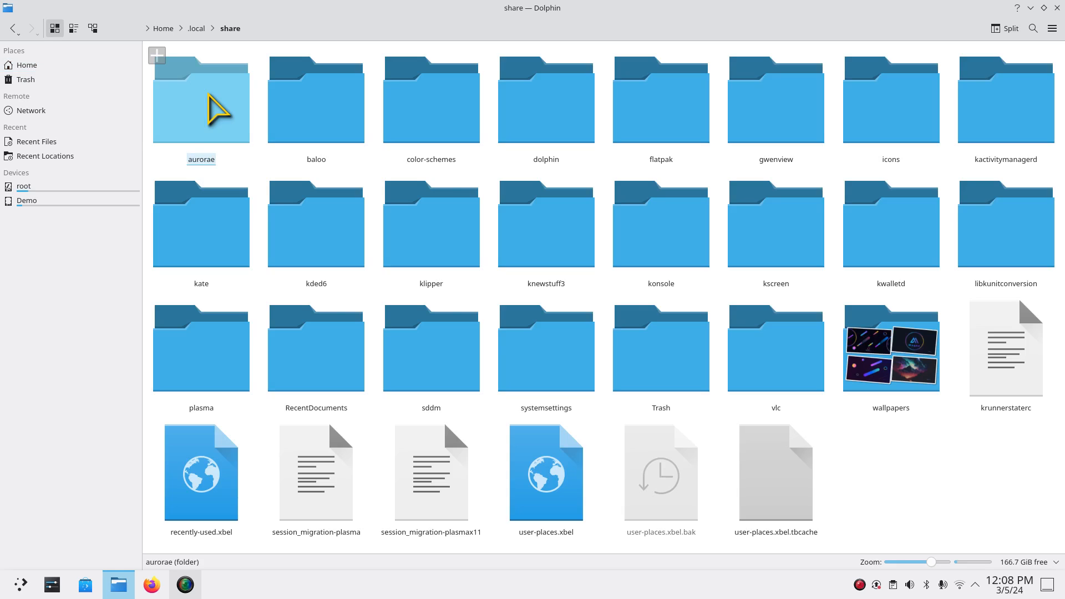
mouse_move(431, 532)
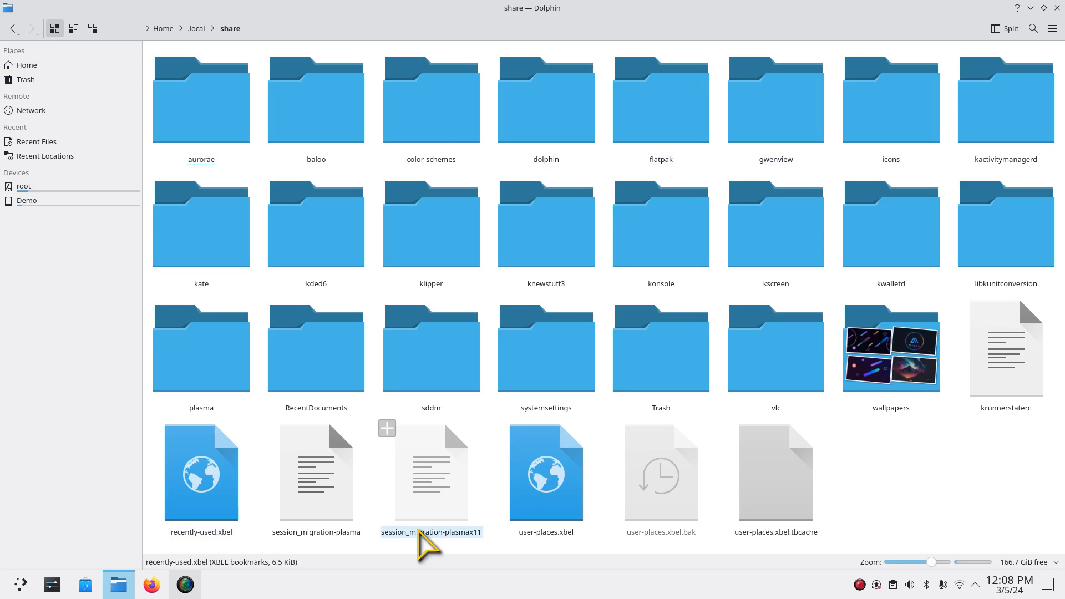
click(200, 347)
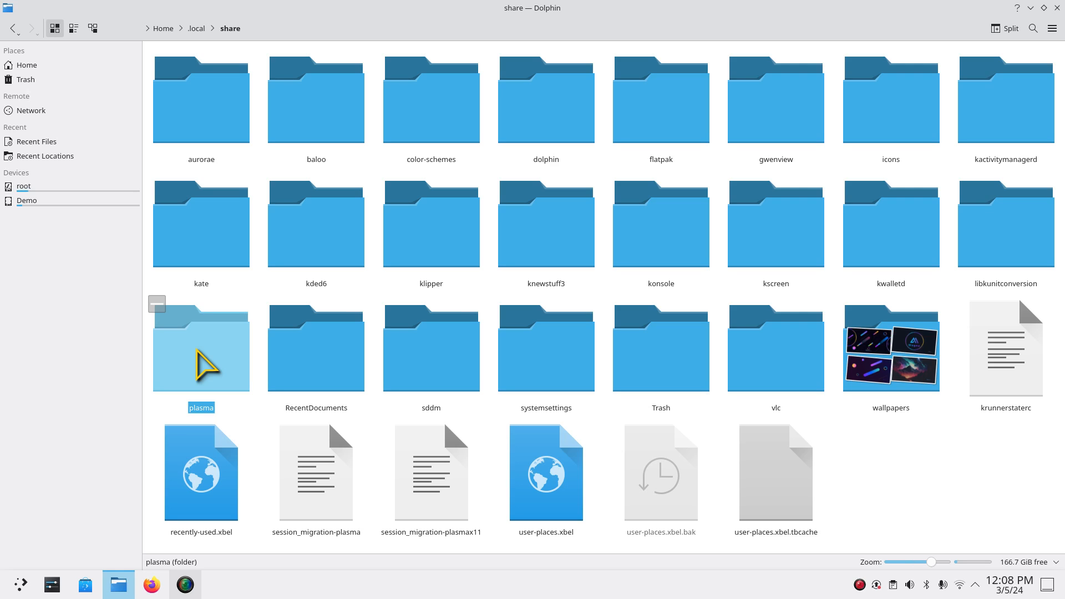
double_click(201, 348)
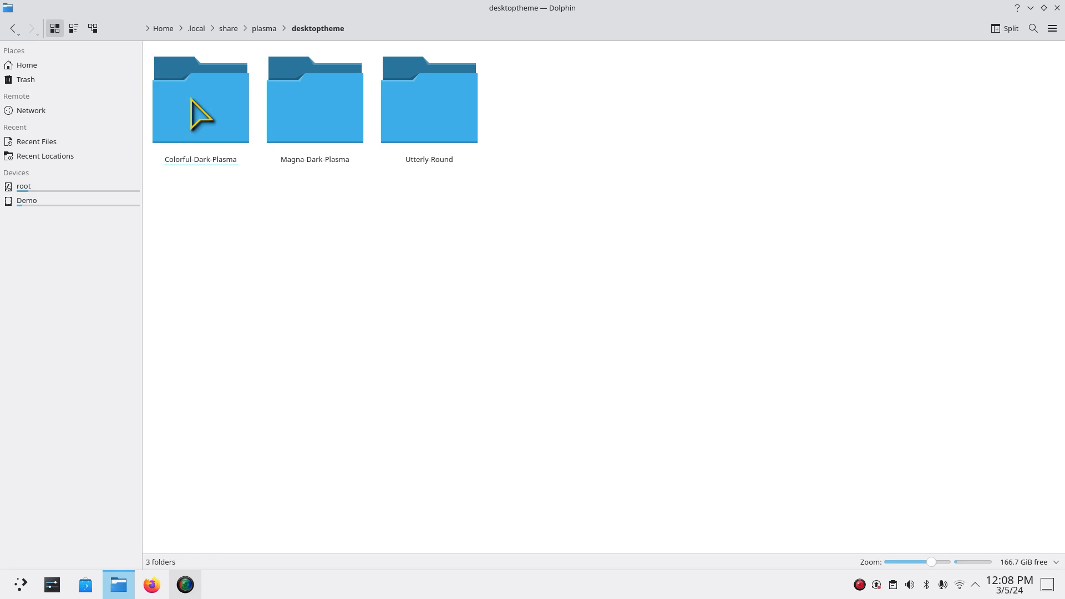
mouse_move(55, 585)
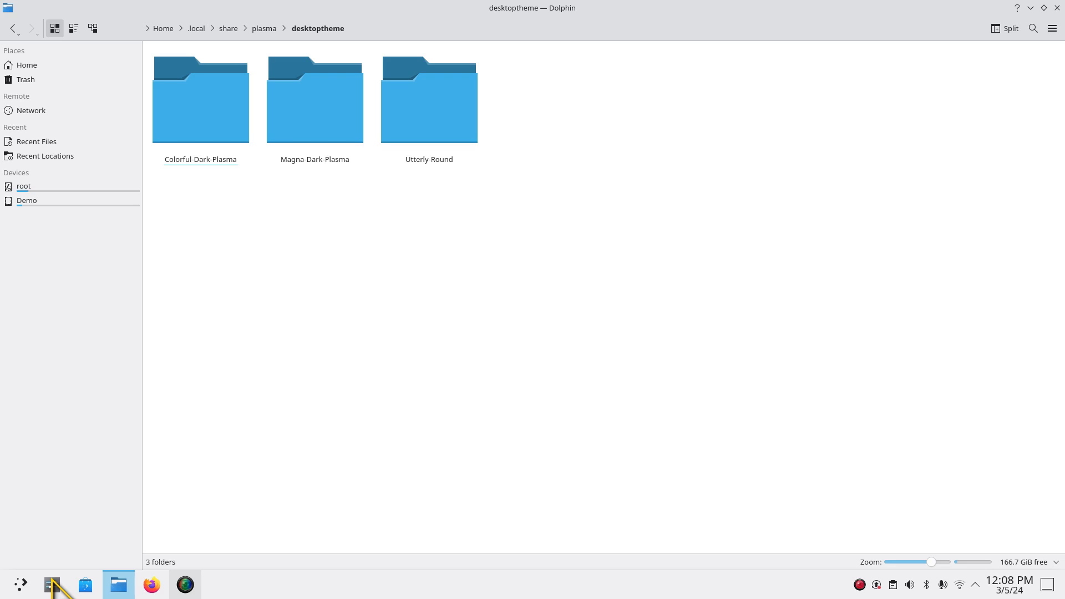
Step: Launch System Settings and reach Colors & Themes, listing Colorful-Dark-Global-6 and Utterly Sweet
click(51, 584)
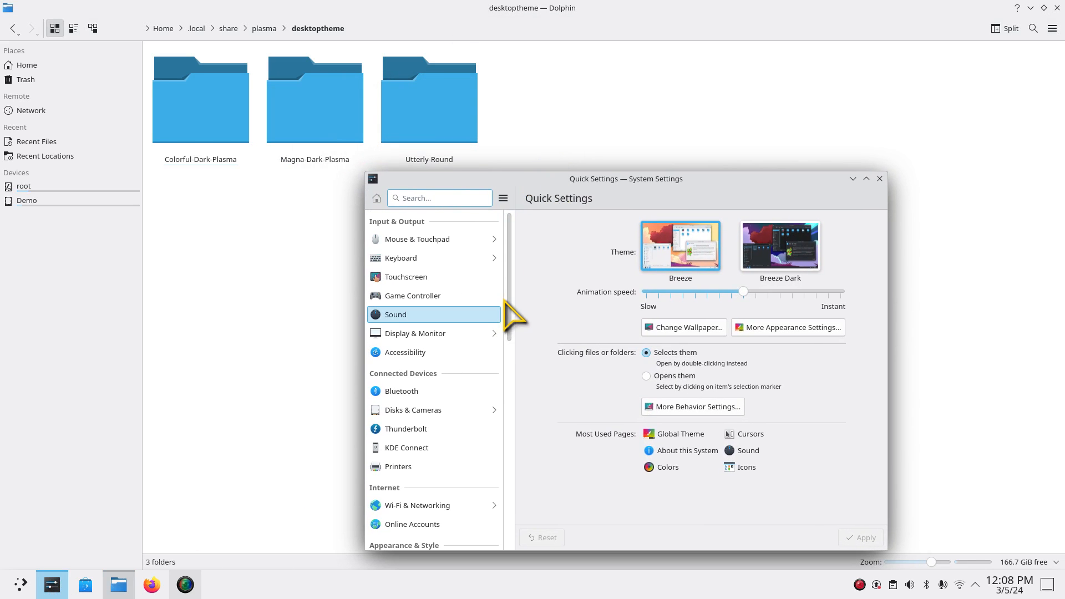
scroll(down, 3)
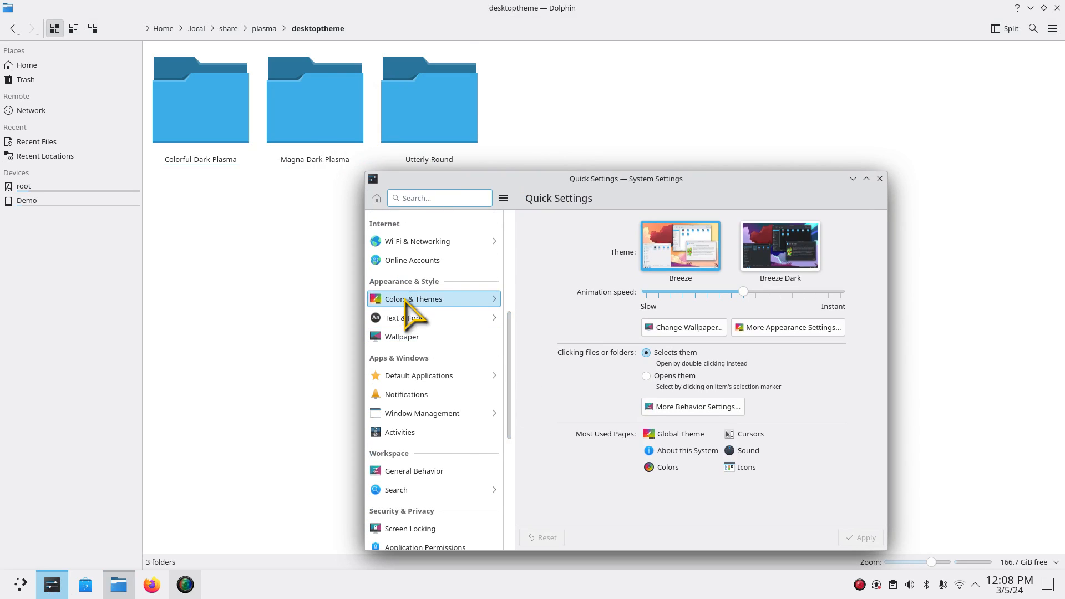
click(415, 299)
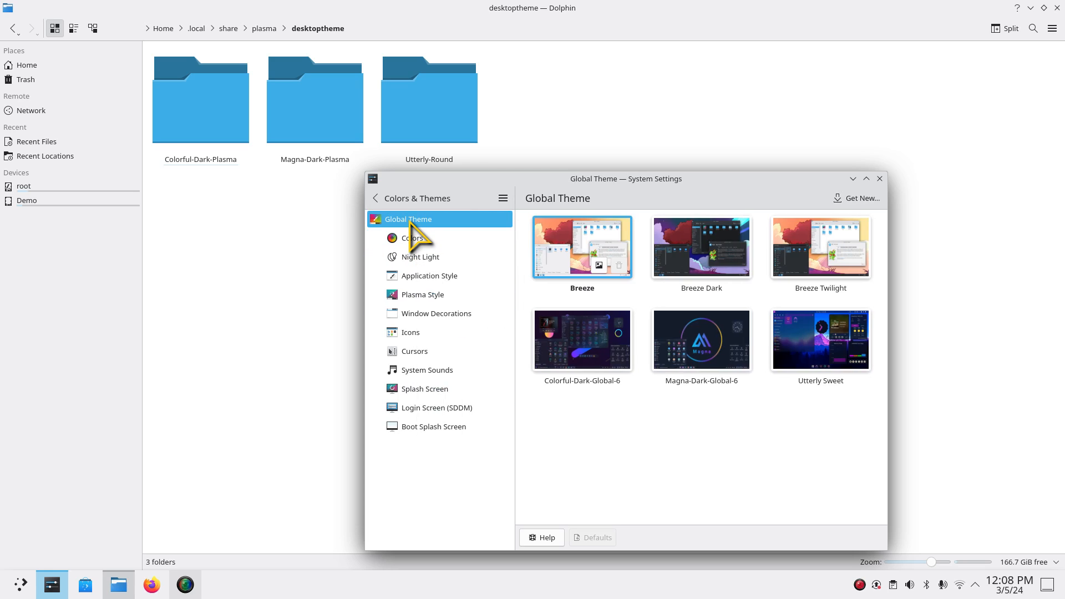
mouse_move(588, 377)
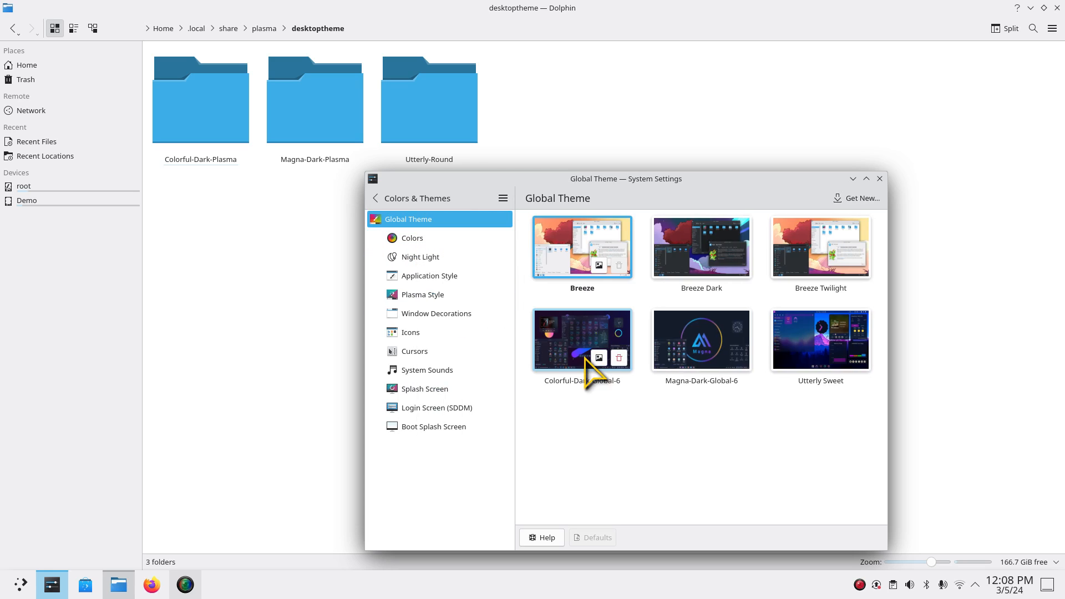
mouse_move(820, 339)
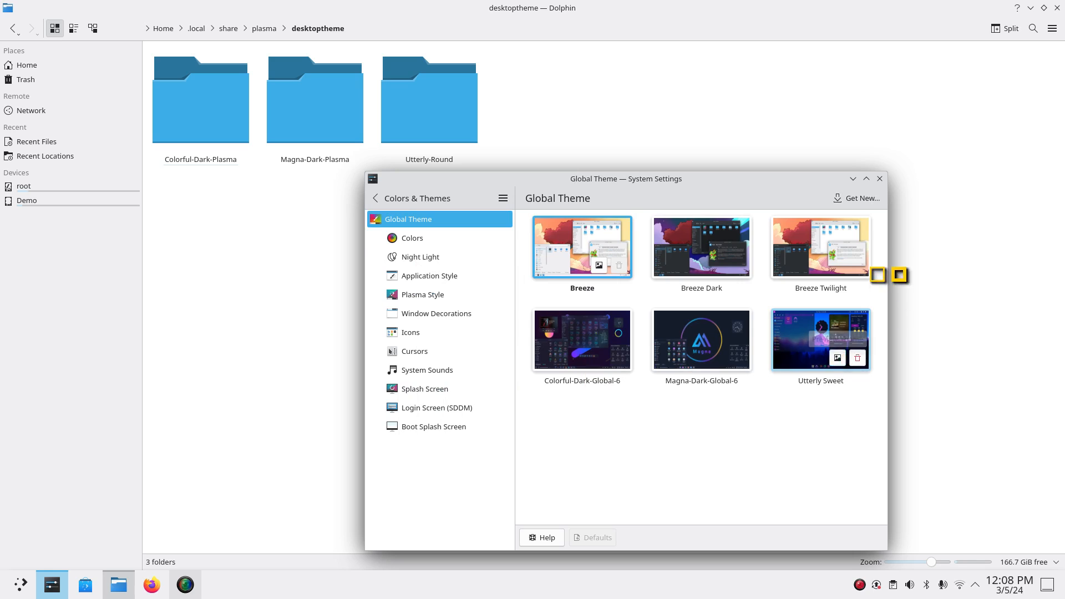
Step: Open Get New… for global themes to browse Colorful-Dark-Global-6 and Magna-Dark-Global-6 by l4k1
click(857, 198)
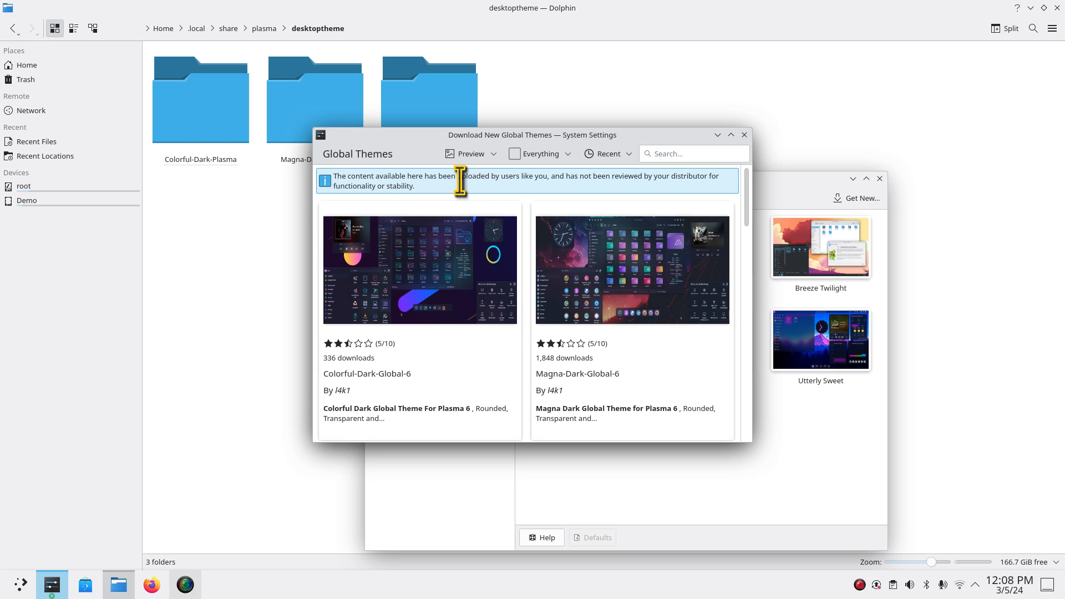
mouse_move(593, 191)
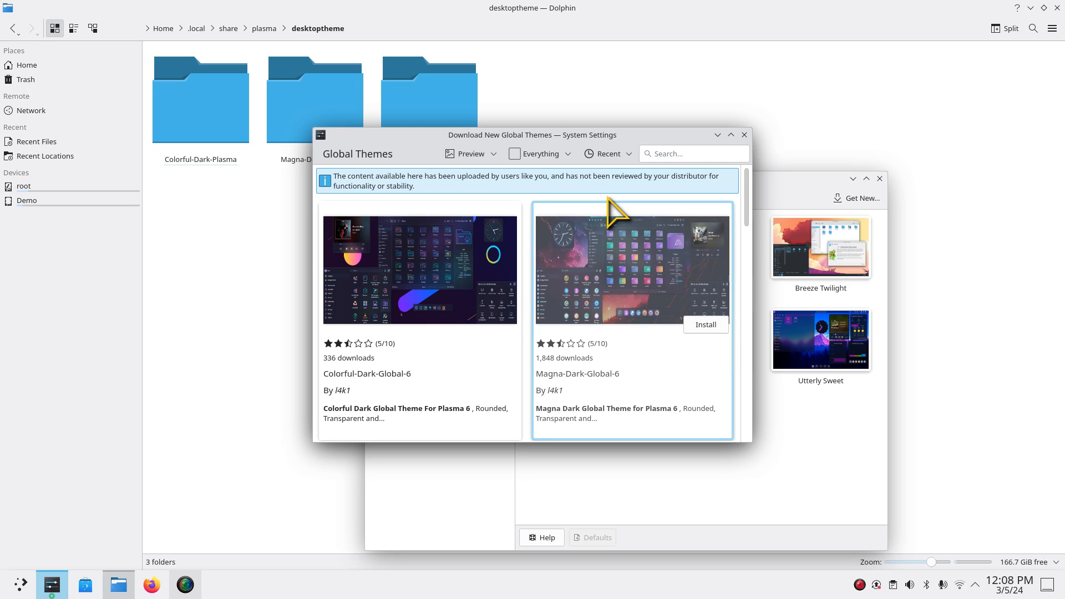
mouse_move(628, 207)
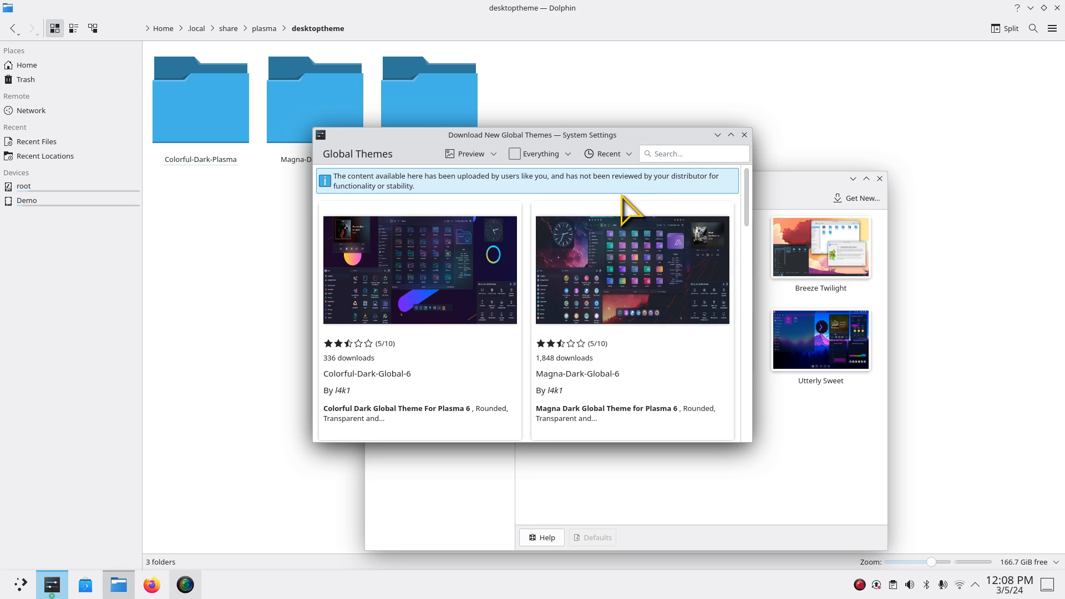
mouse_move(388, 183)
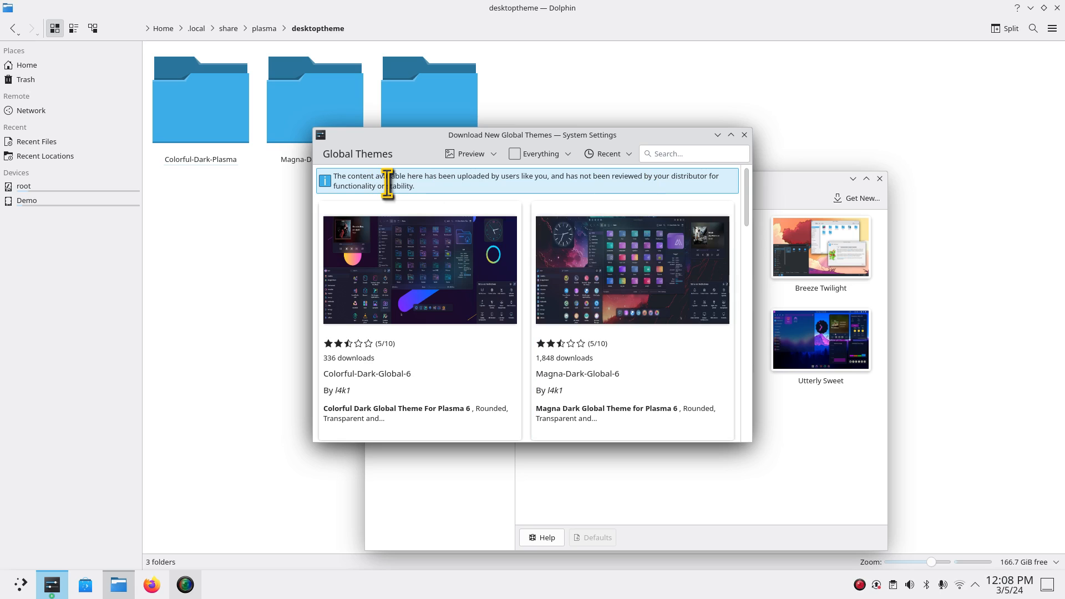
double_click(400, 185)
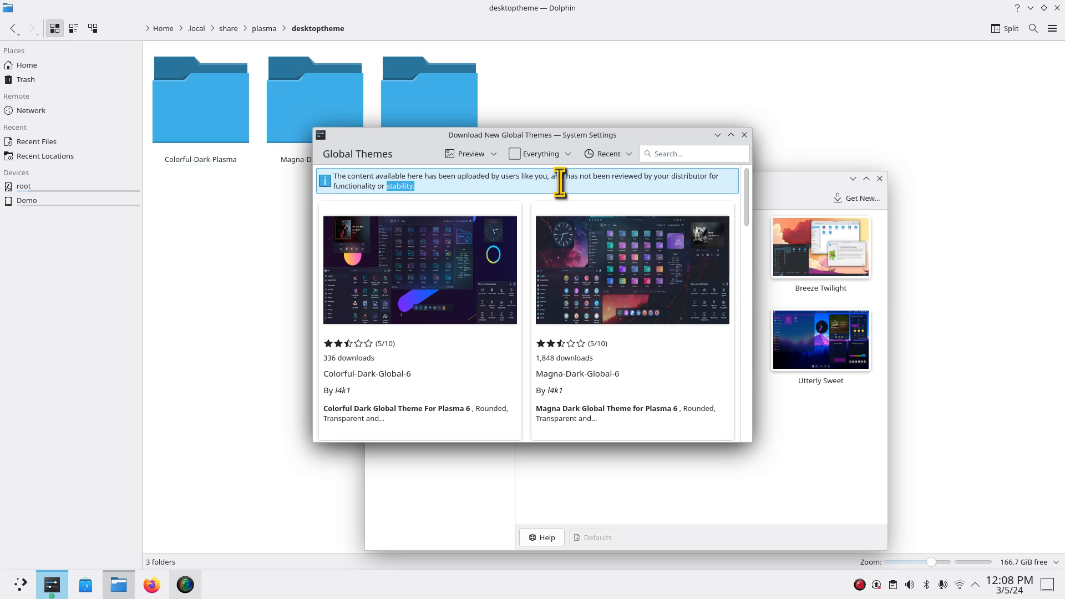
mouse_move(211, 373)
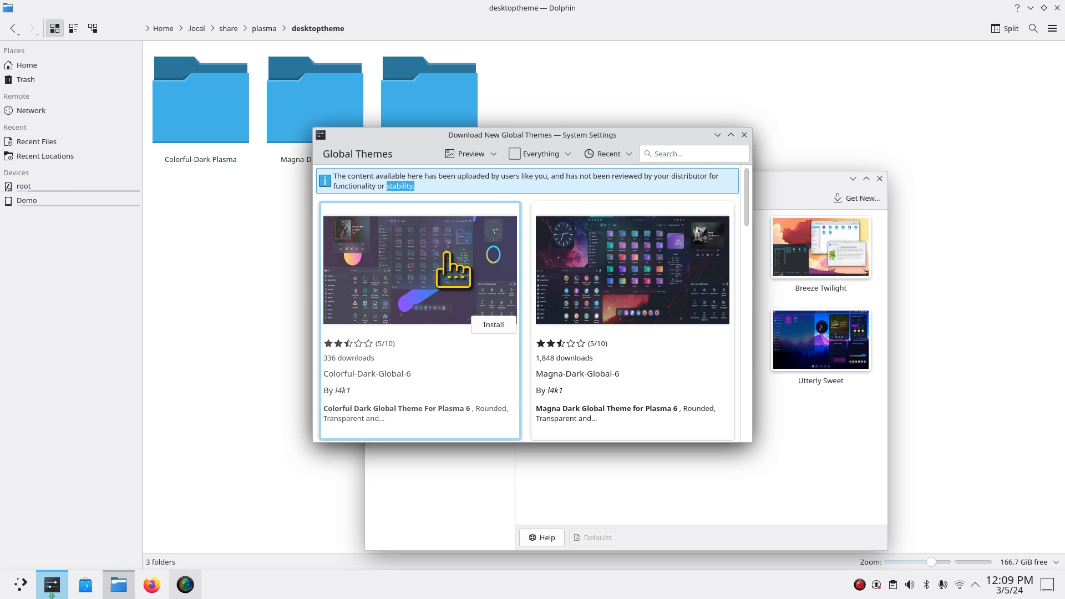
mouse_move(166, 219)
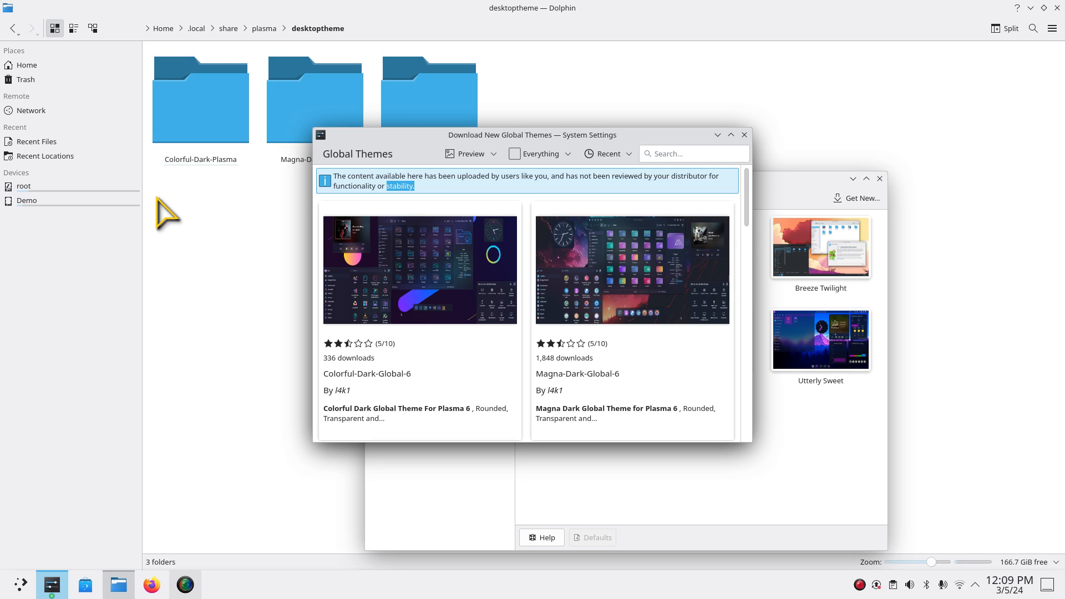
mouse_move(471, 378)
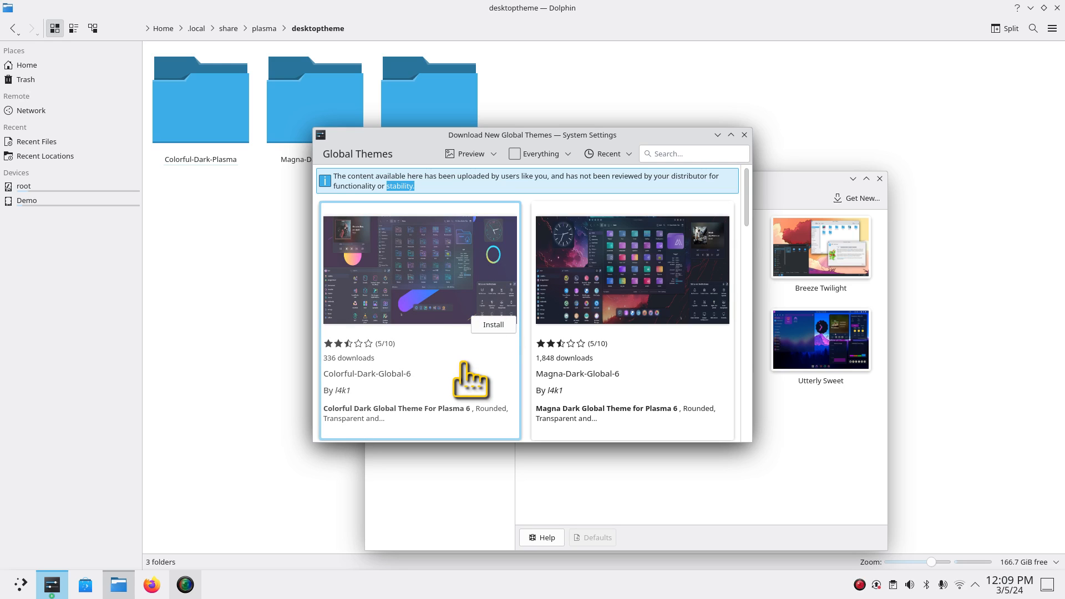
mouse_move(347, 184)
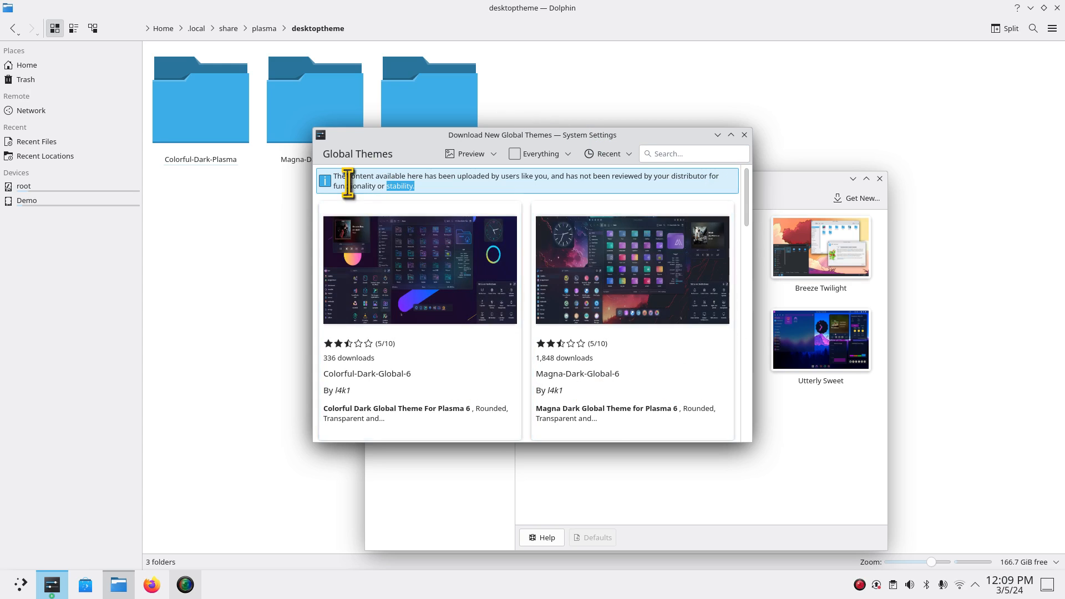
mouse_move(377, 146)
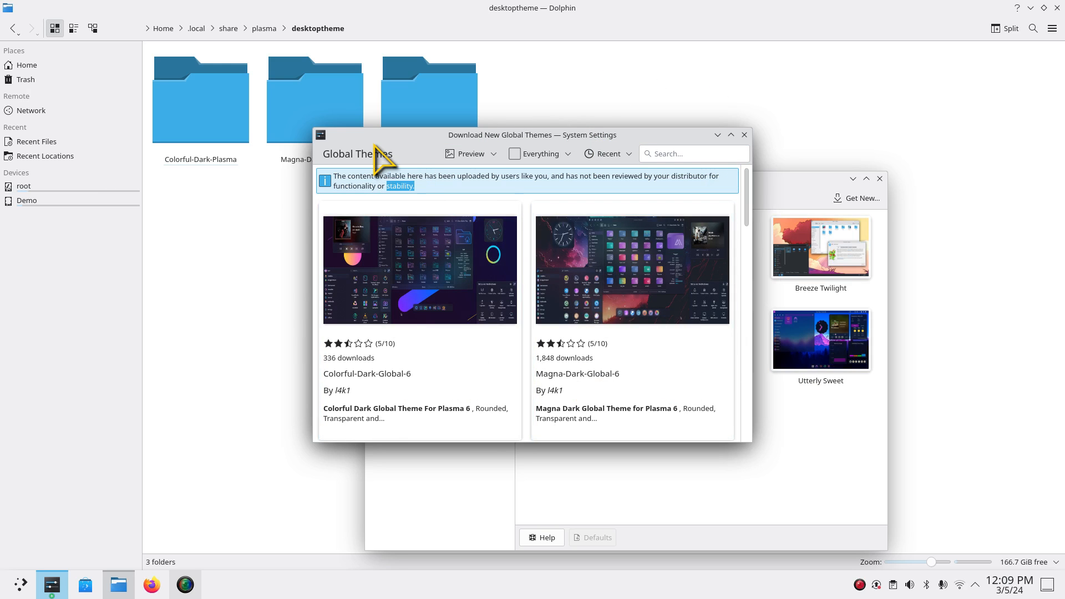
mouse_move(231, 122)
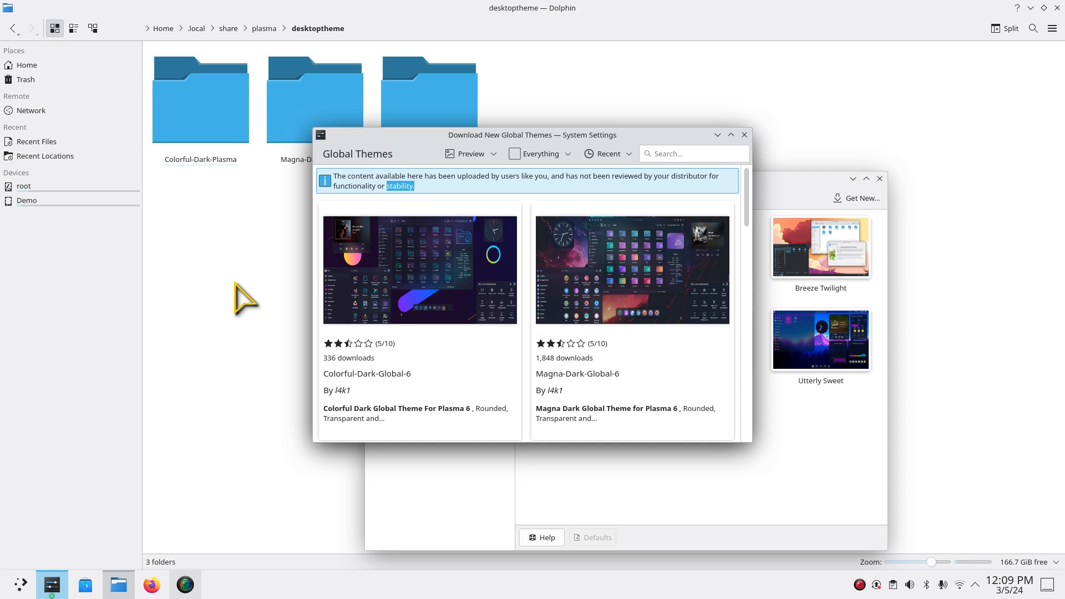
mouse_move(576, 347)
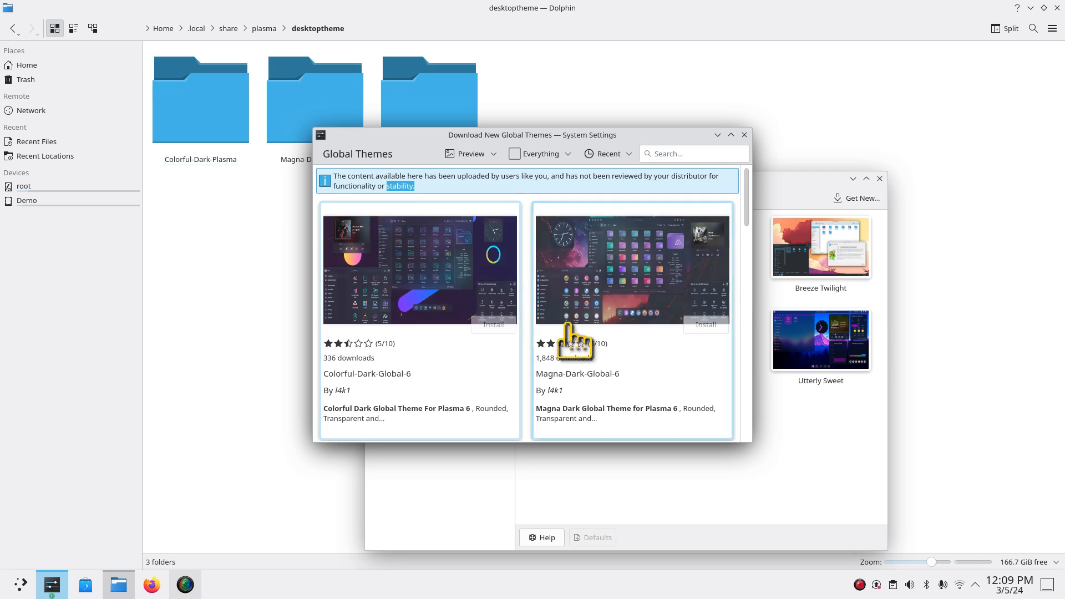
mouse_move(462, 245)
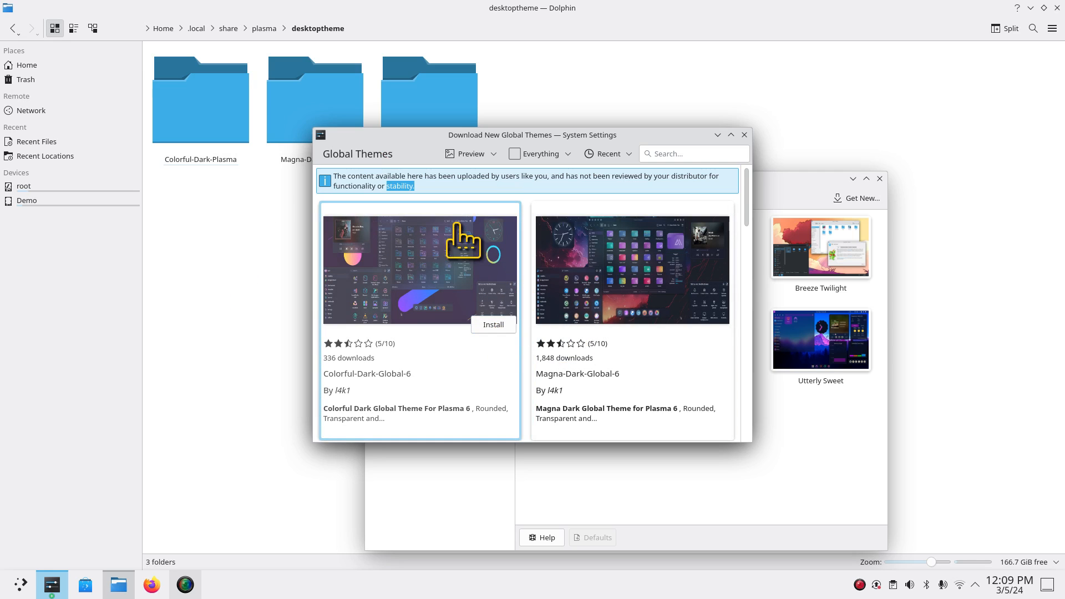
mouse_move(442, 339)
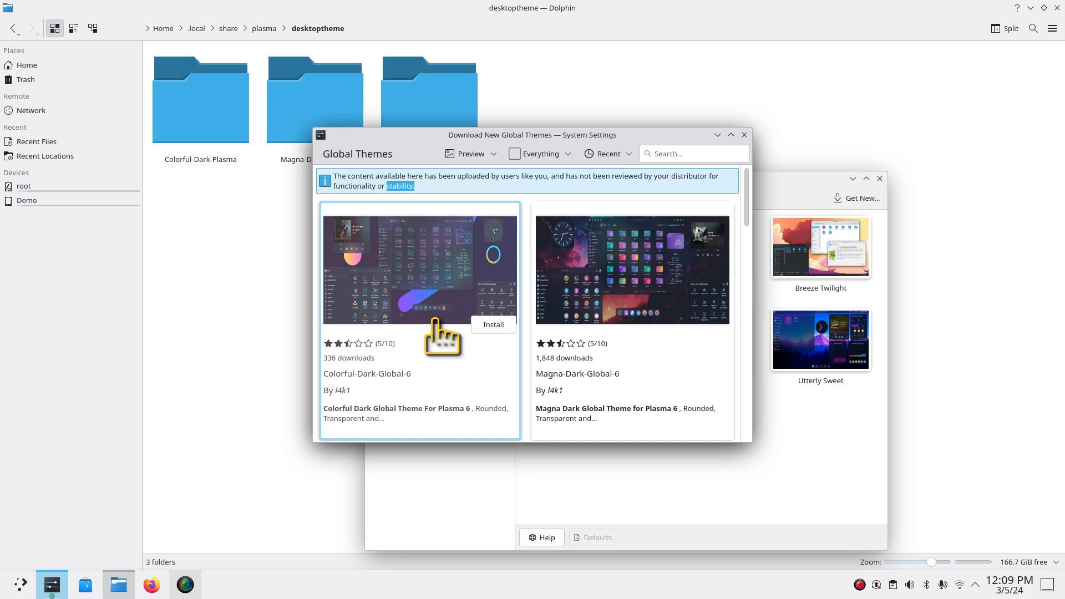
mouse_move(445, 343)
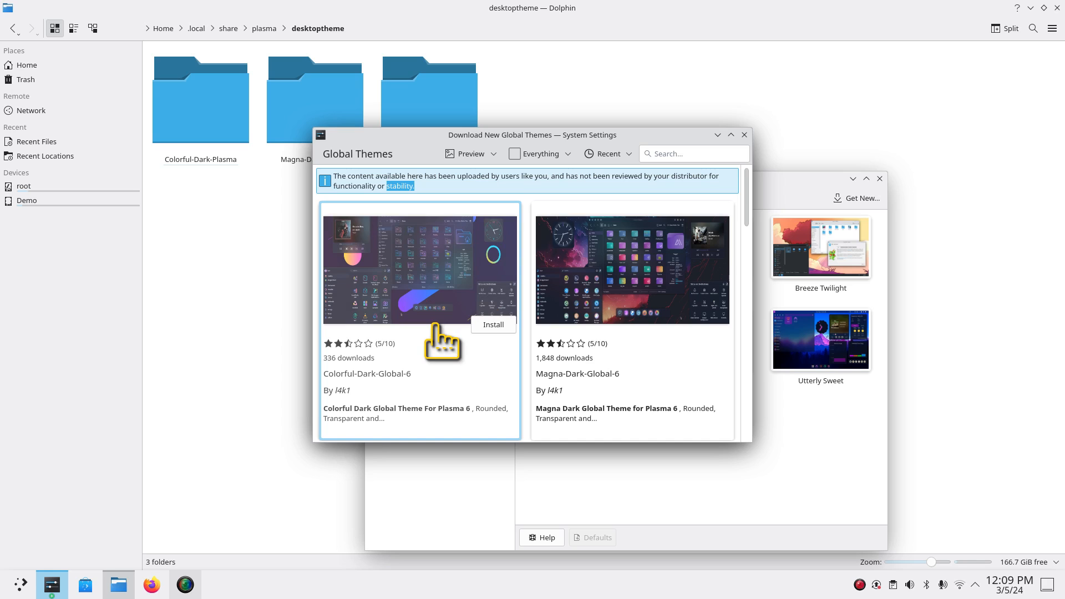
mouse_move(907, 466)
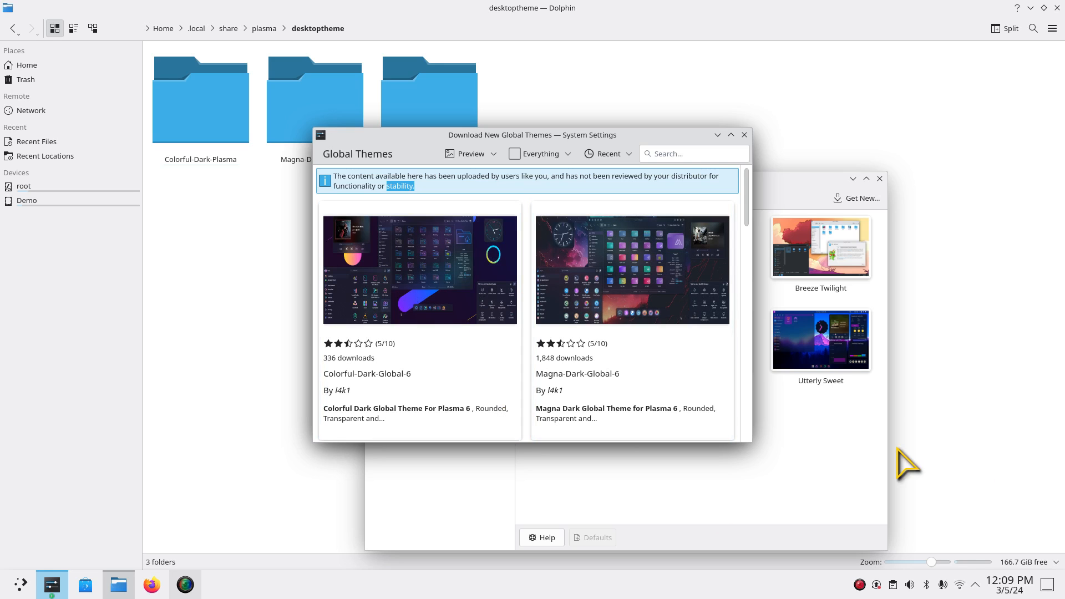
mouse_move(999, 441)
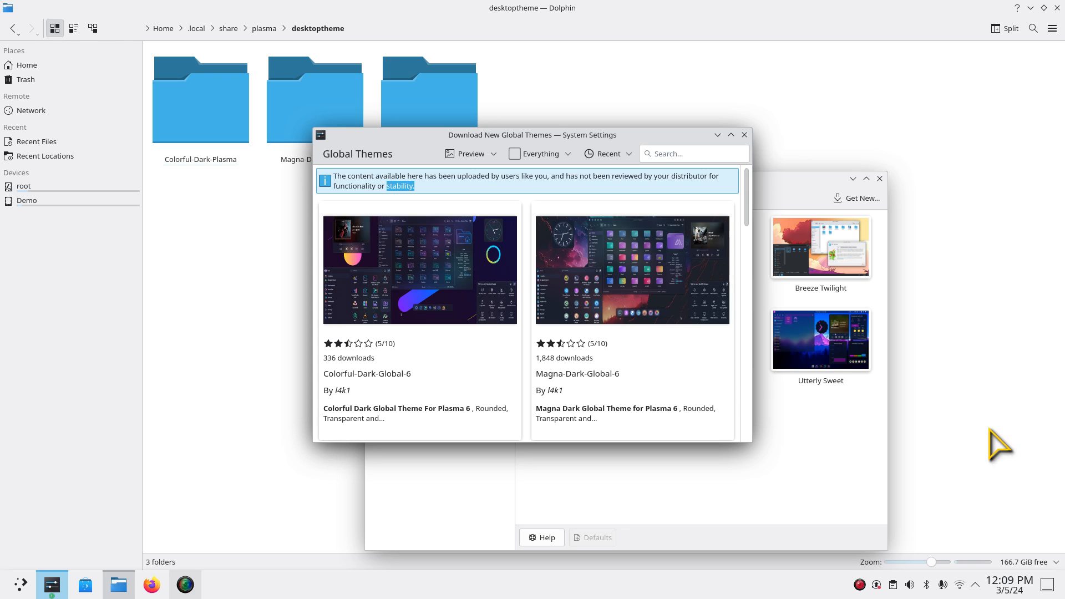
mouse_move(478, 381)
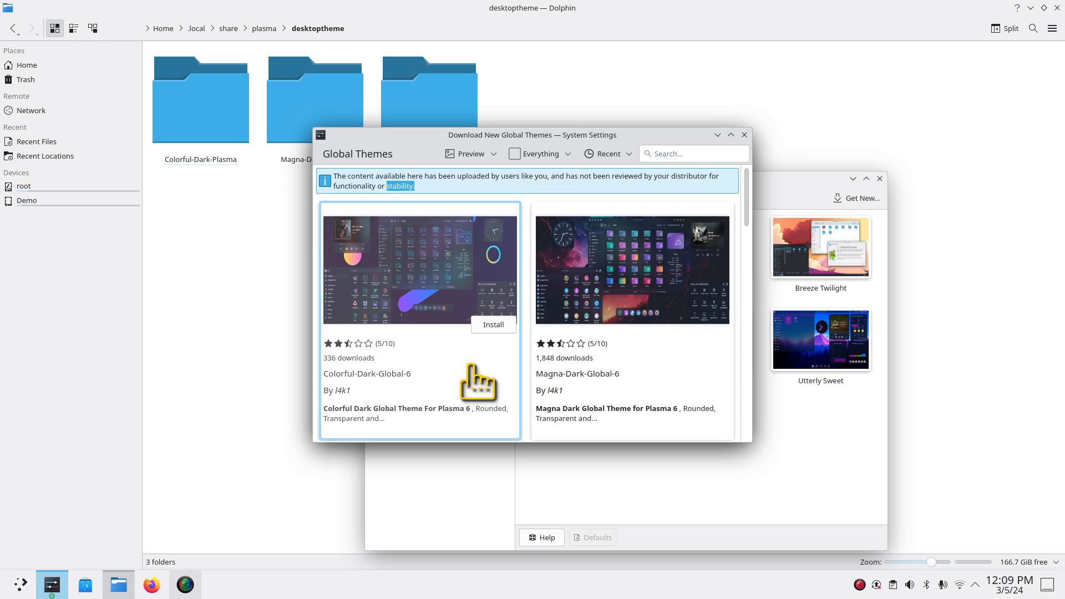
mouse_move(626, 302)
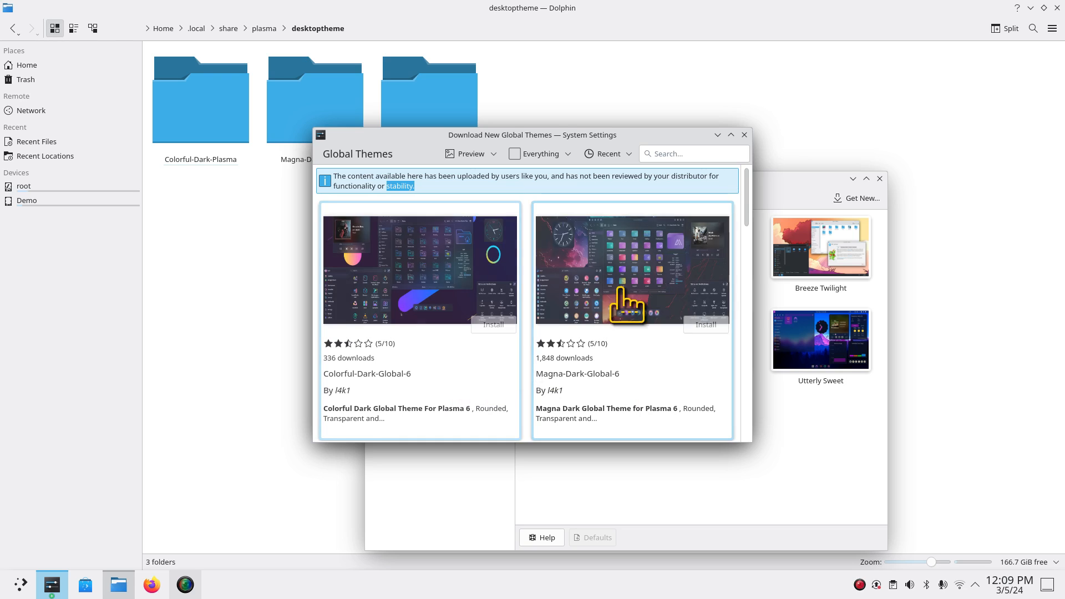
Step: Close the download window and glance at Cursors and Icons before returning to Global Theme
click(743, 134)
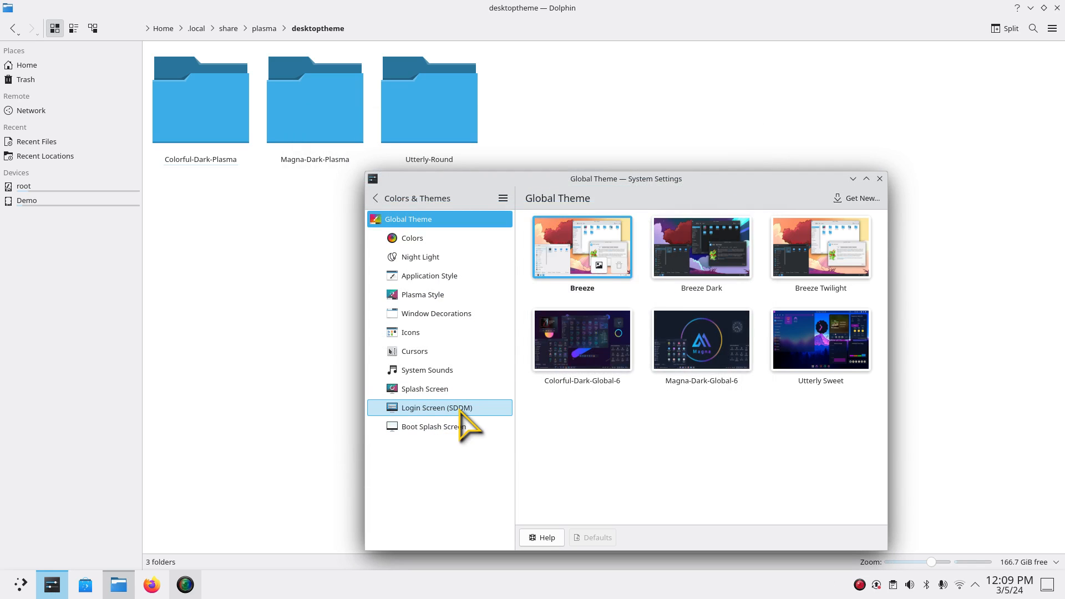
mouse_move(484, 426)
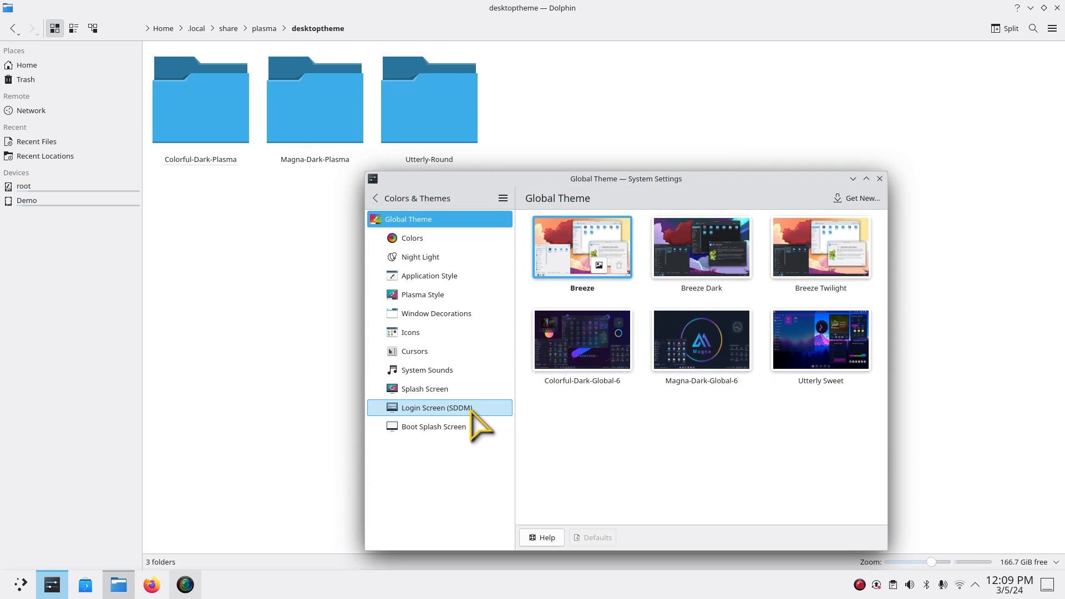
mouse_move(820, 339)
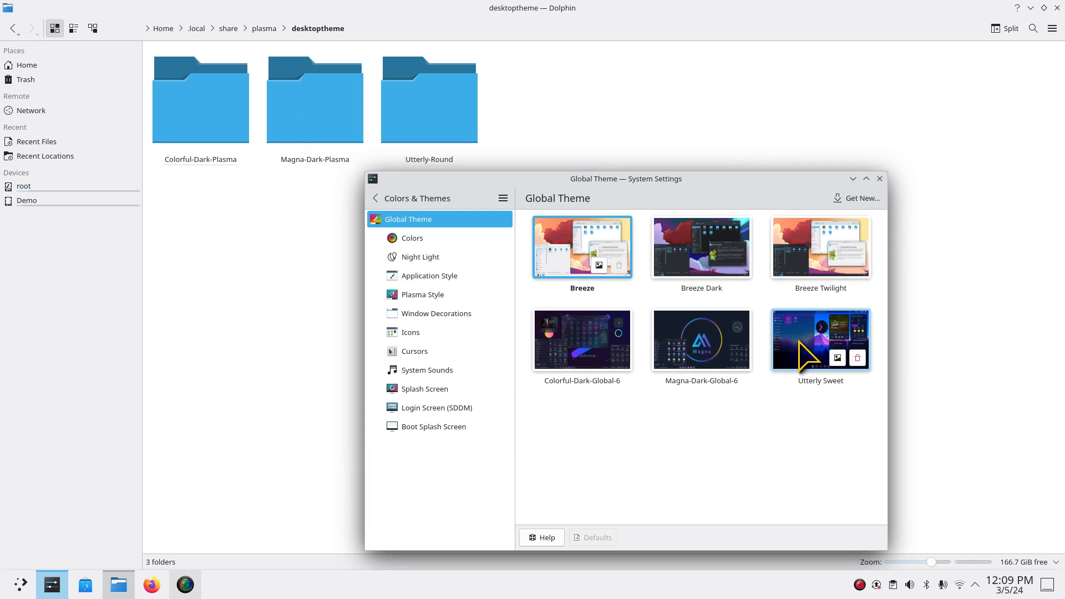
mouse_move(701, 340)
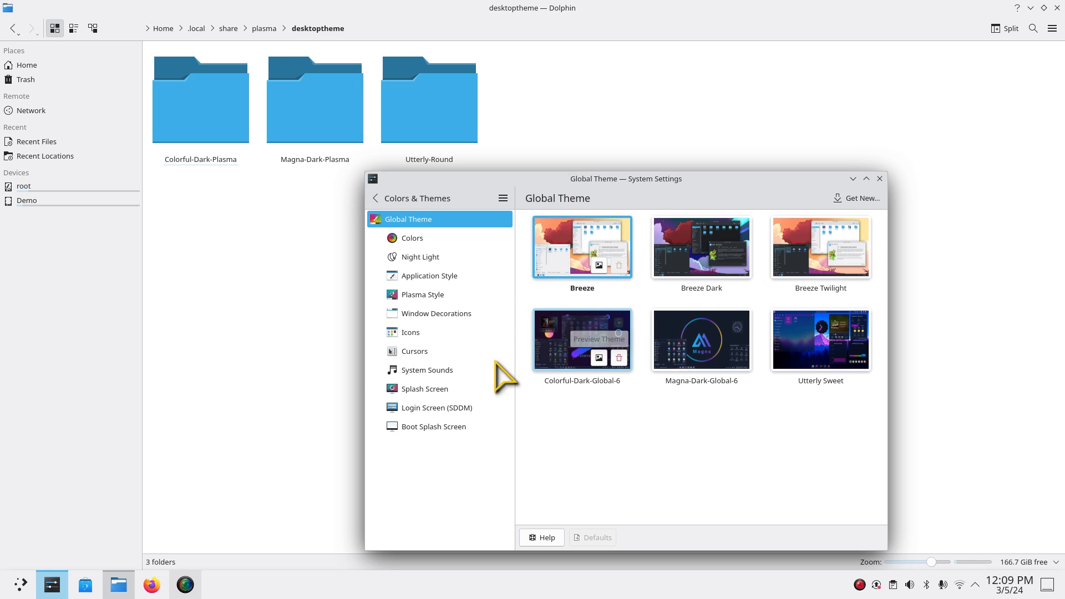
click(414, 351)
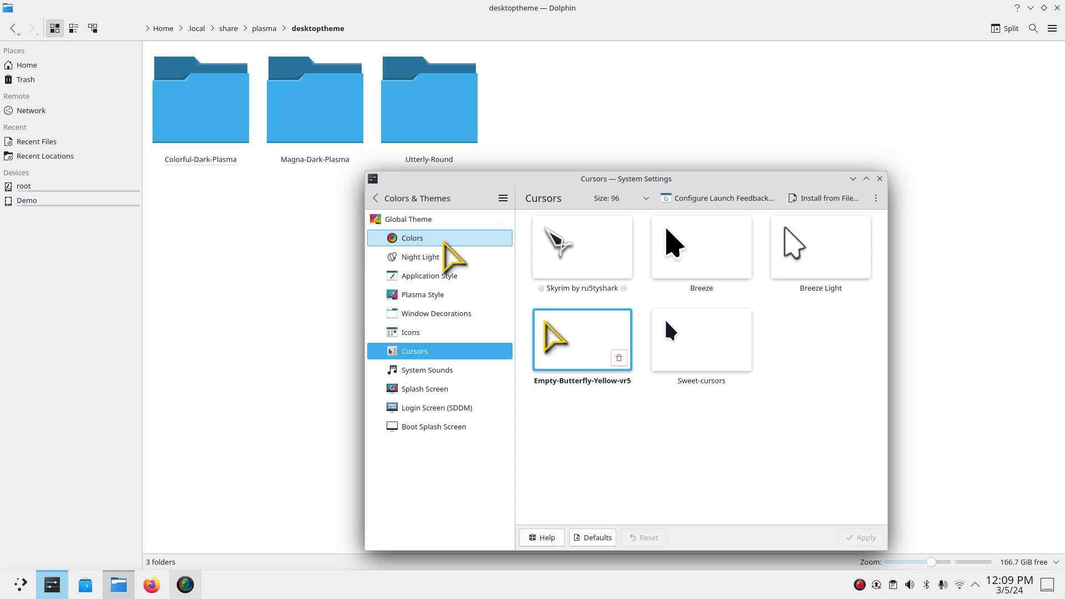
click(408, 219)
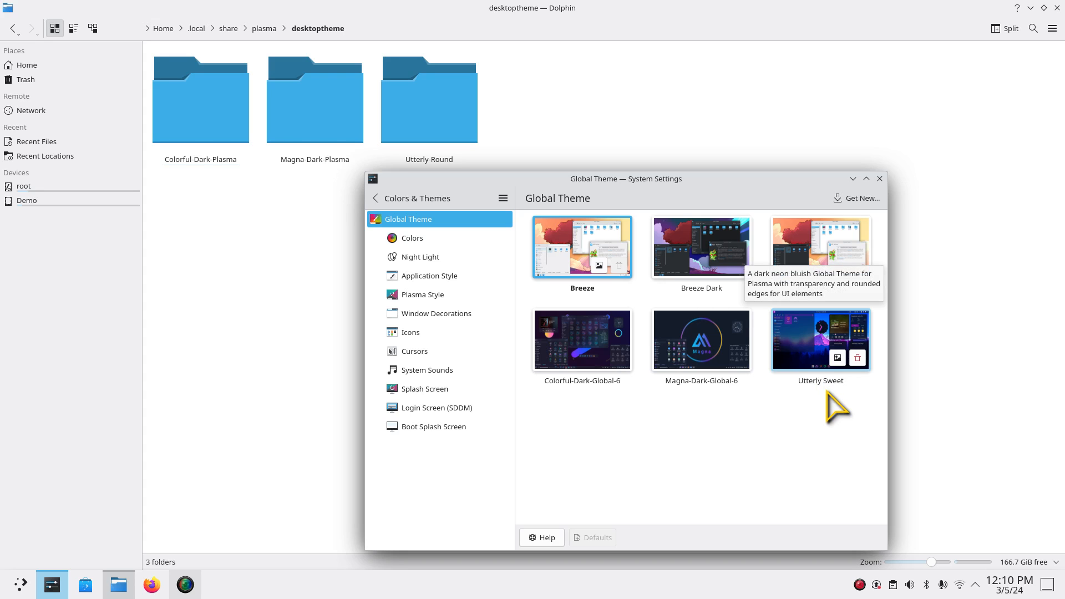
mouse_move(441, 288)
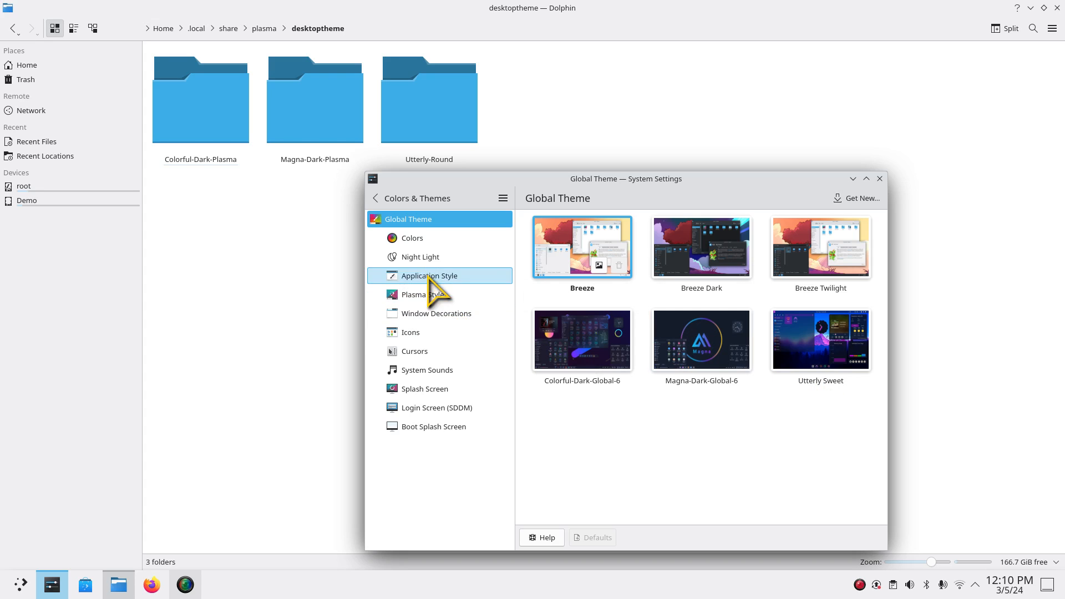
click(411, 332)
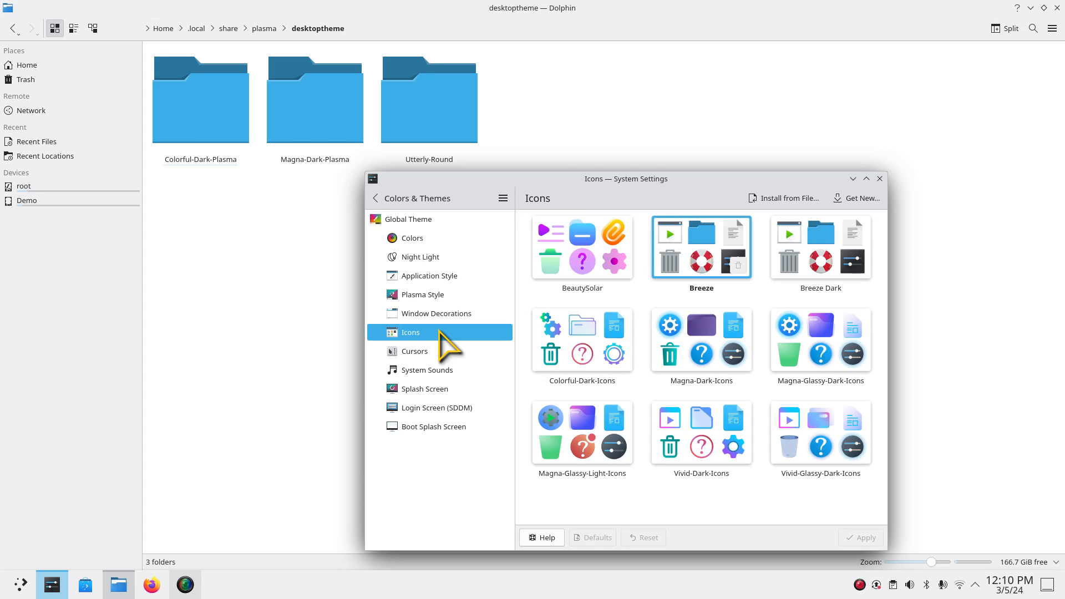
mouse_move(425, 302)
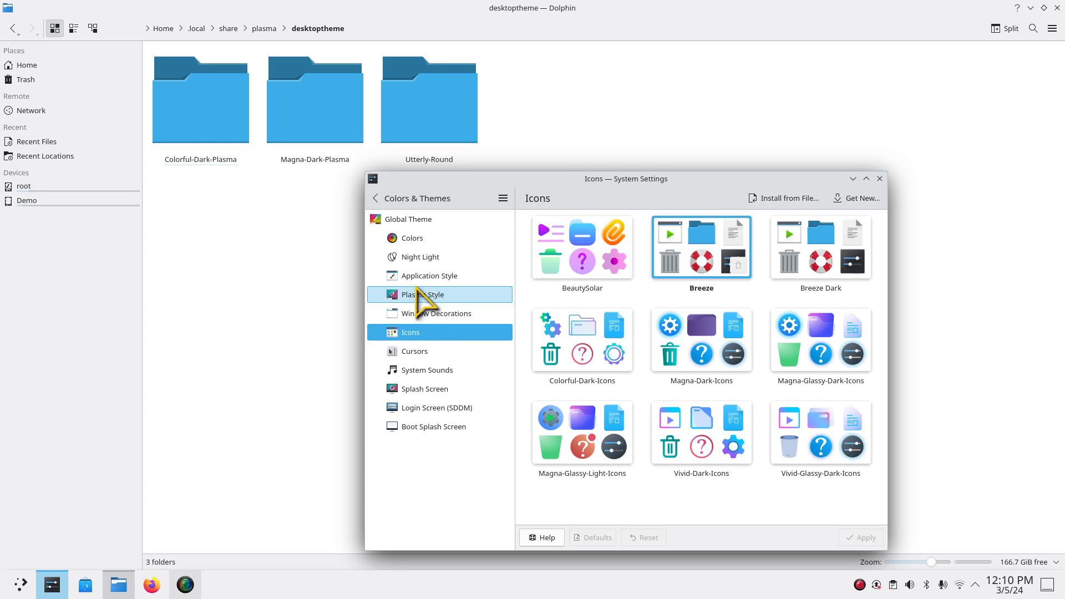
click(408, 219)
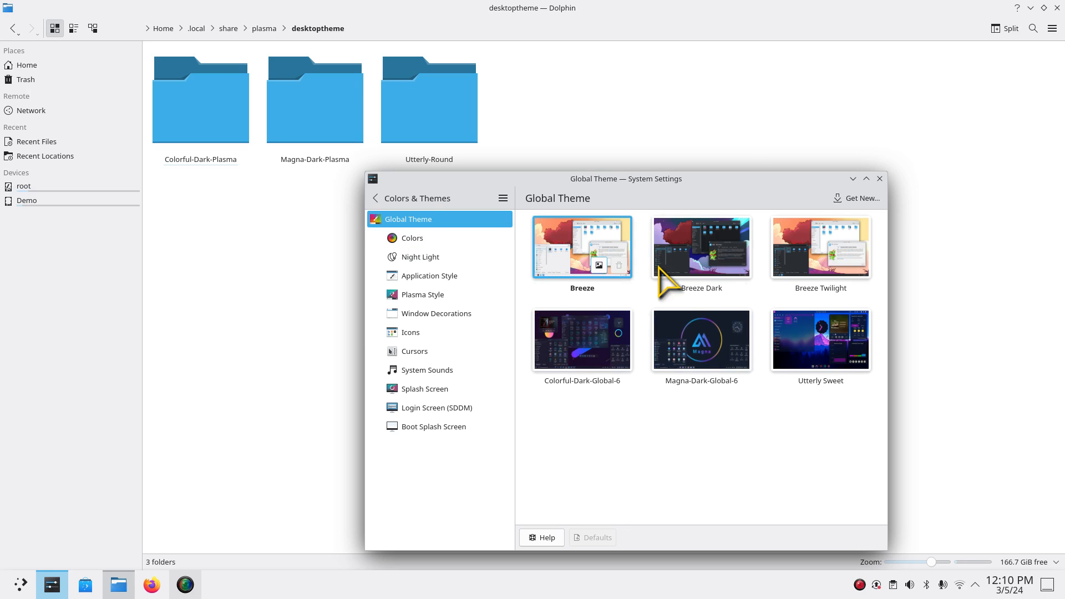
mouse_move(562, 163)
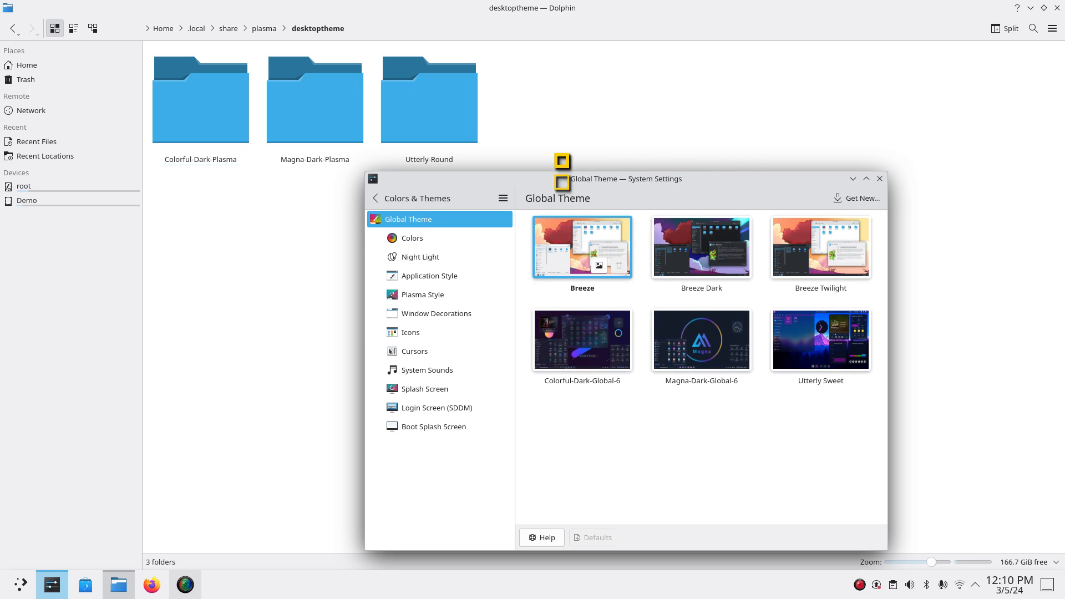
mouse_move(642, 295)
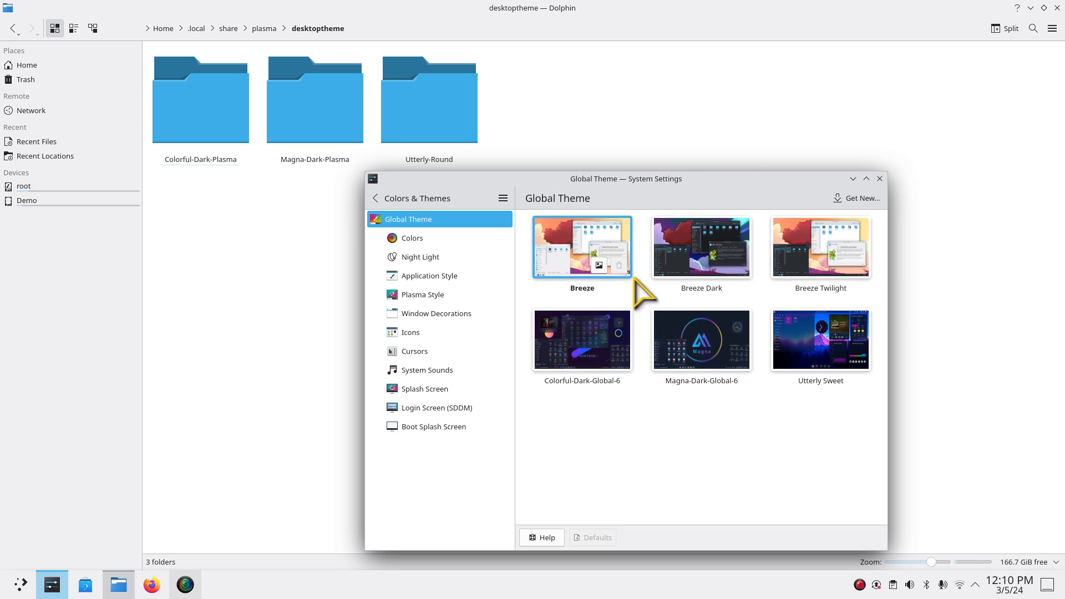
mouse_move(858, 197)
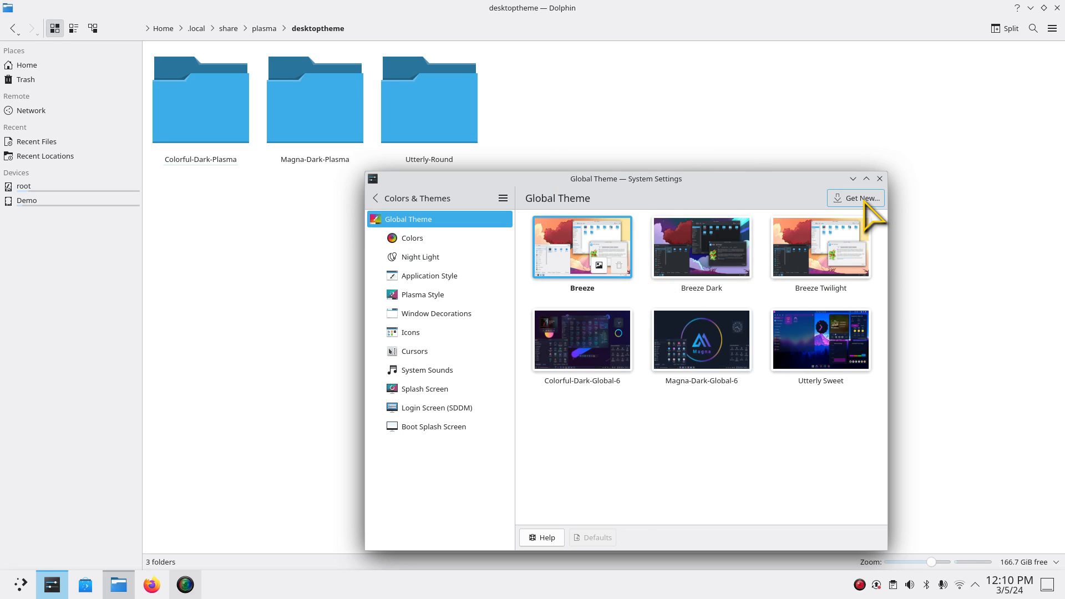
mouse_move(700, 339)
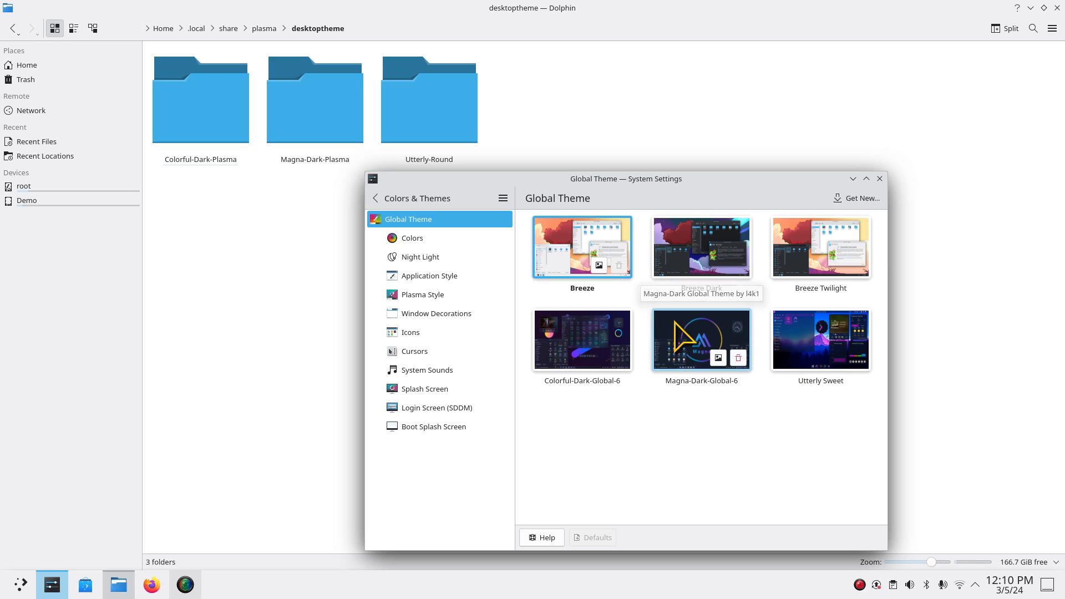
mouse_move(580, 265)
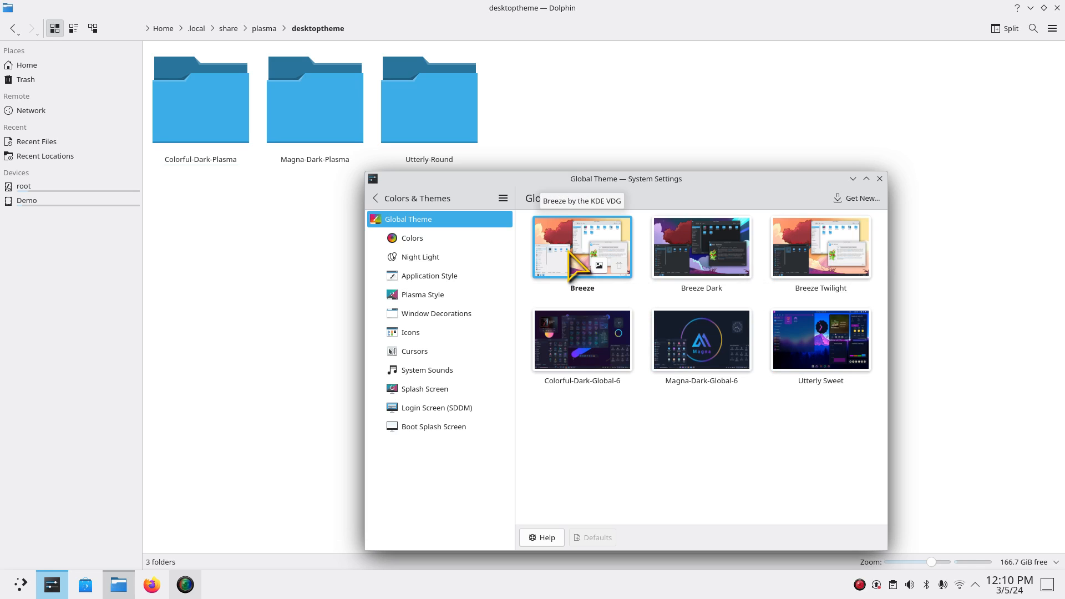
mouse_move(692, 207)
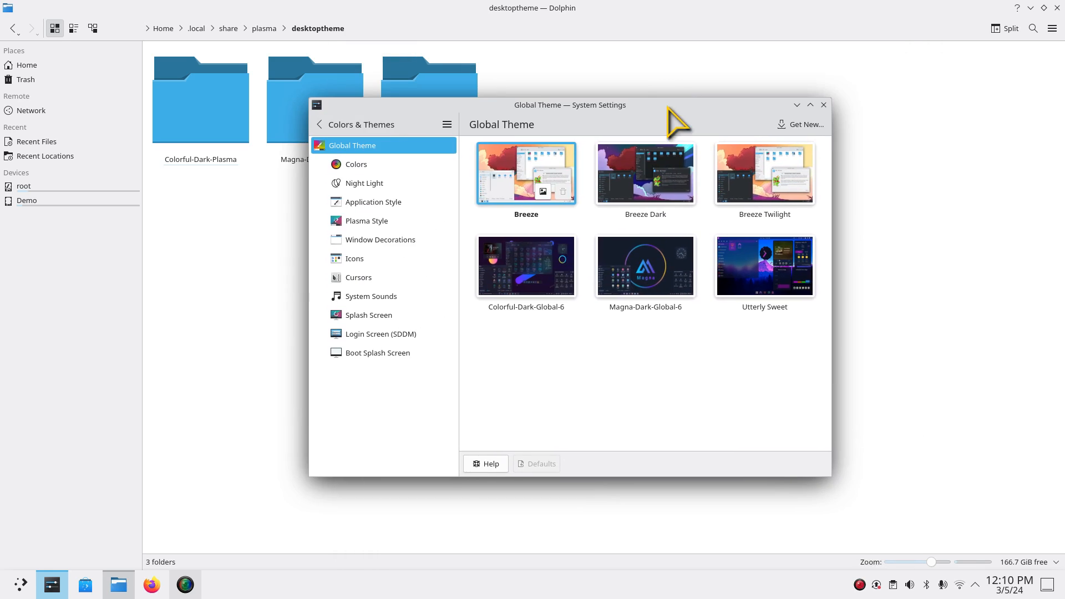
mouse_move(645, 173)
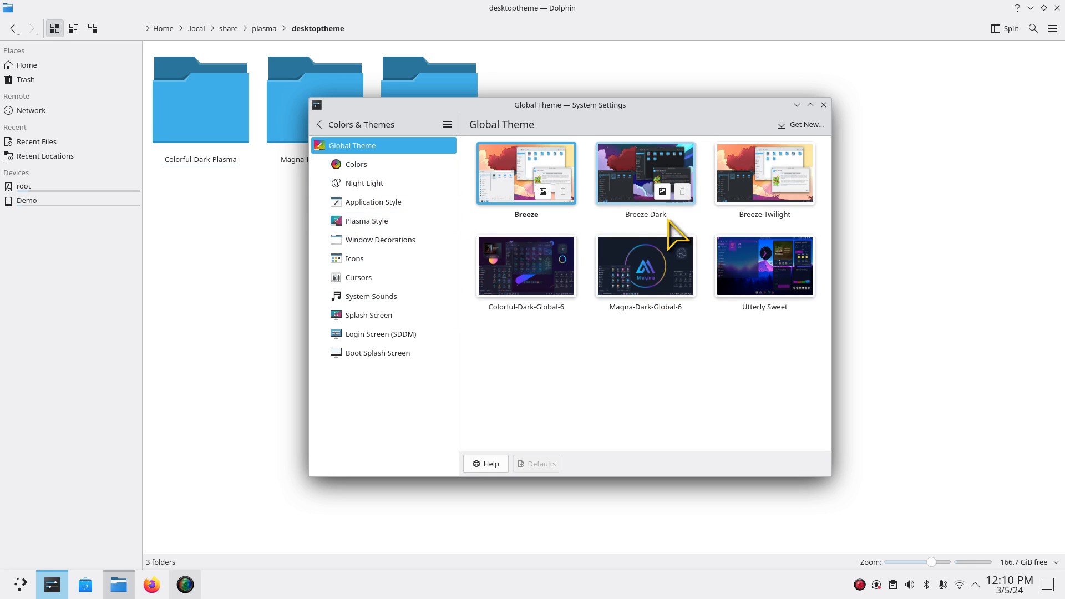
mouse_move(764, 173)
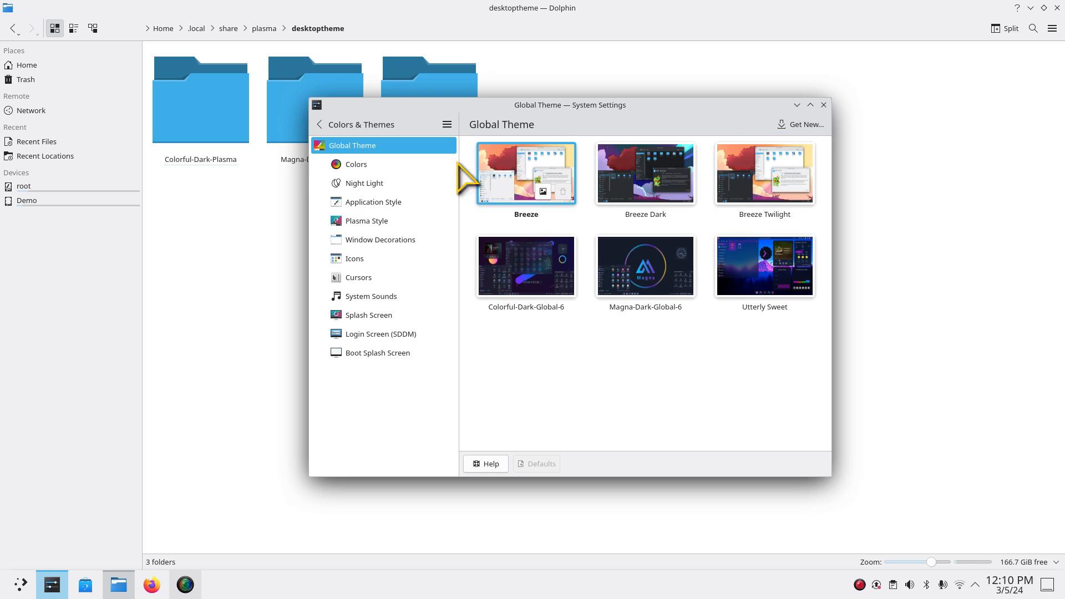
mouse_move(356, 165)
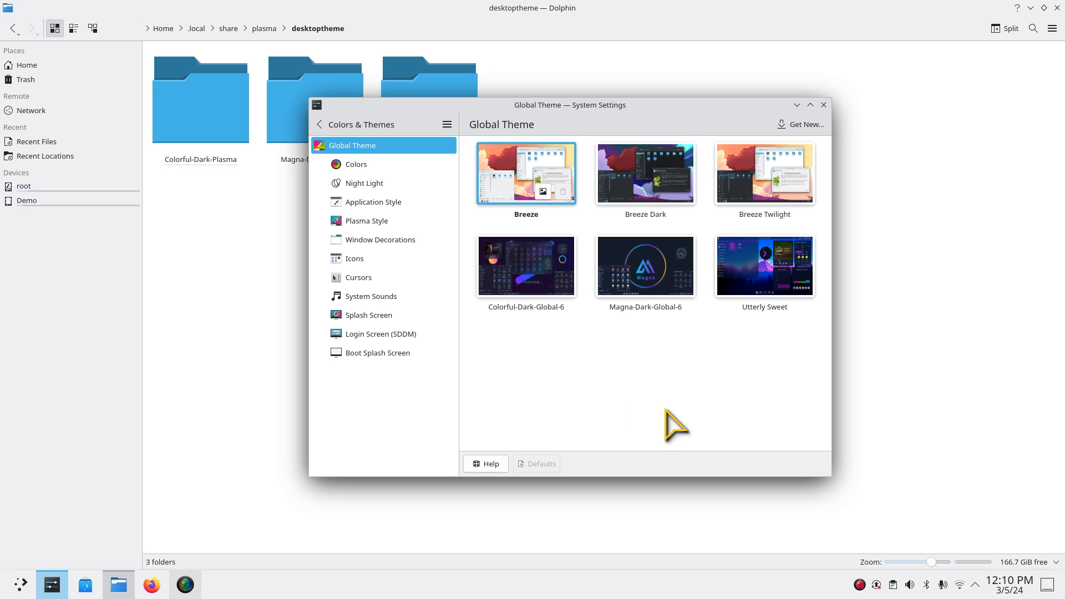
mouse_move(358, 277)
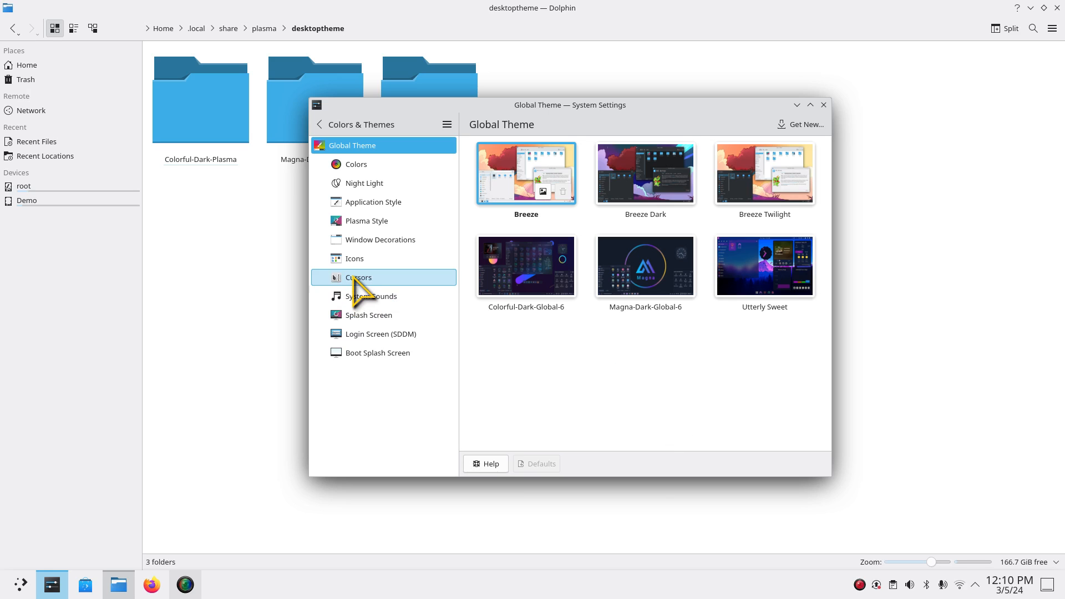
Step: Show the Cursors page listing Breeze, Breeze Light, Empty-Butterfly-Yellow-vr5 and Sweet-cursors
click(357, 278)
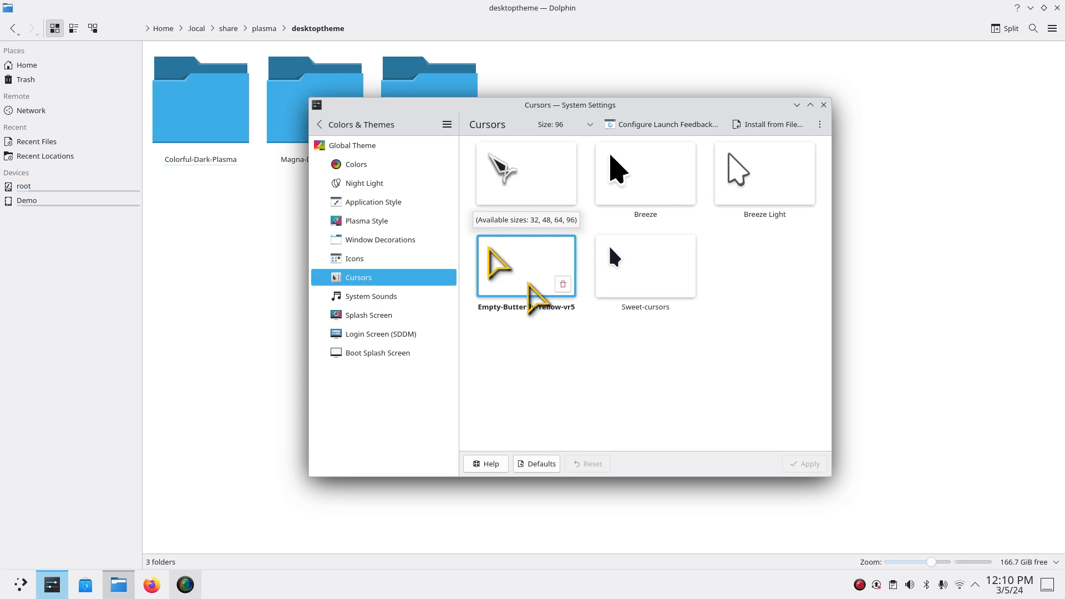
mouse_move(526, 173)
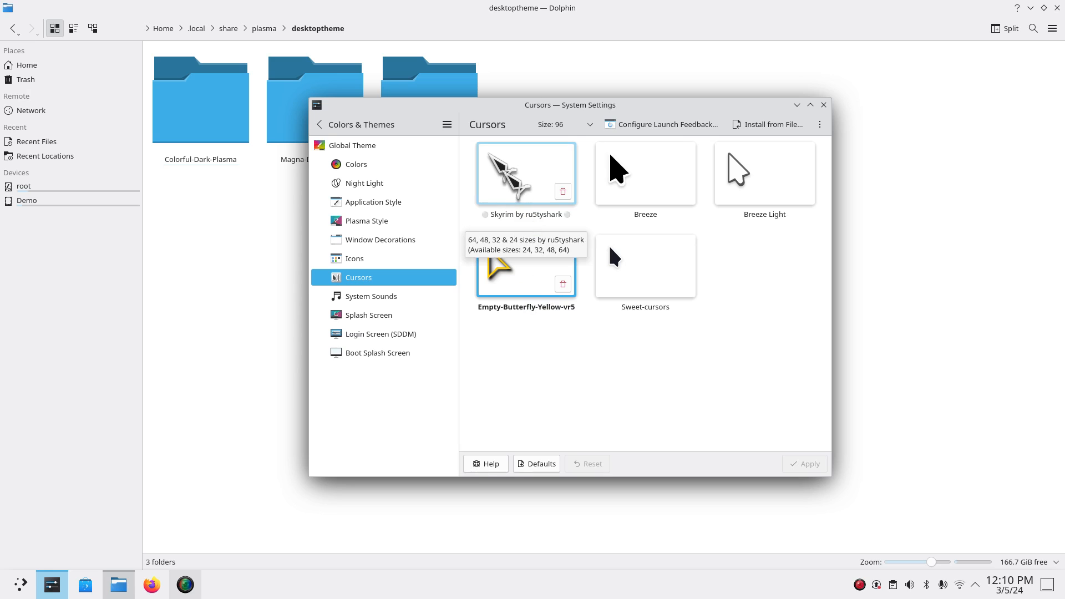
mouse_move(825, 139)
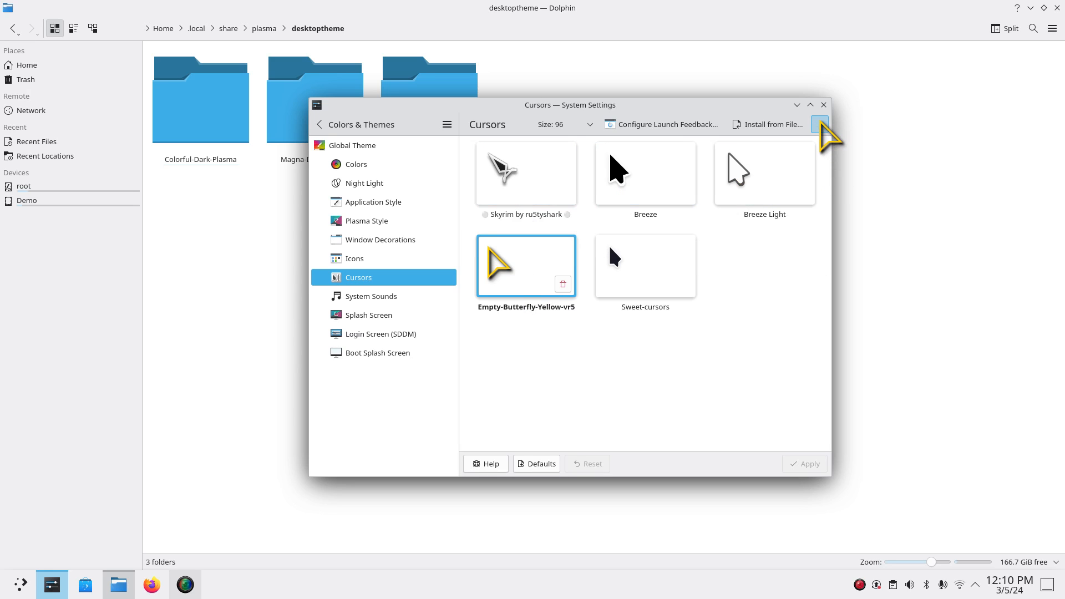
Step: Open the Download New Cursors catalogue sorted by highest rating, led by Oreo and Volantes Cursors
click(820, 125)
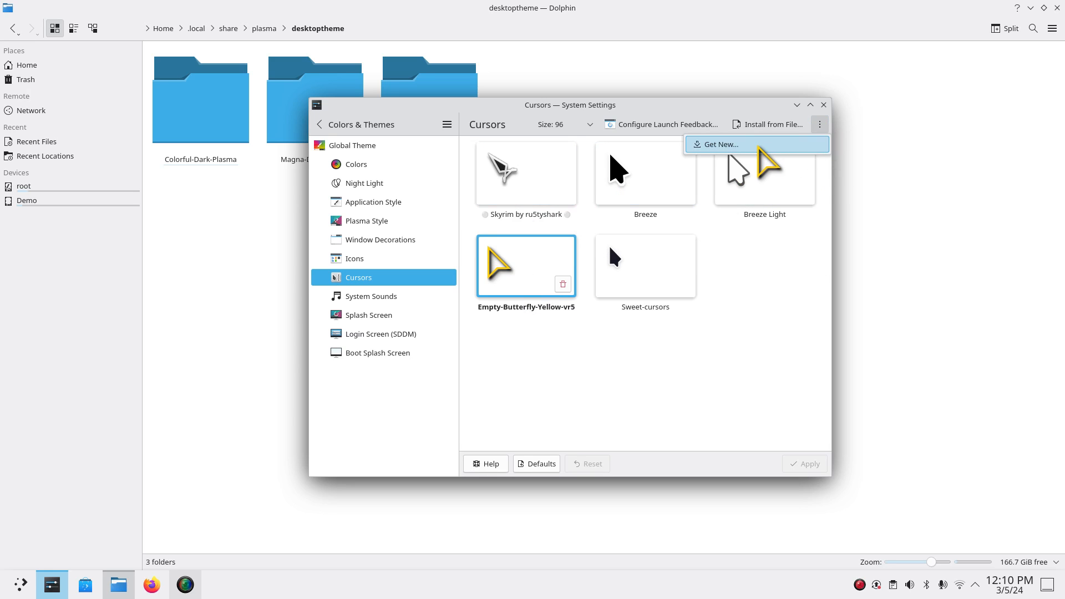
click(717, 144)
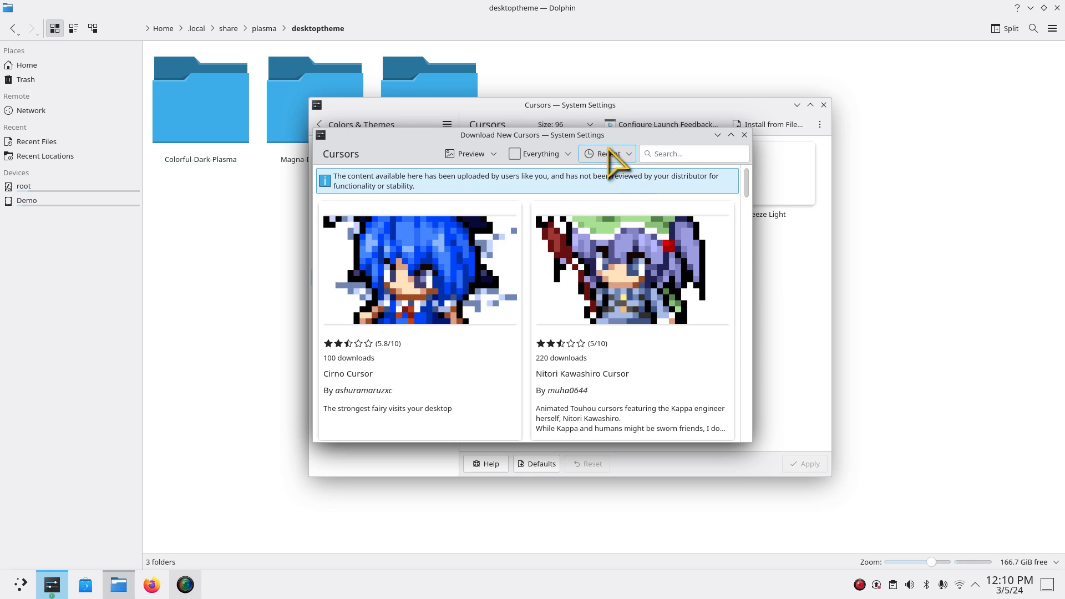
click(604, 153)
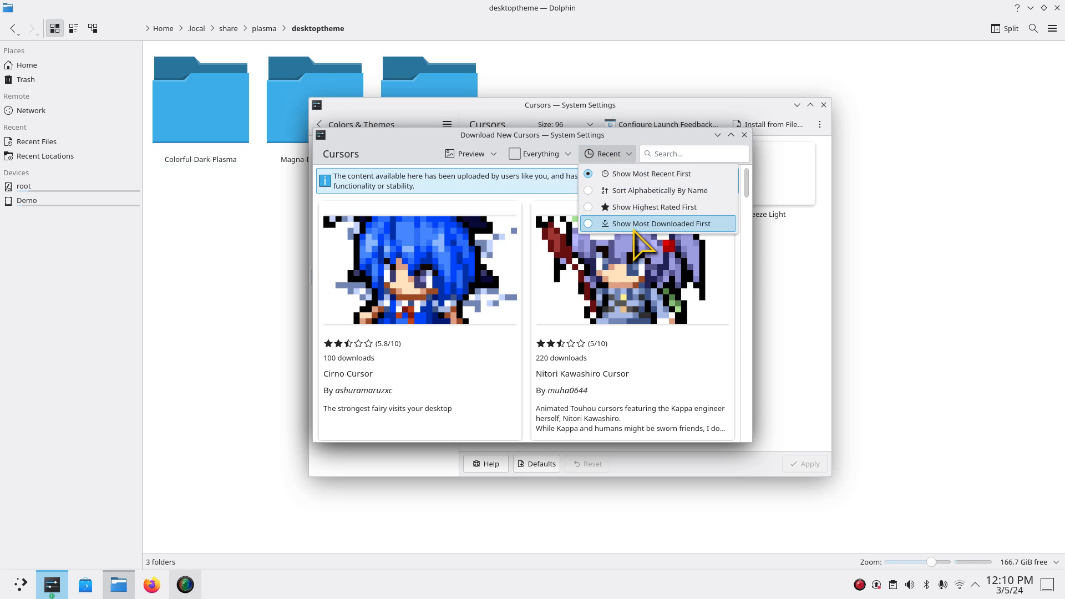
click(648, 207)
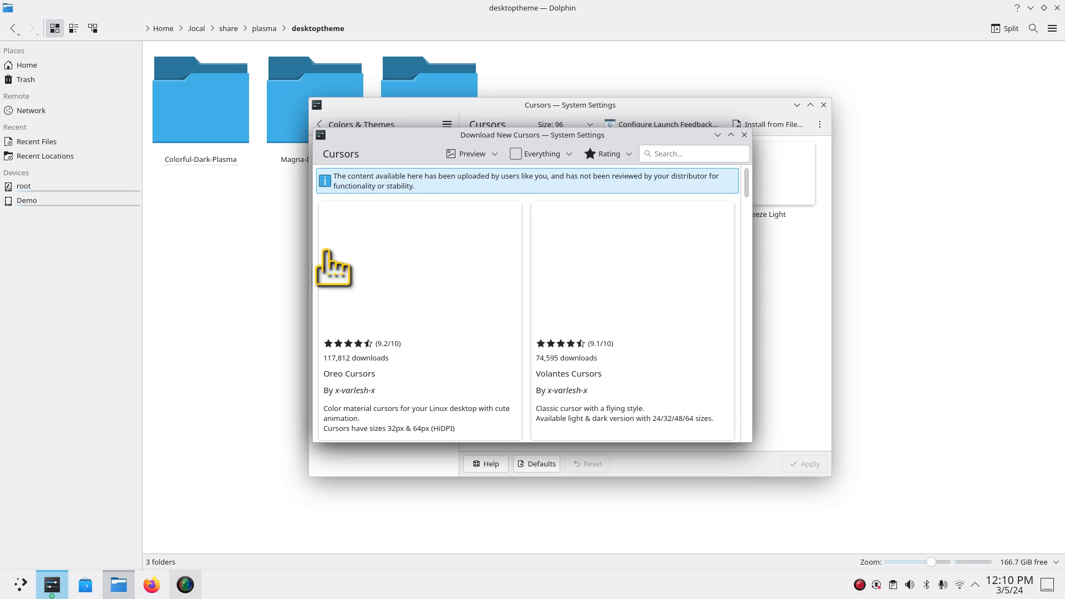
mouse_move(641, 369)
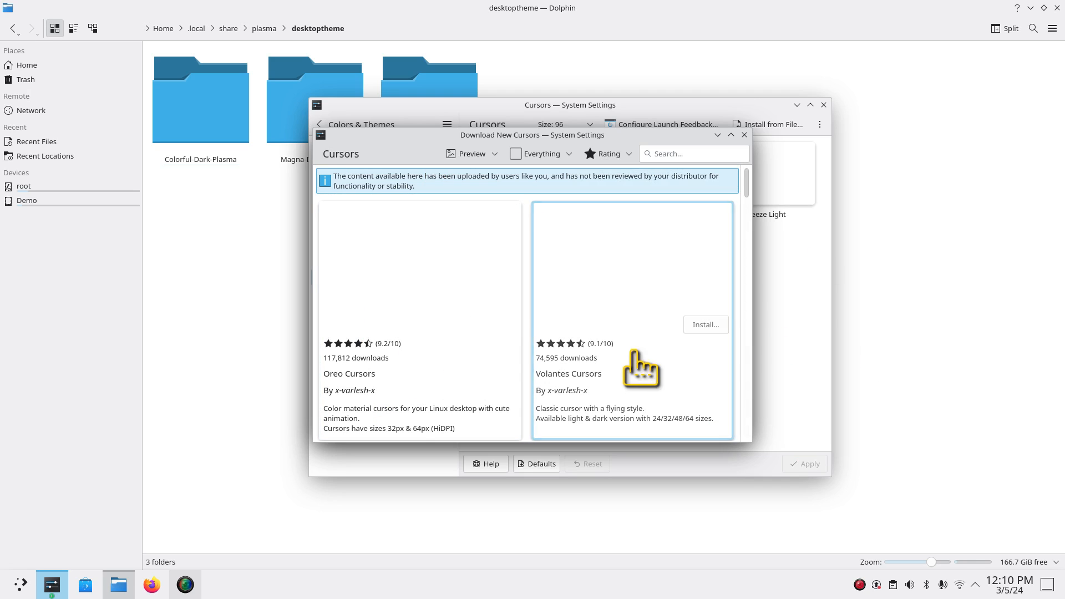
mouse_move(699, 448)
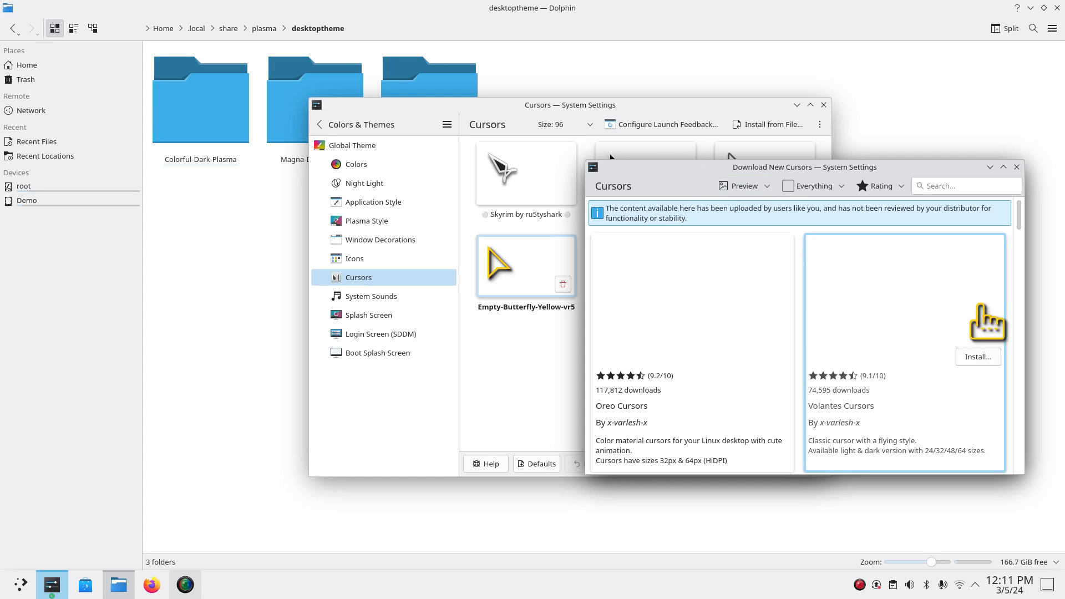
mouse_move(1027, 179)
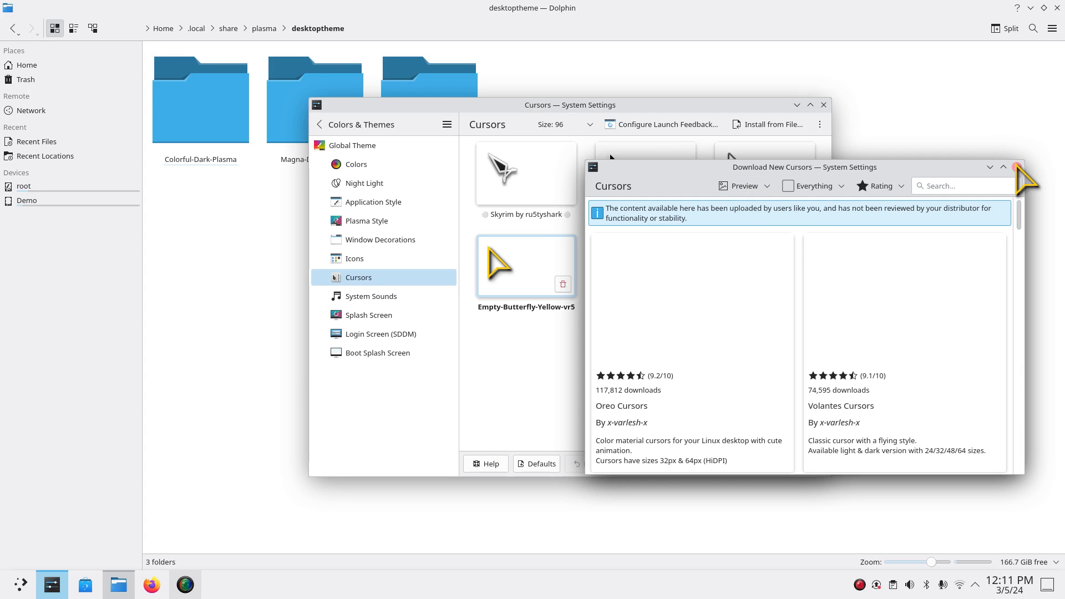
Step: Close the cursor download browser, leaving Empty-Butterfly-Yellow-vr5 as the active cursor theme
click(1023, 167)
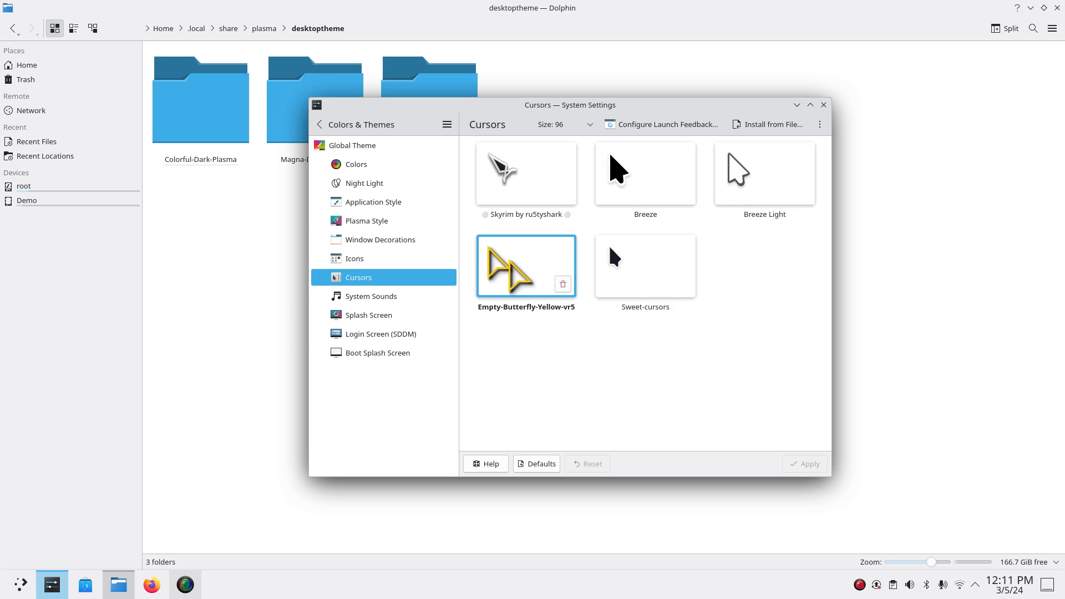
mouse_move(42, 75)
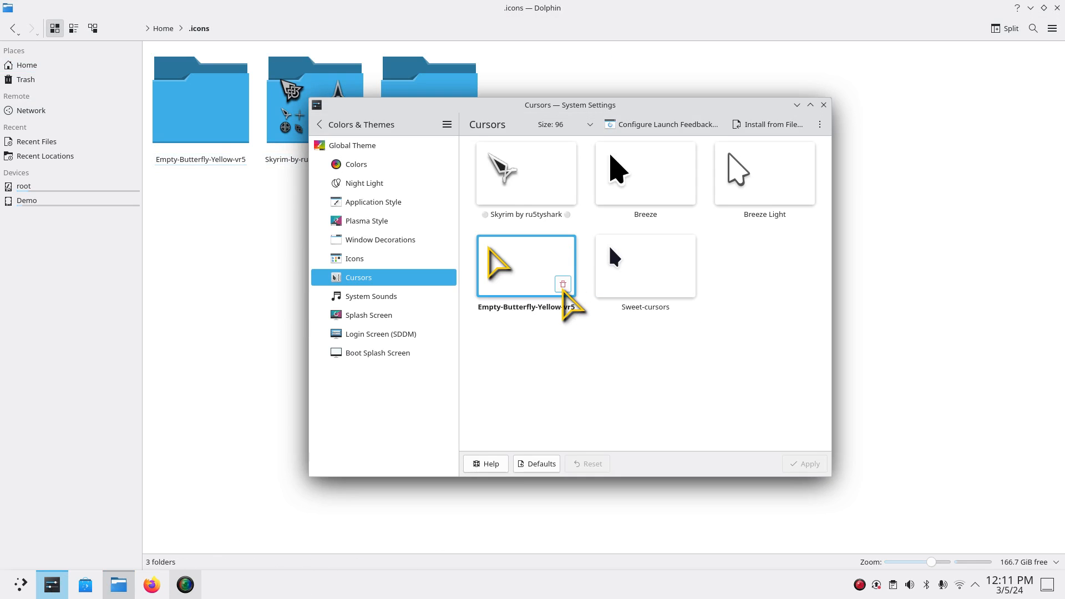
mouse_move(564, 284)
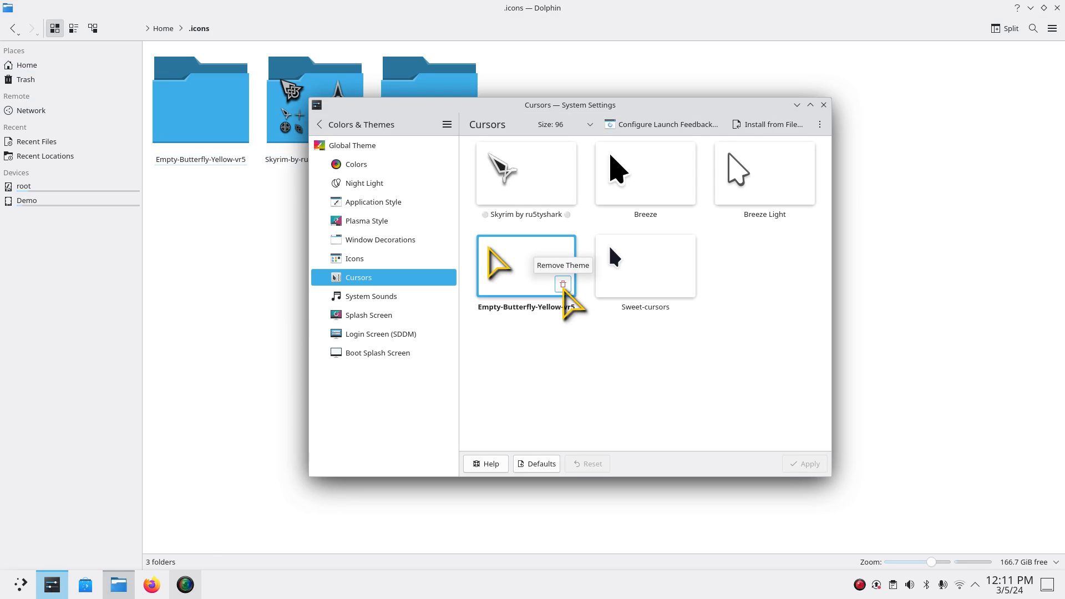
mouse_move(559, 299)
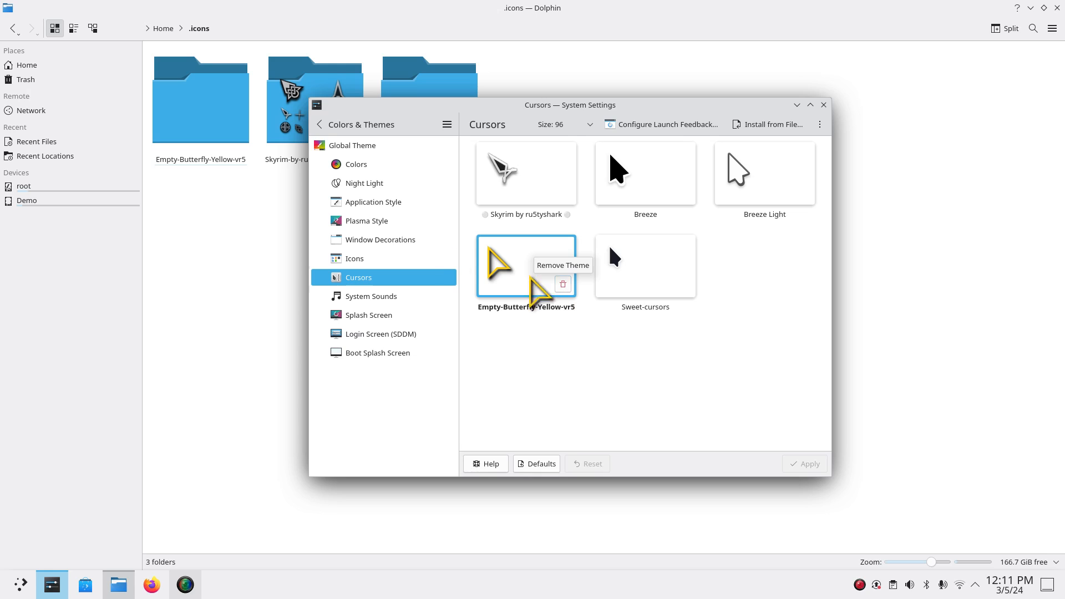
mouse_move(660, 390)
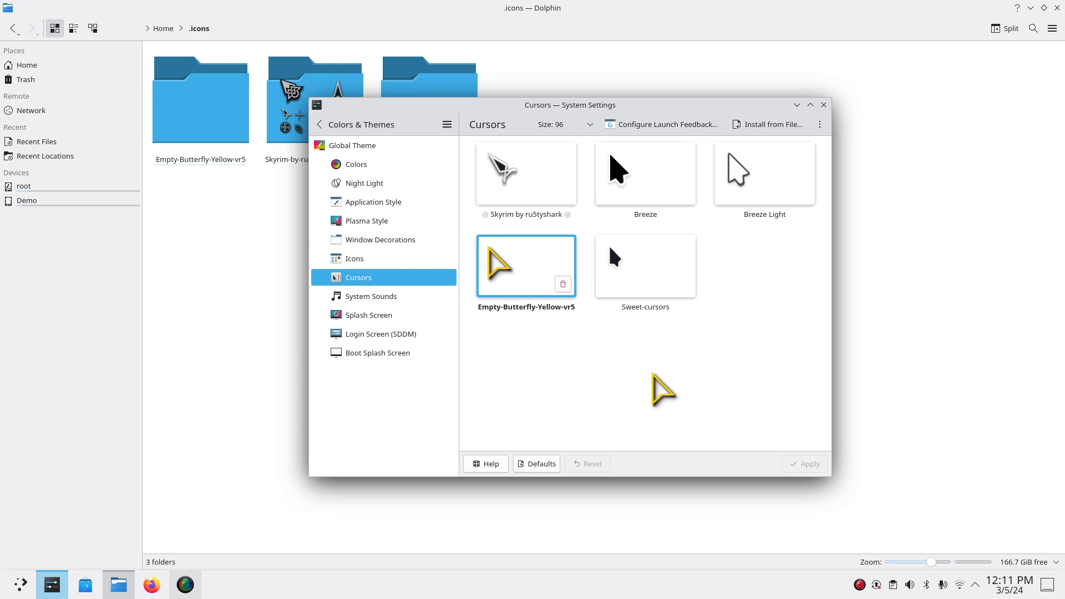
mouse_move(354, 258)
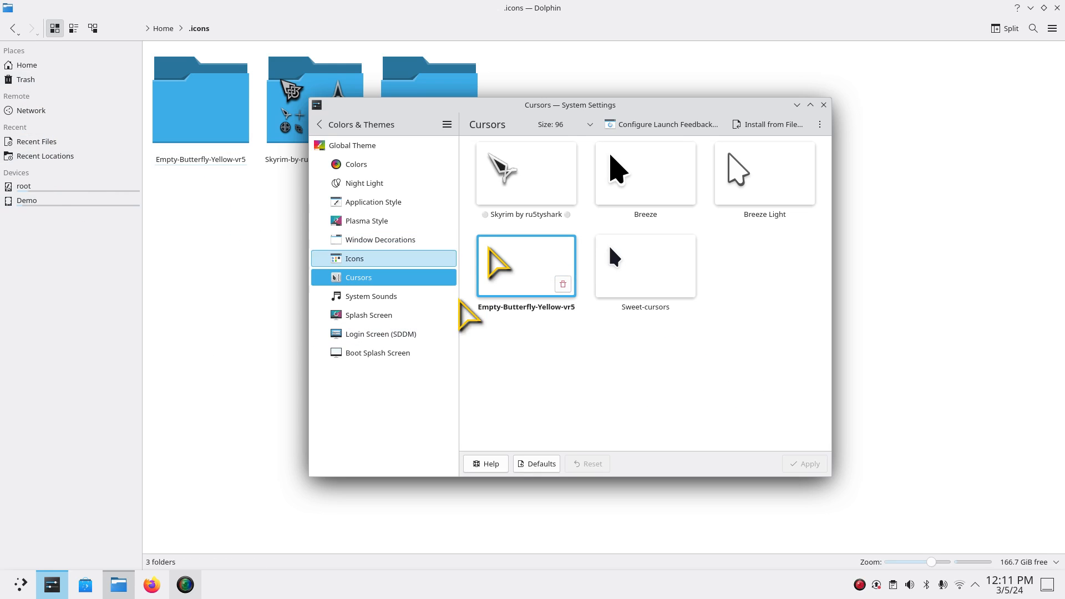
mouse_move(696, 418)
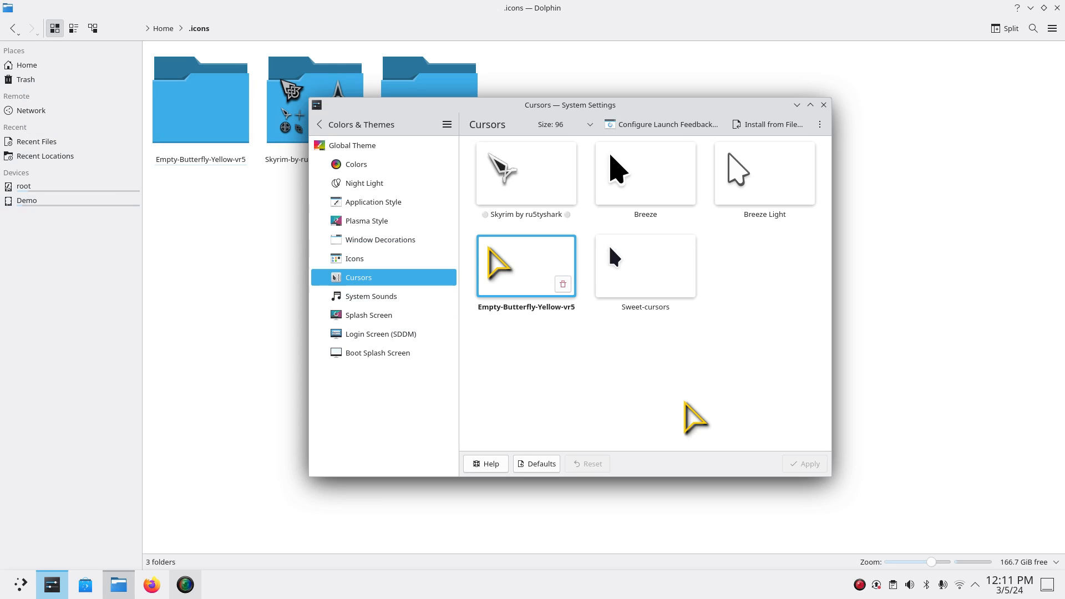
mouse_move(214, 132)
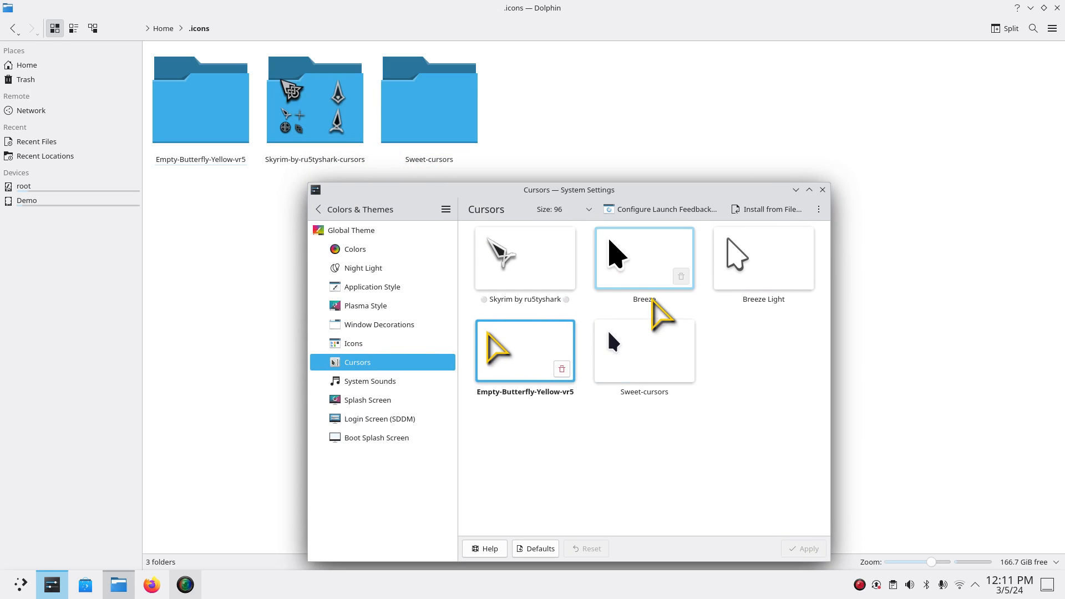
click(763, 258)
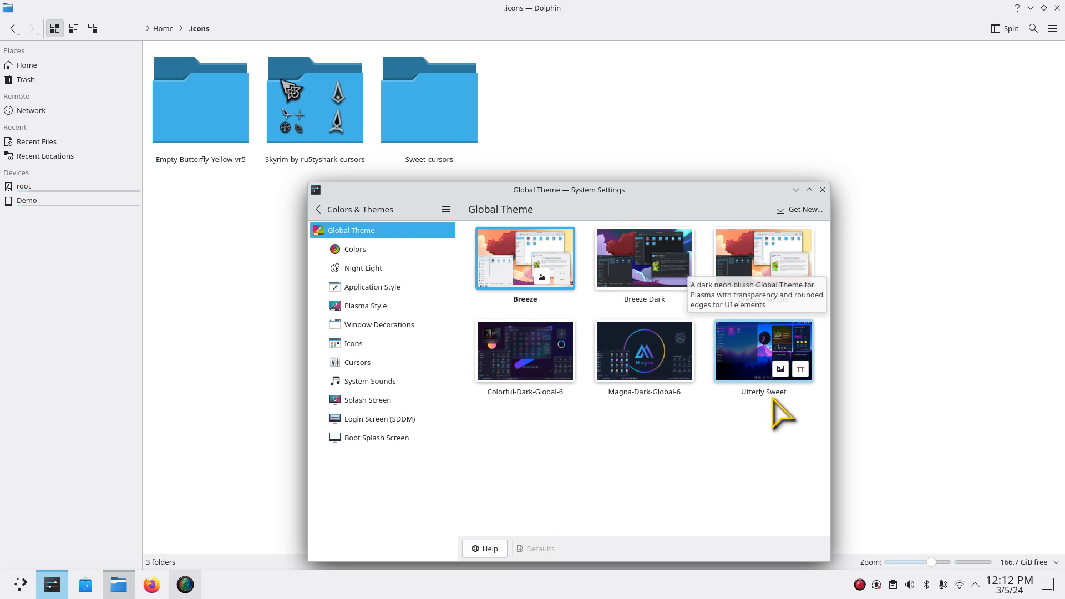
mouse_move(750, 407)
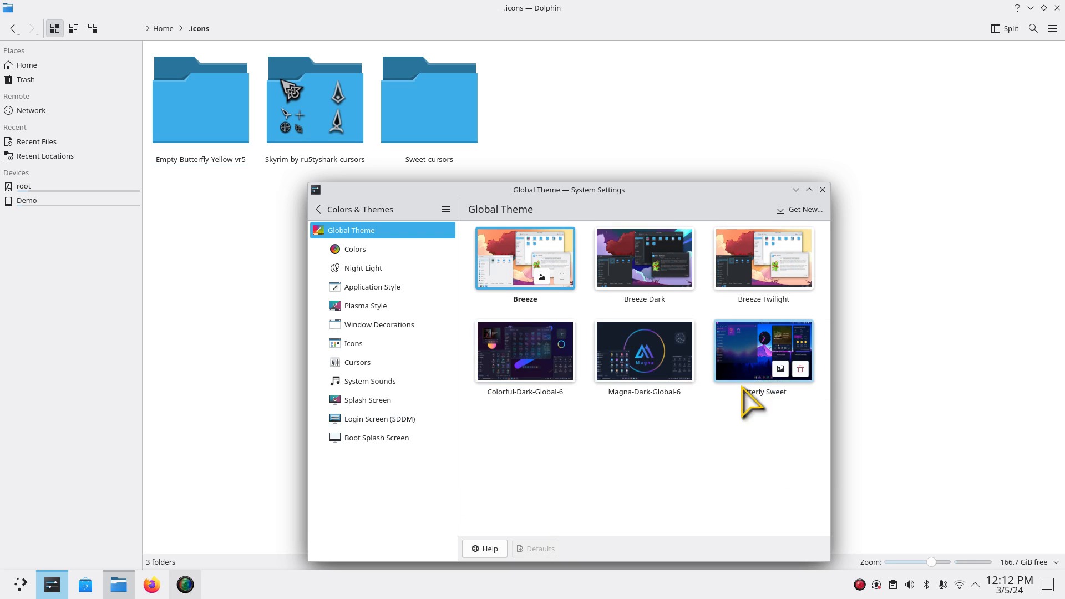
mouse_move(819, 397)
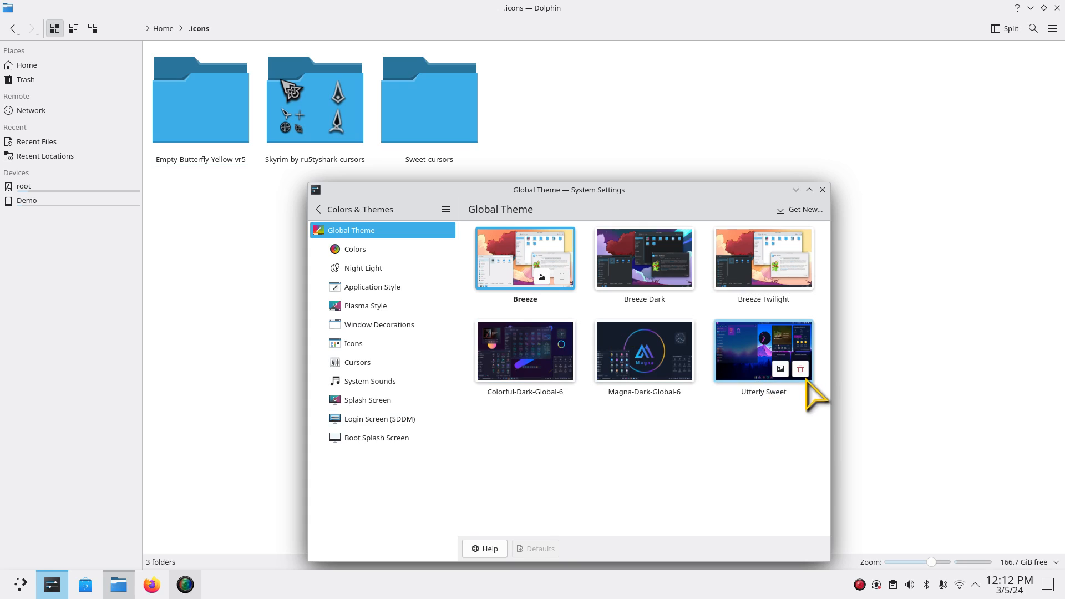
mouse_move(705, 392)
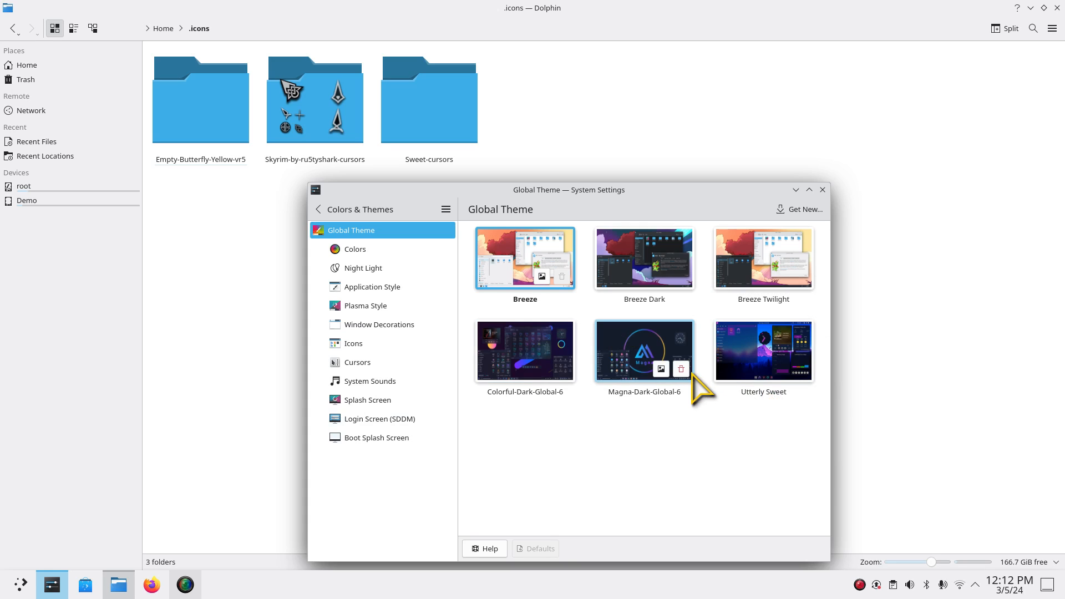
mouse_move(563, 292)
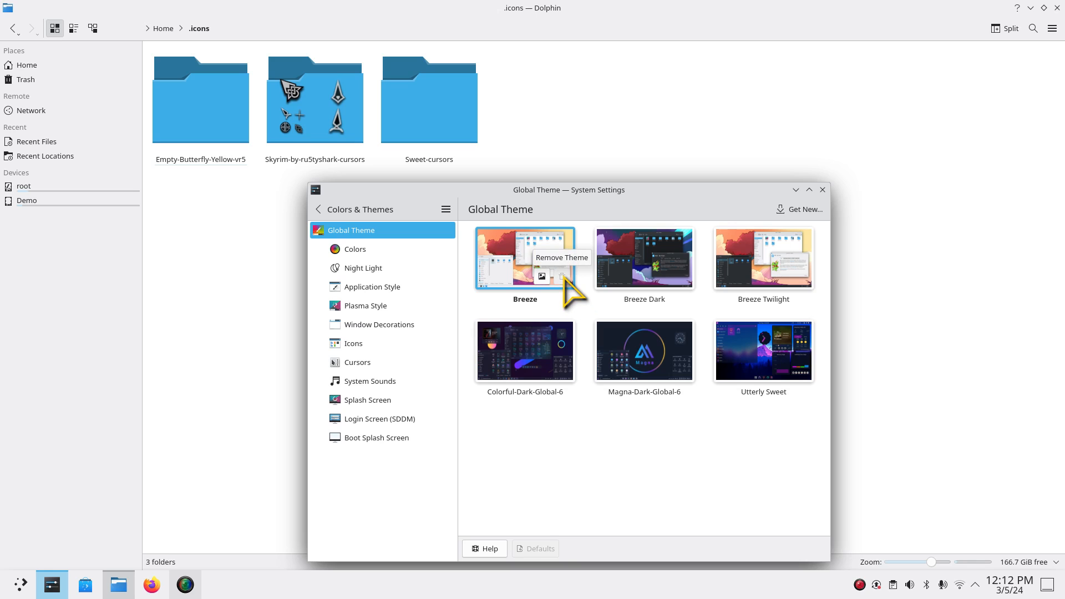
mouse_move(838, 316)
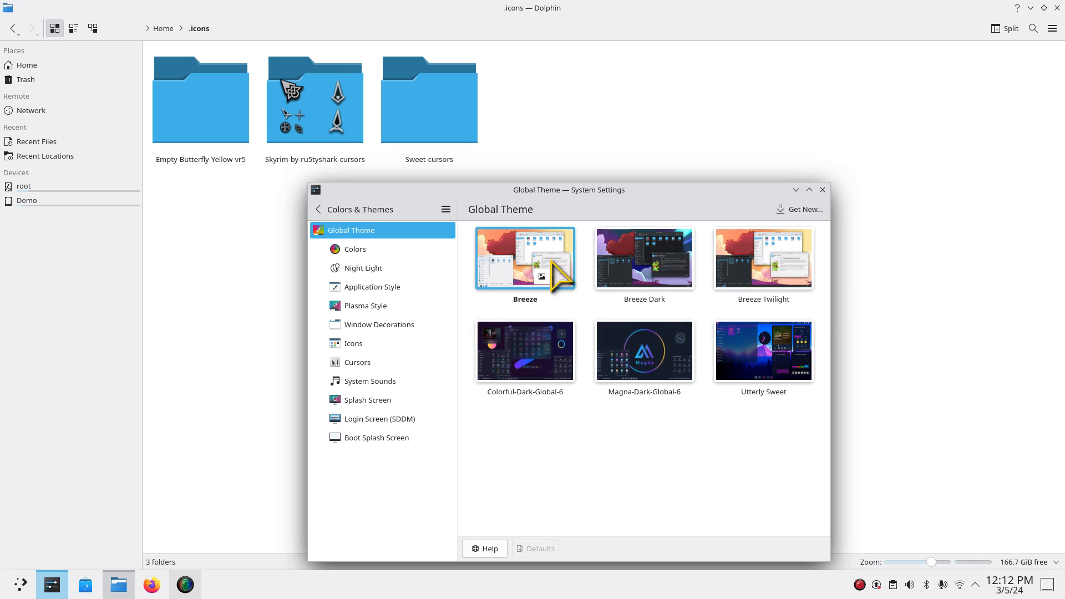
mouse_move(711, 260)
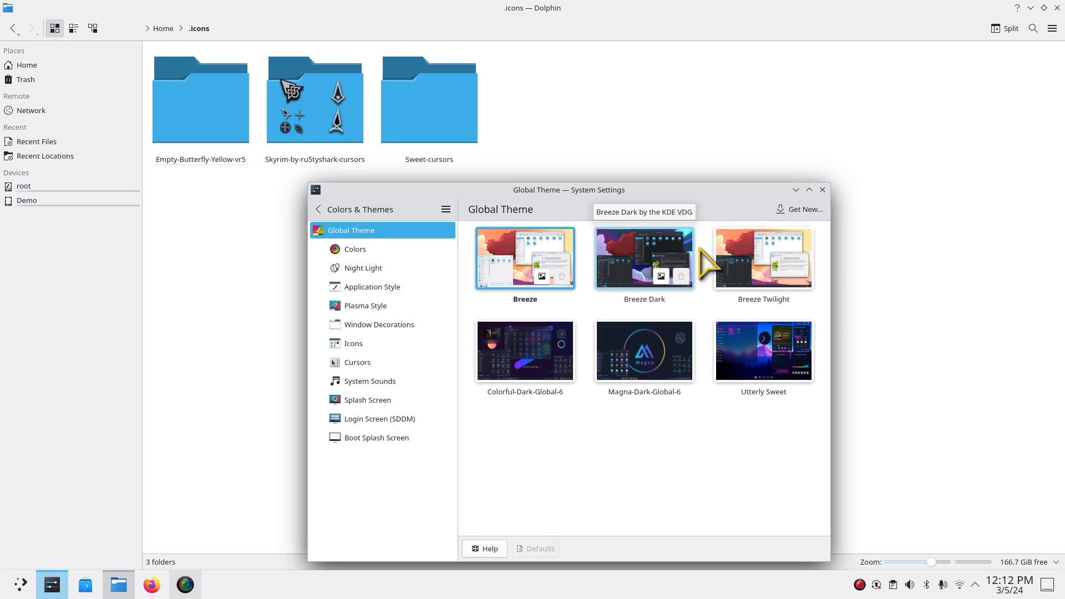
mouse_move(812, 261)
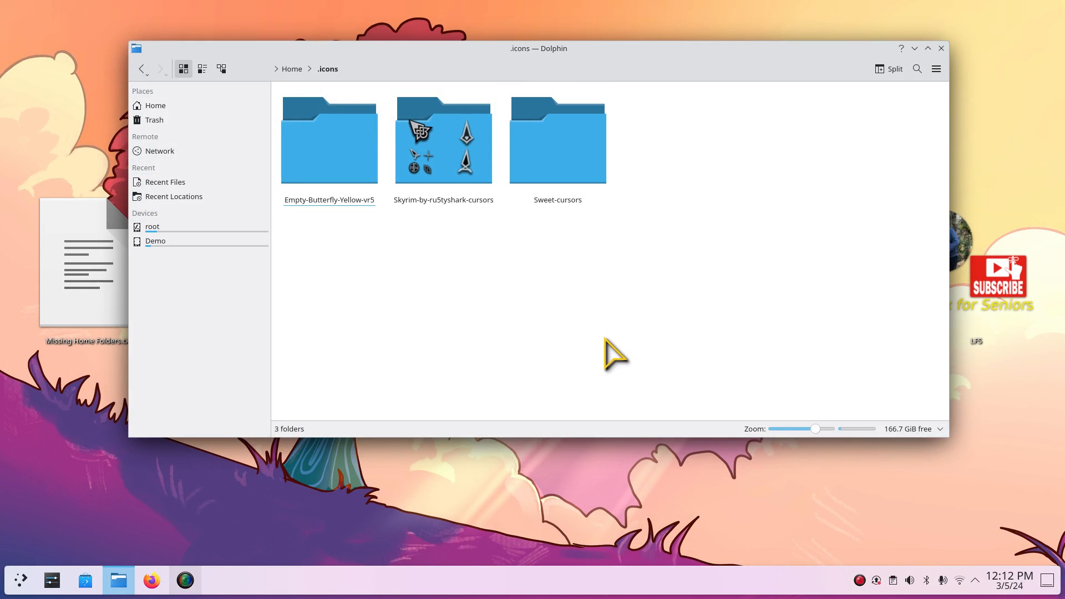
Step: Go to the Home folder in Dolphin and dismiss the Missing Home Folders note
click(154, 106)
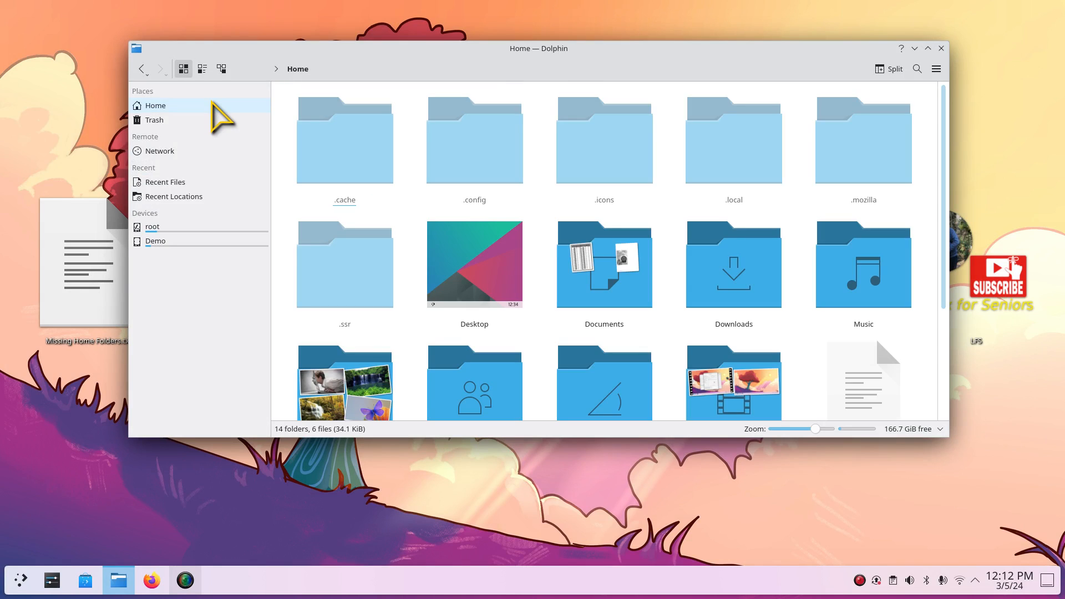
mouse_move(633, 350)
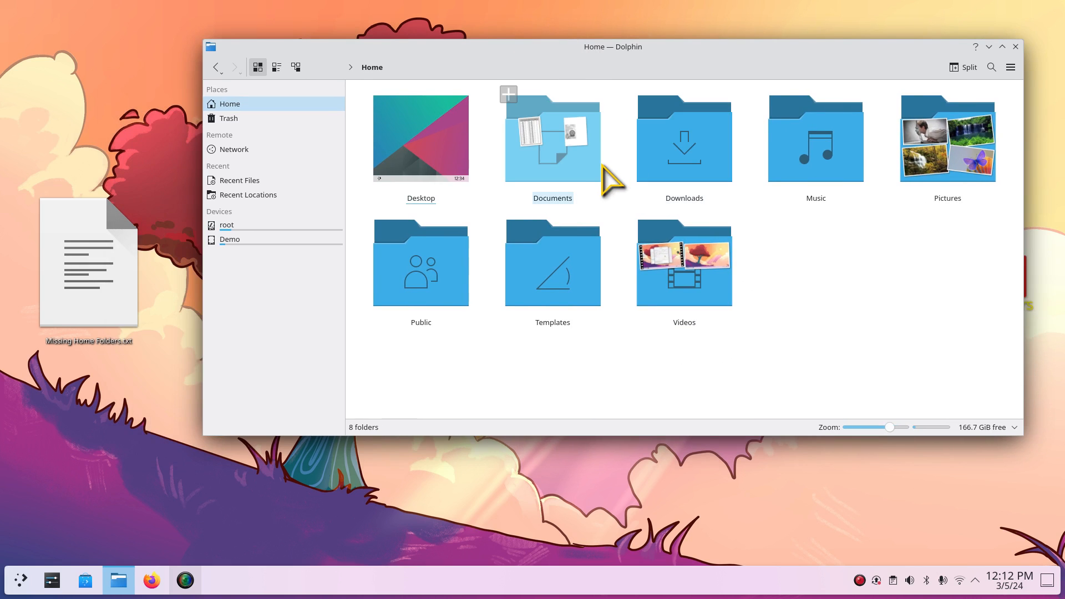
mouse_move(320, 326)
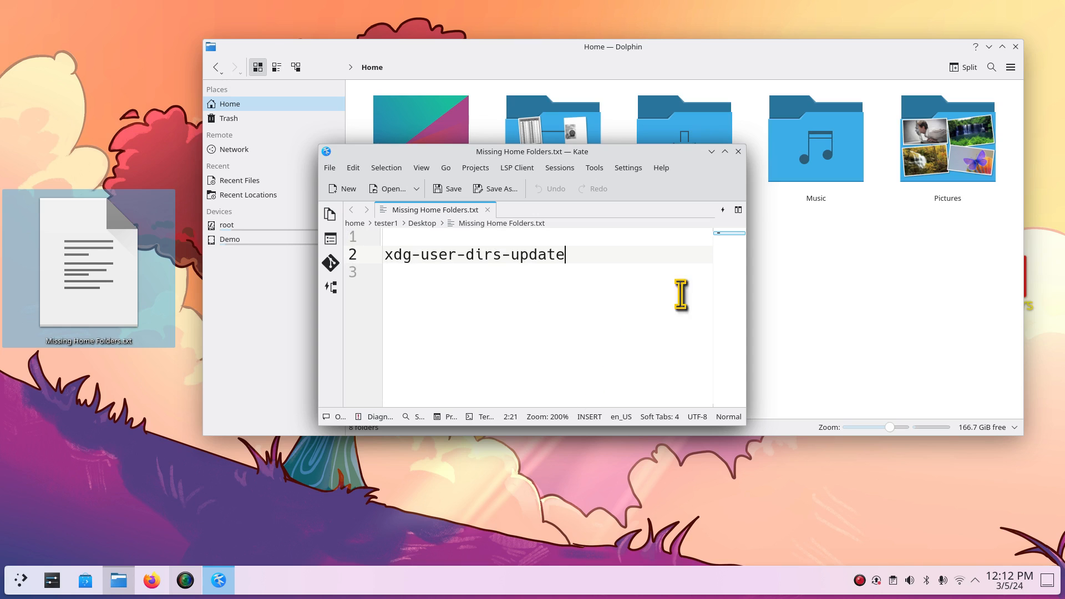
click(737, 151)
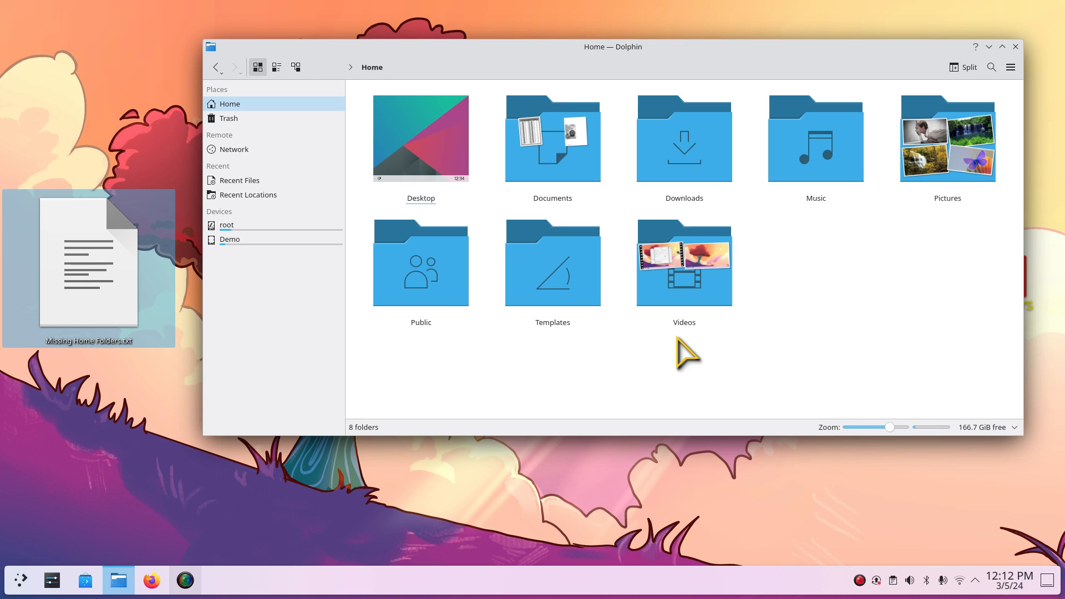
mouse_move(739, 71)
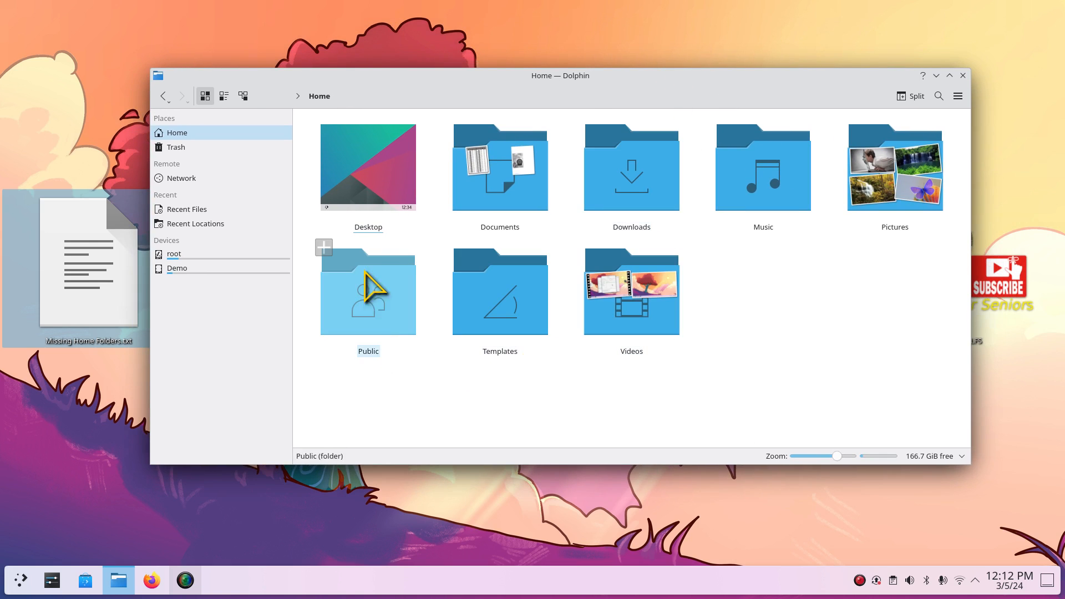
Step: Open Pictures, then Screenshots, showing kde6.png and two Screenshot_20240305 files
double_click(894, 167)
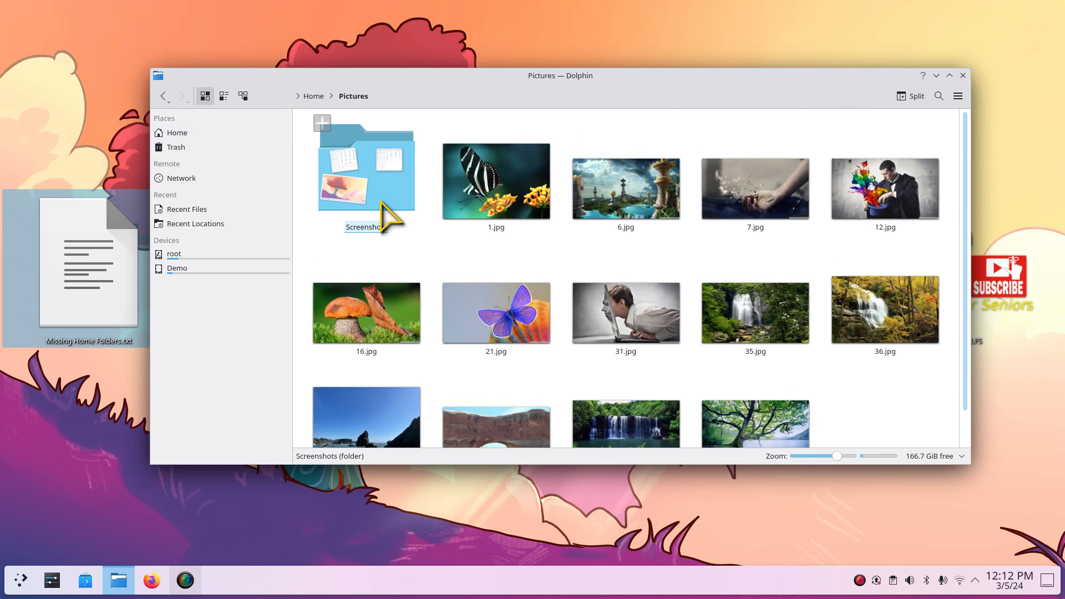
double_click(366, 170)
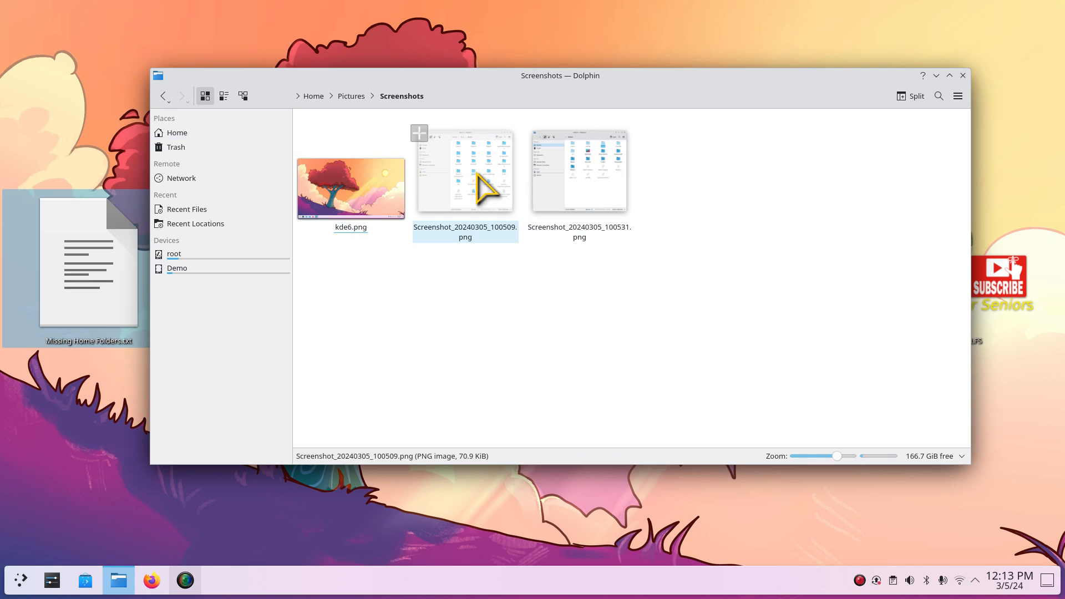
double_click(465, 170)
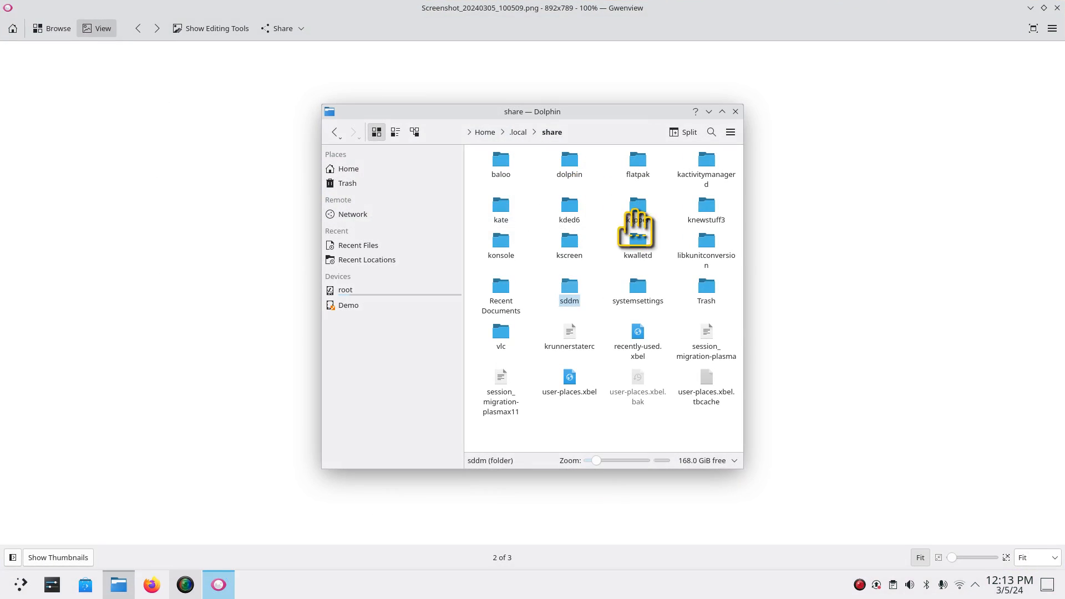
mouse_move(526, 151)
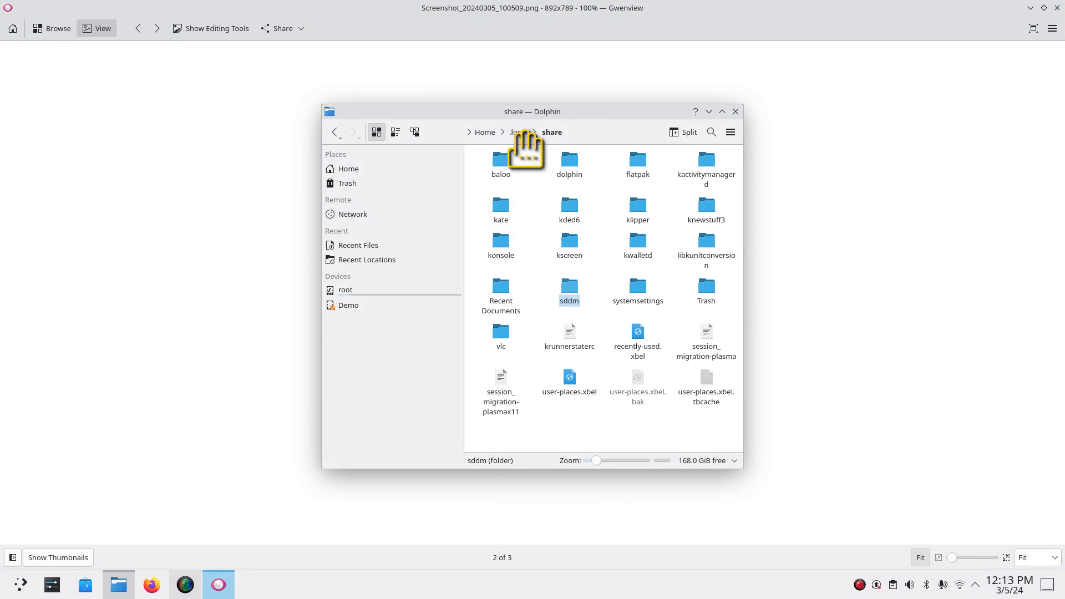
mouse_move(567, 350)
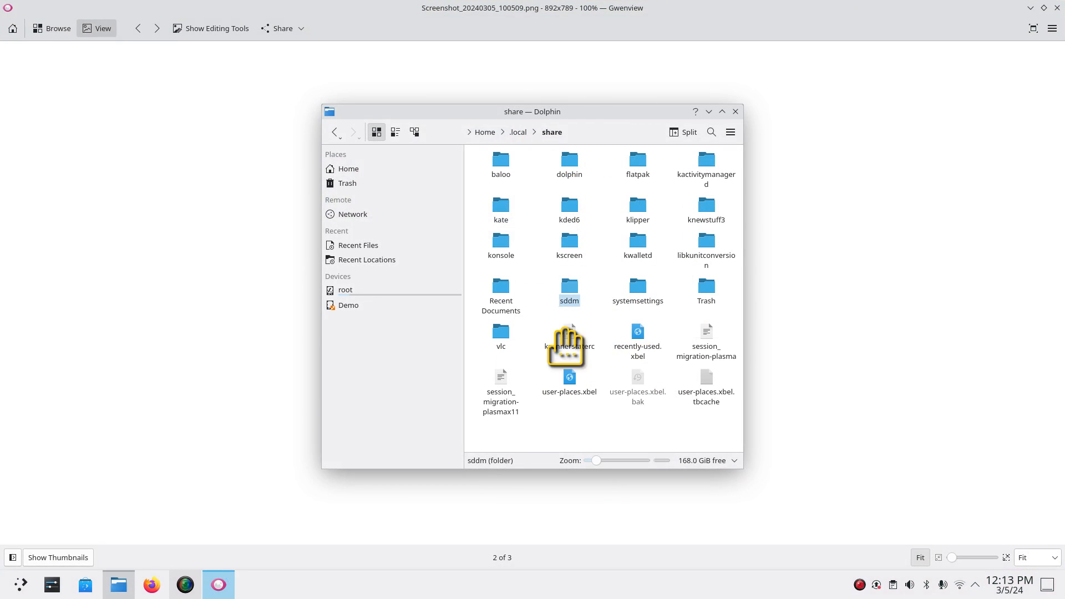
mouse_move(552, 320)
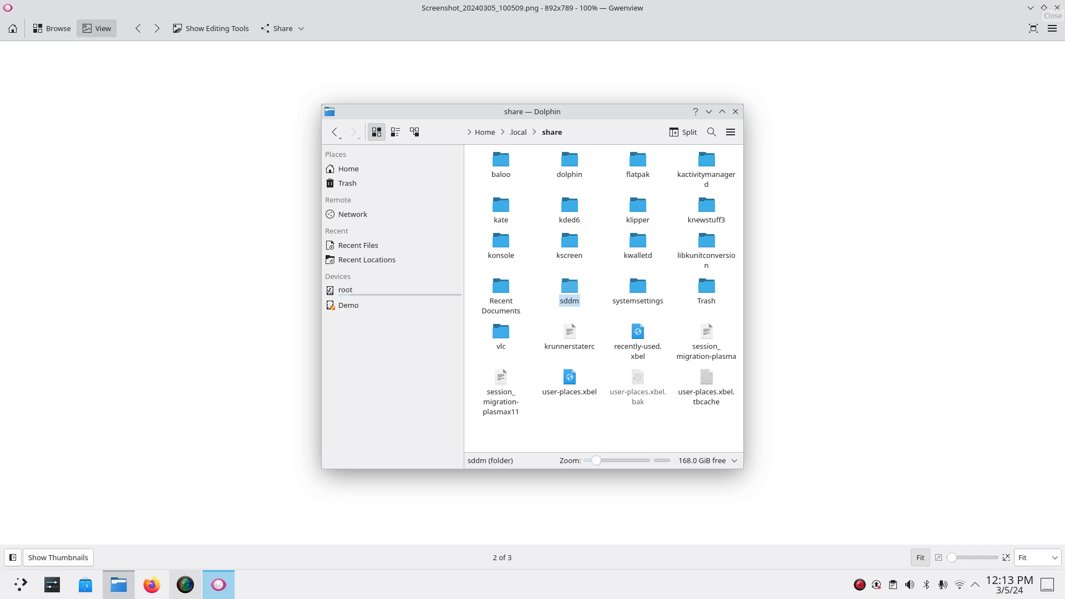
mouse_move(618, 299)
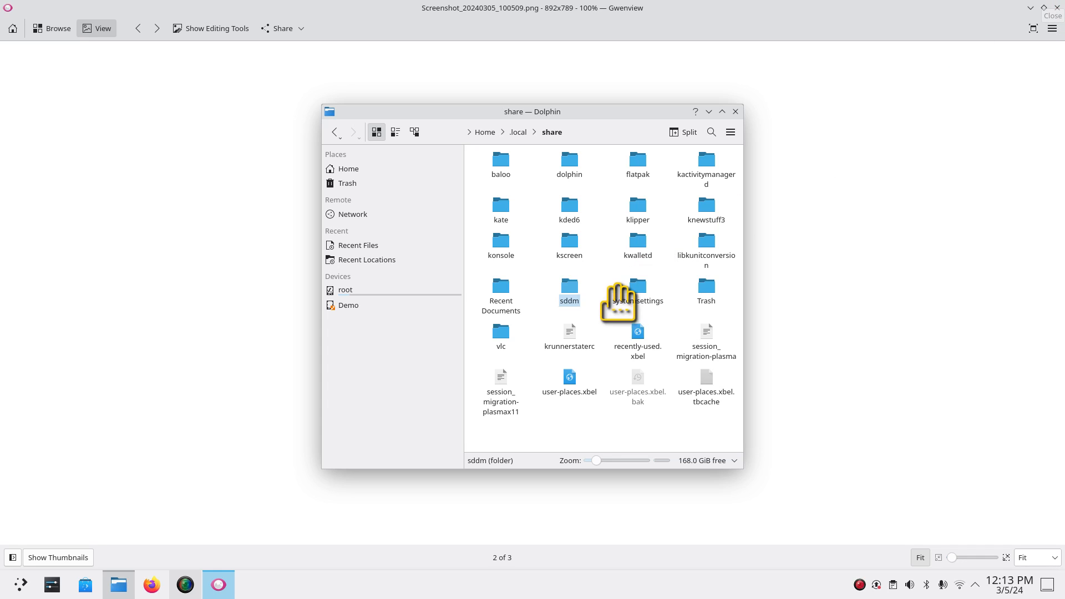
mouse_move(562, 293)
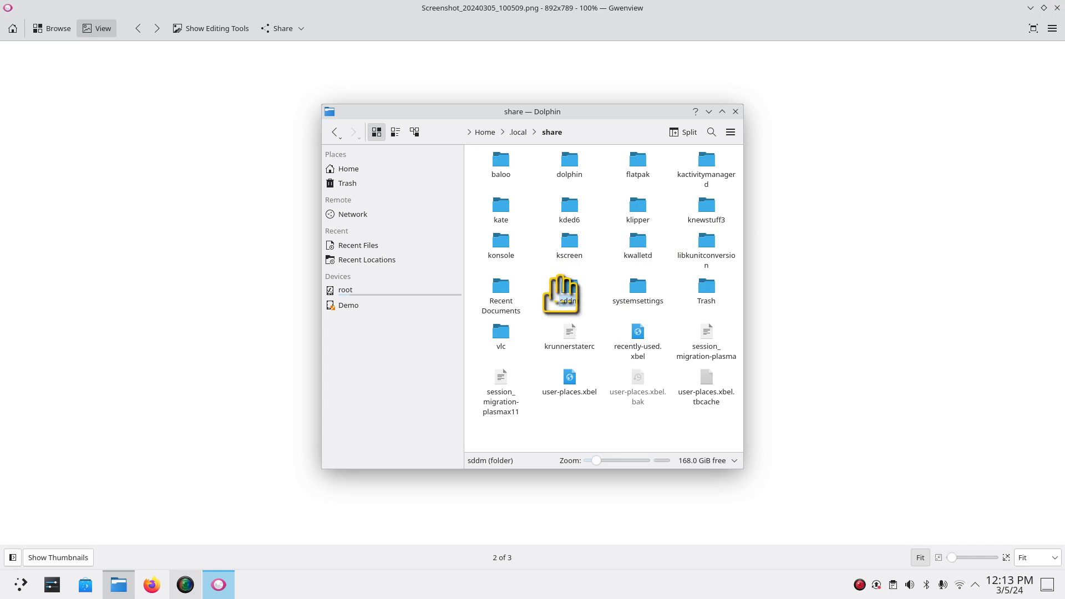
mouse_move(1002, 185)
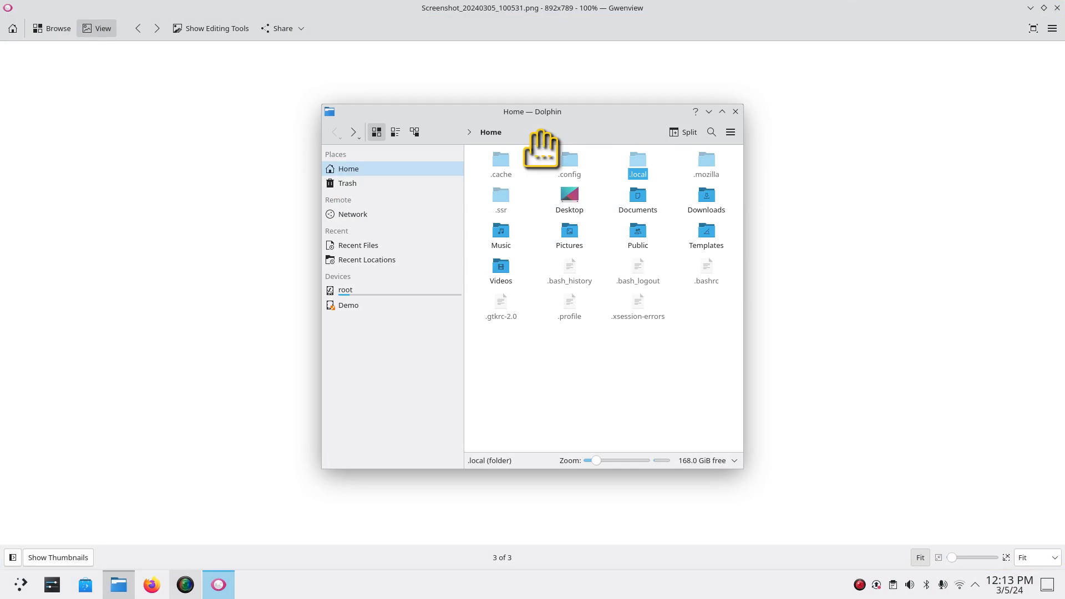
mouse_move(618, 309)
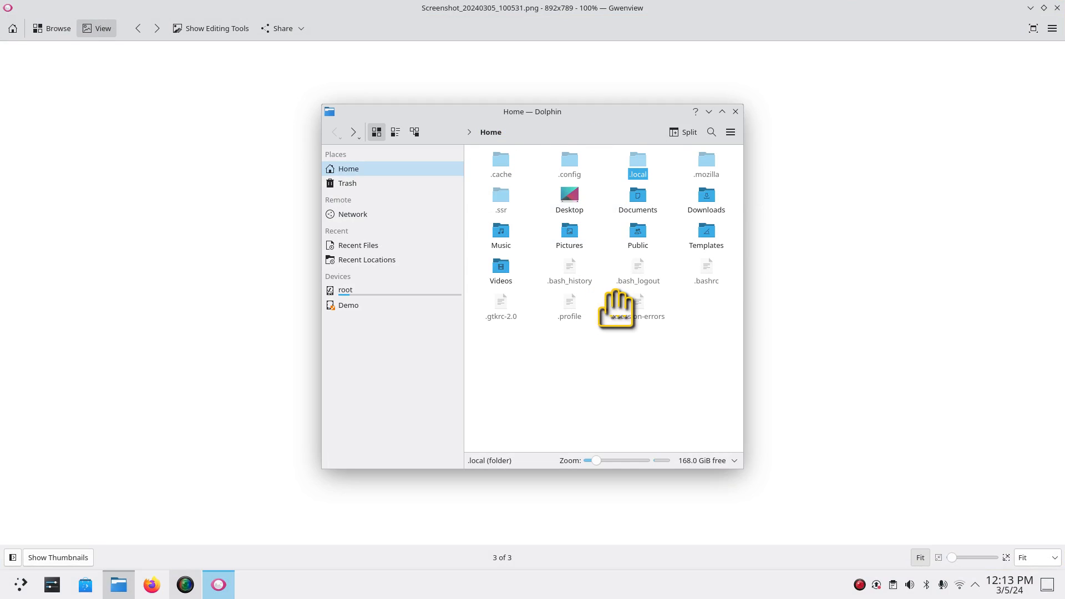
mouse_move(598, 312)
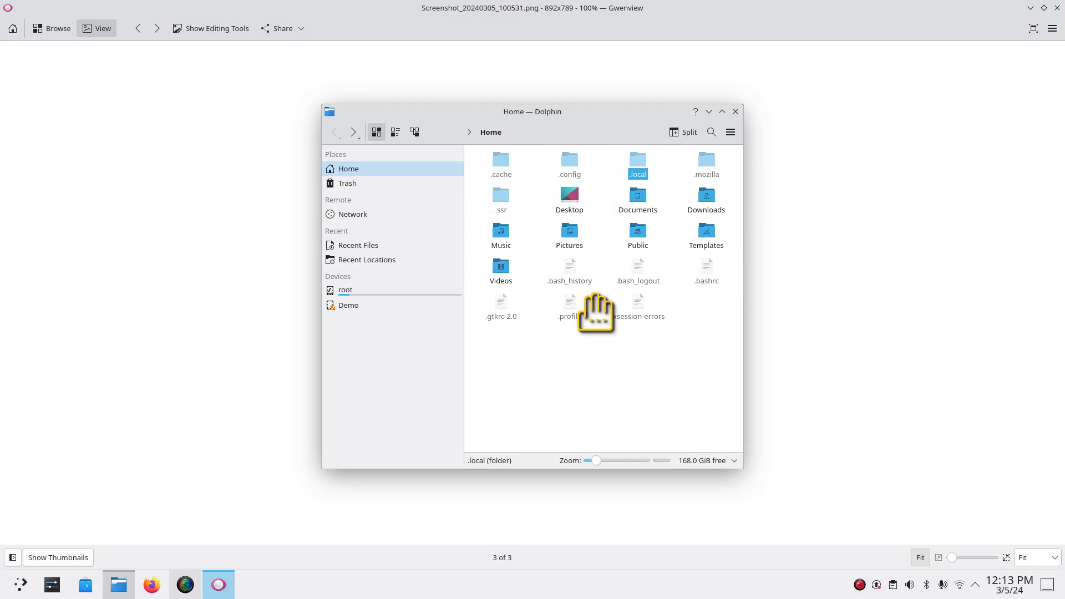
mouse_move(612, 341)
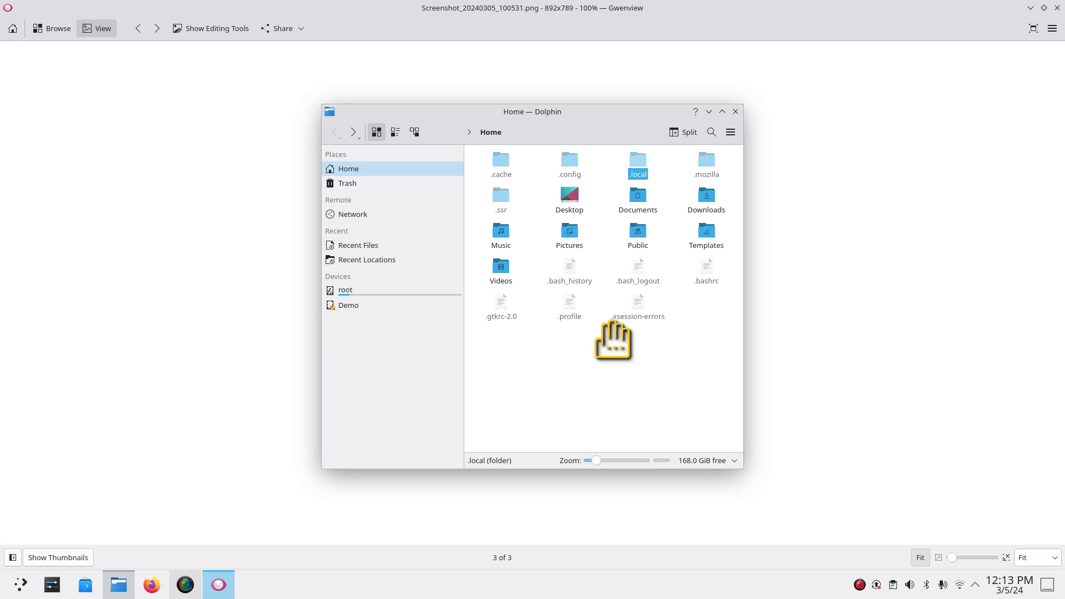
mouse_move(637, 197)
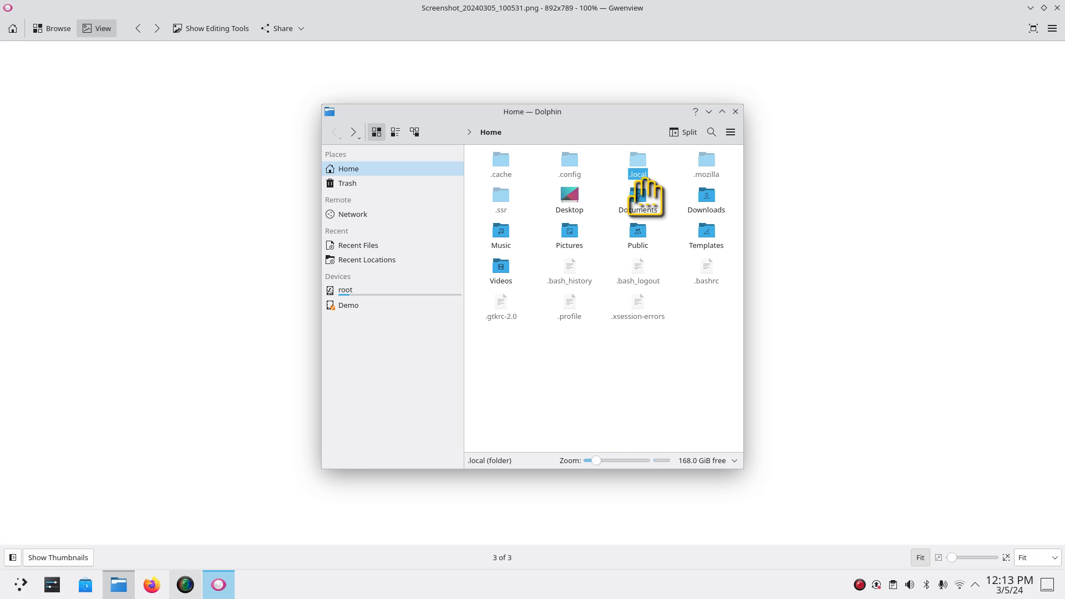
mouse_move(628, 356)
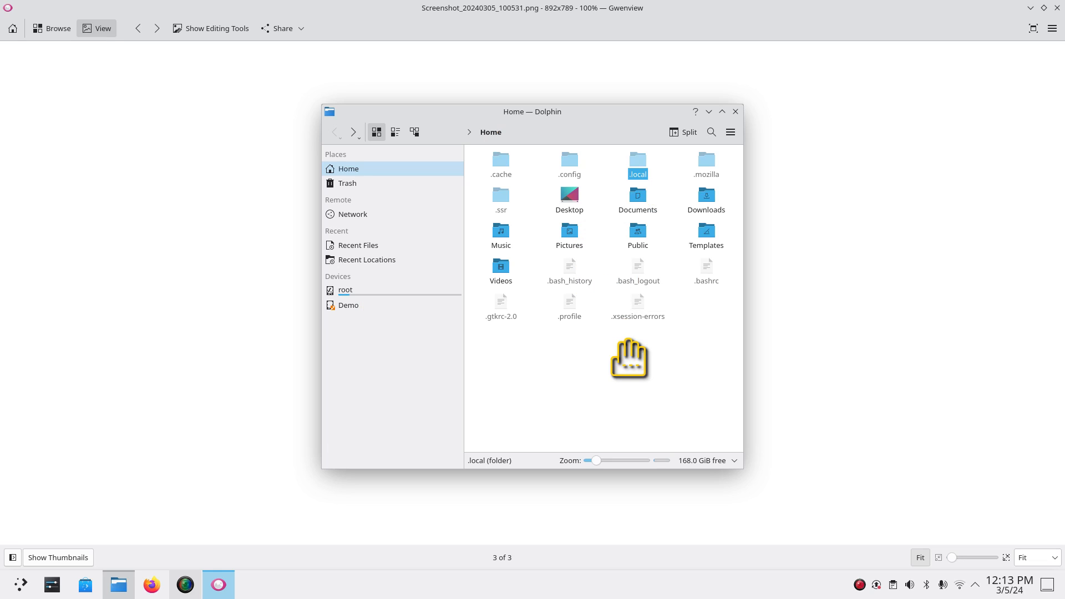
mouse_move(738, 119)
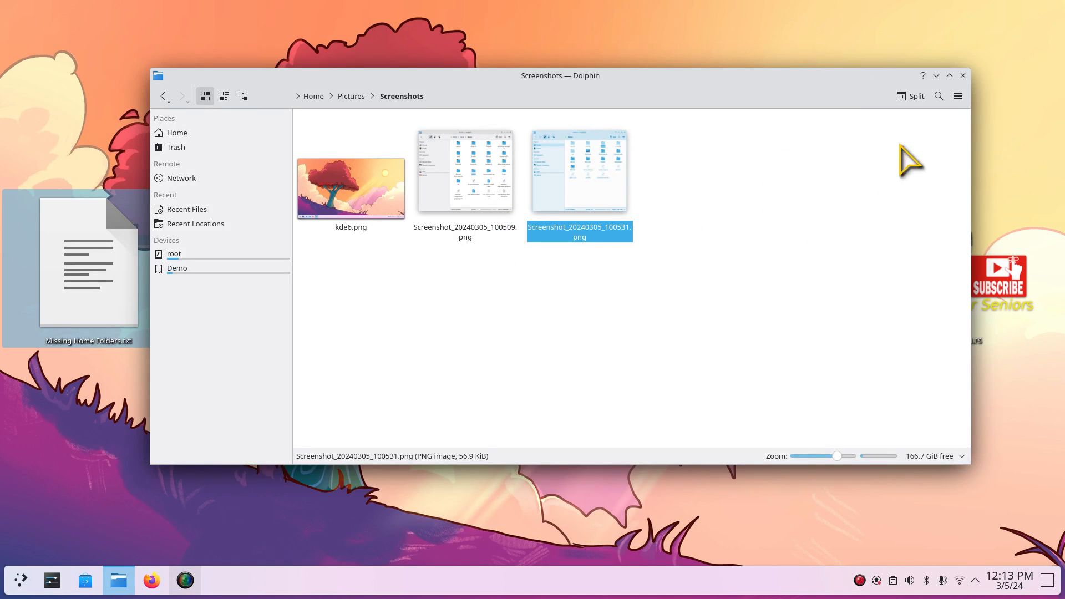
mouse_move(962, 76)
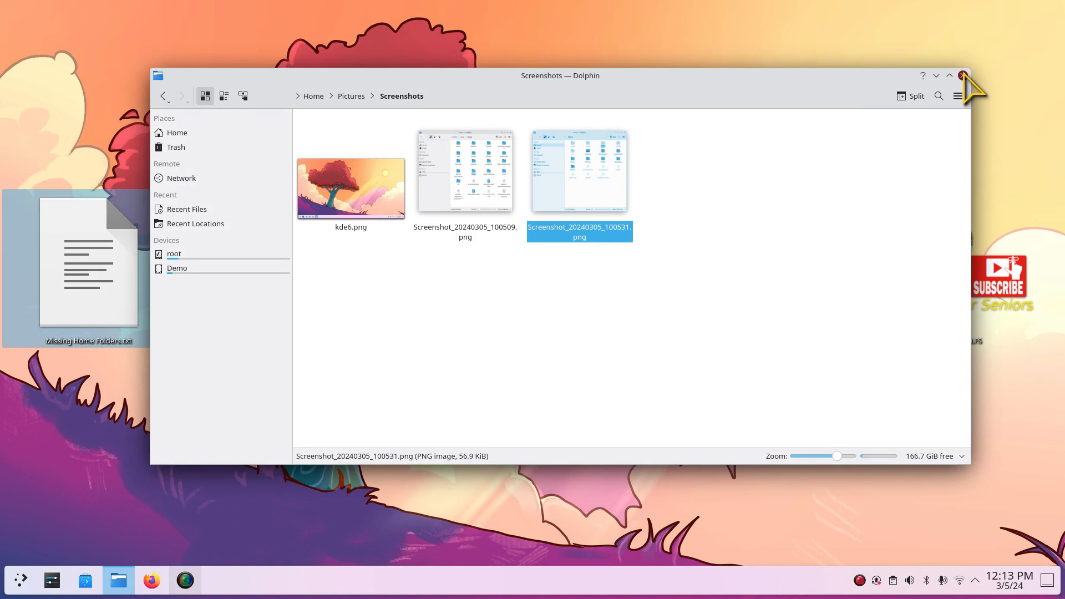
Step: Close Dolphin, relaunch System Settings and open Global Theme from Most Used Pages
click(962, 75)
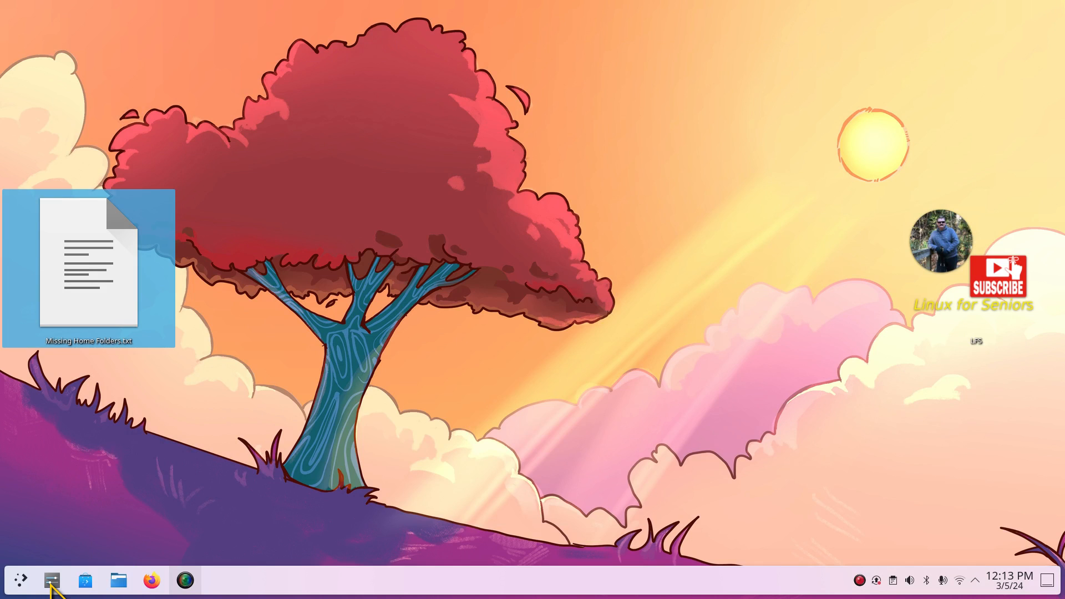
click(51, 581)
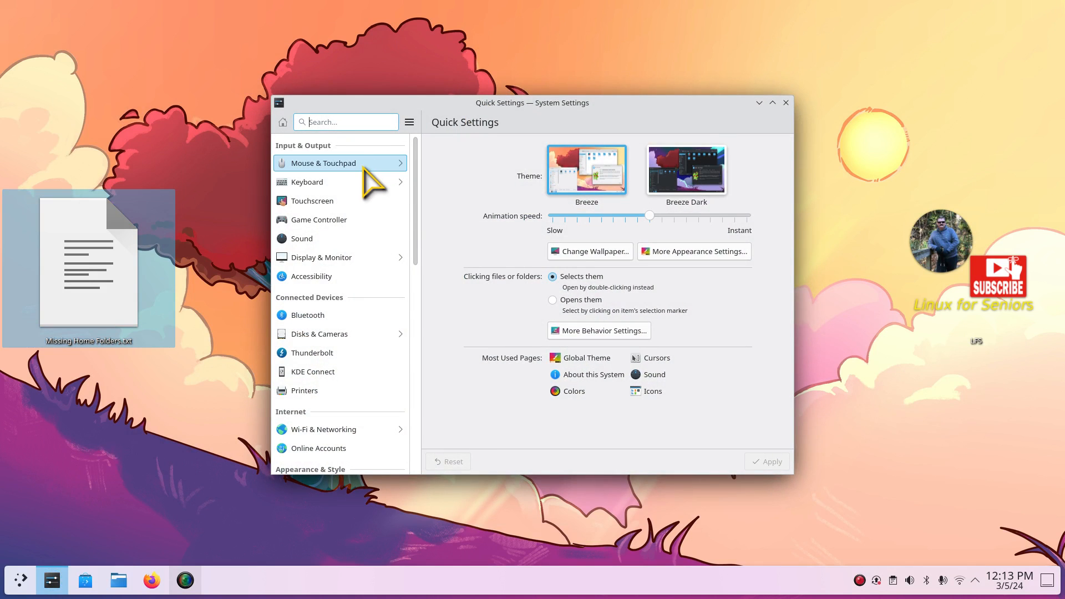
scroll(down, 3)
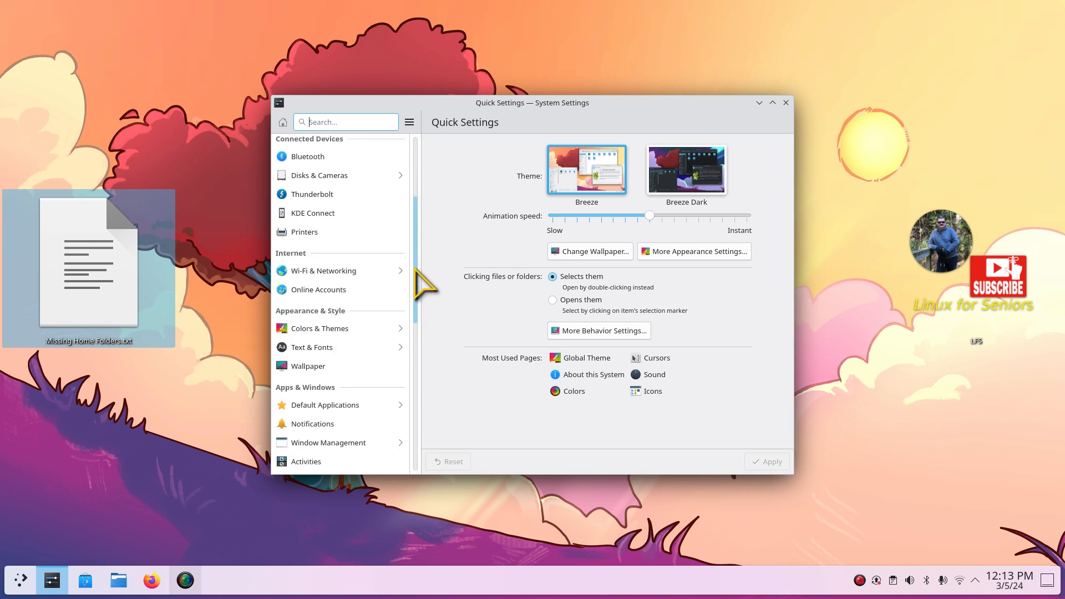
click(579, 358)
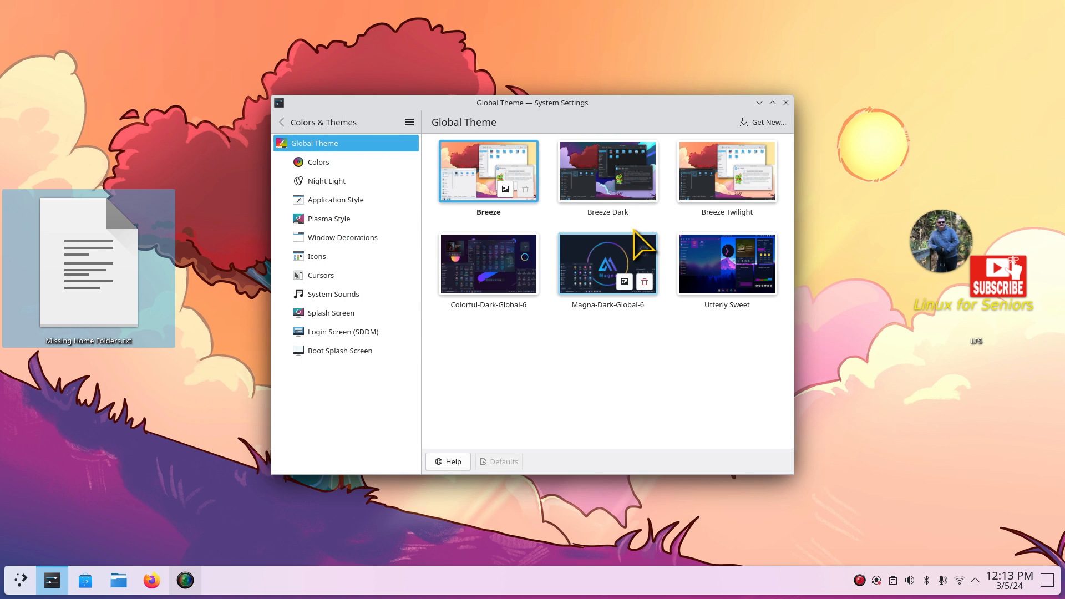
mouse_move(332, 293)
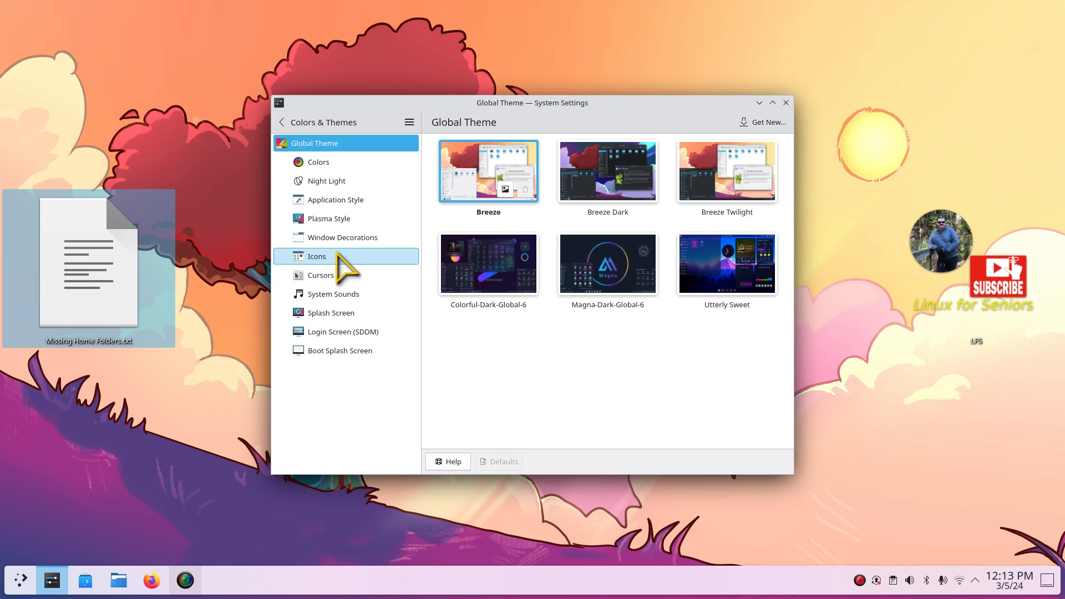
Step: Review the installed icon themes, go back to Global Theme, then close System Settings
click(317, 257)
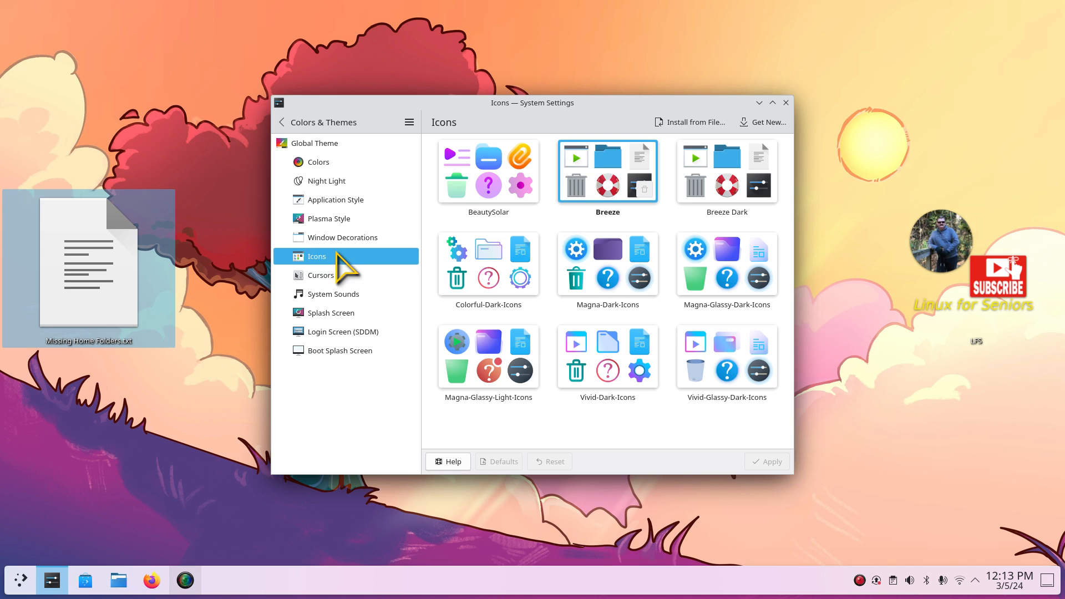
mouse_move(345, 332)
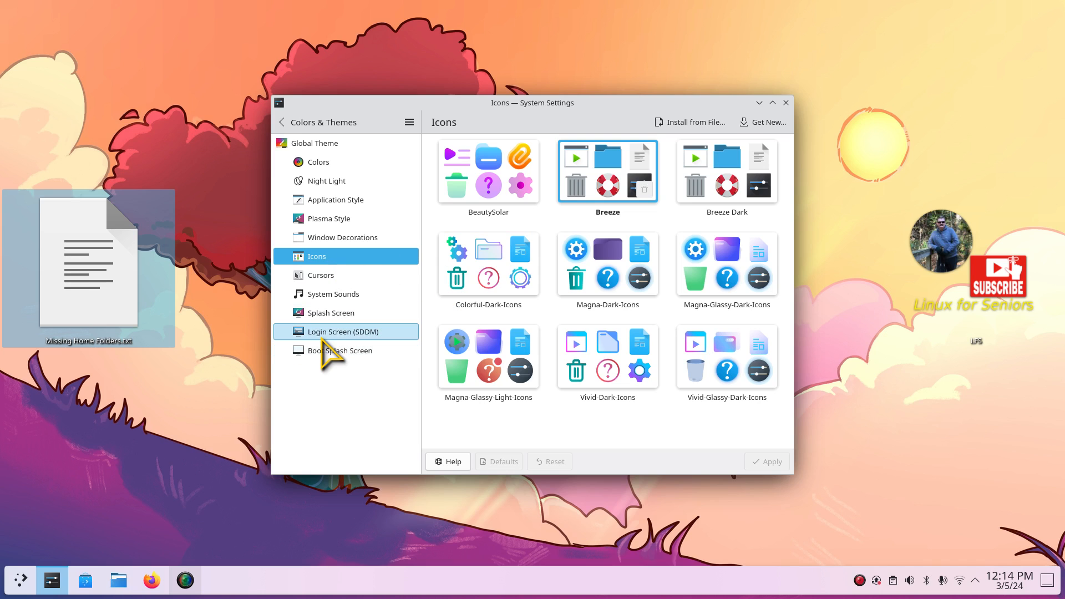
mouse_move(487, 264)
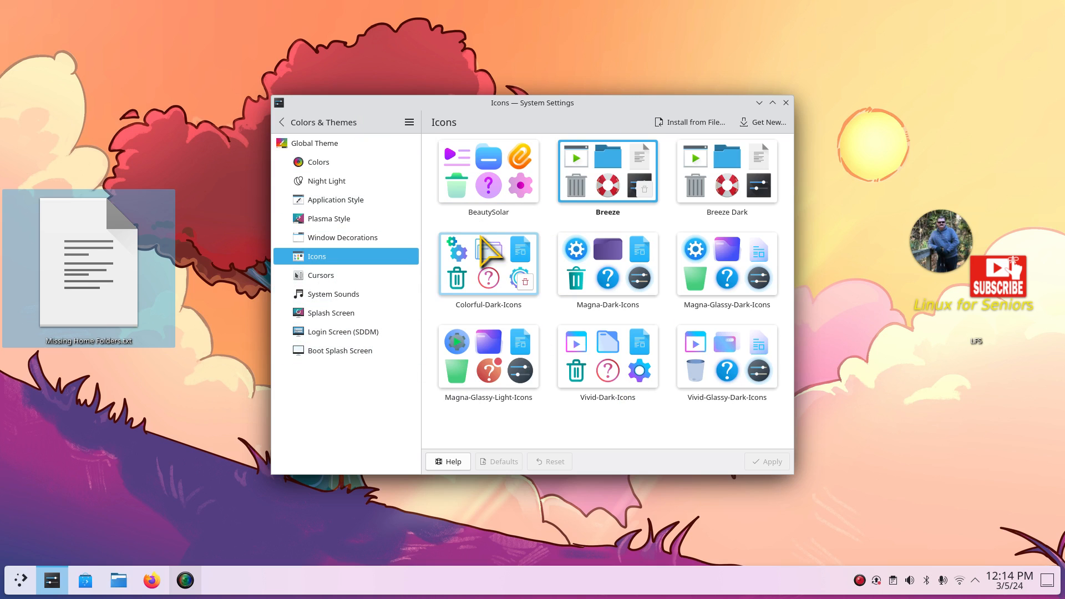
mouse_move(348, 143)
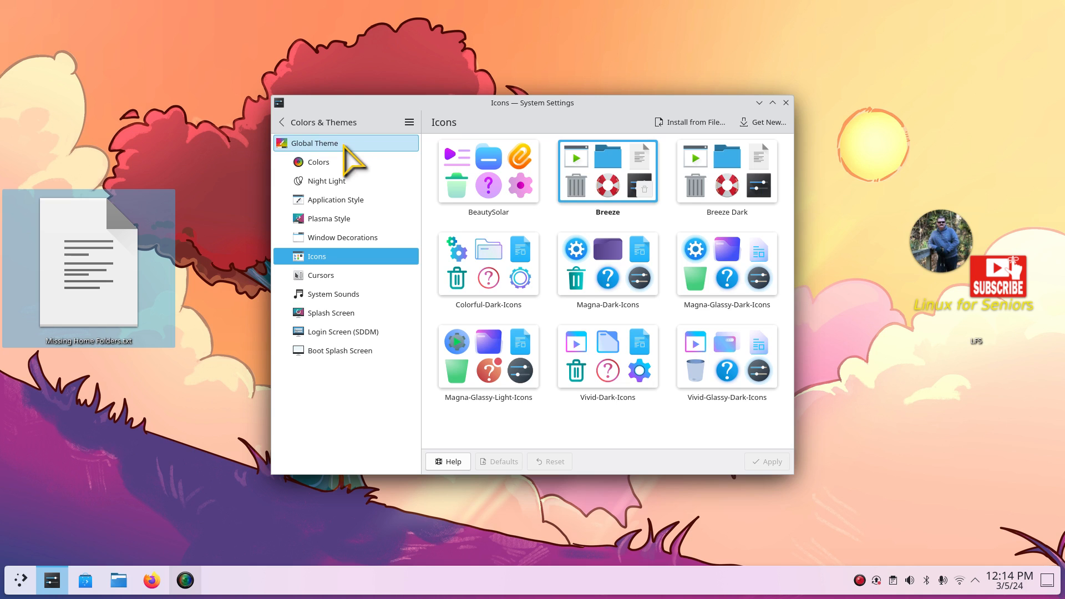
click(314, 142)
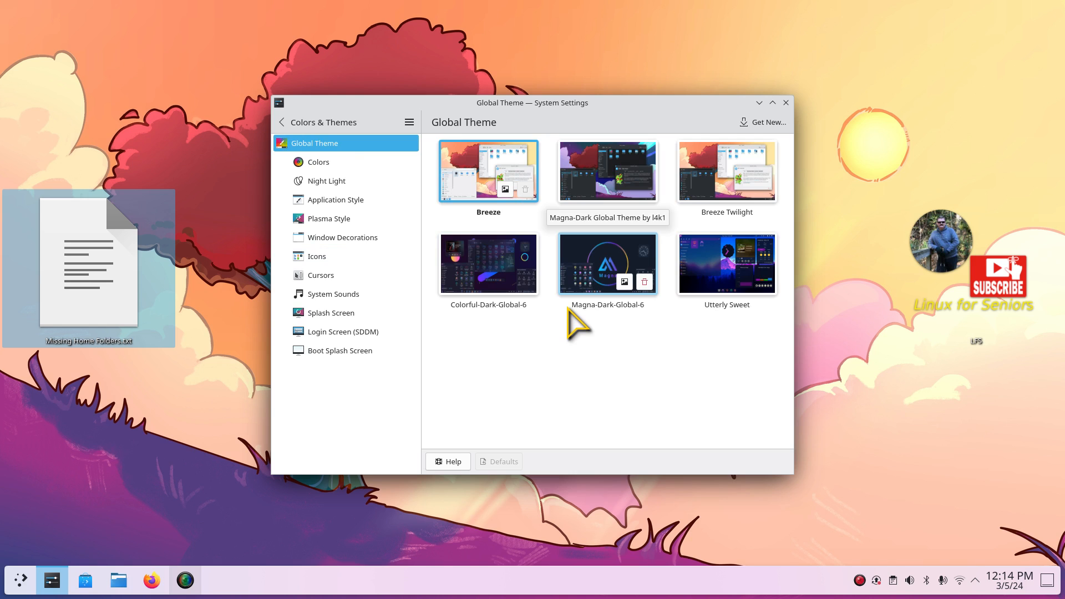
mouse_move(762, 122)
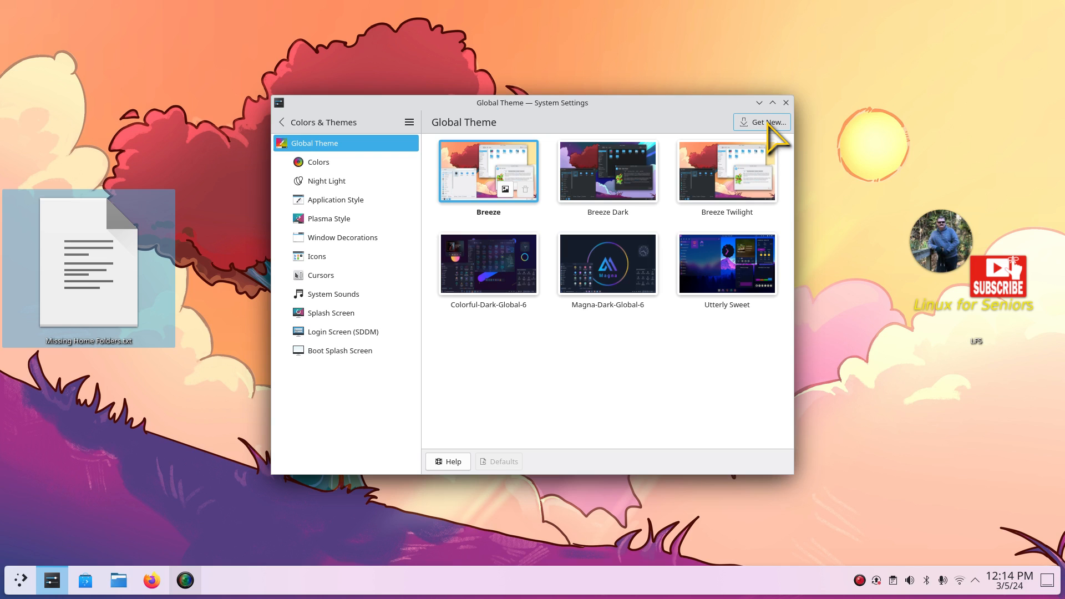
mouse_move(494, 392)
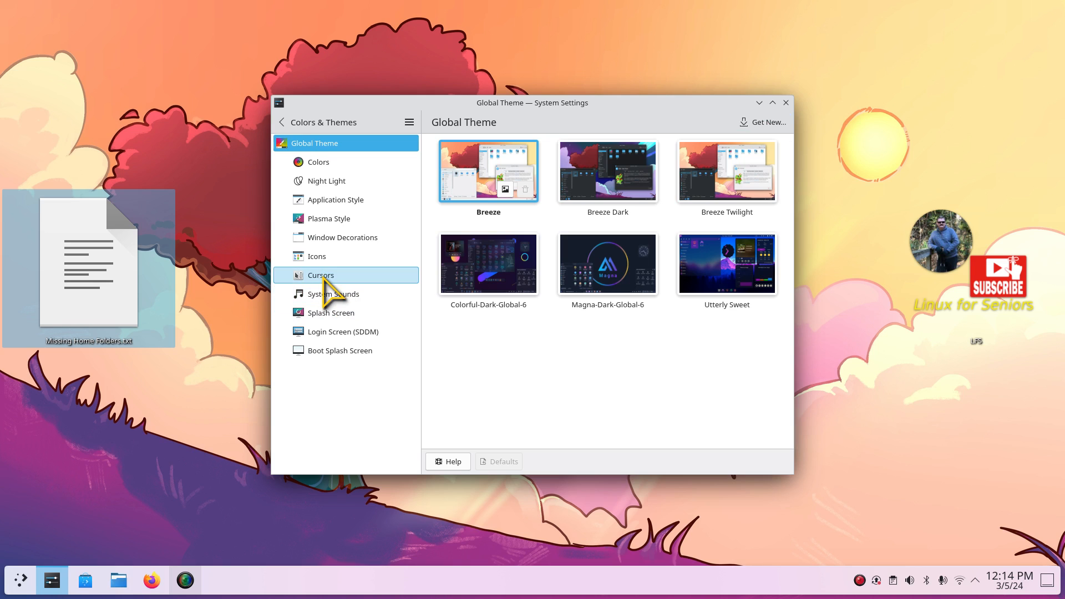
mouse_move(602, 379)
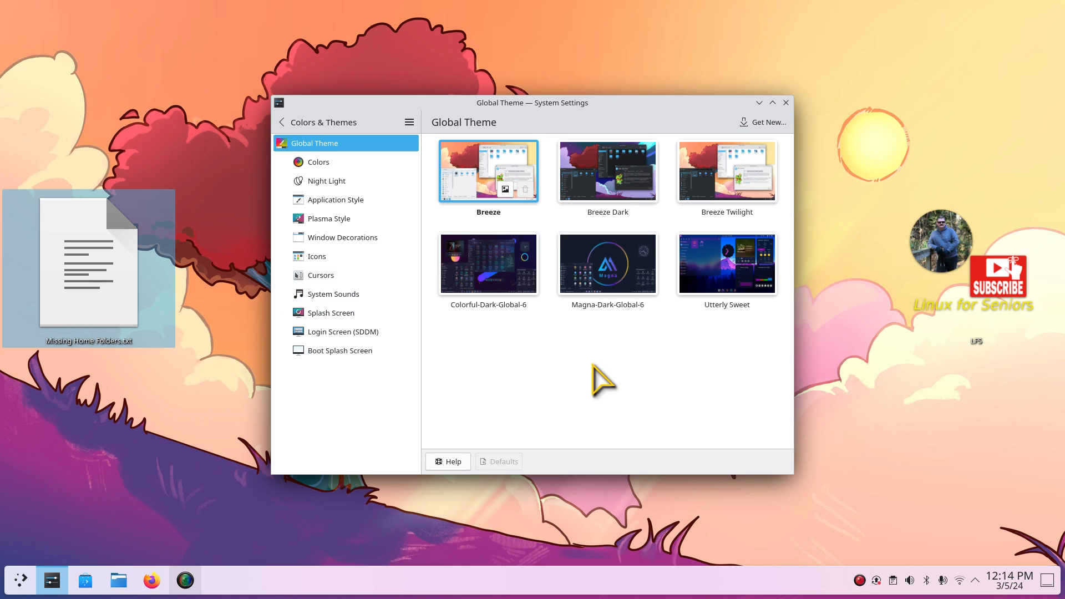
mouse_move(801, 126)
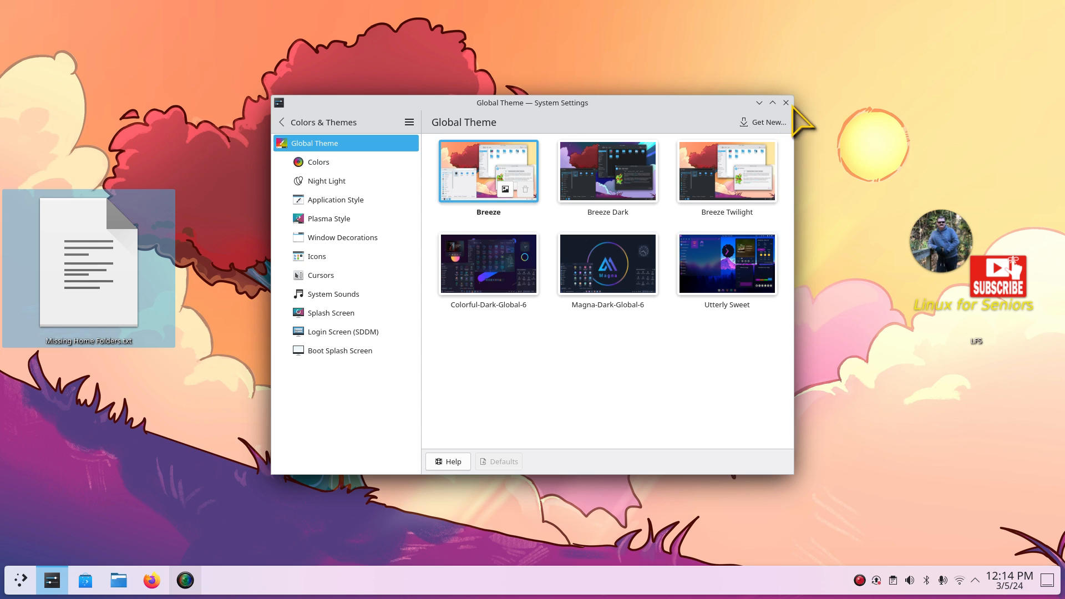
click(785, 102)
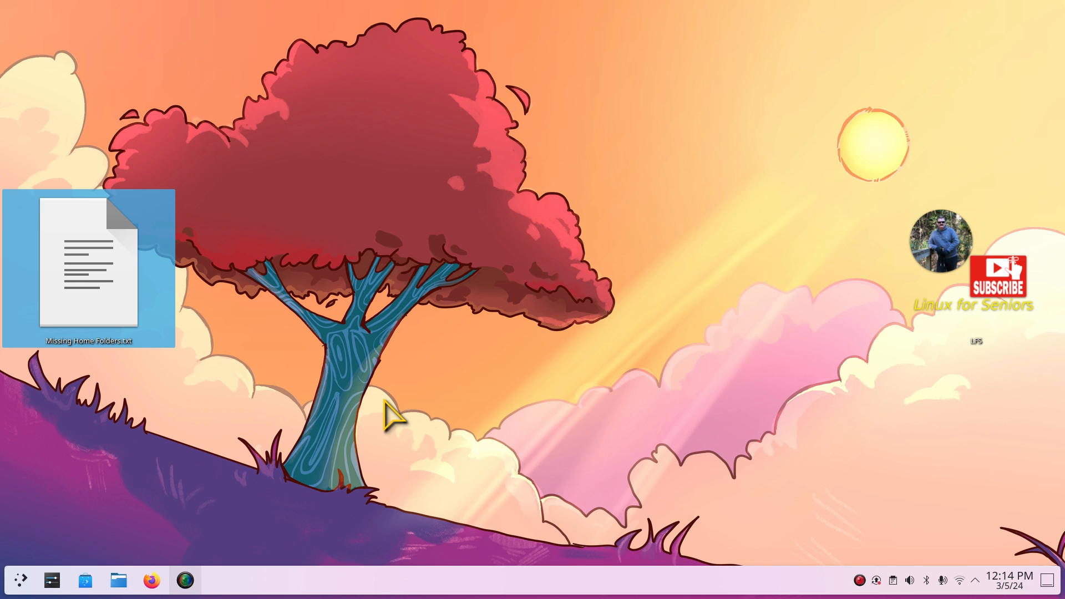
mouse_move(391, 397)
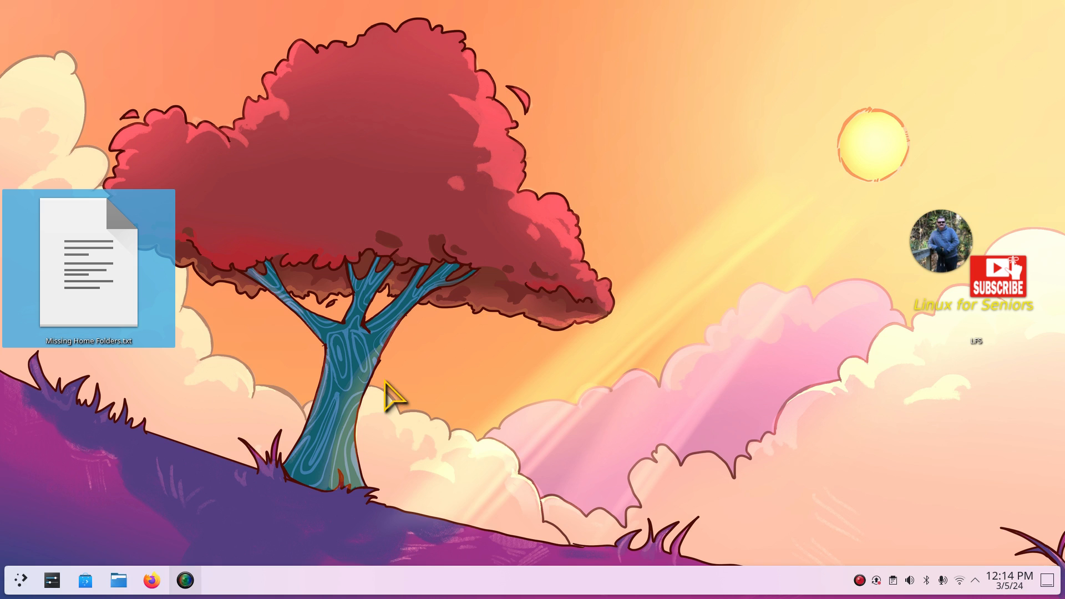
mouse_move(454, 291)
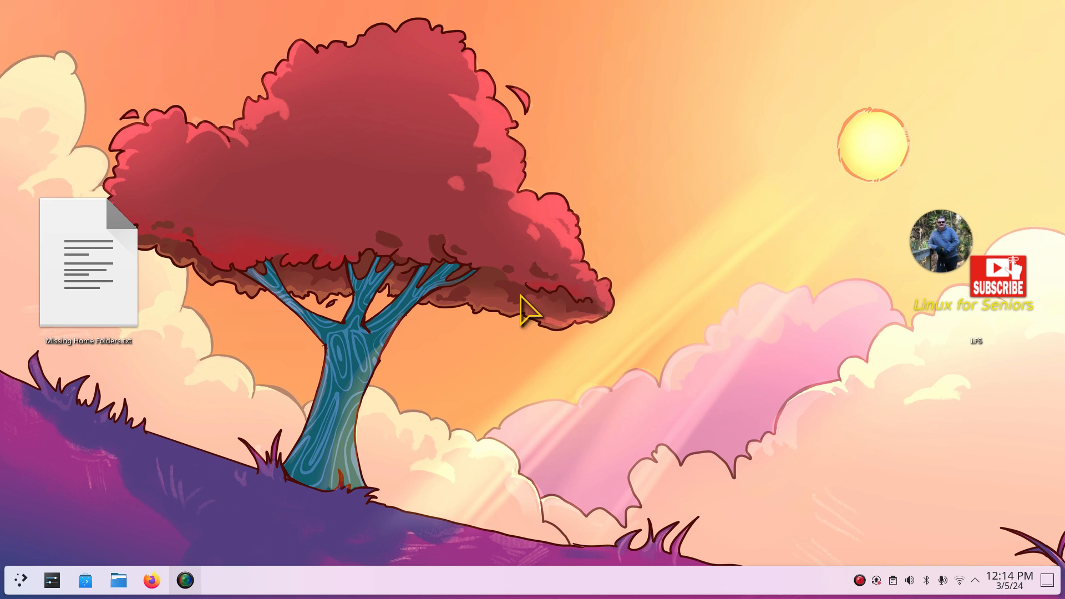
Step: Type 'ko' on the empty desktop so KRunner offers Konsole
text(ko)
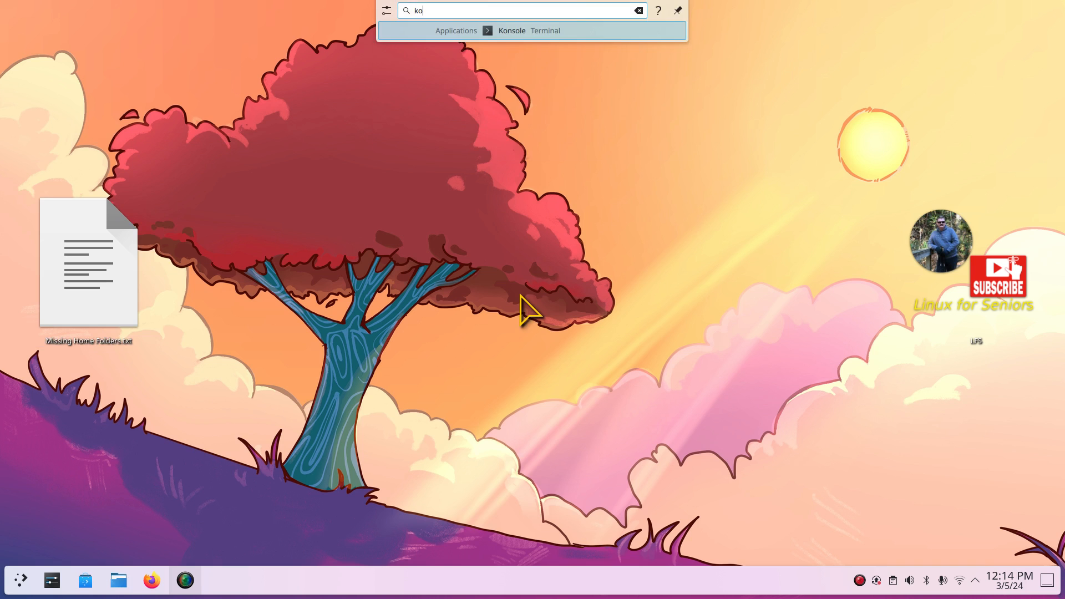
mouse_move(490, 95)
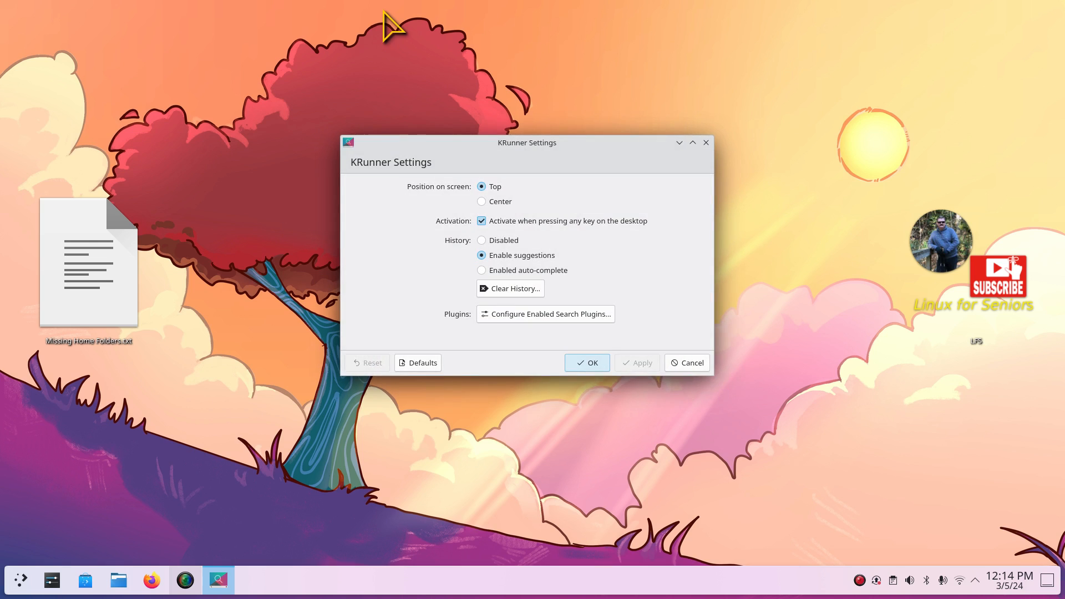
mouse_move(502, 208)
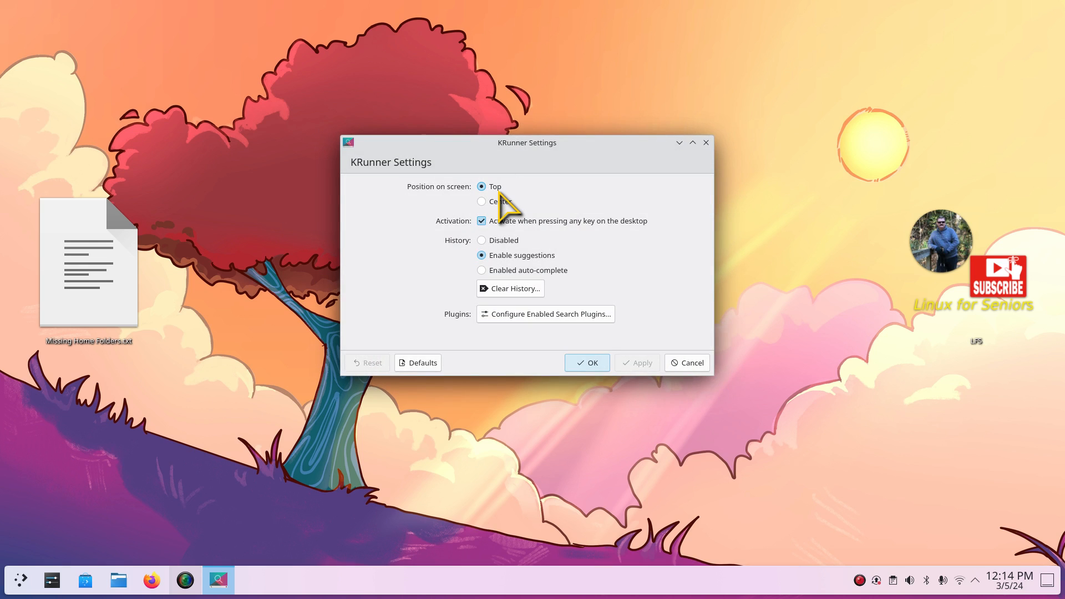
Step: Set KRunner's position on screen to Center
click(481, 201)
text(cal)
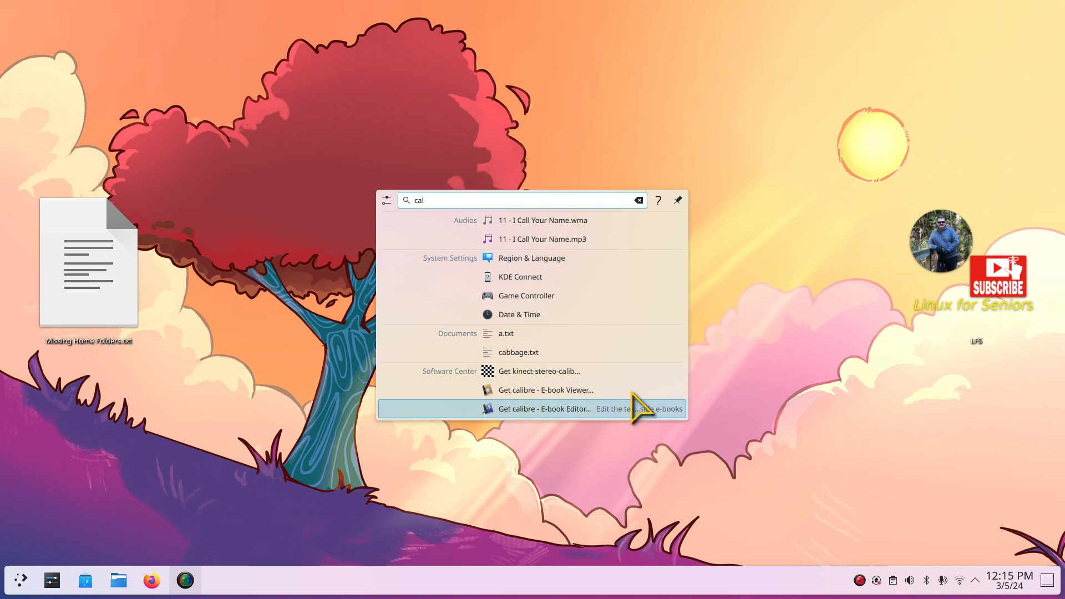
mouse_move(476, 207)
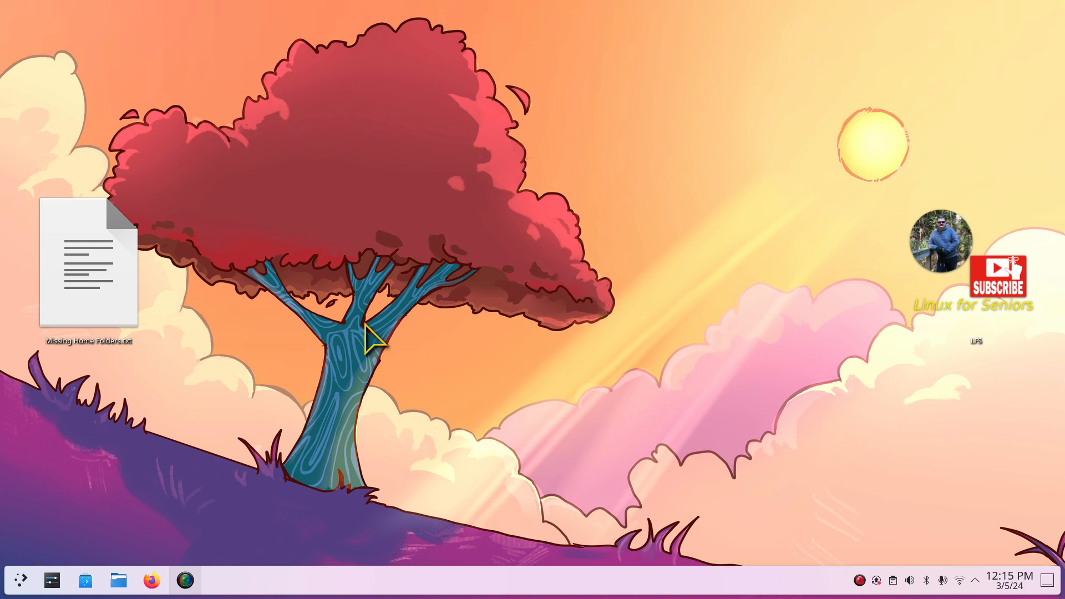
Step: Open the Application Launcher at Favorites and expand its session menu showing Lock, Log Out, Switch User
click(20, 580)
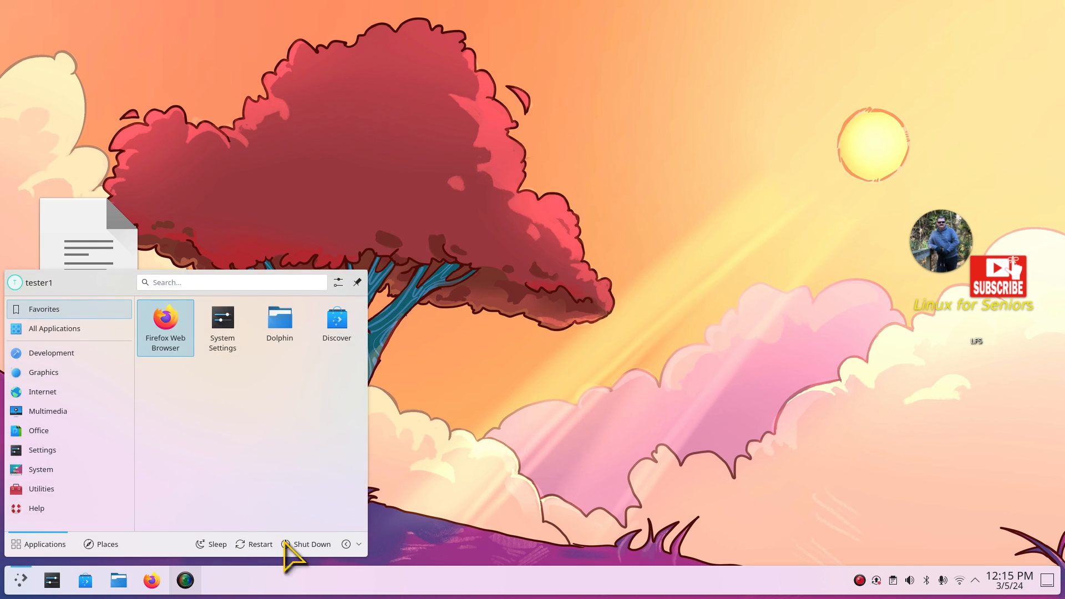
mouse_move(420, 400)
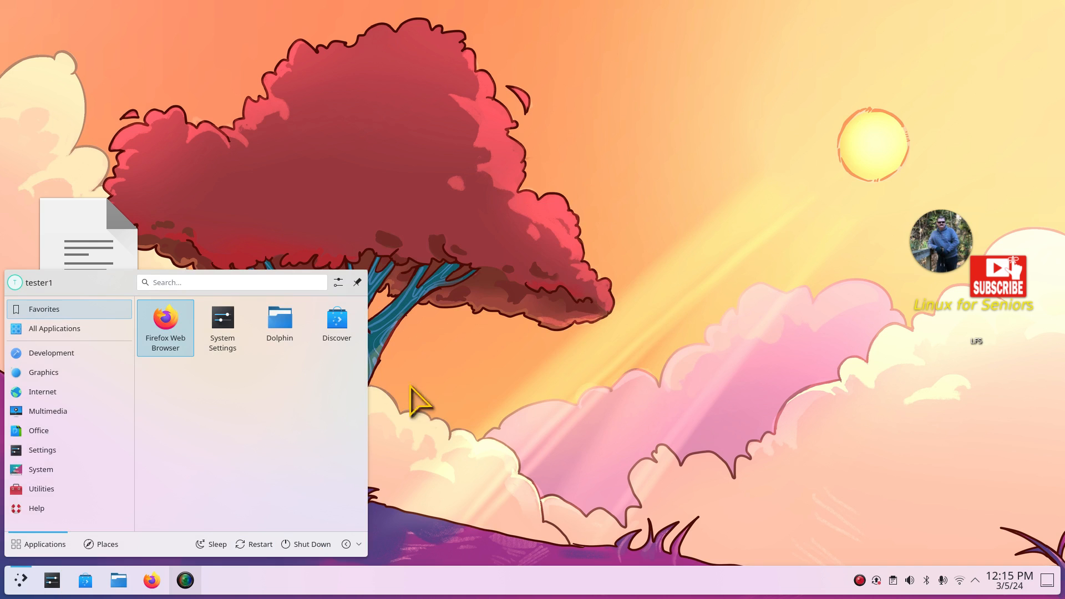
click(41, 450)
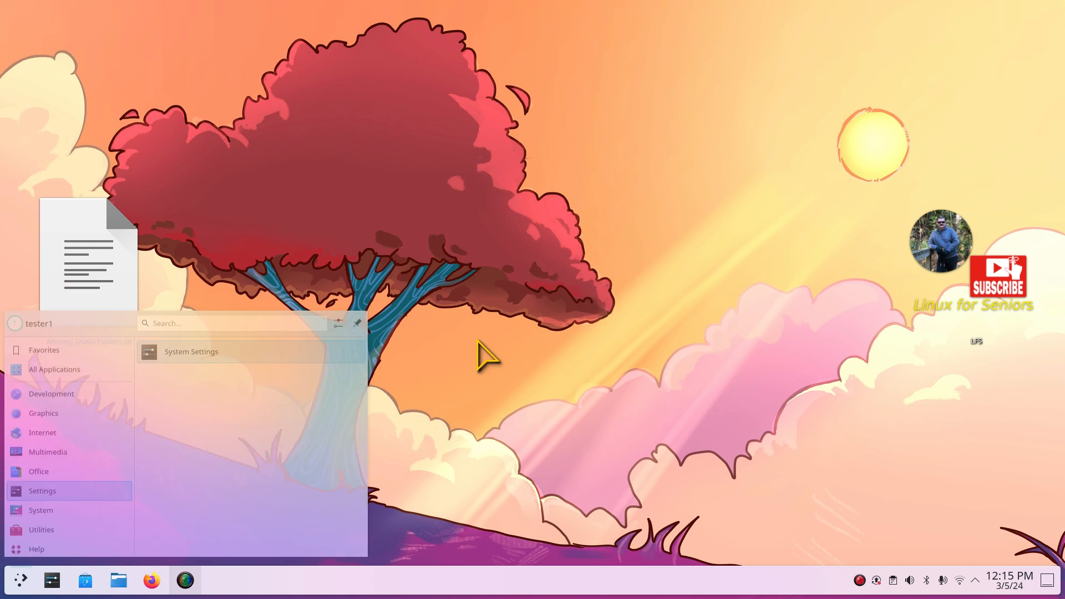
click(43, 309)
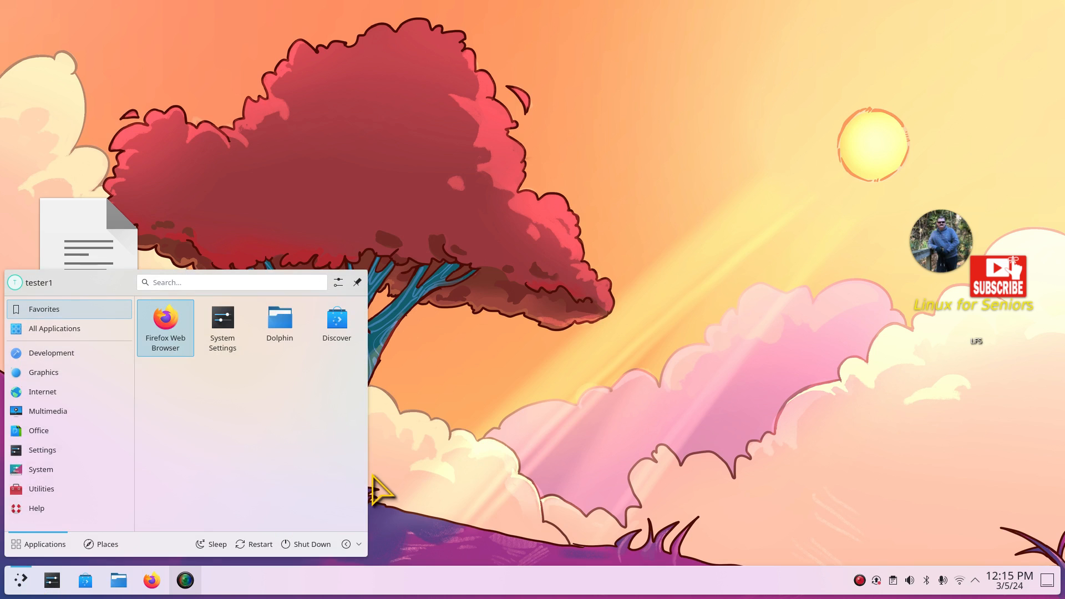
click(351, 544)
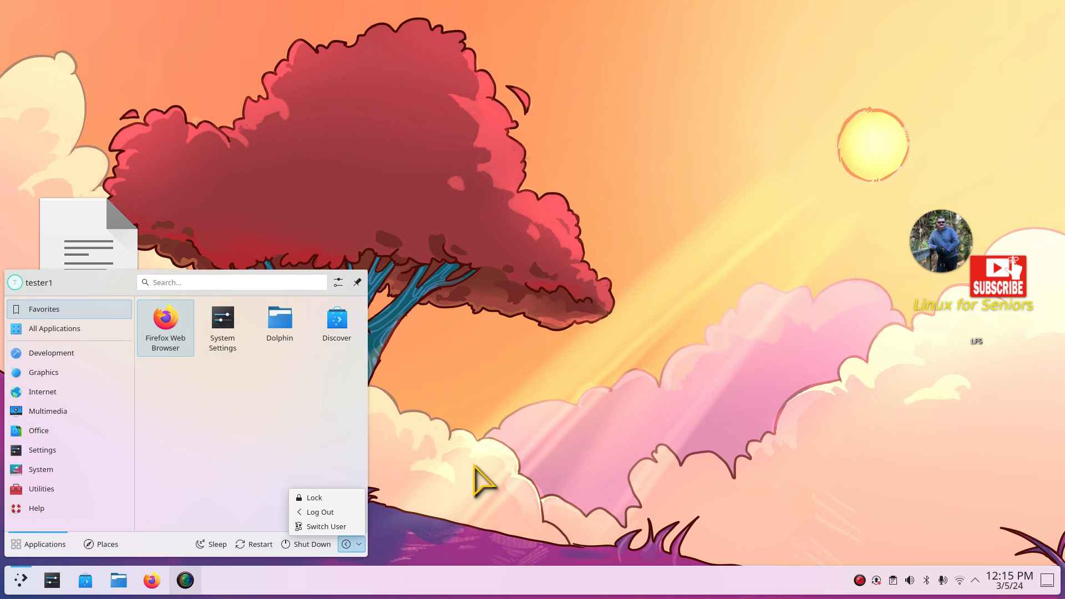
mouse_move(326, 511)
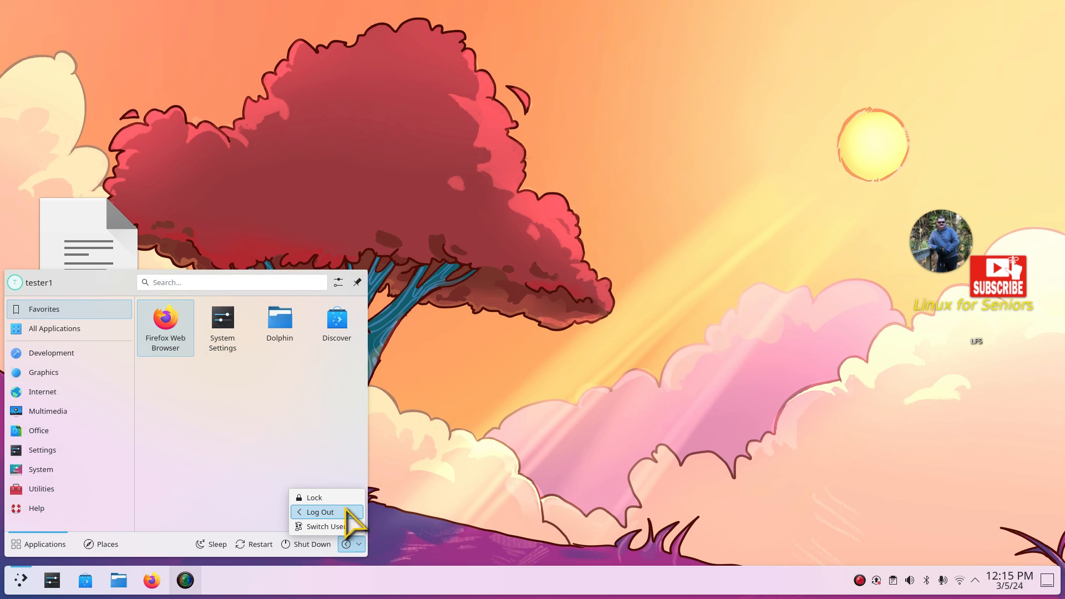
mouse_move(326, 527)
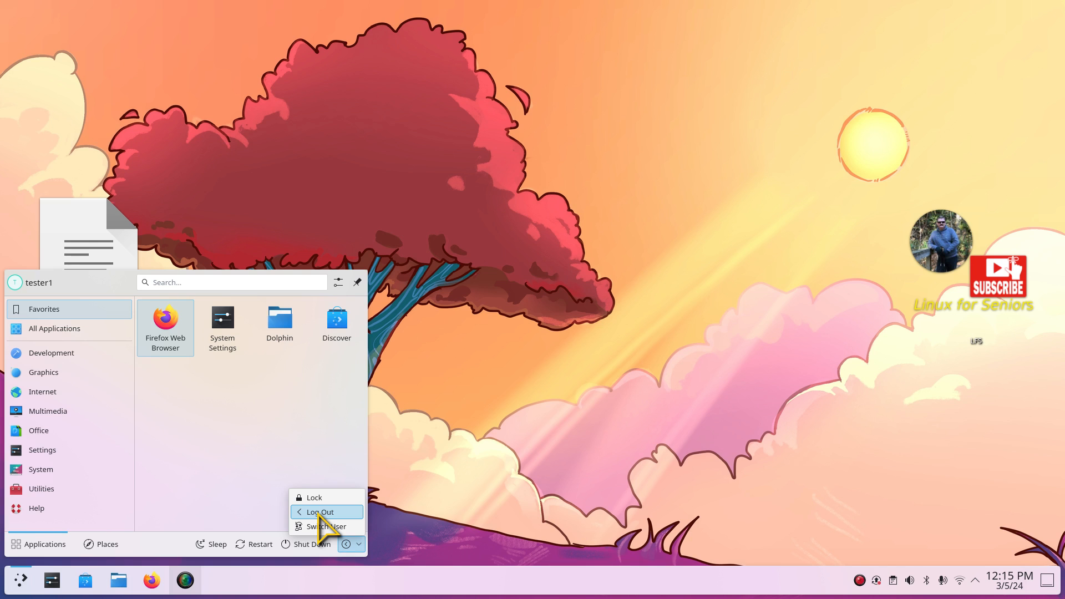
mouse_move(254, 557)
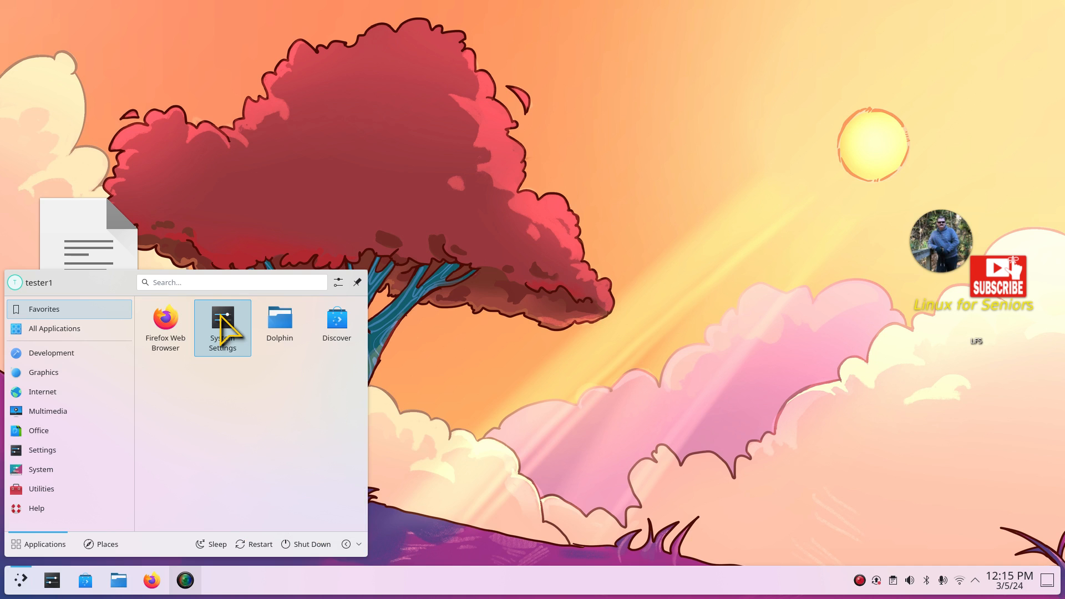
Step: In System Settings' Global Theme, apply only the appearance settings of Colorful-Dark-Global-6
click(222, 323)
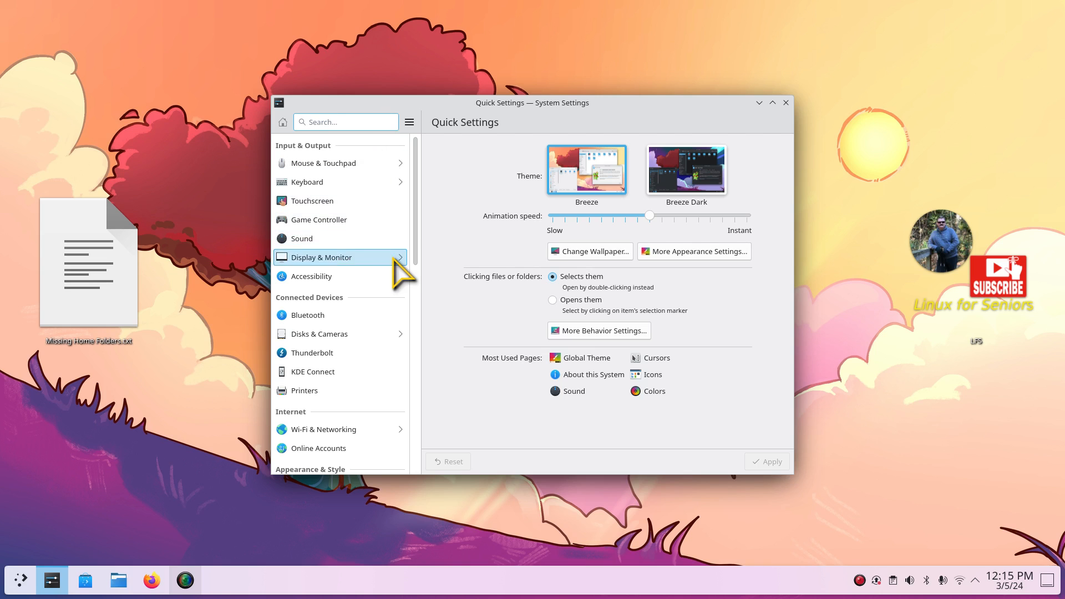
scroll(down, 3)
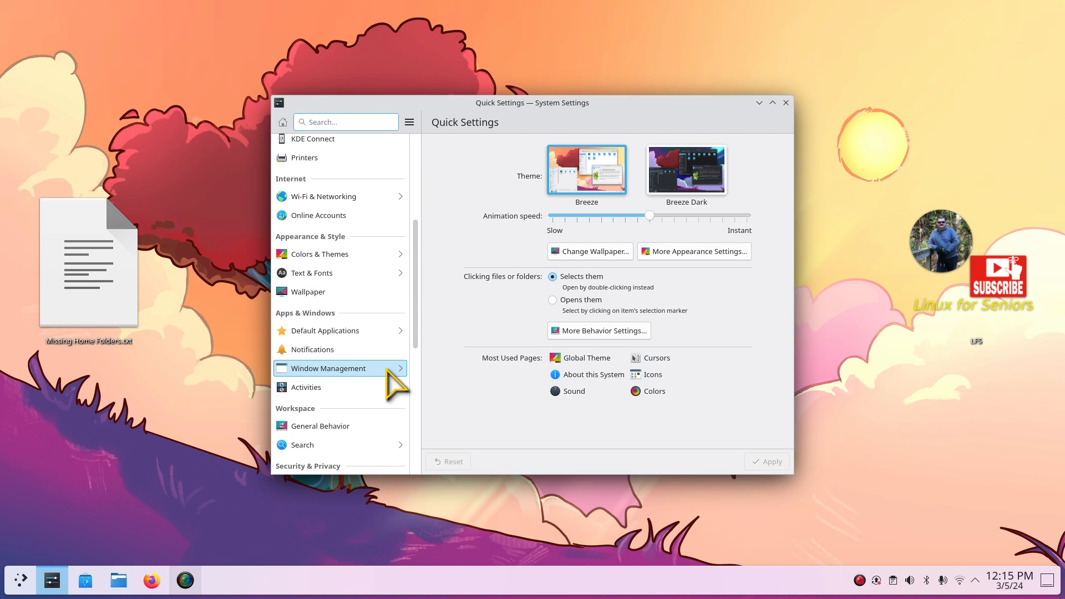
click(586, 358)
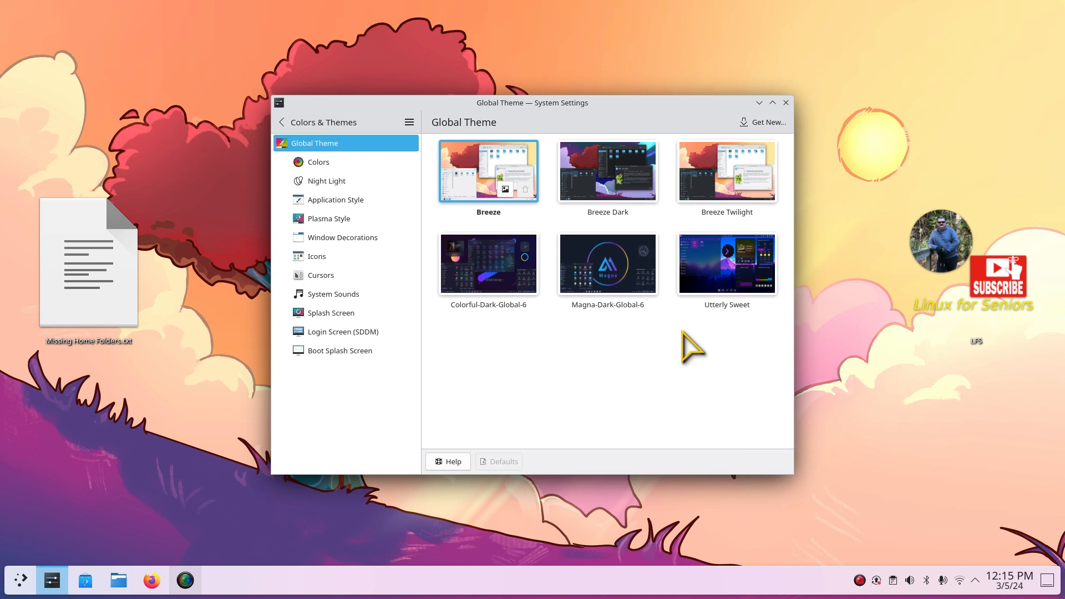
mouse_move(488, 263)
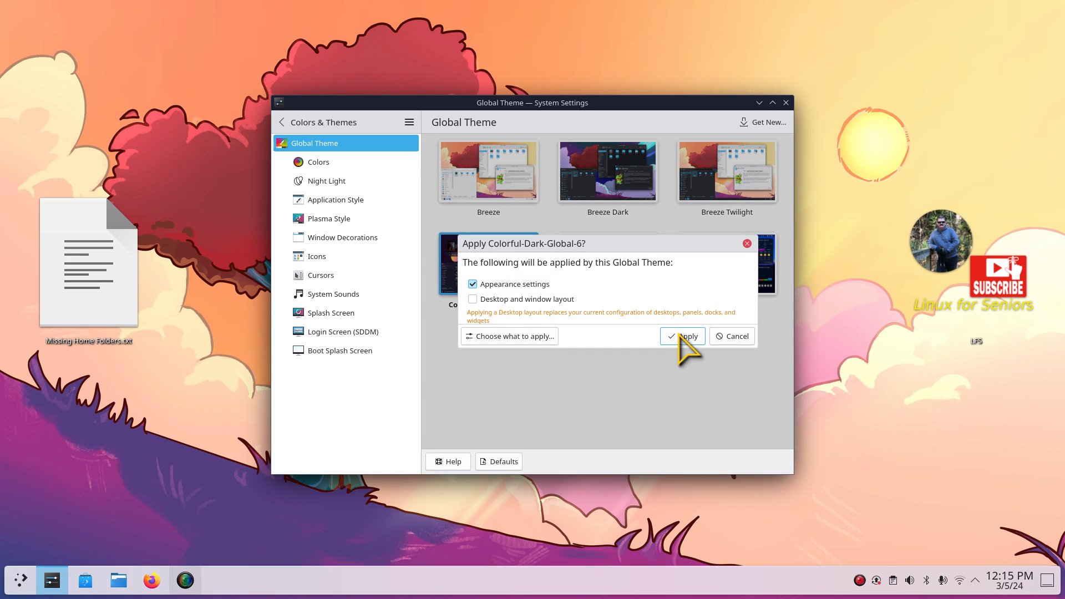
click(681, 336)
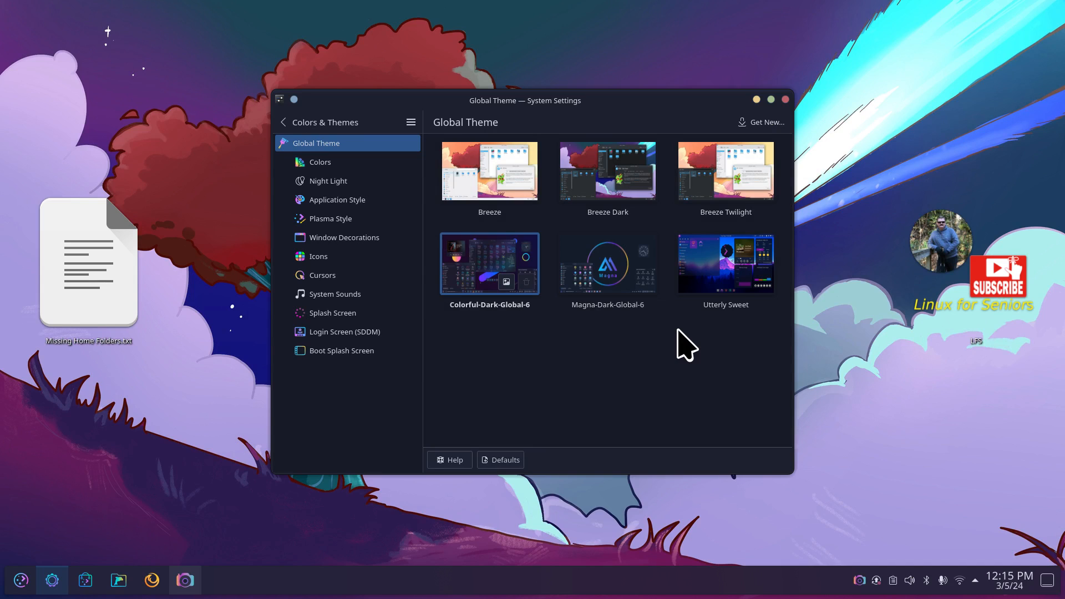
mouse_move(820, 357)
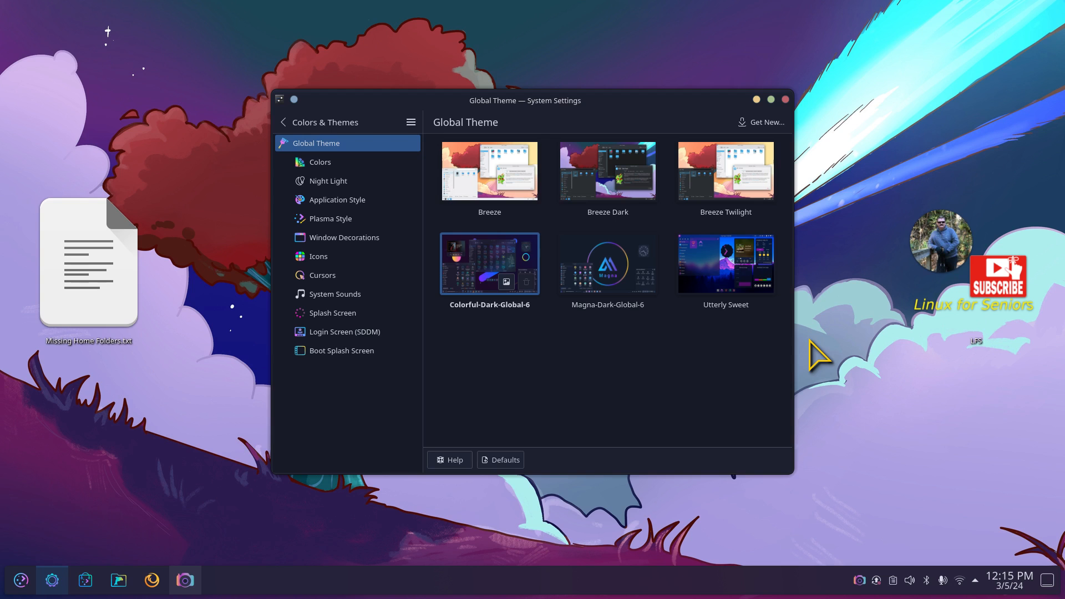
mouse_move(790, 345)
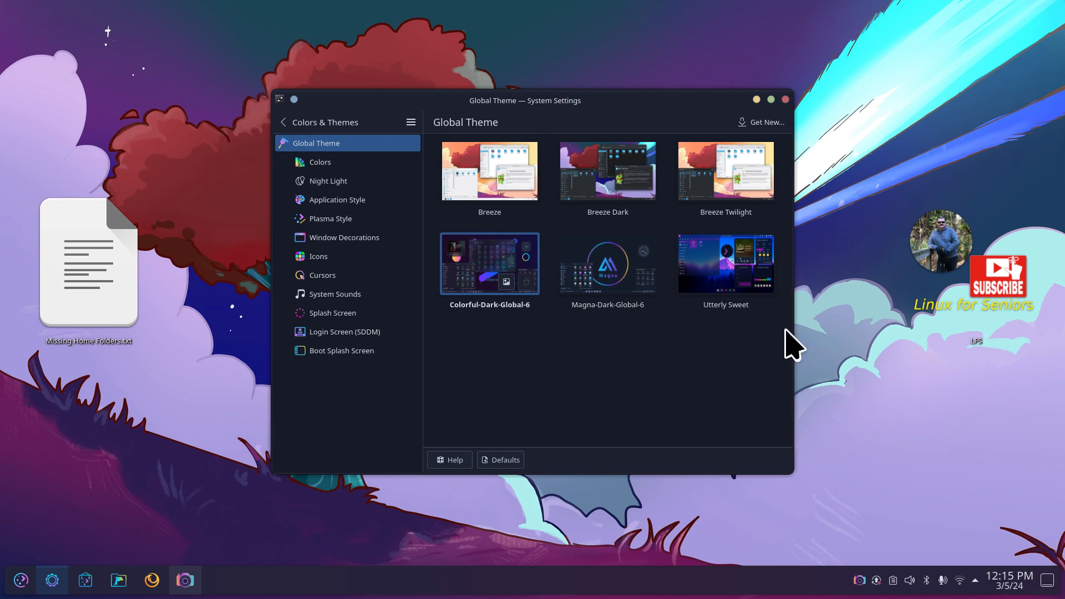
mouse_move(82, 584)
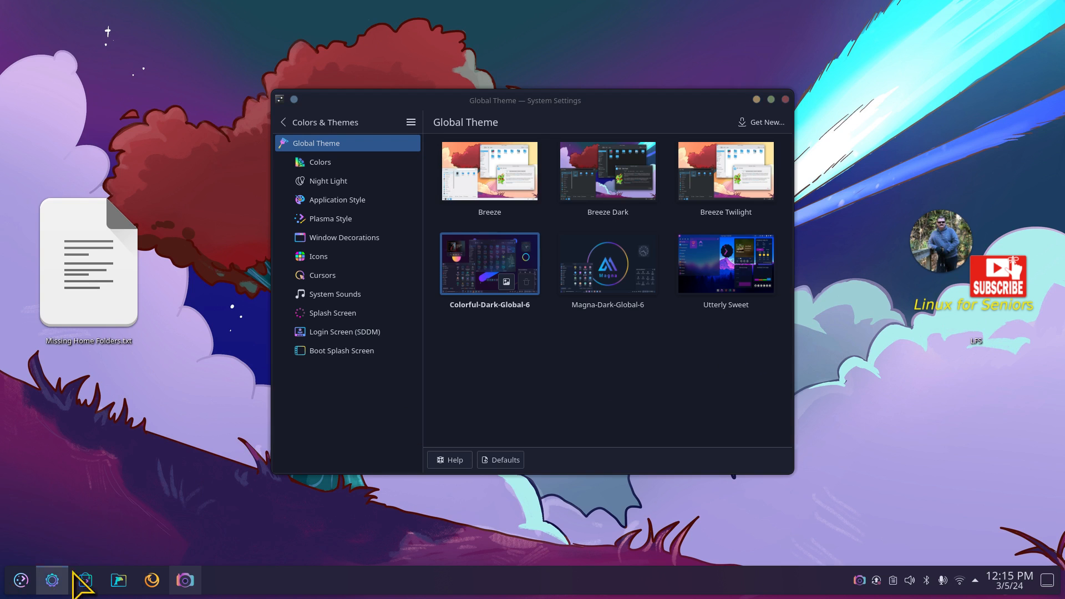
Step: Open the dark-themed Application Launcher from the left of the panel
click(20, 579)
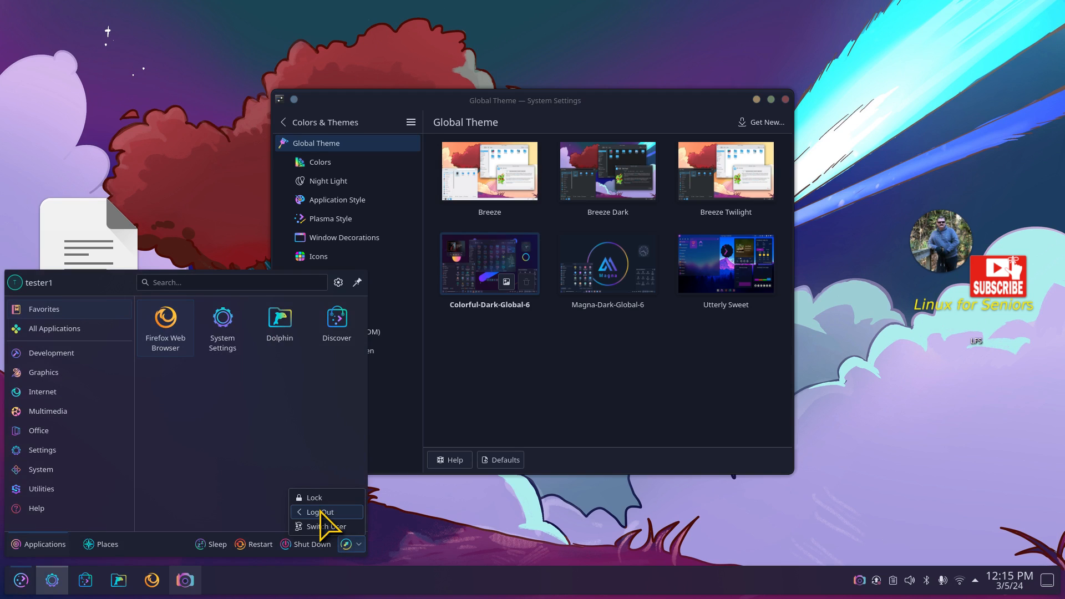
mouse_move(262, 567)
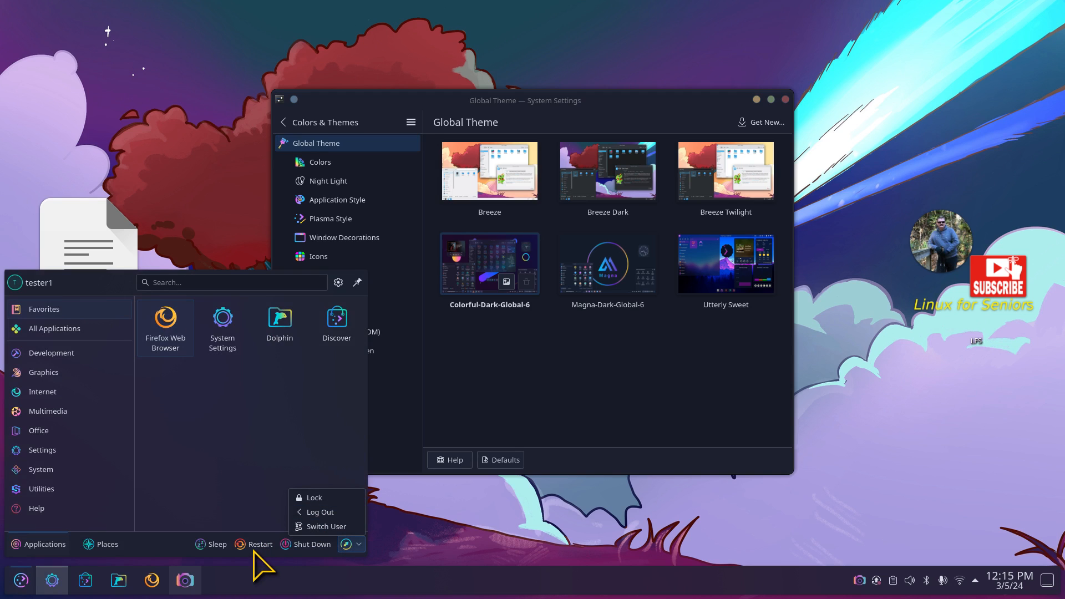
mouse_move(238, 487)
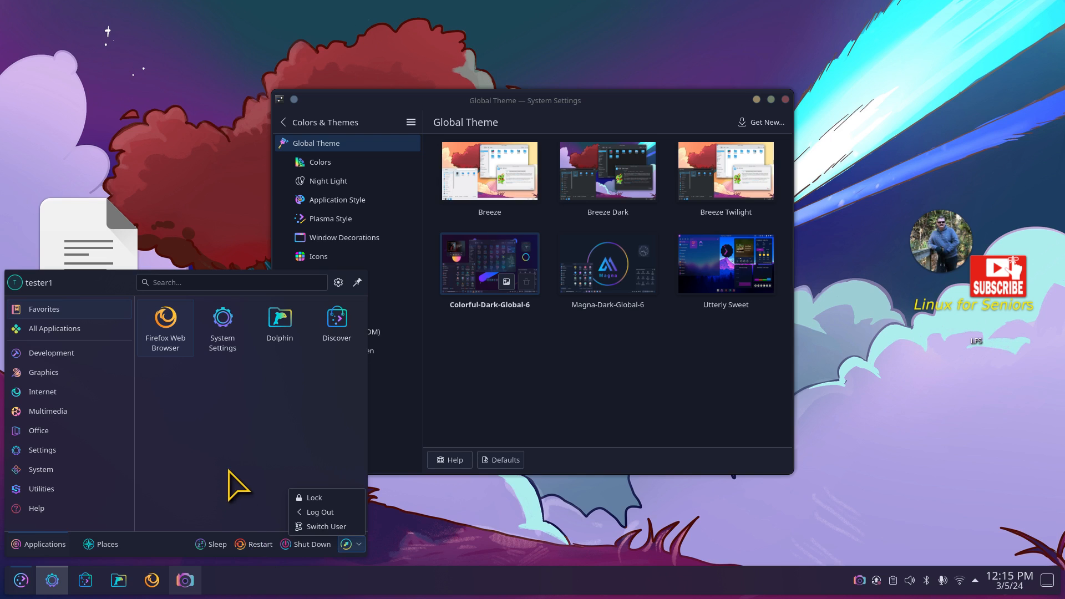
mouse_move(535, 378)
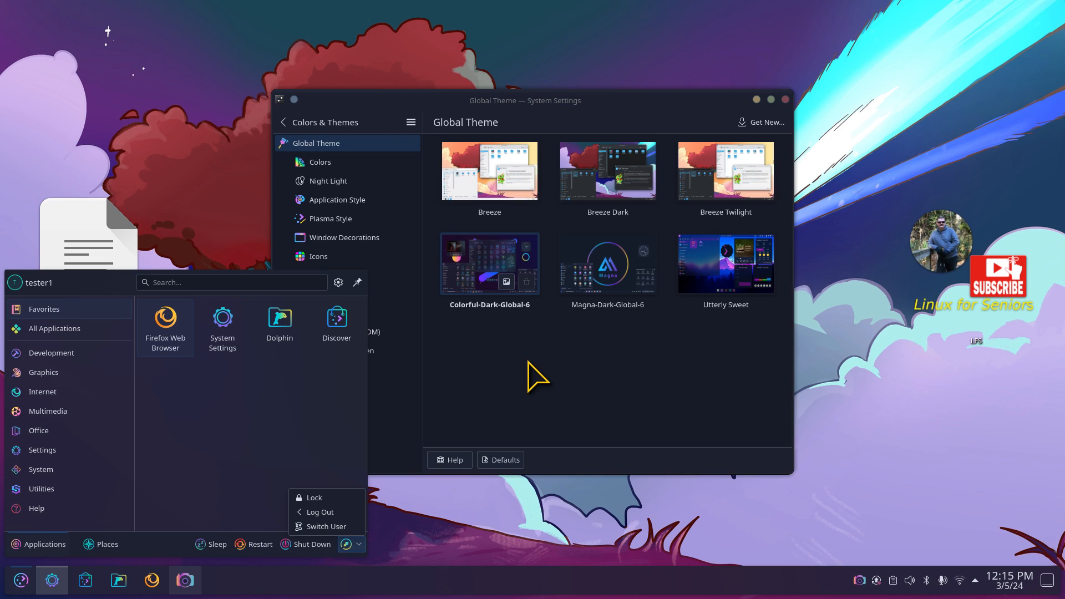
mouse_move(168, 359)
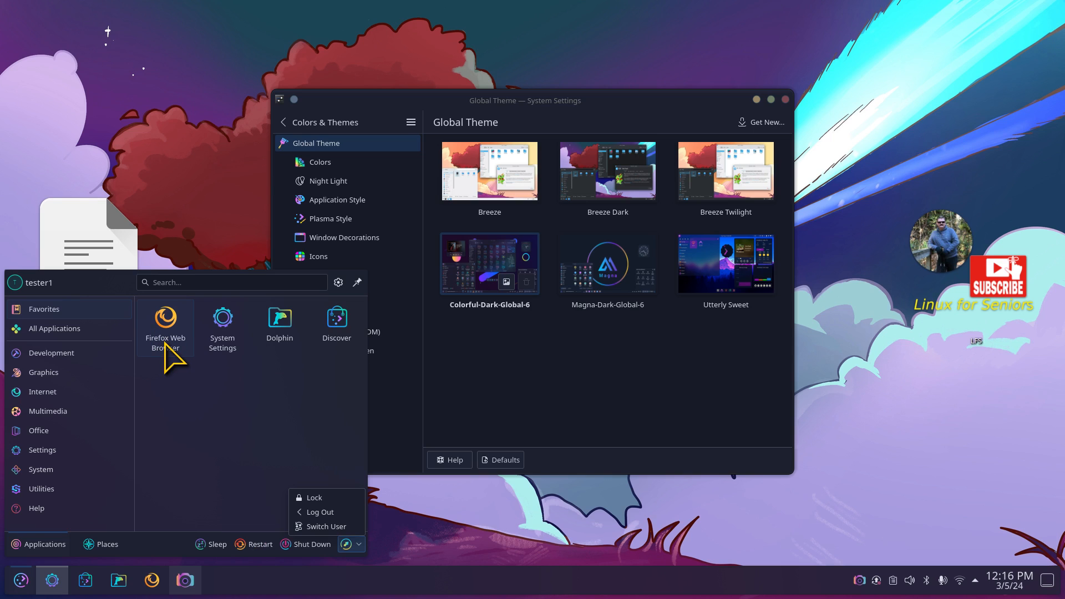
mouse_move(279, 323)
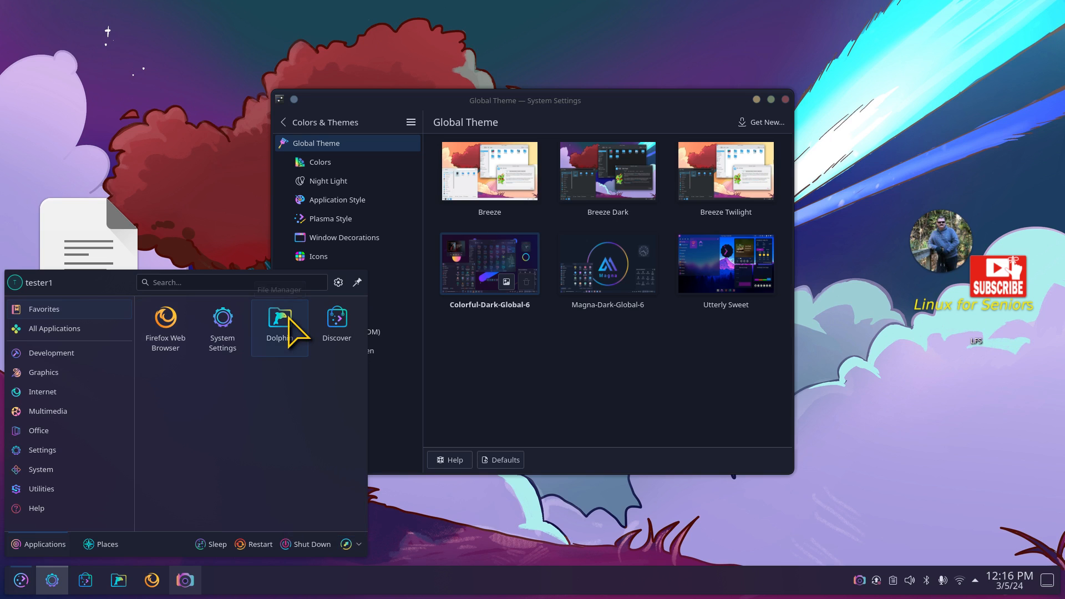
Step: Launch Dolphin and show the Home folder with its neon folder icons
click(279, 324)
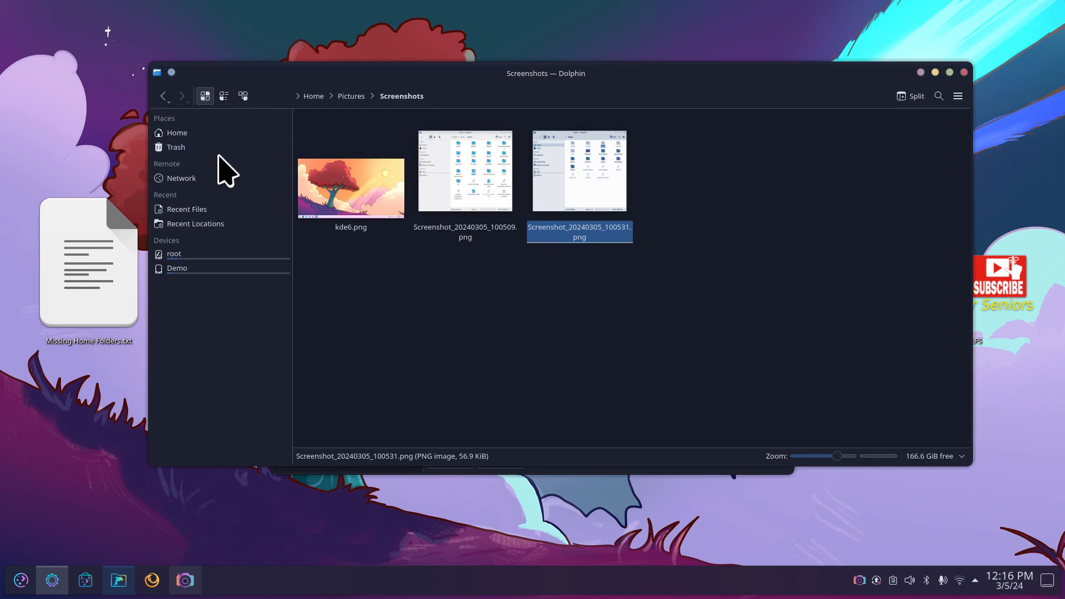
click(176, 133)
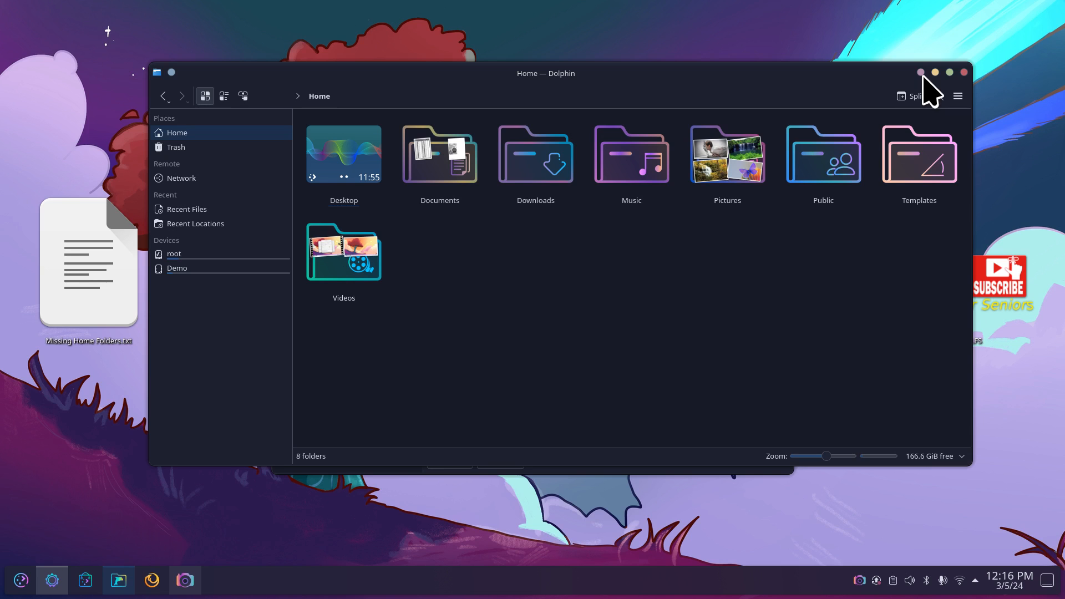
mouse_move(977, 95)
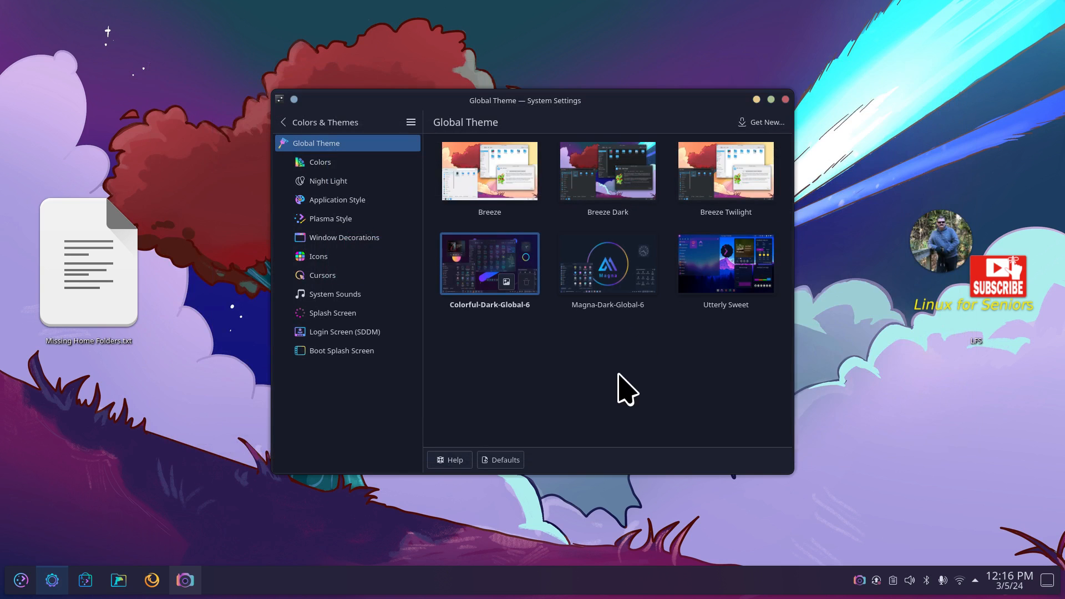
Step: Pick the Colorful-Circle concentric-circle wallpaper in Desktop Folder Settings, then close the window
right_click(88, 265)
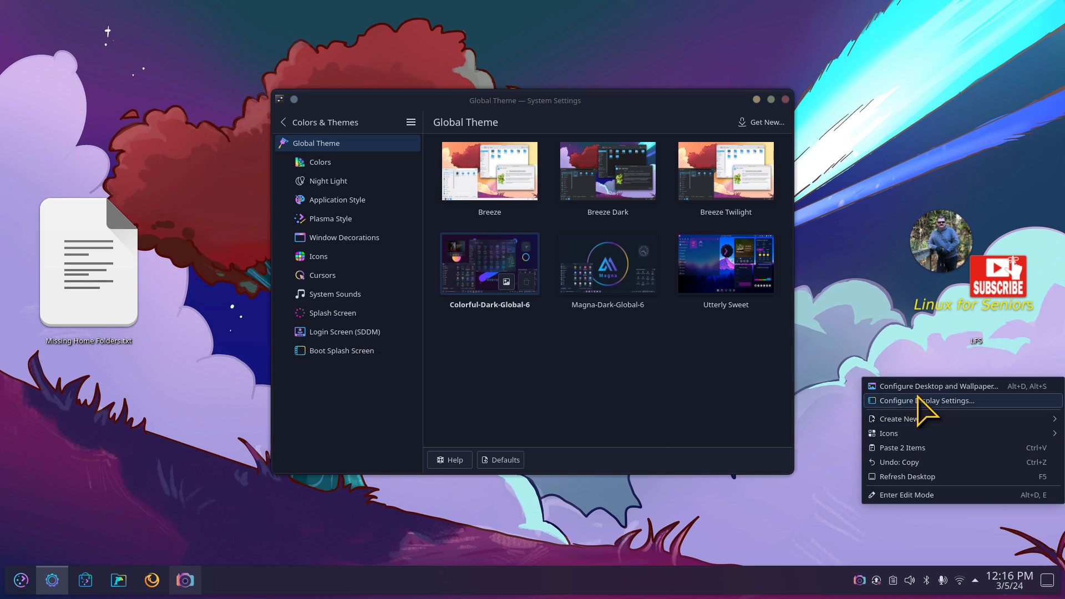
click(938, 387)
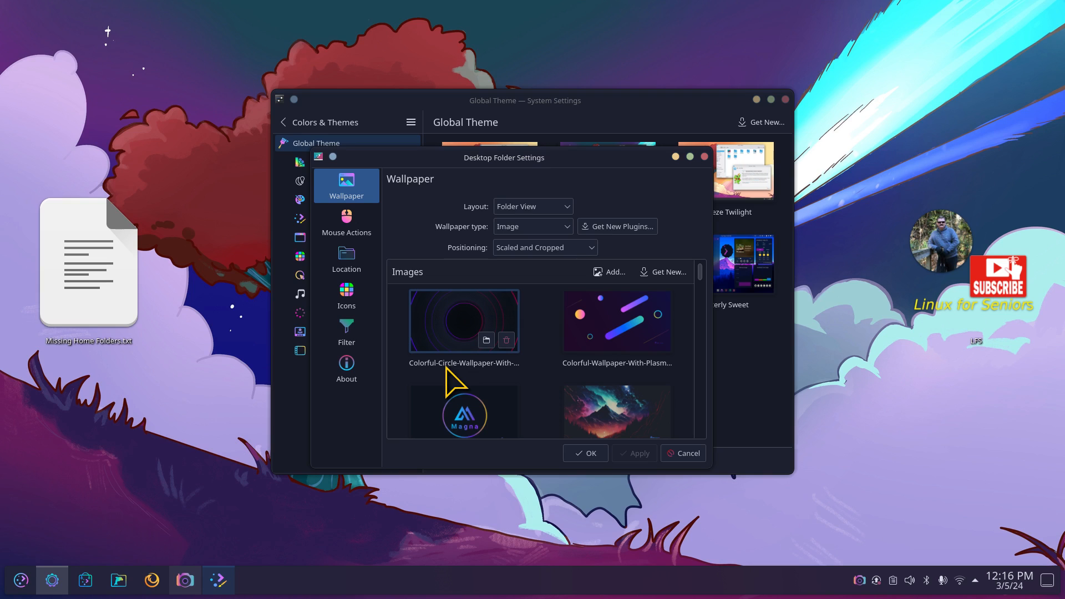
click(464, 321)
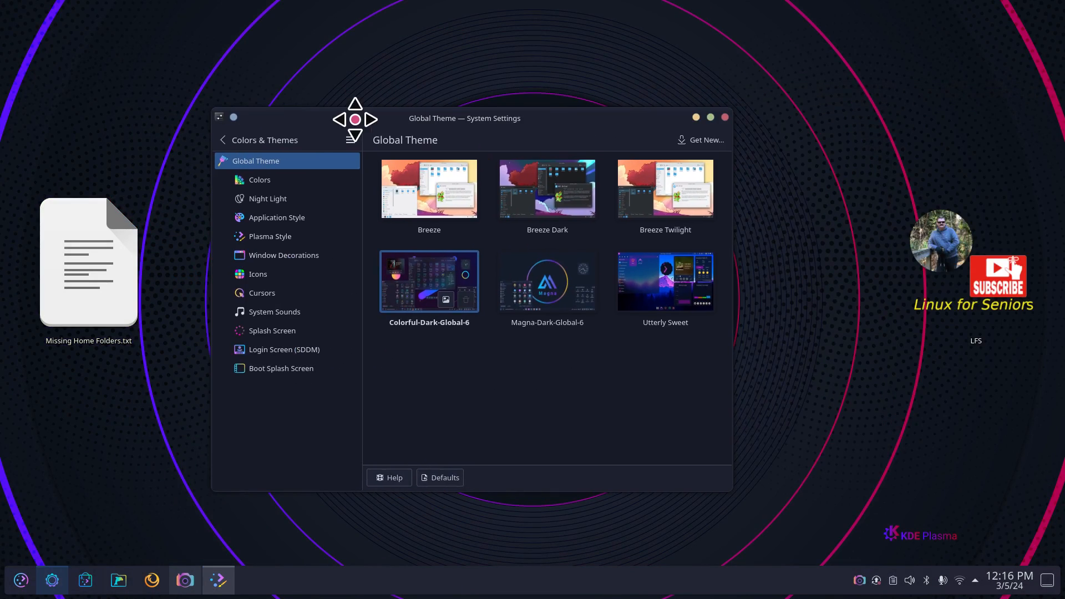
mouse_move(743, 133)
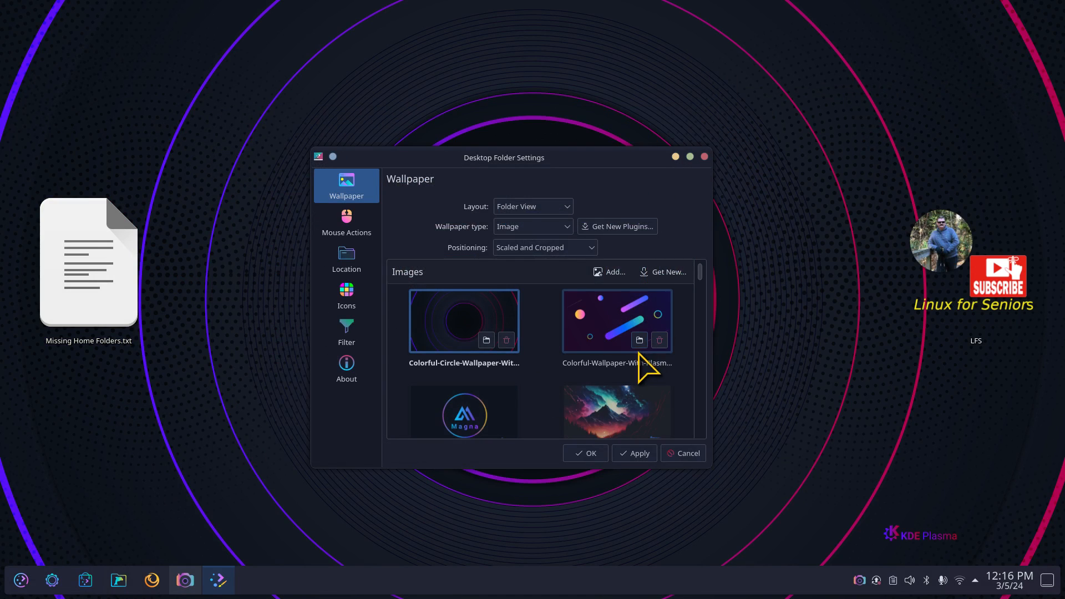
click(615, 321)
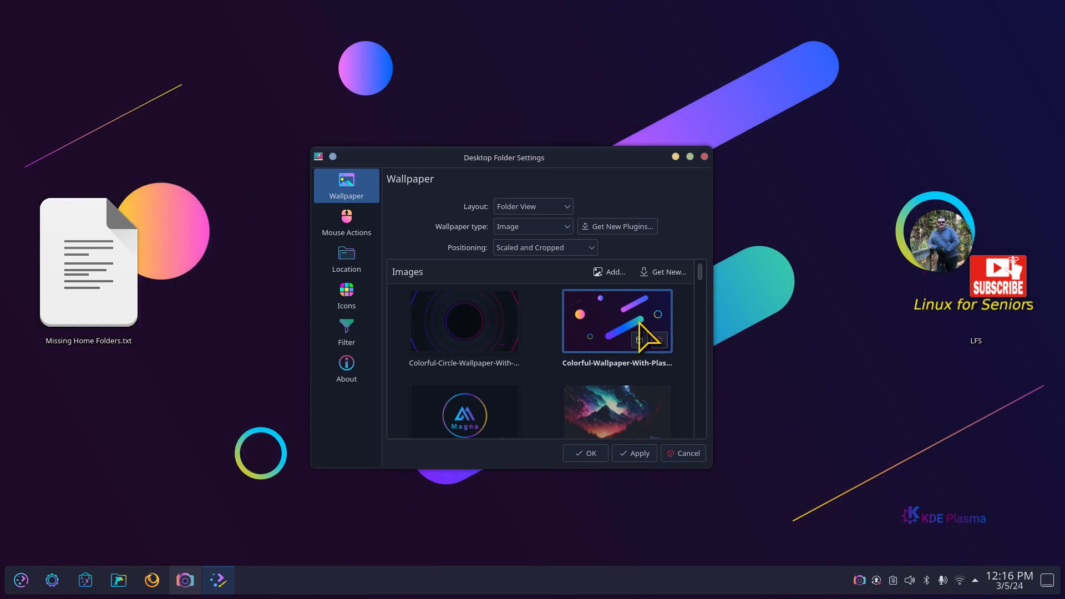
scroll(down, 3)
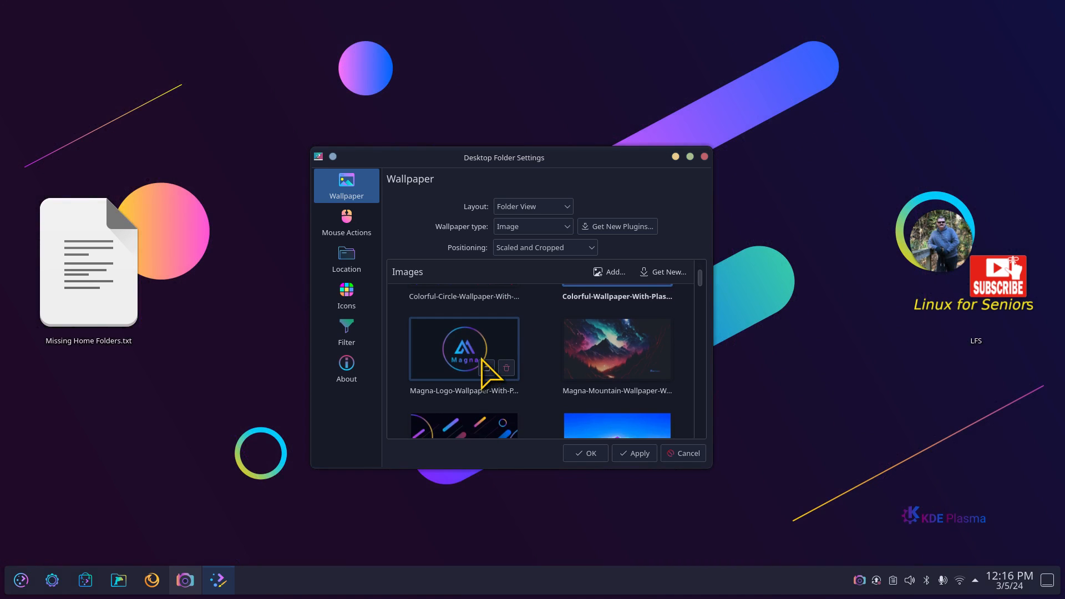
scroll(down, 3)
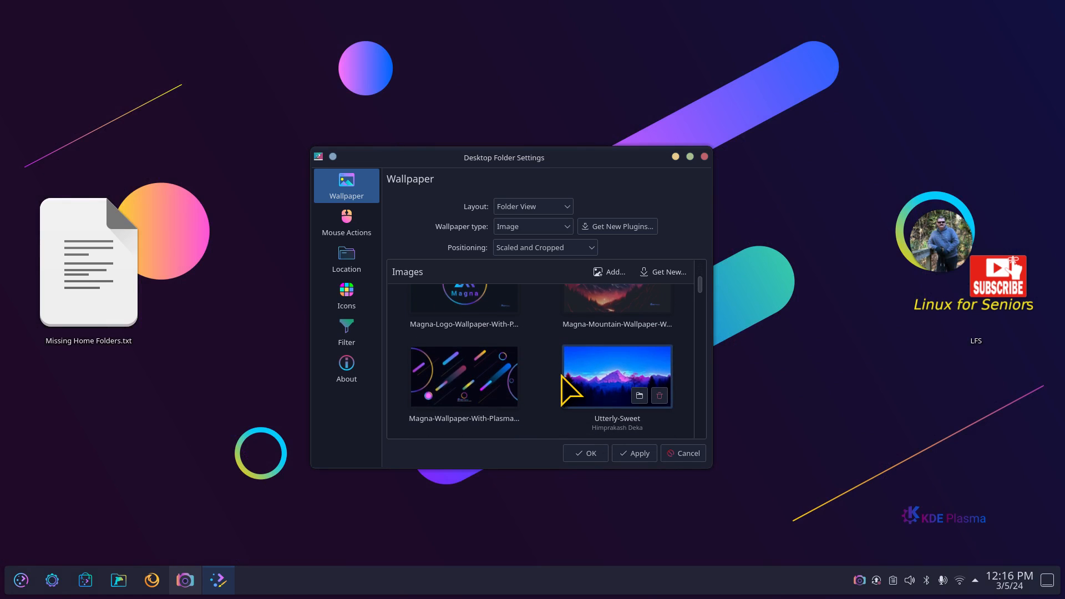
scroll(up, 3)
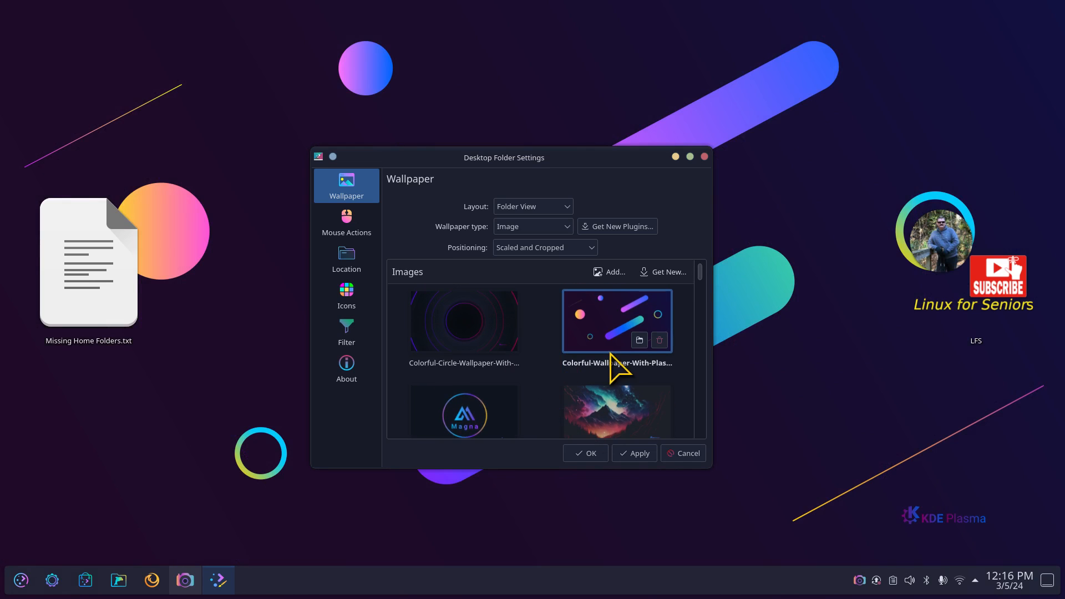
mouse_move(711, 140)
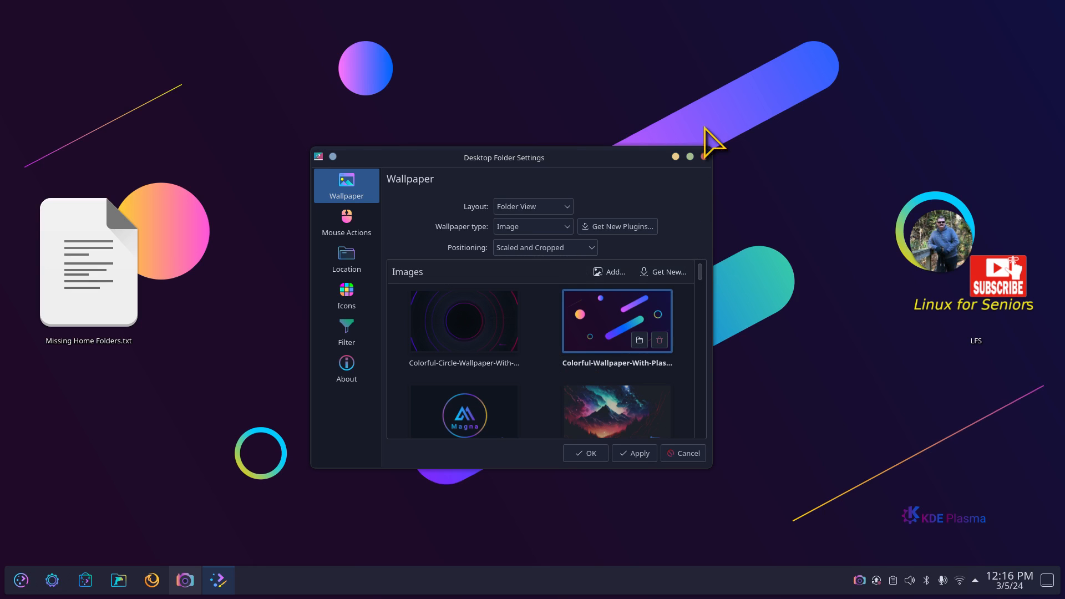
click(464, 320)
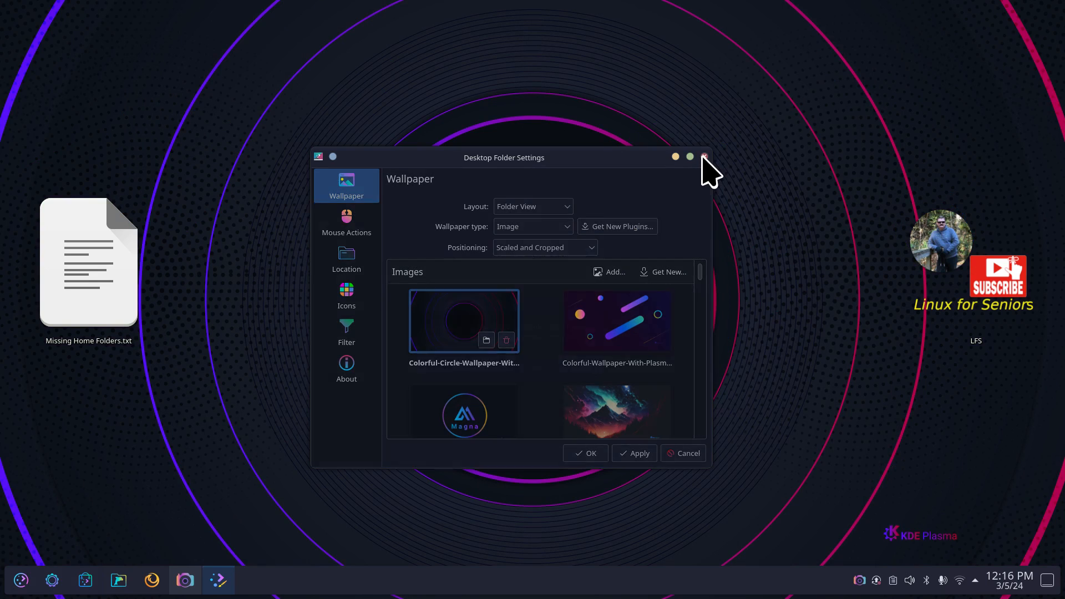
click(705, 157)
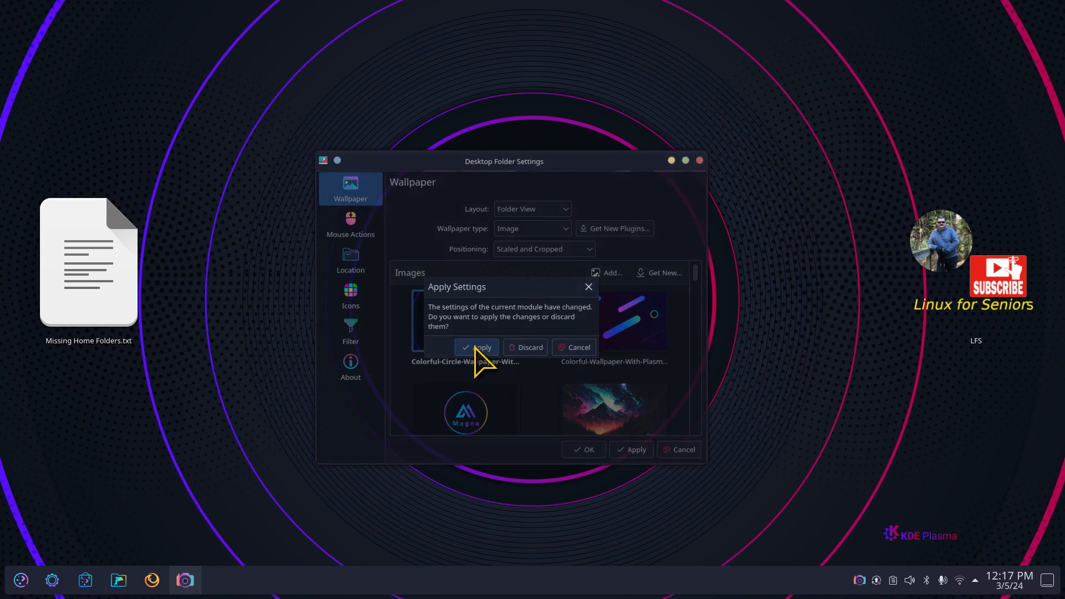
Step: Apply the wallpaper change and open the now dark Application Launcher
click(478, 348)
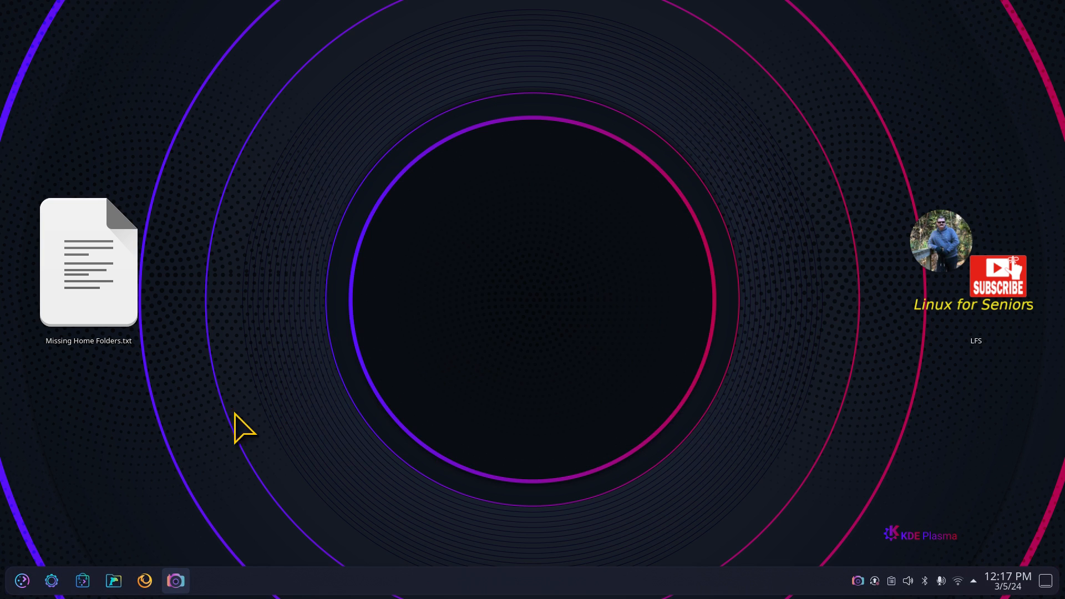
mouse_move(61, 582)
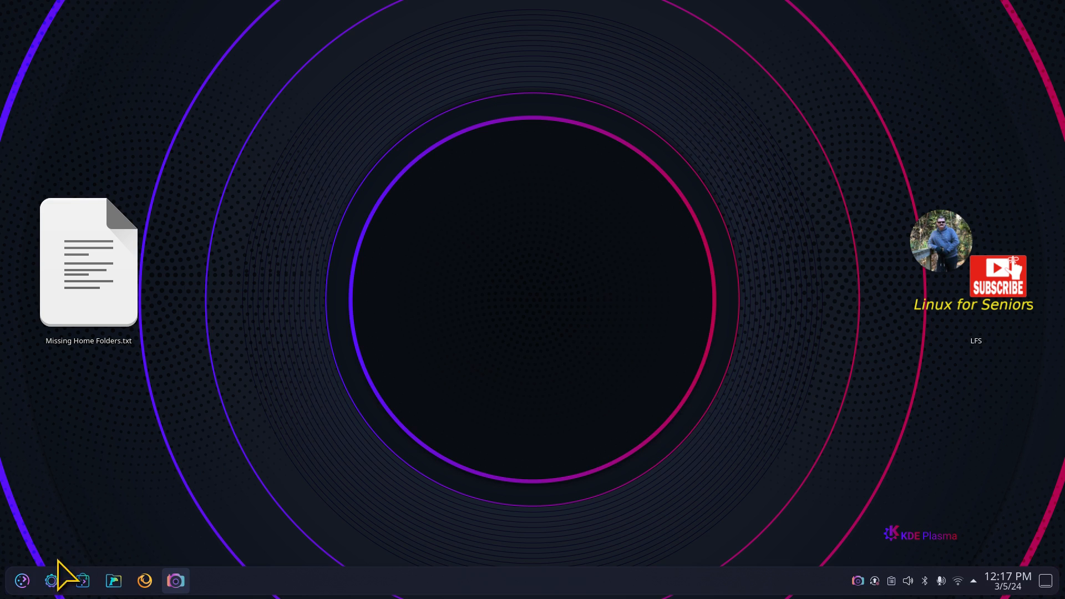
click(21, 581)
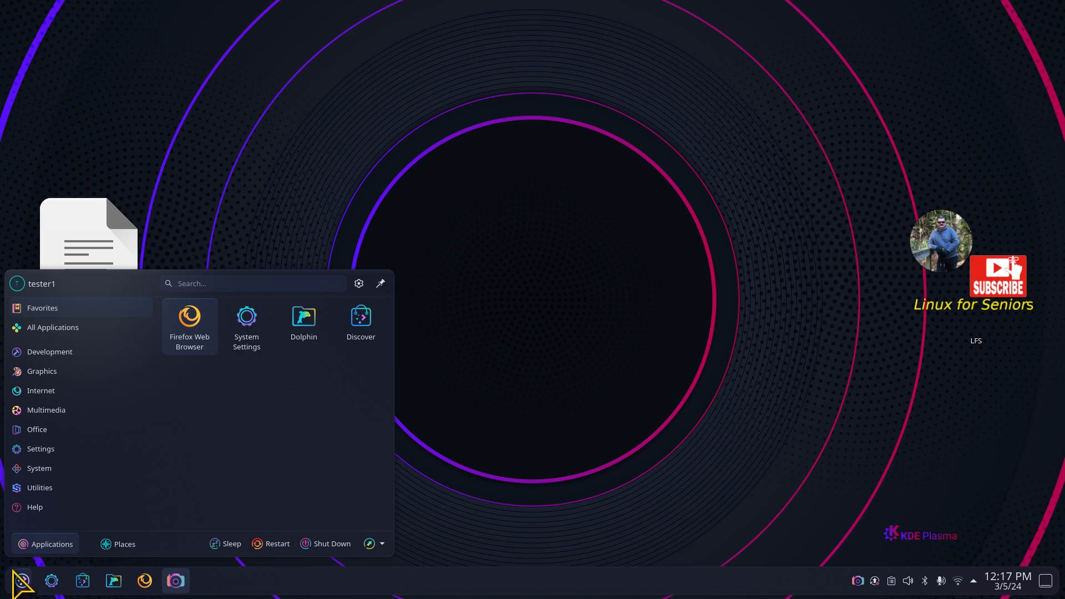
mouse_move(316, 496)
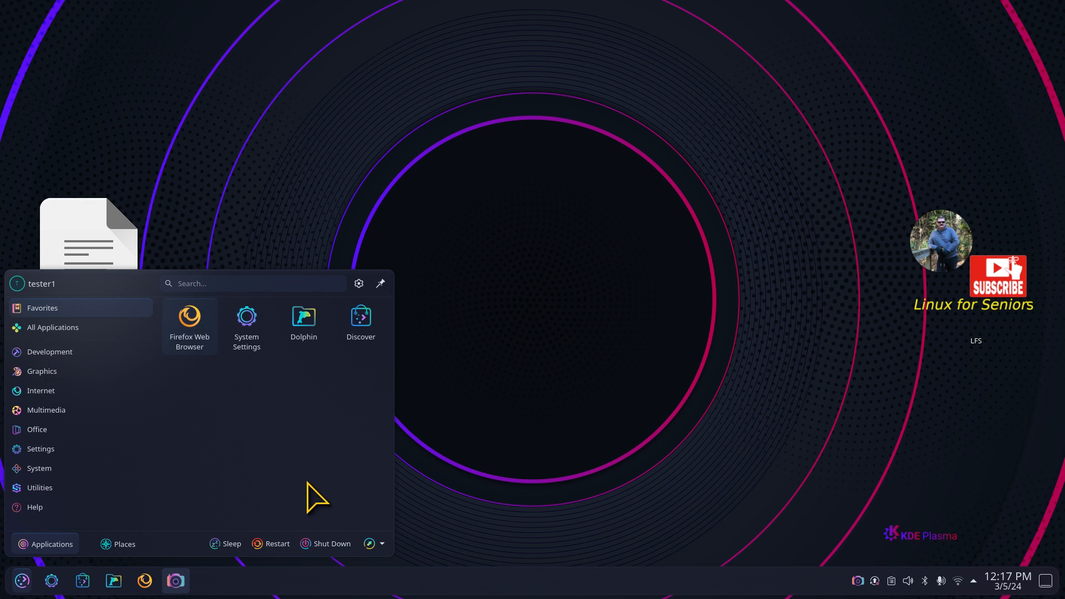